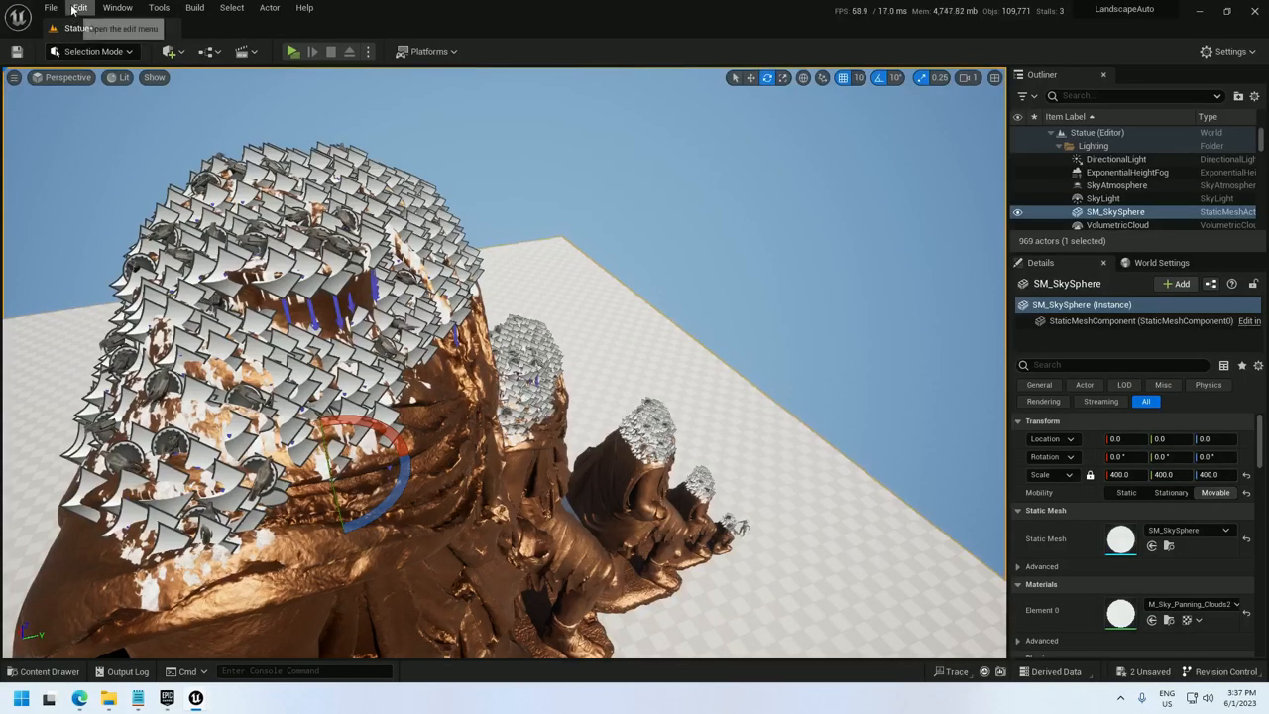
- Filter the Plugins browser to 'proce' to confirm the Procedural Content Generation Framework plugins are enabled
click(79, 8)
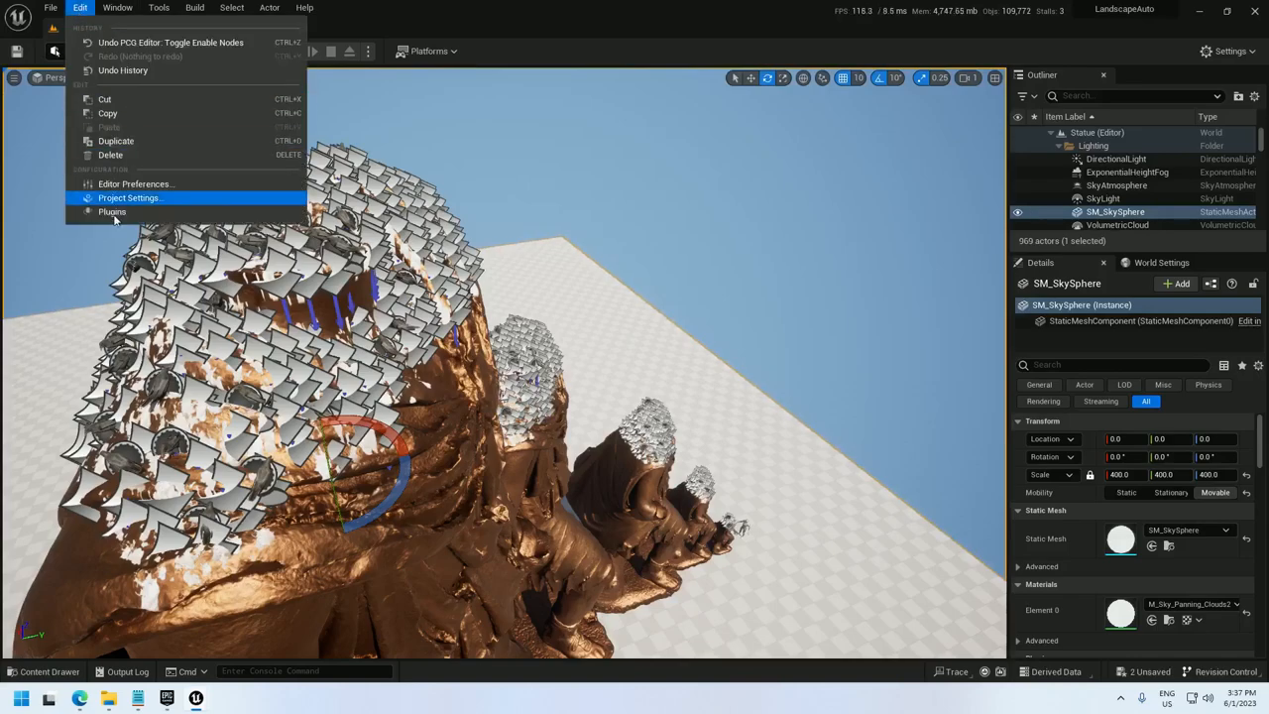
click(111, 210)
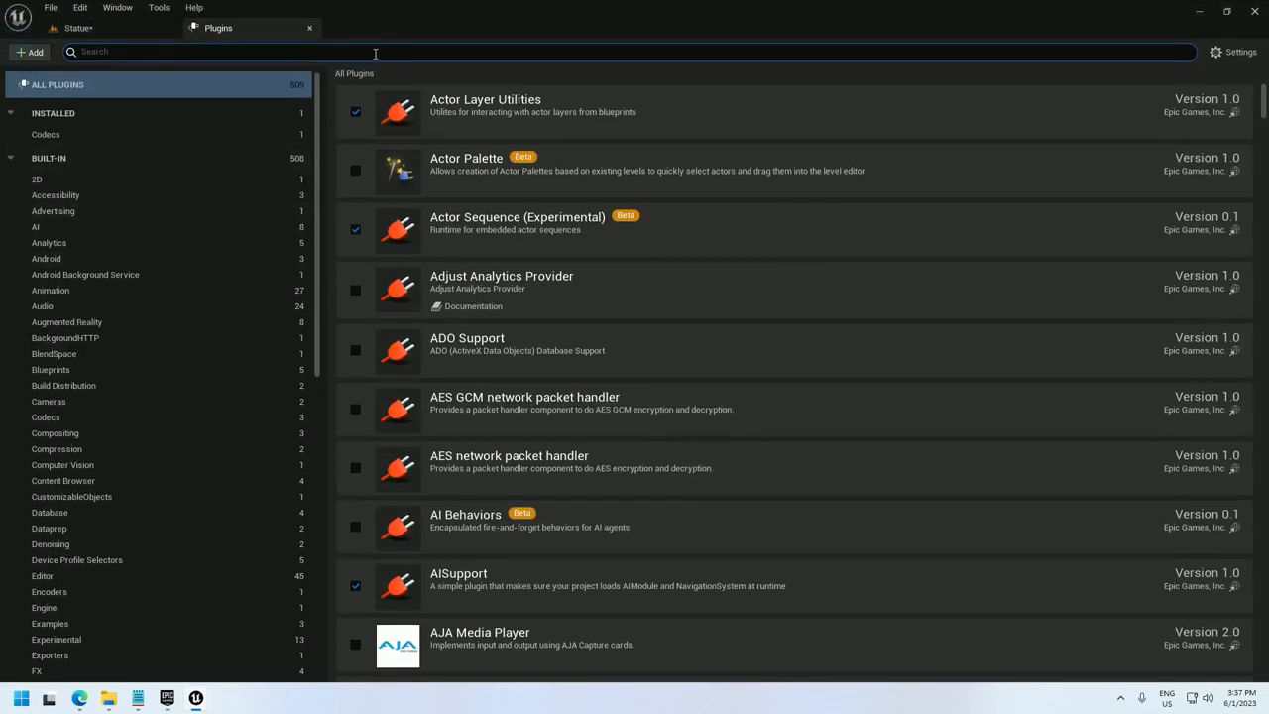
text(procedu)
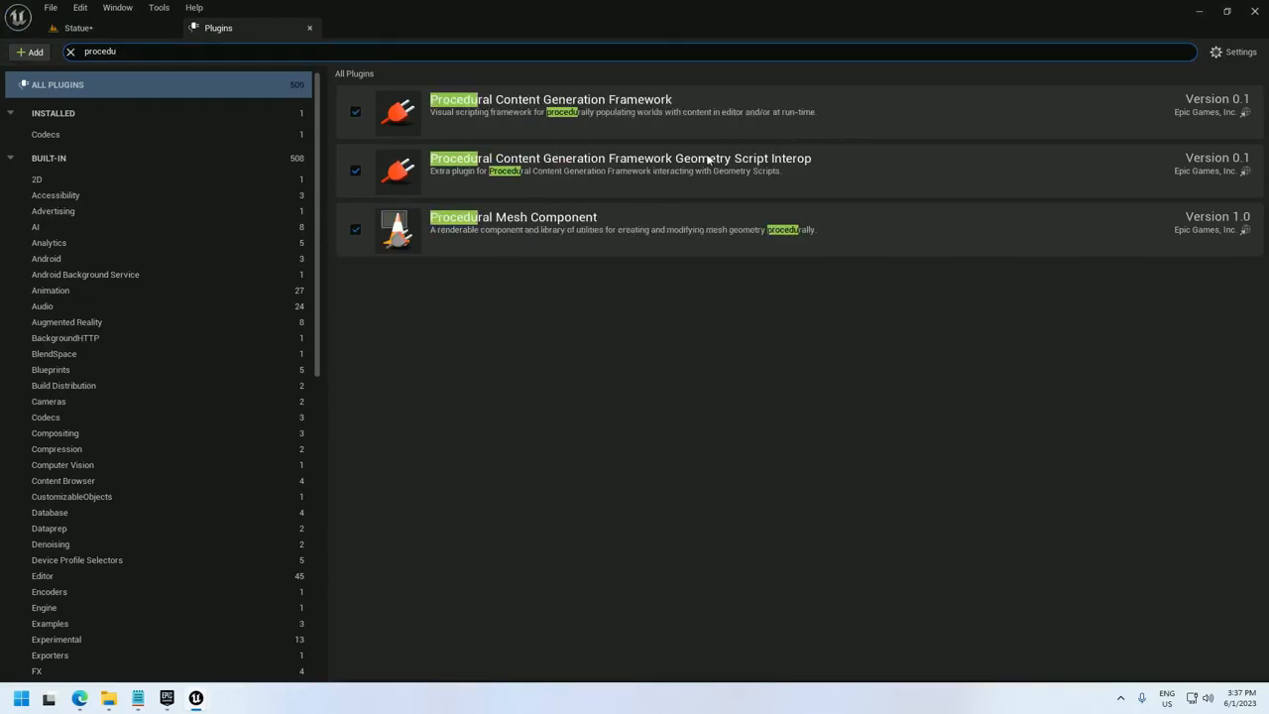
mouse_move(408, 75)
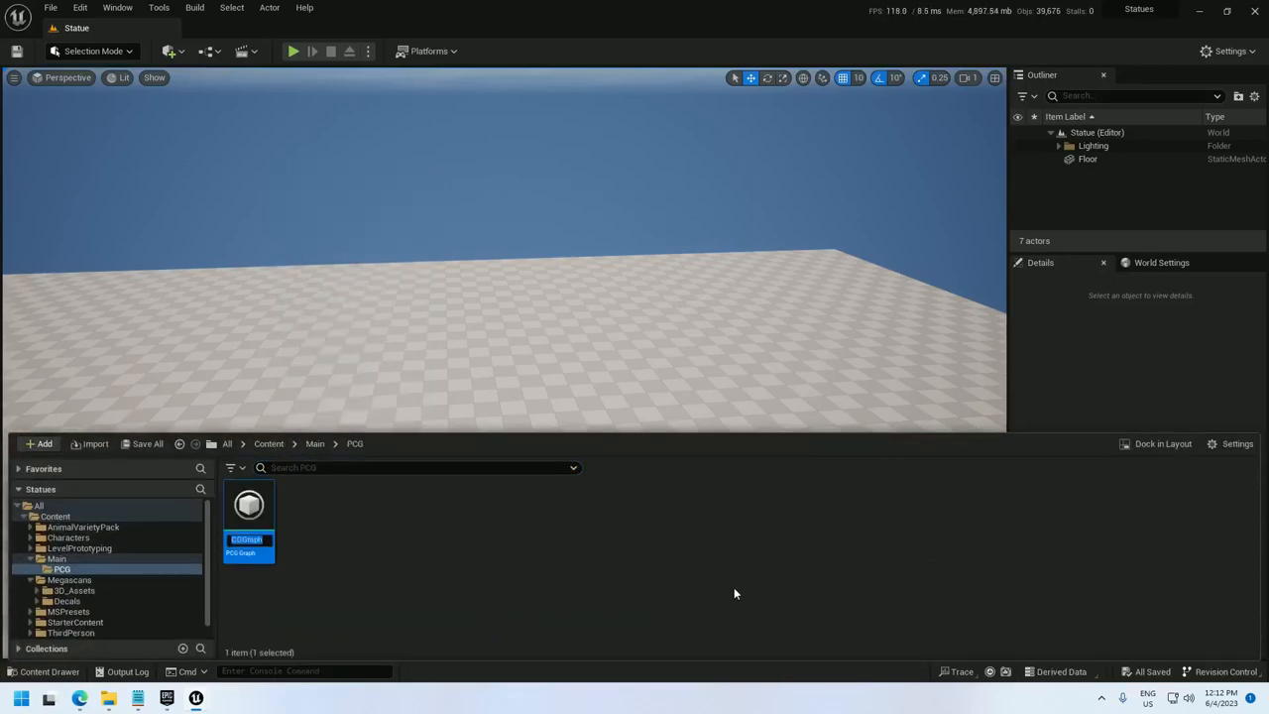
- Name the new PCG graph asset PCG_Statue in the PCG content folder
text(CG_Statue)
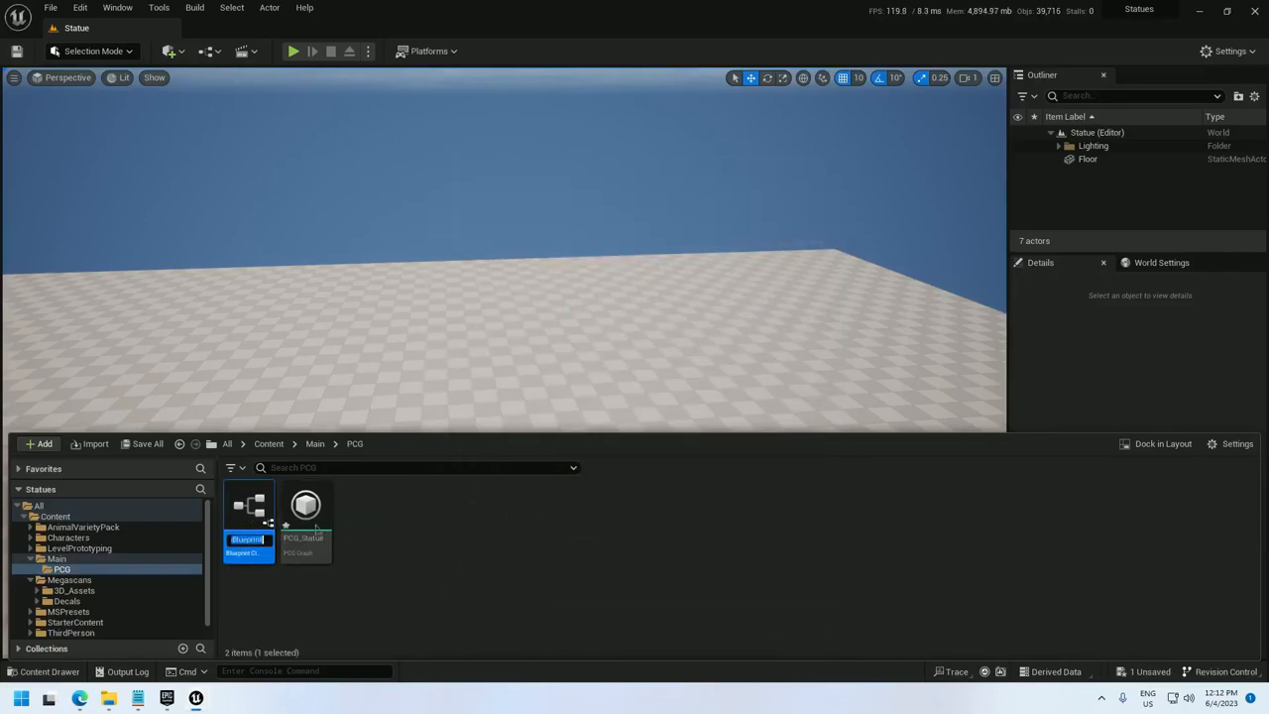
mouse_move(436, 371)
text(BP_Statue)
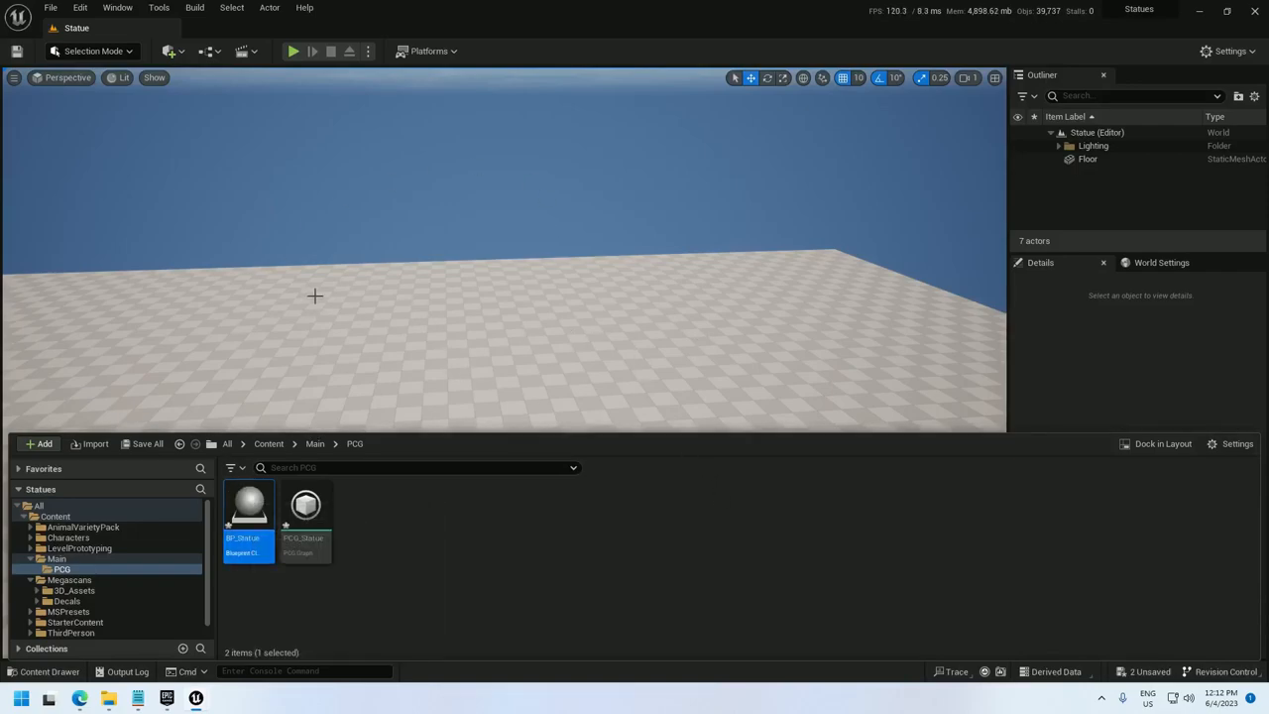
mouse_move(505, 353)
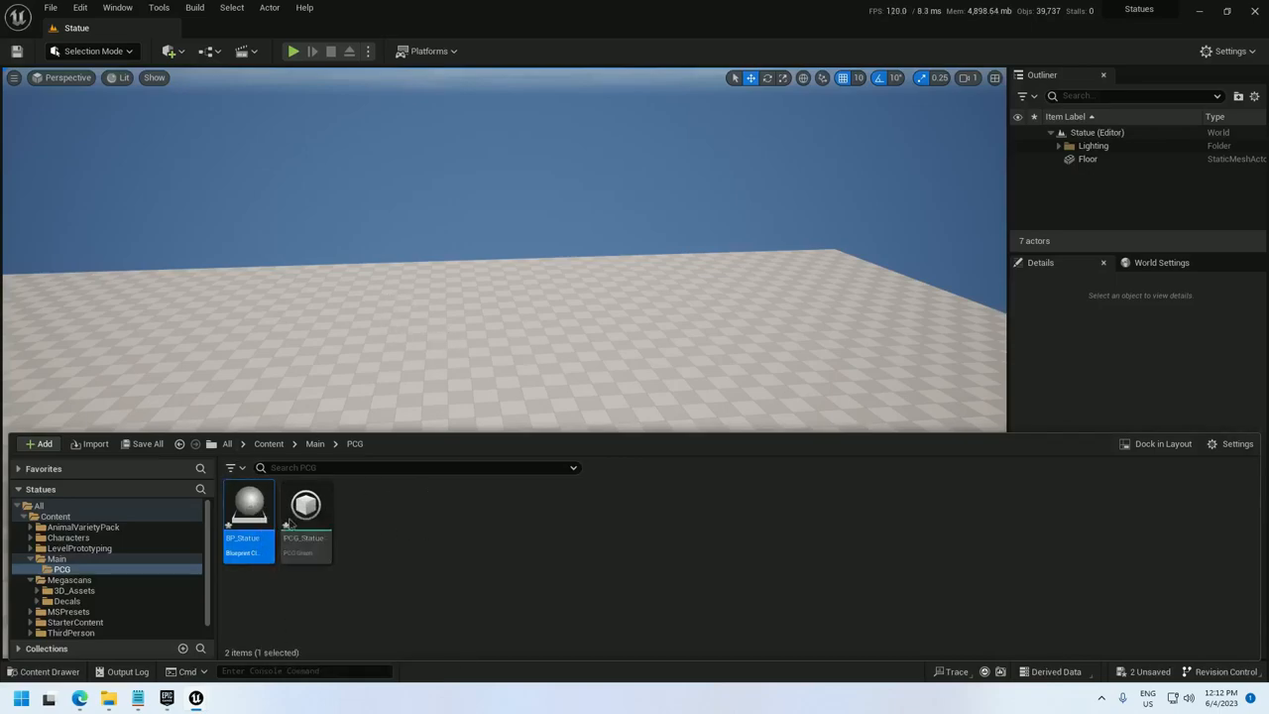
mouse_move(248, 512)
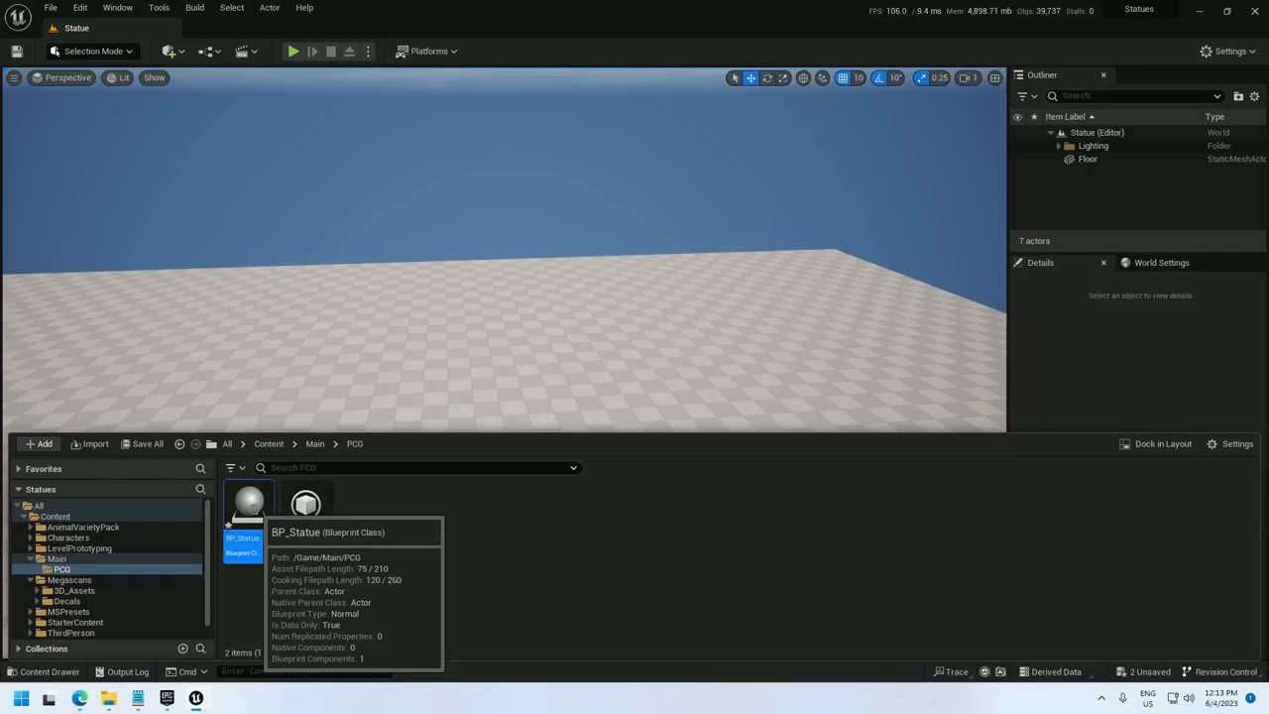
- Add a PCG component to the BP_Statue actor Blueprint
double_click(241, 499)
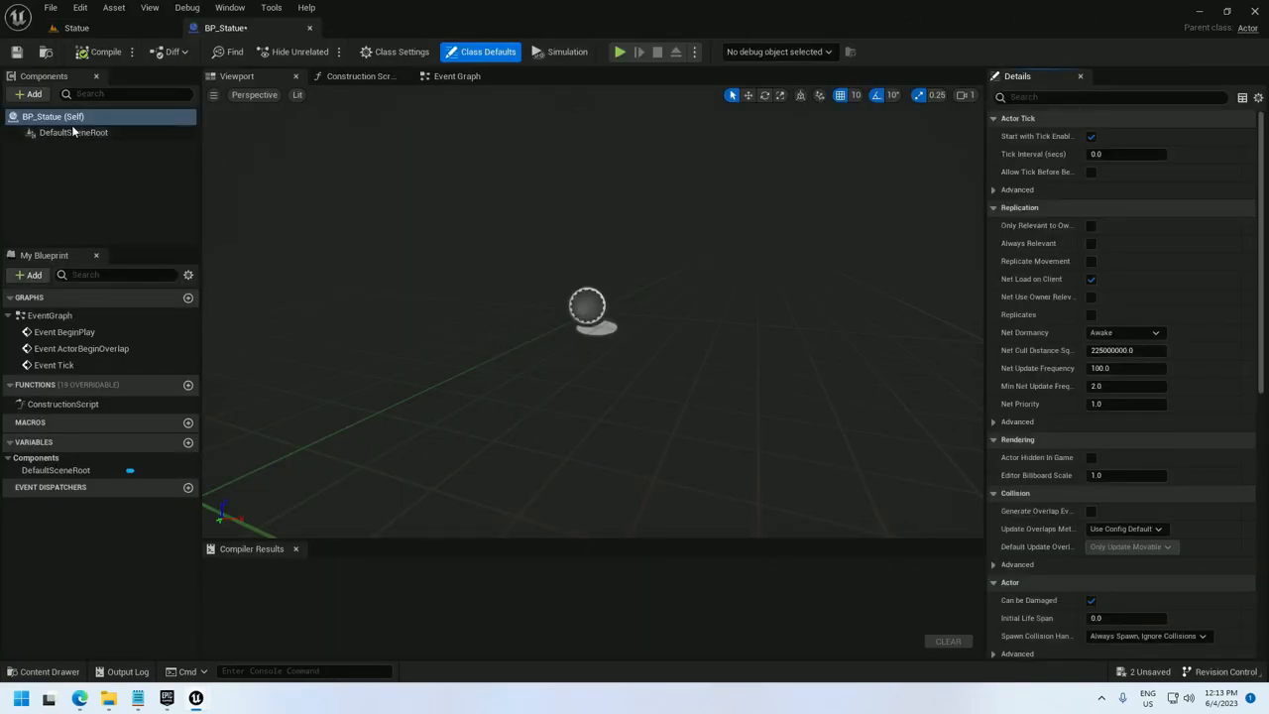
click(123, 94)
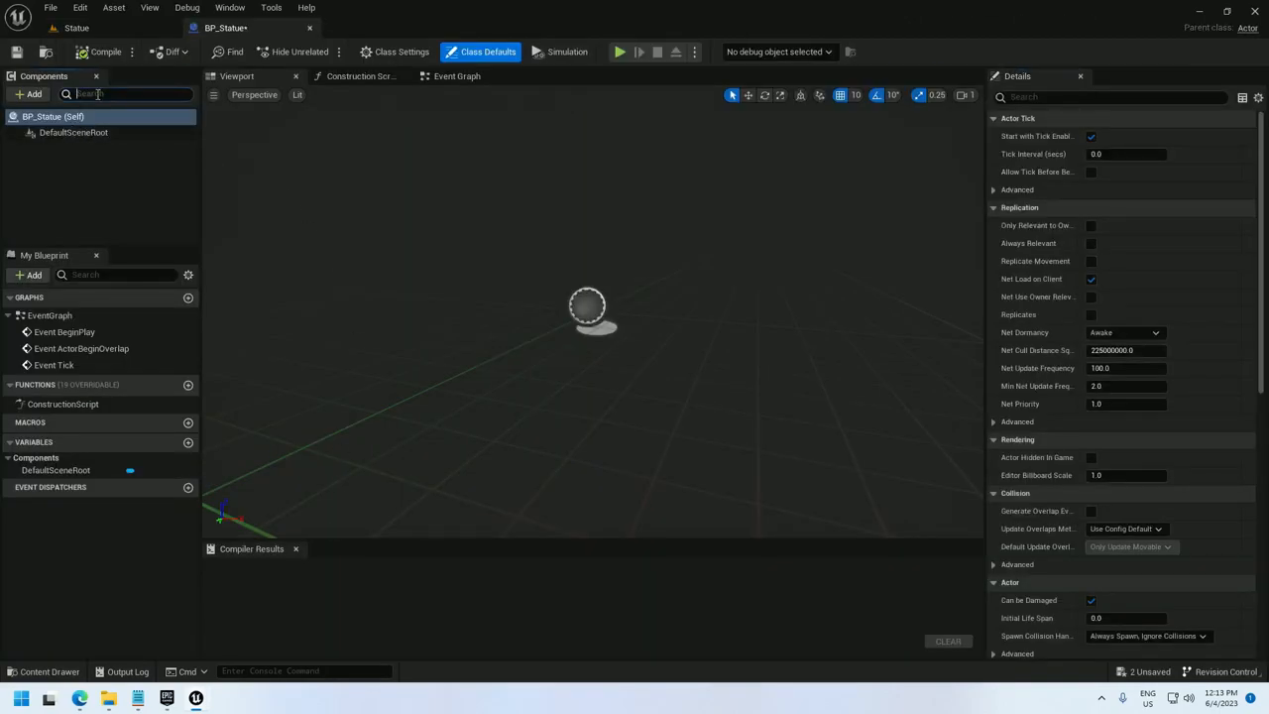
click(30, 93)
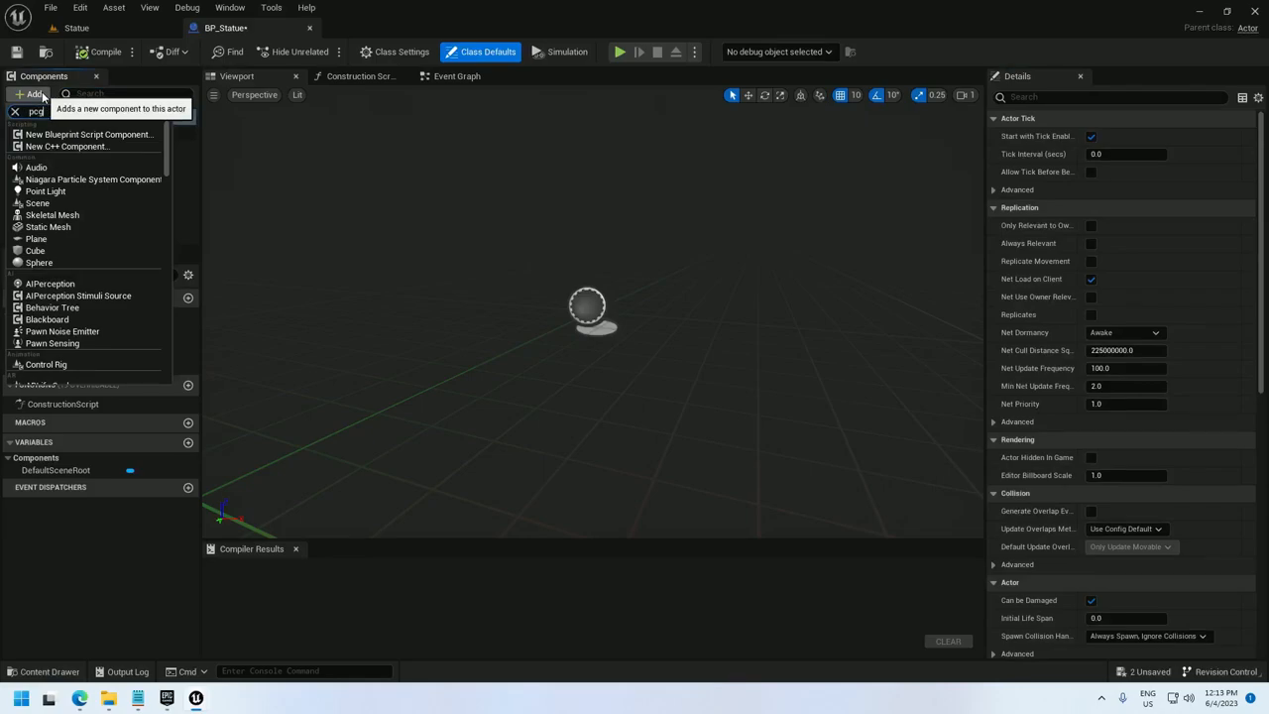
click(59, 159)
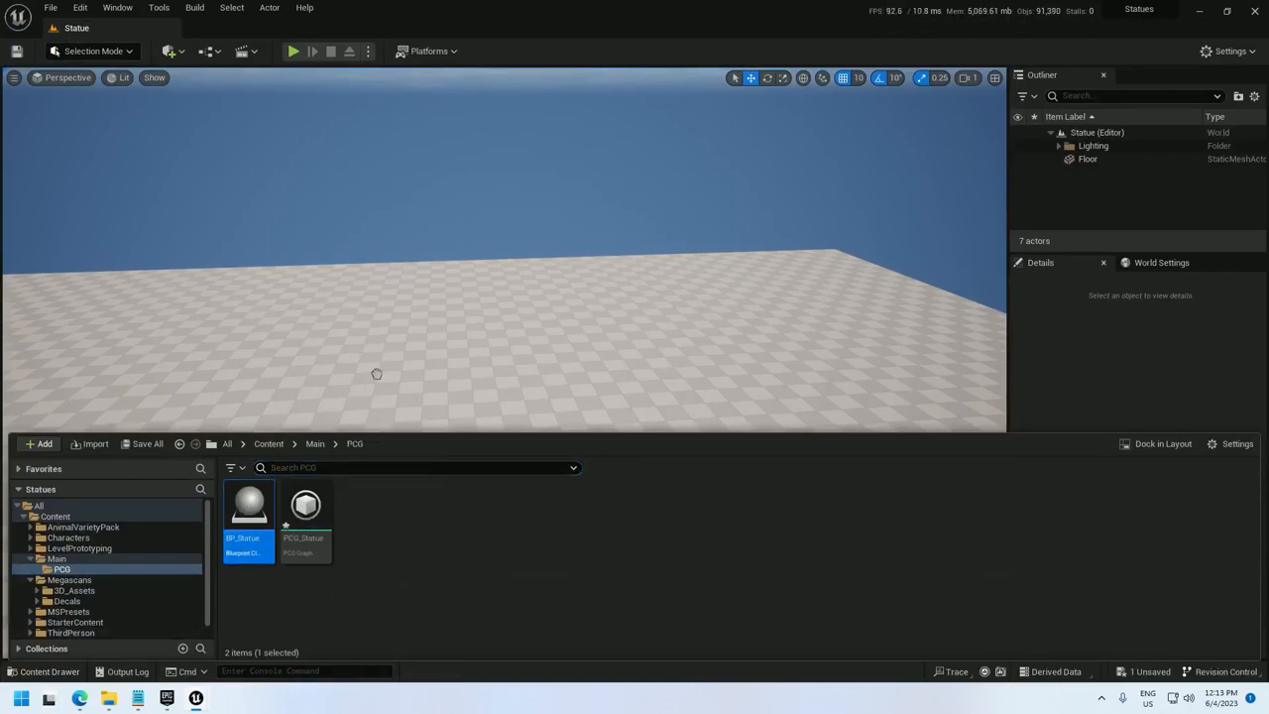
- Place BP_Statue into the level and bring up the PCG_Statue graph
drag(247, 516, 401, 384)
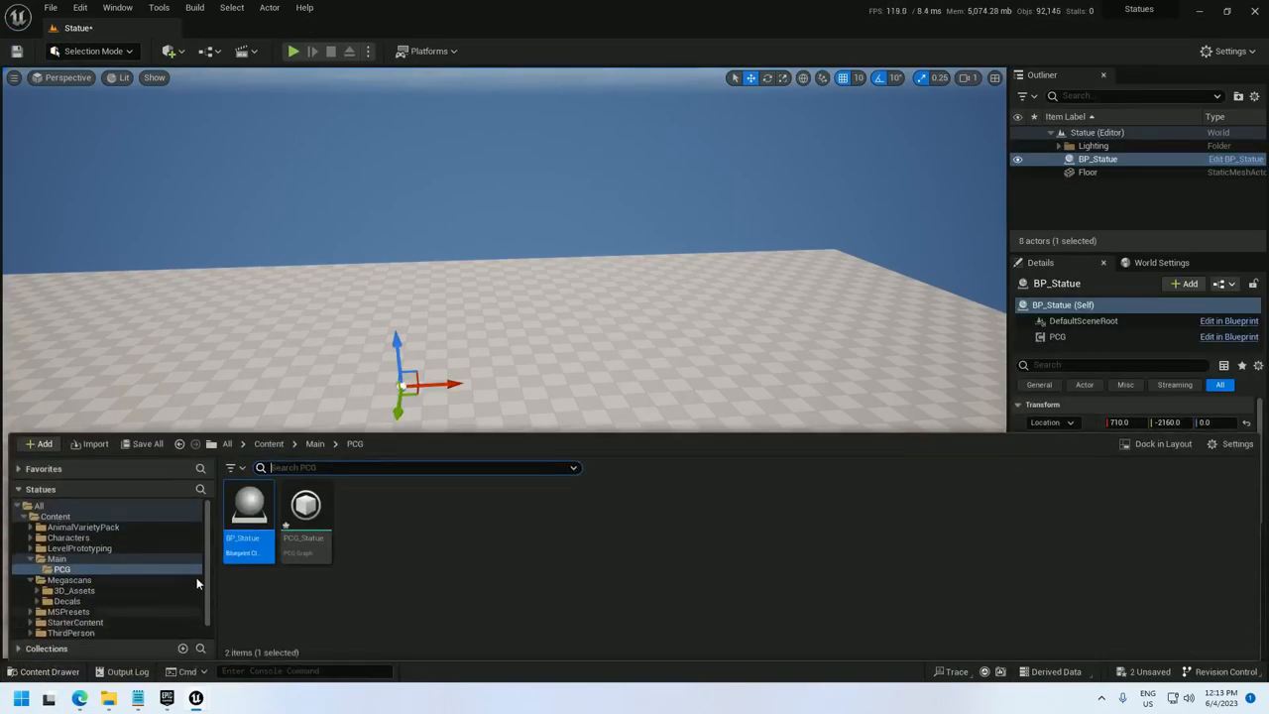
double_click(306, 505)
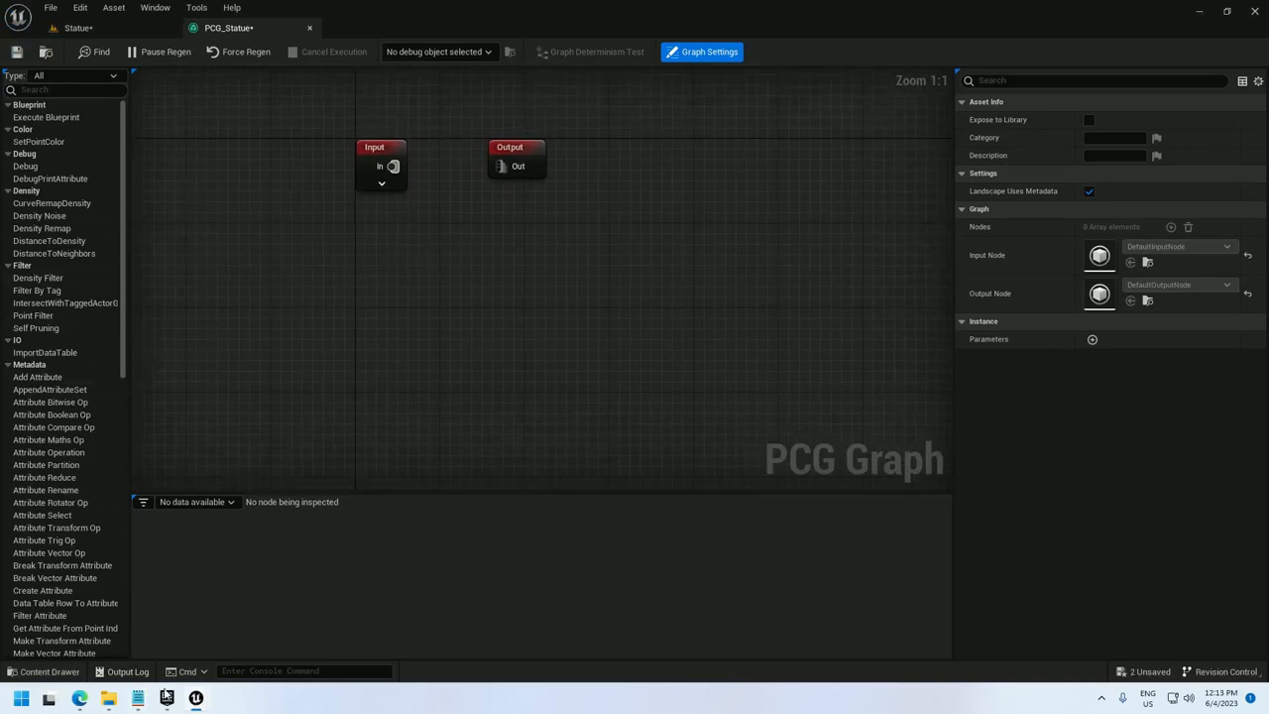
- Add a Get Actor Data node wired into a new Static Mesh Spawner
right_click(337, 266)
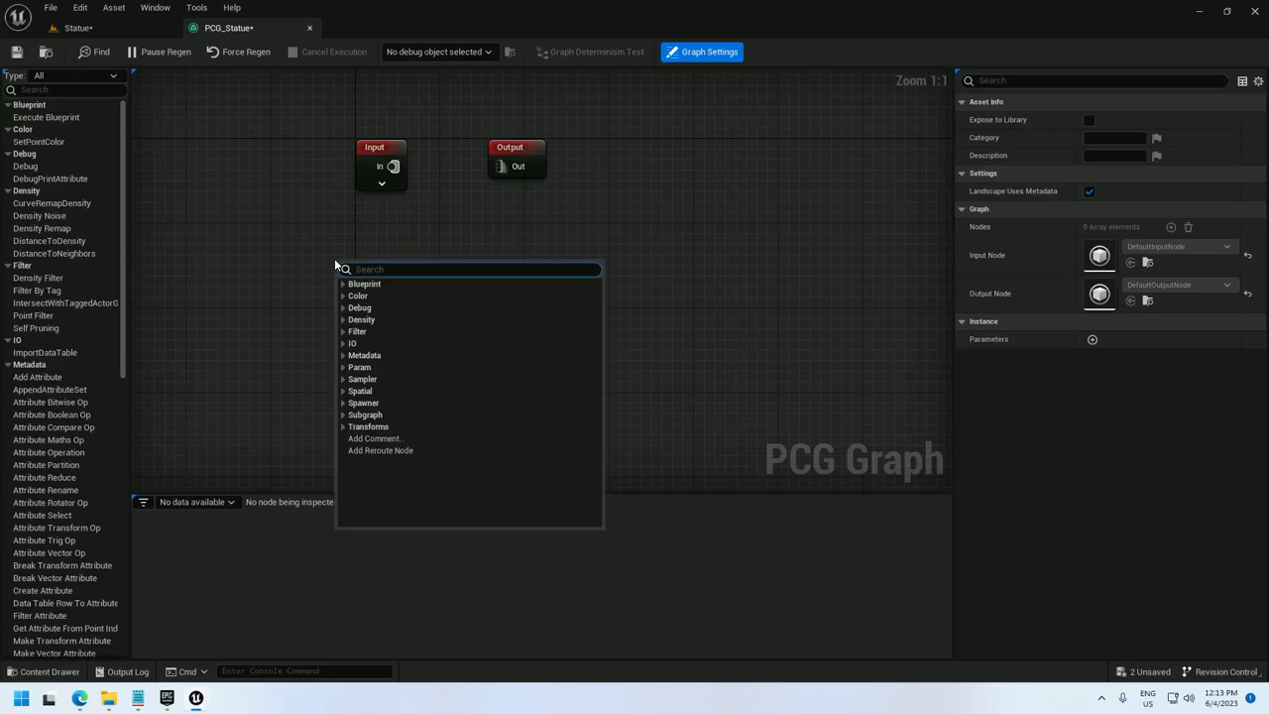
text(actor)
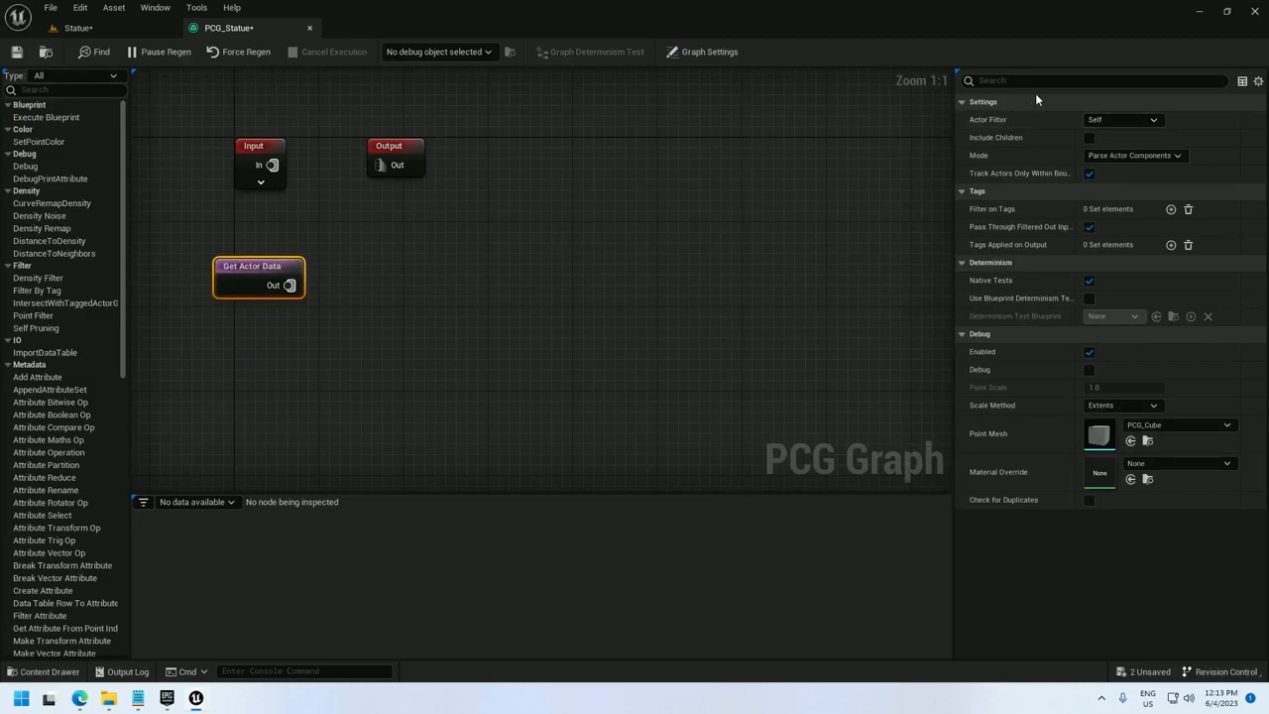
mouse_move(1110, 130)
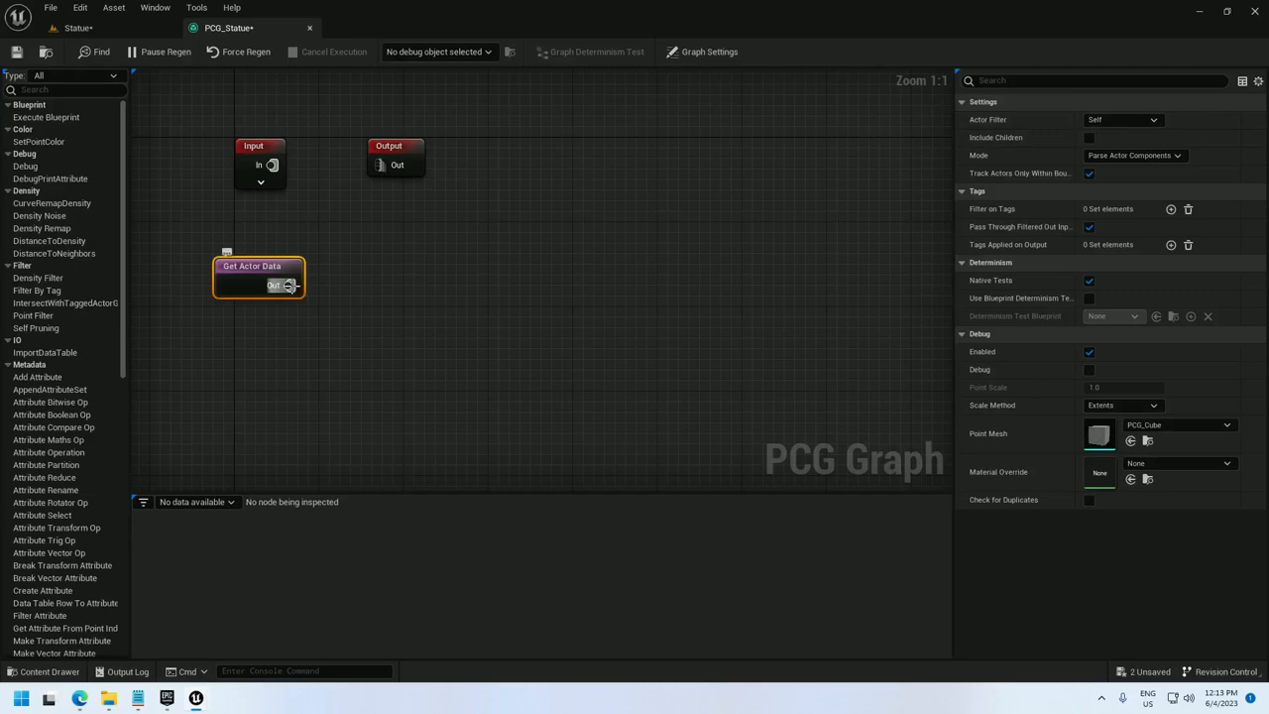
drag(289, 285, 492, 289)
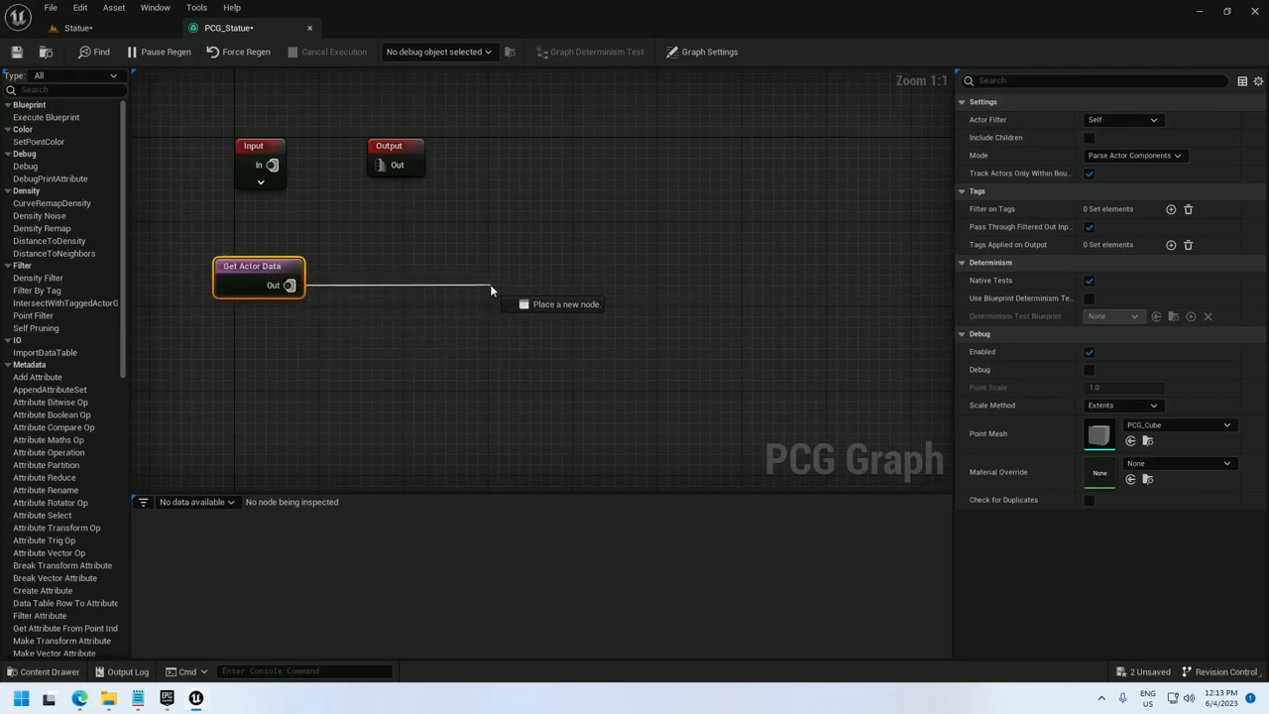
text(st)
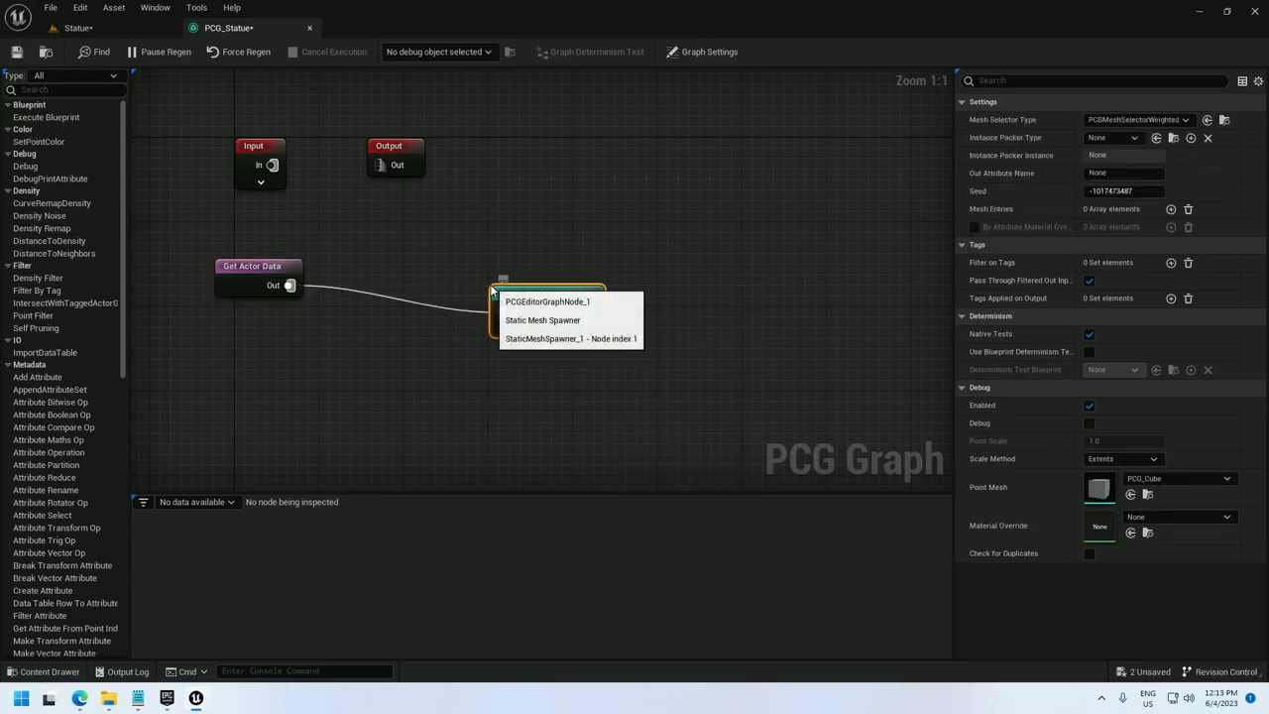
- Give the Static Mesh Spawner a mesh entry using the Roman statue mesh and check the level
click(543, 319)
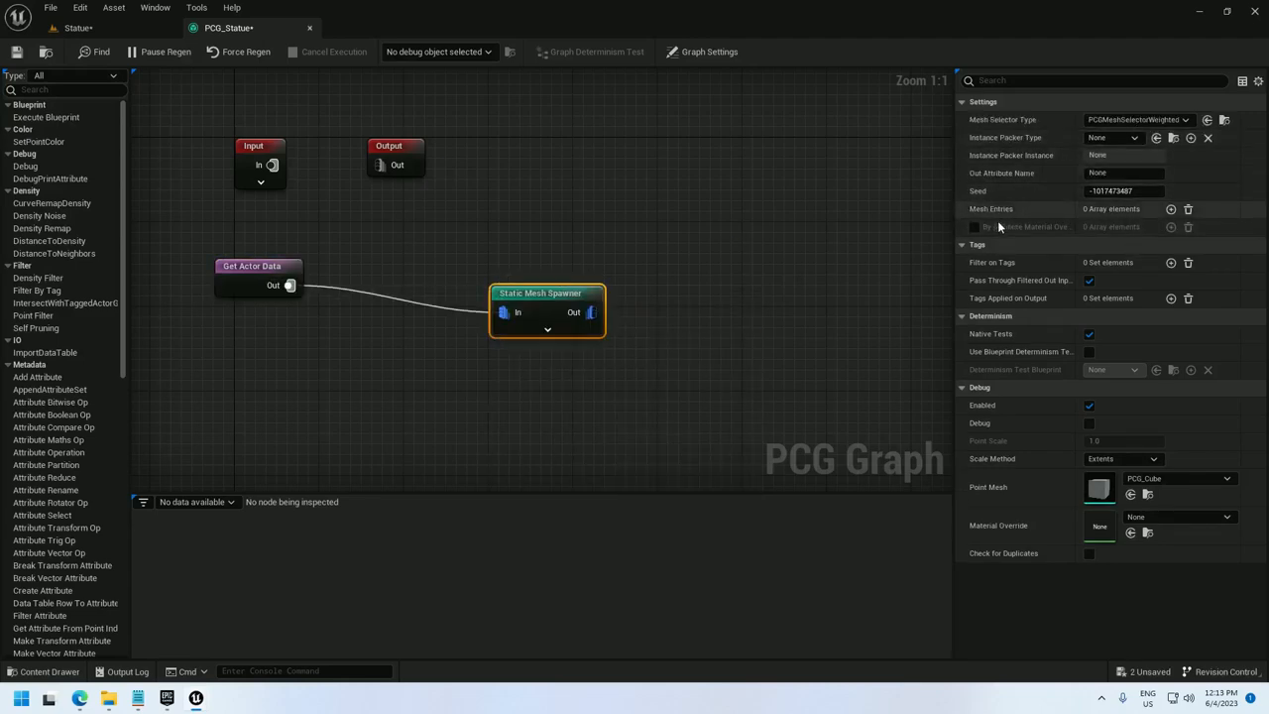
click(1170, 208)
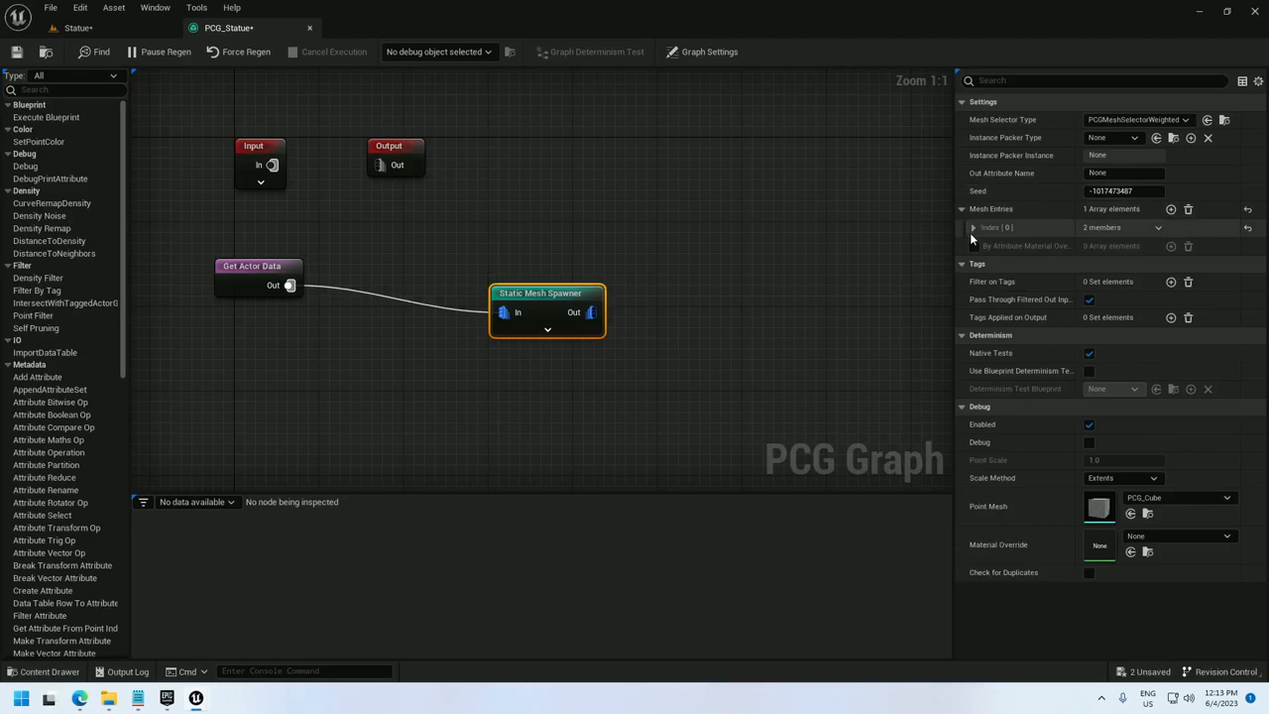
click(972, 226)
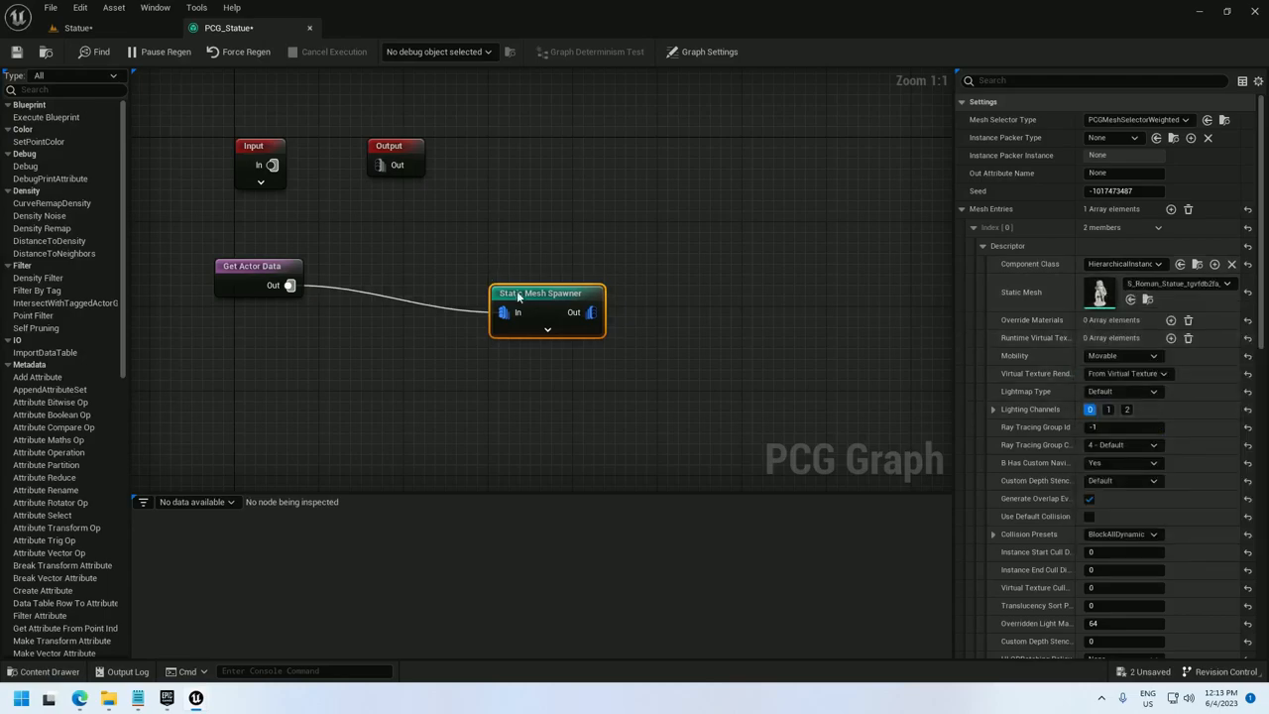
click(79, 28)
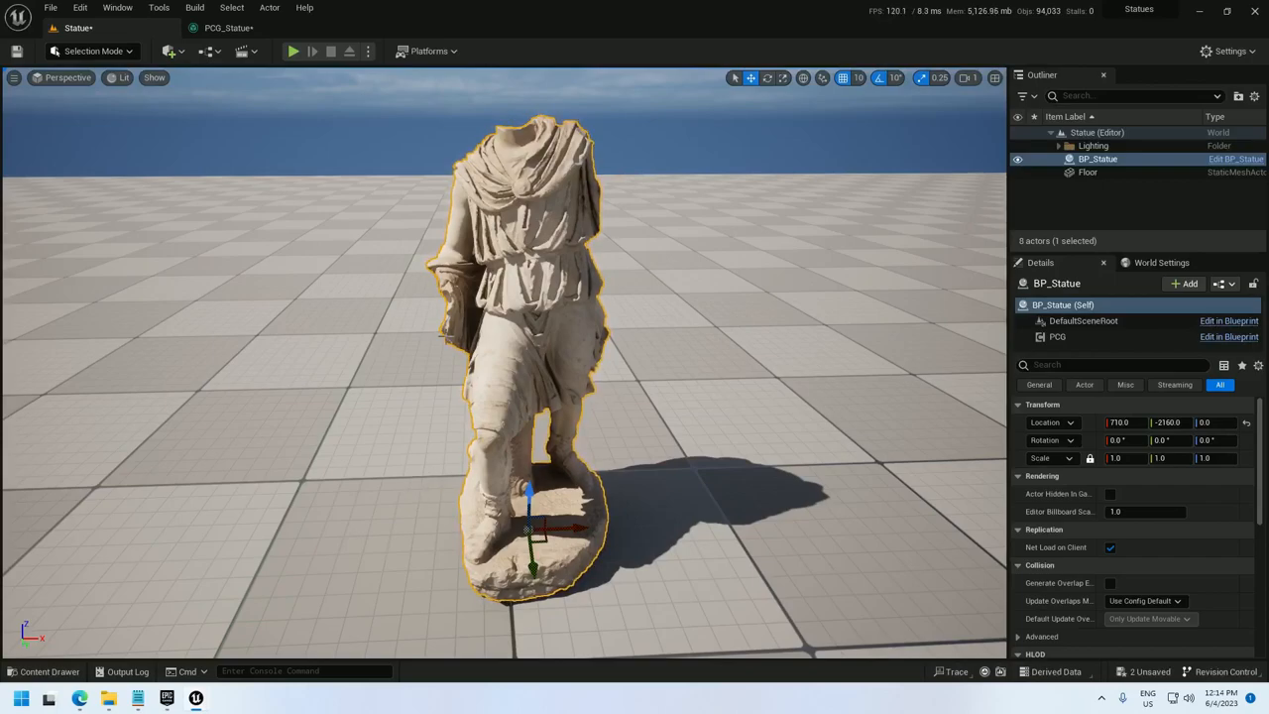
- Select the spawned statue actor to confirm the Roman statue appears at BP_Statue
click(230, 28)
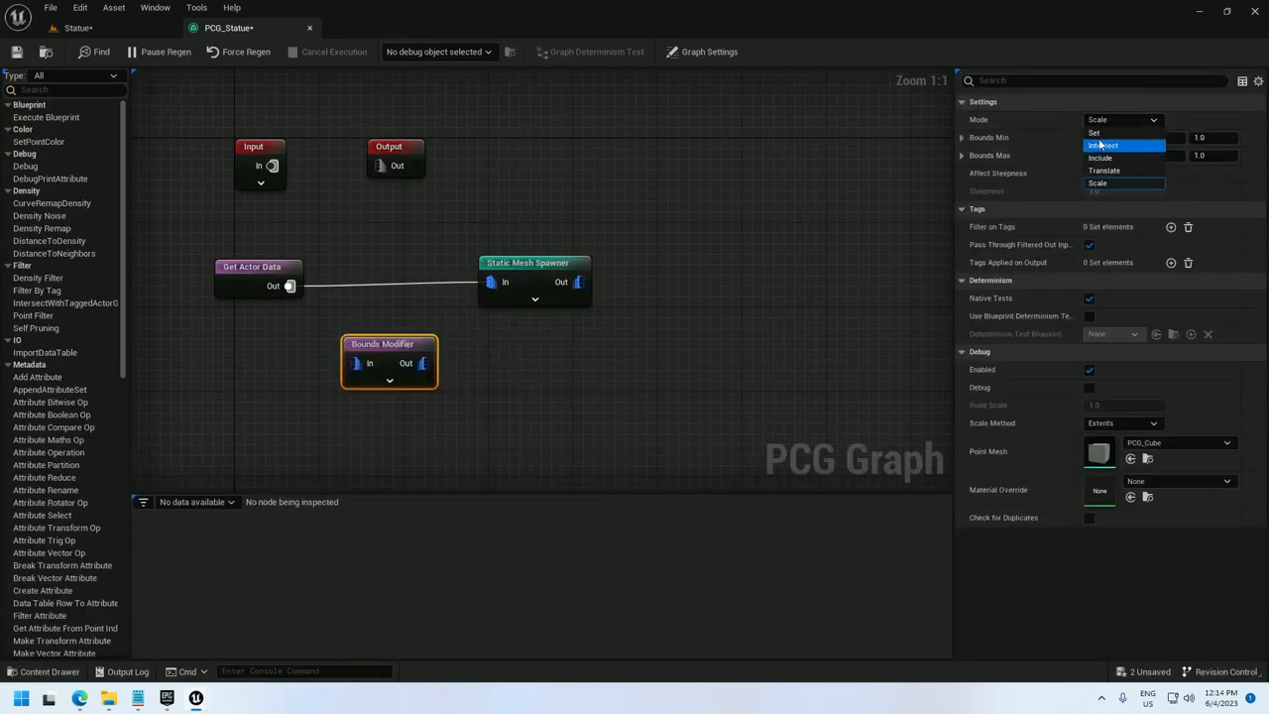
- Set the Bounds Modifier mode to Set with bounds -40,-40,0 to 40,40,170 and verify the statue in the level
click(1094, 131)
text(170)
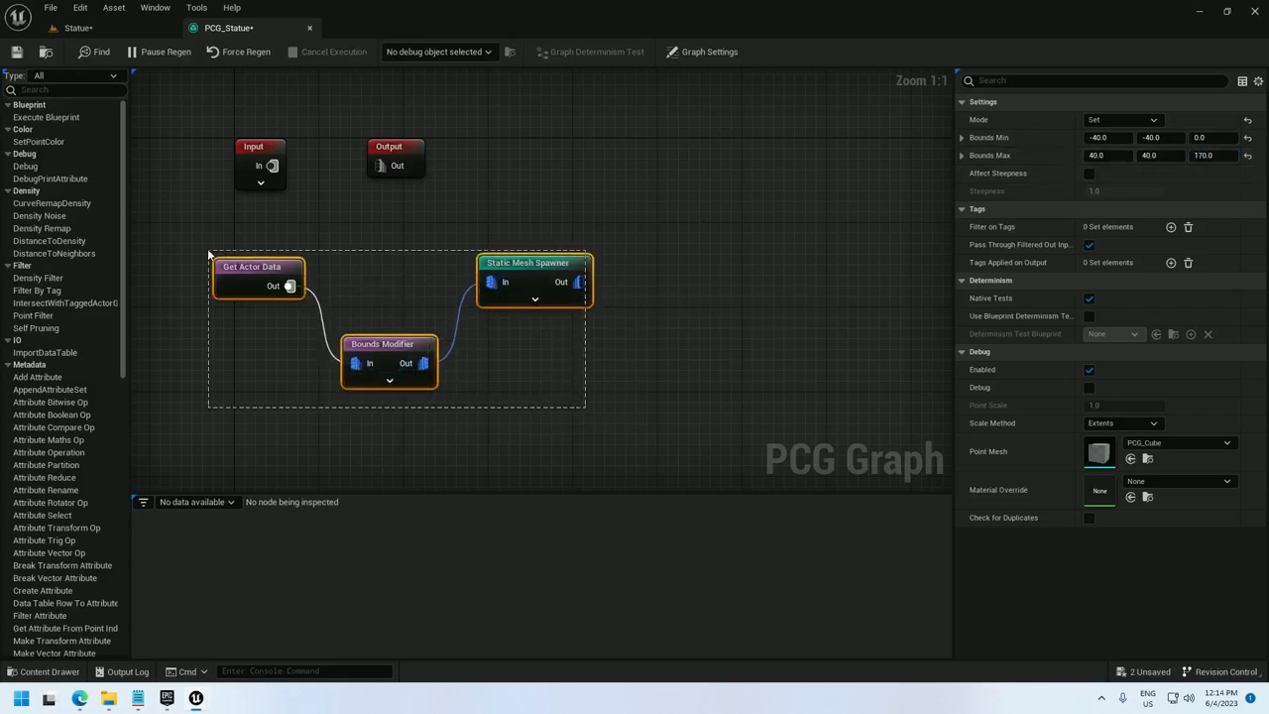
click(80, 28)
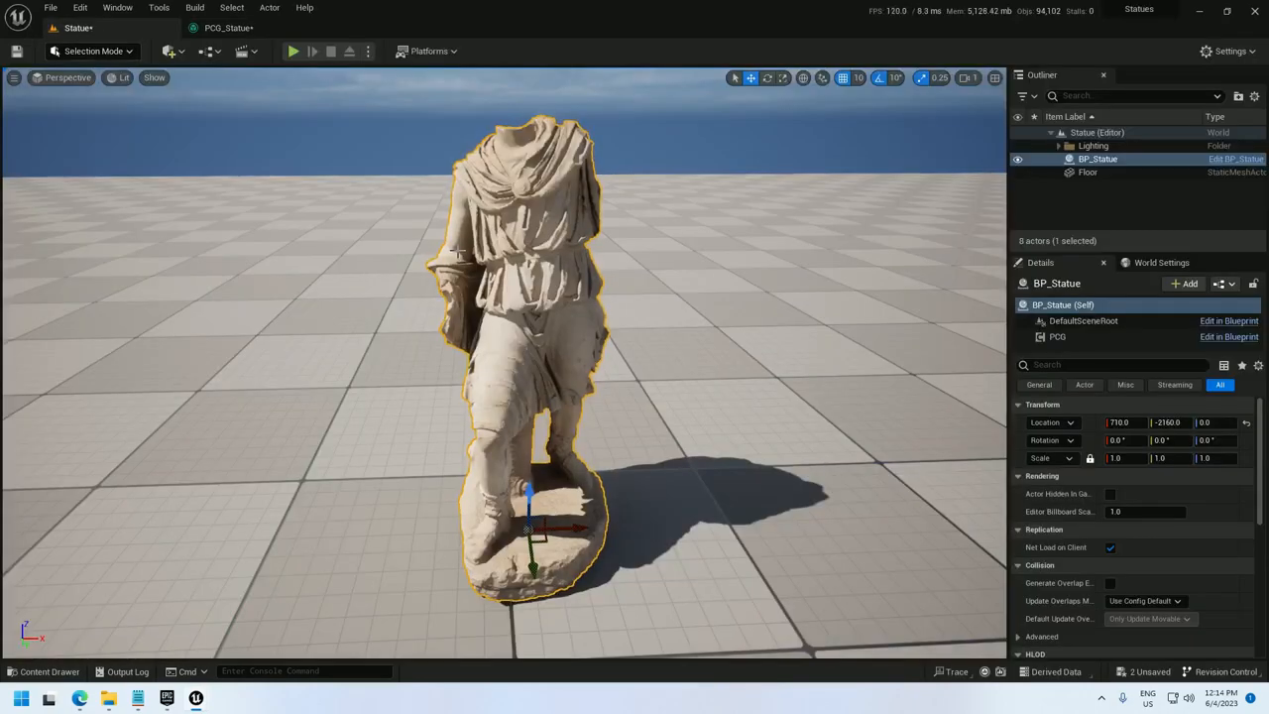
click(226, 28)
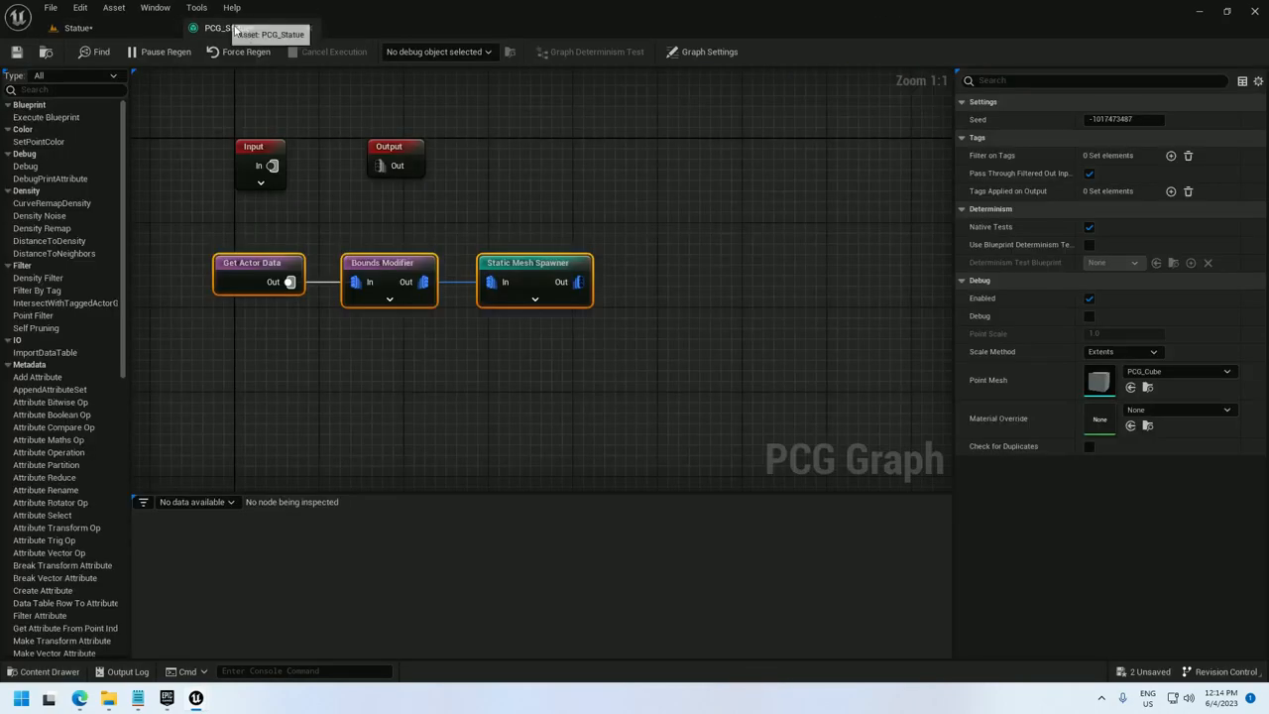
- Wrap the three spawner nodes in a comment titled 'Spawn Statue' and reposition it
right_click(535, 282)
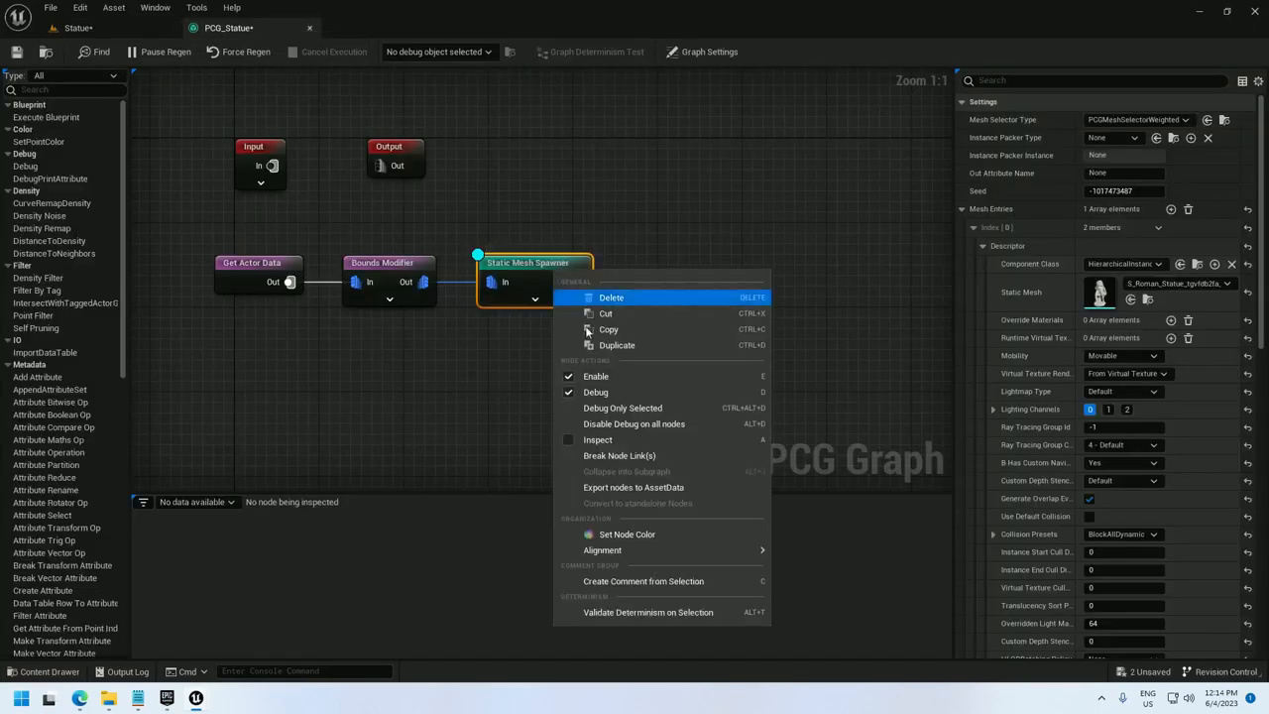
click(642, 581)
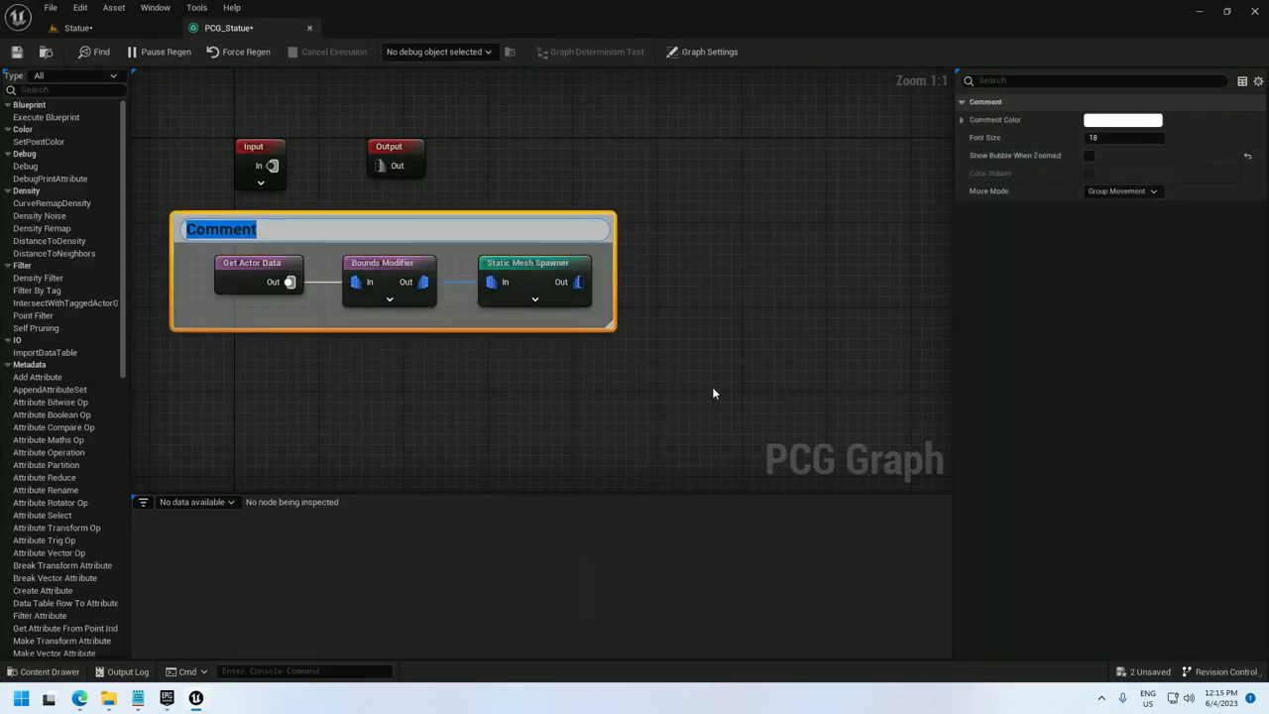
text(S)
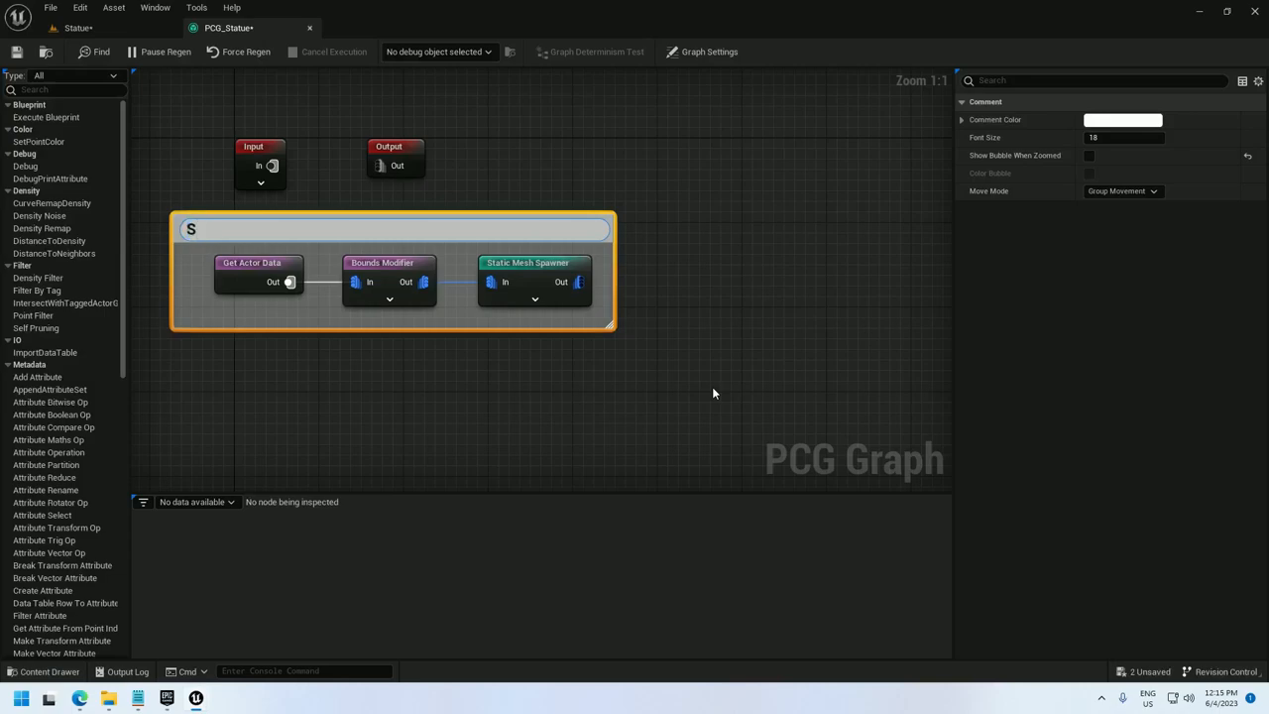
text(pwn)
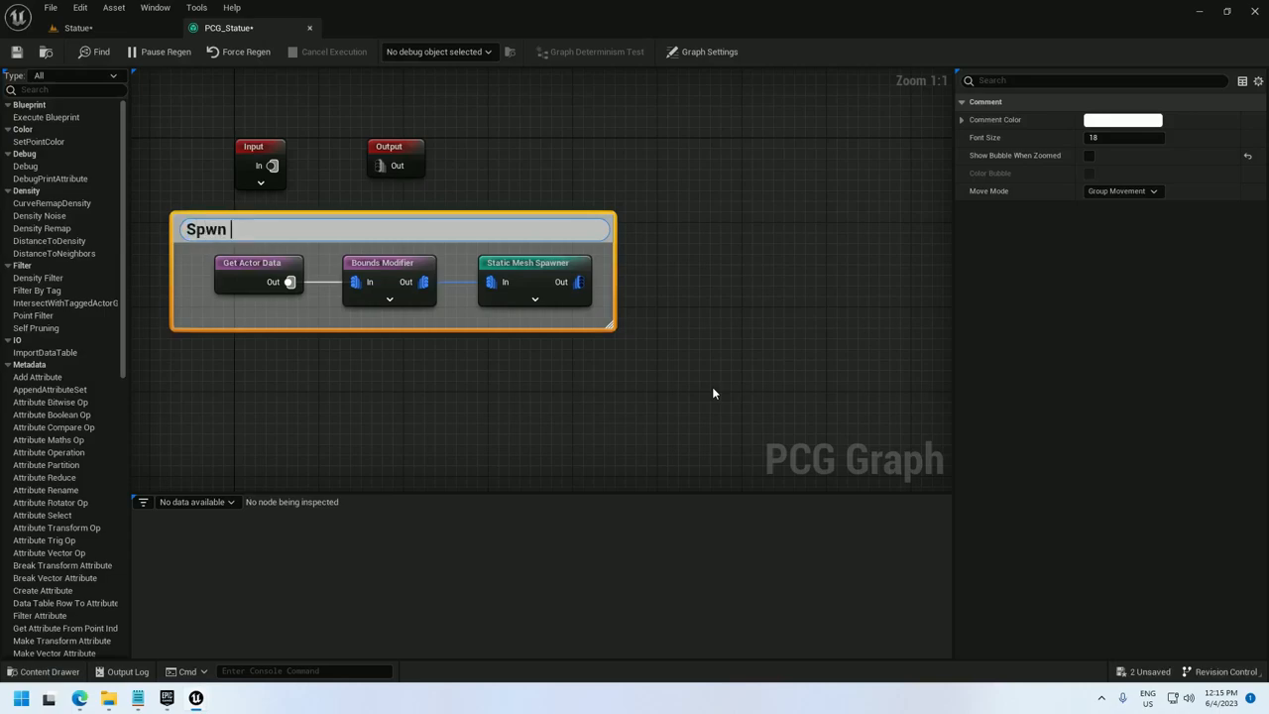
text(Spawn Statu)
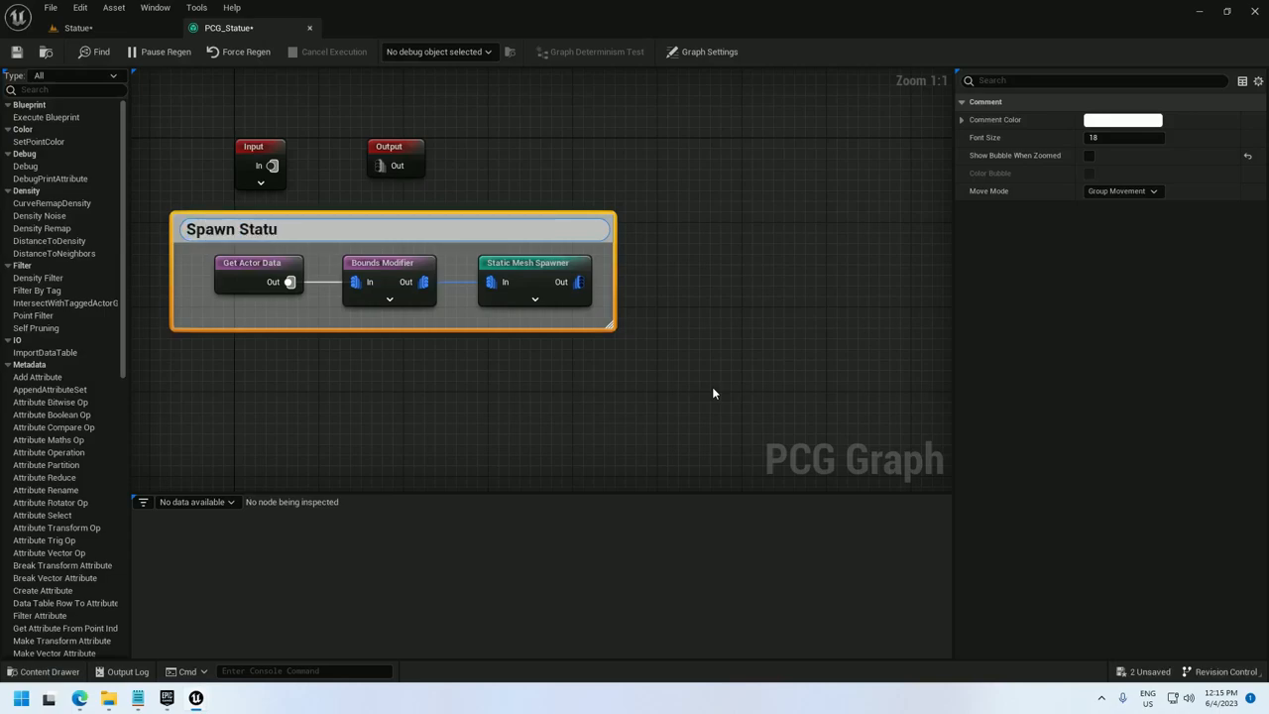
scroll(down, 3)
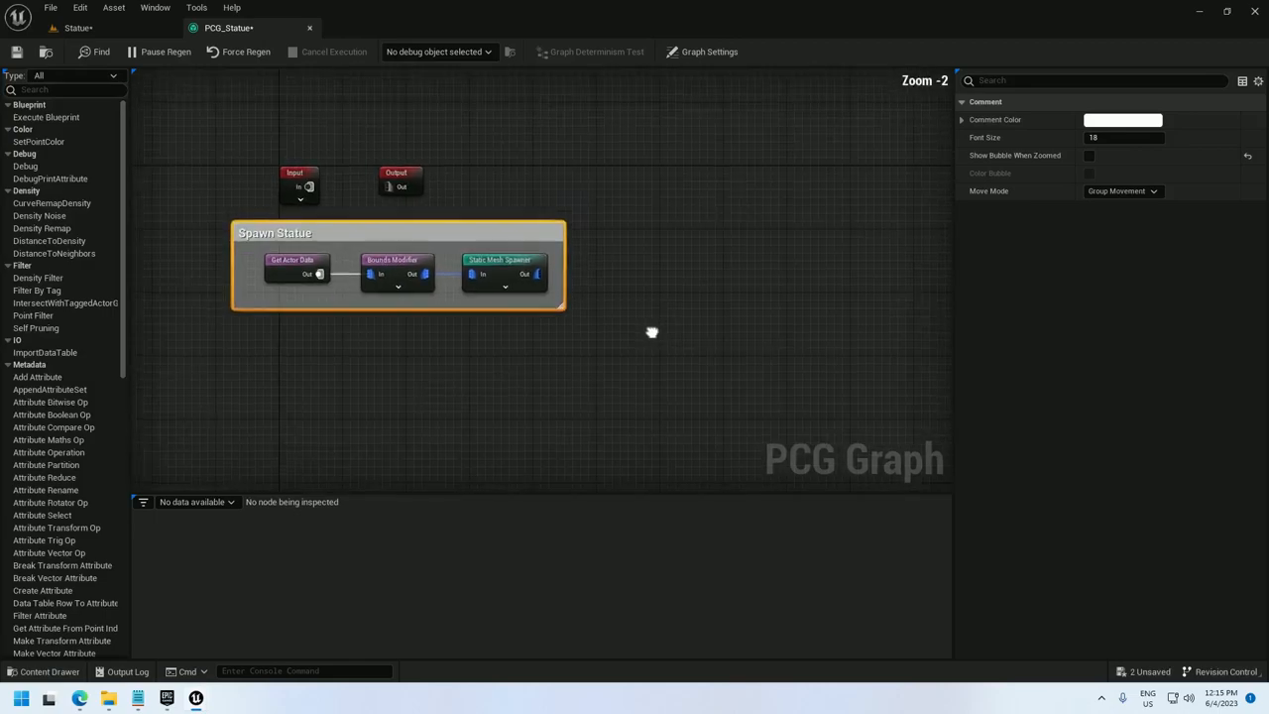
drag(650, 331, 440, 236)
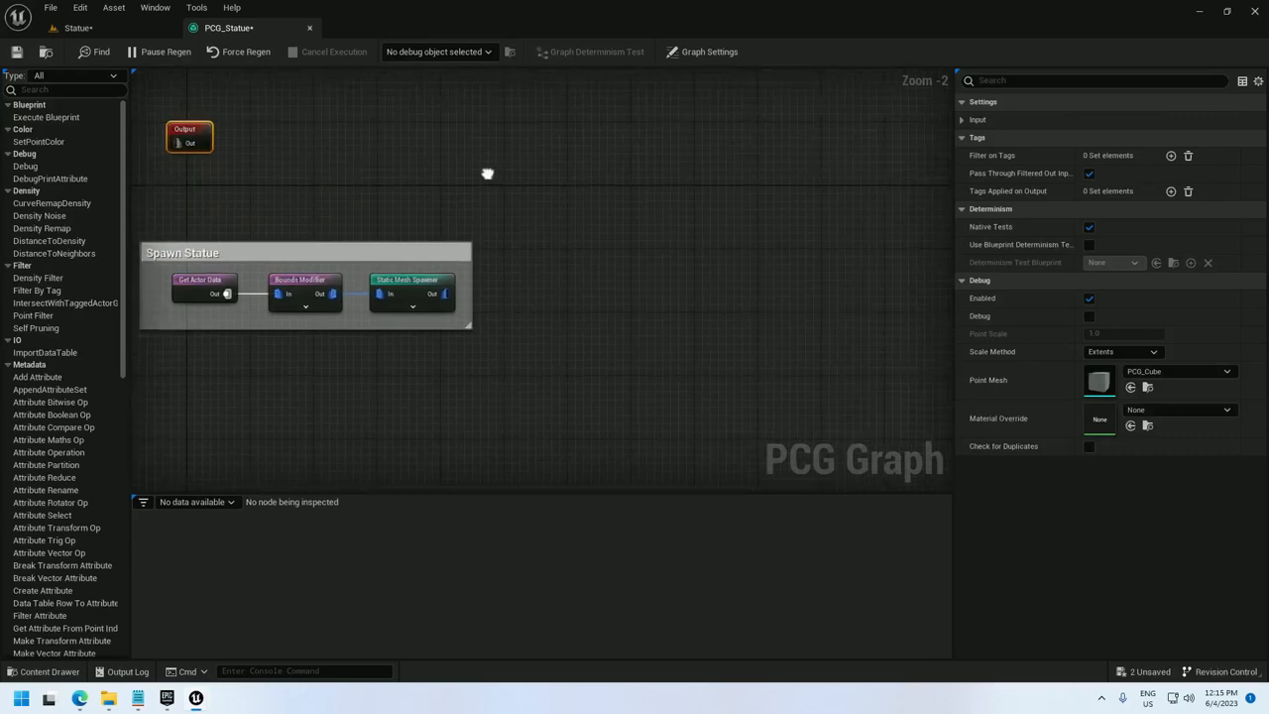
- Add a Mesh Sampler set to the Roman statue mesh and check the result in the level
right_click(486, 159)
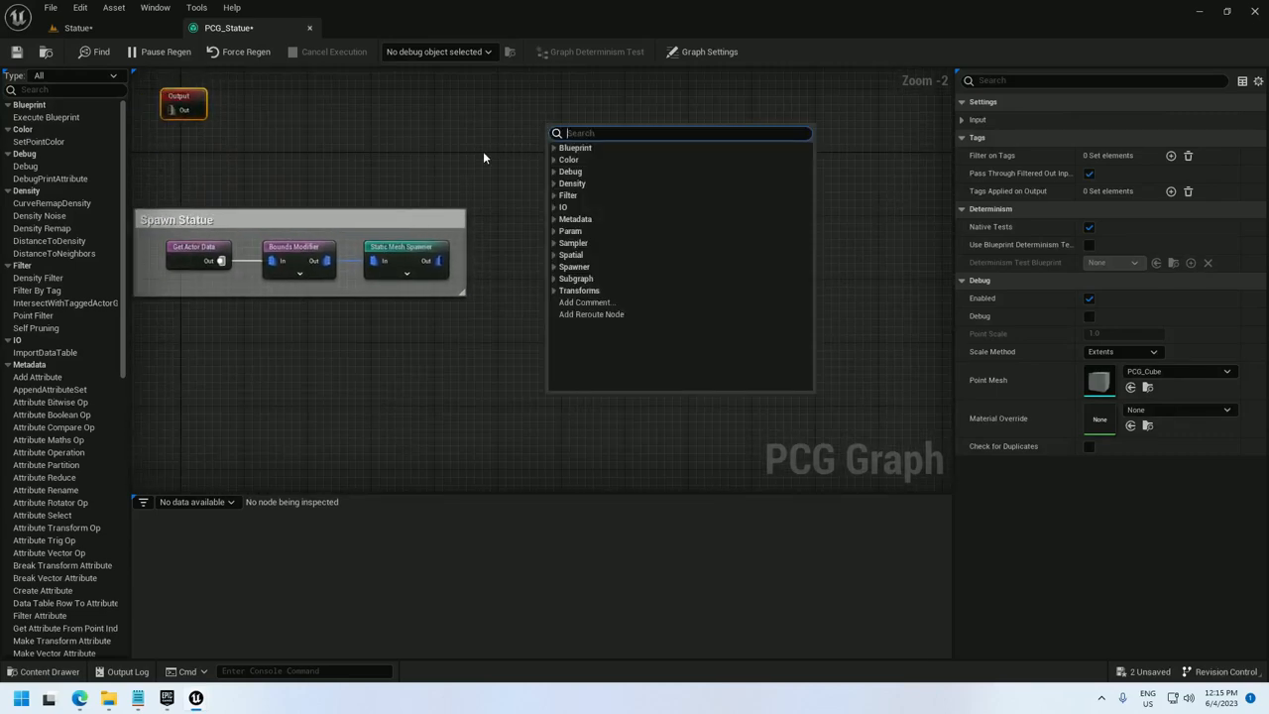
text(sample mesh)
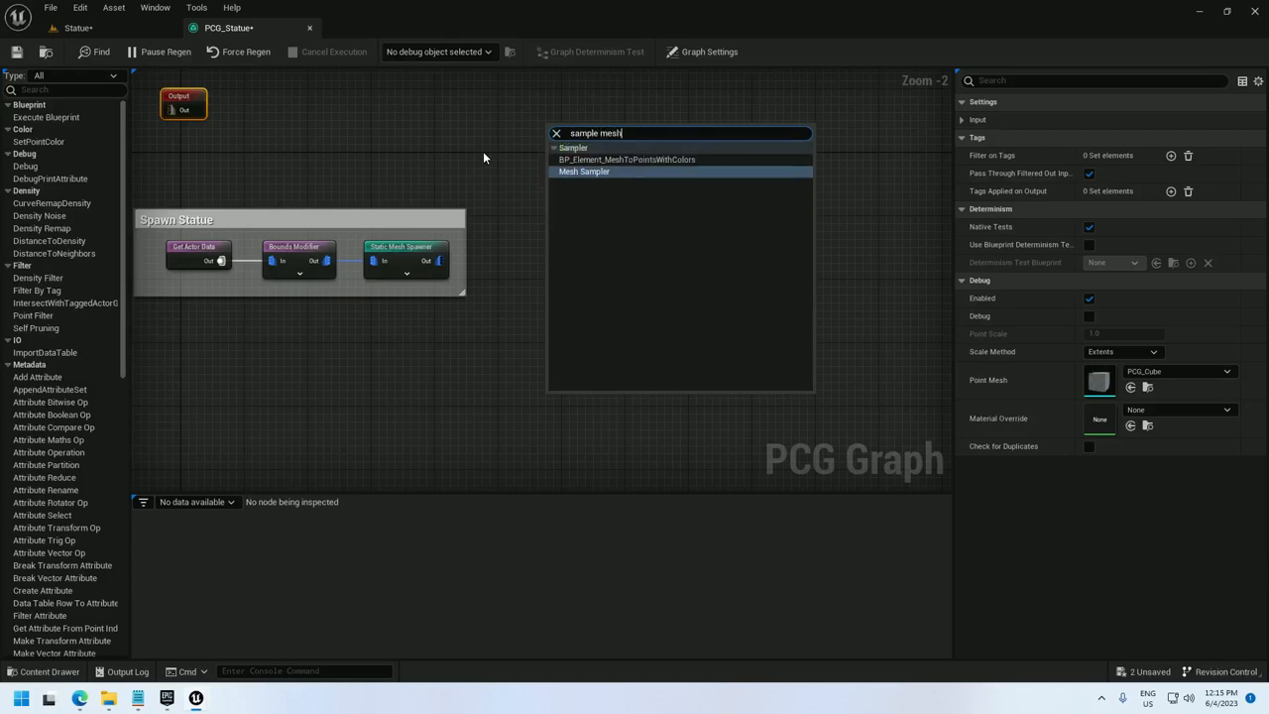
mouse_move(592, 179)
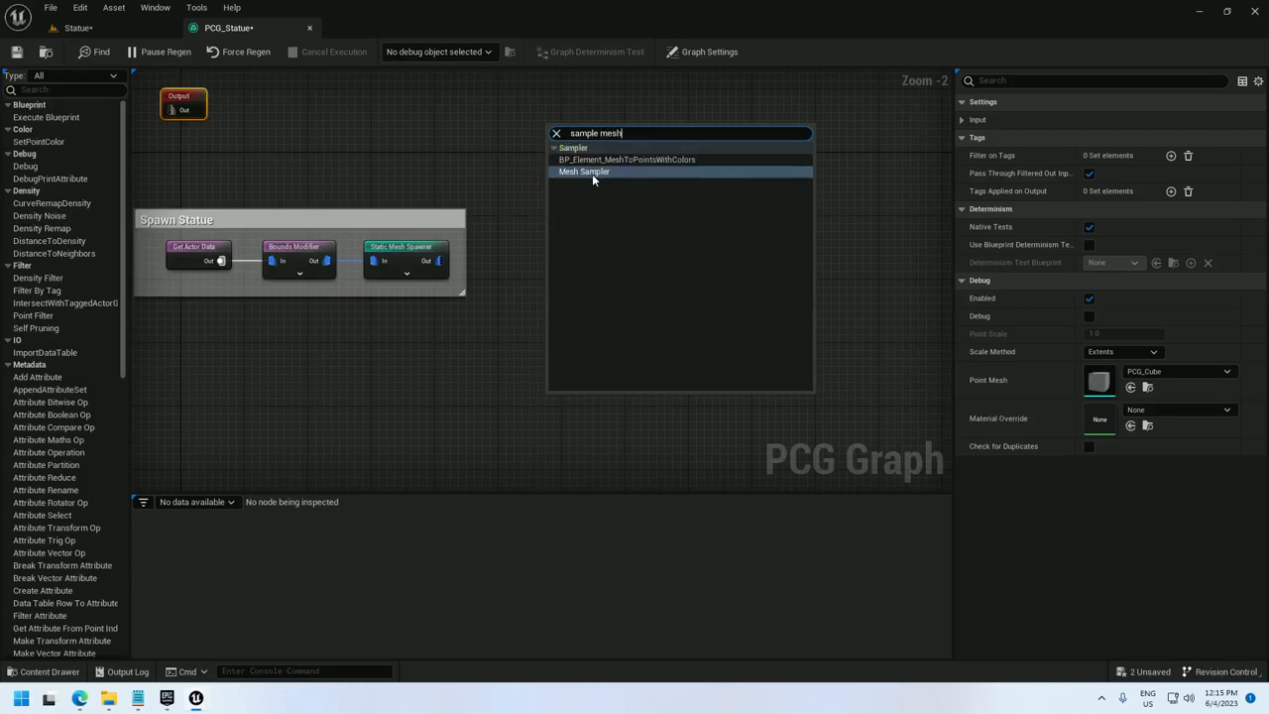
click(583, 171)
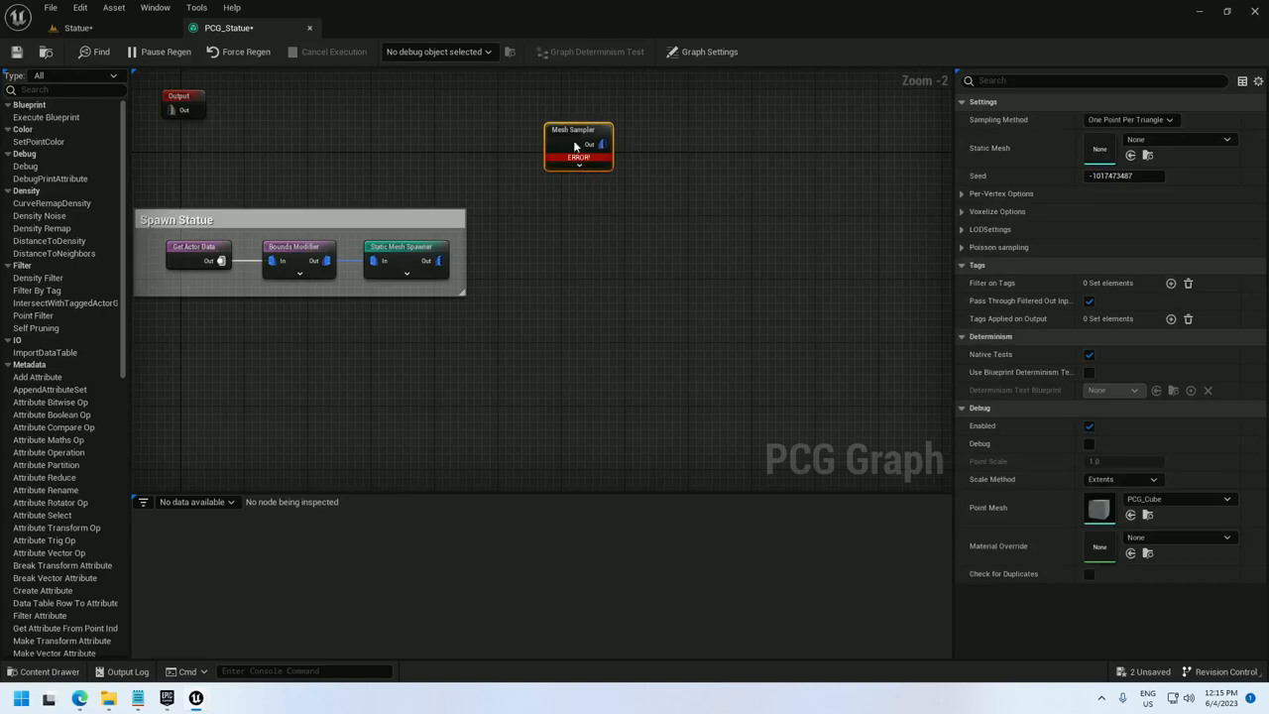
drag(579, 147, 491, 147)
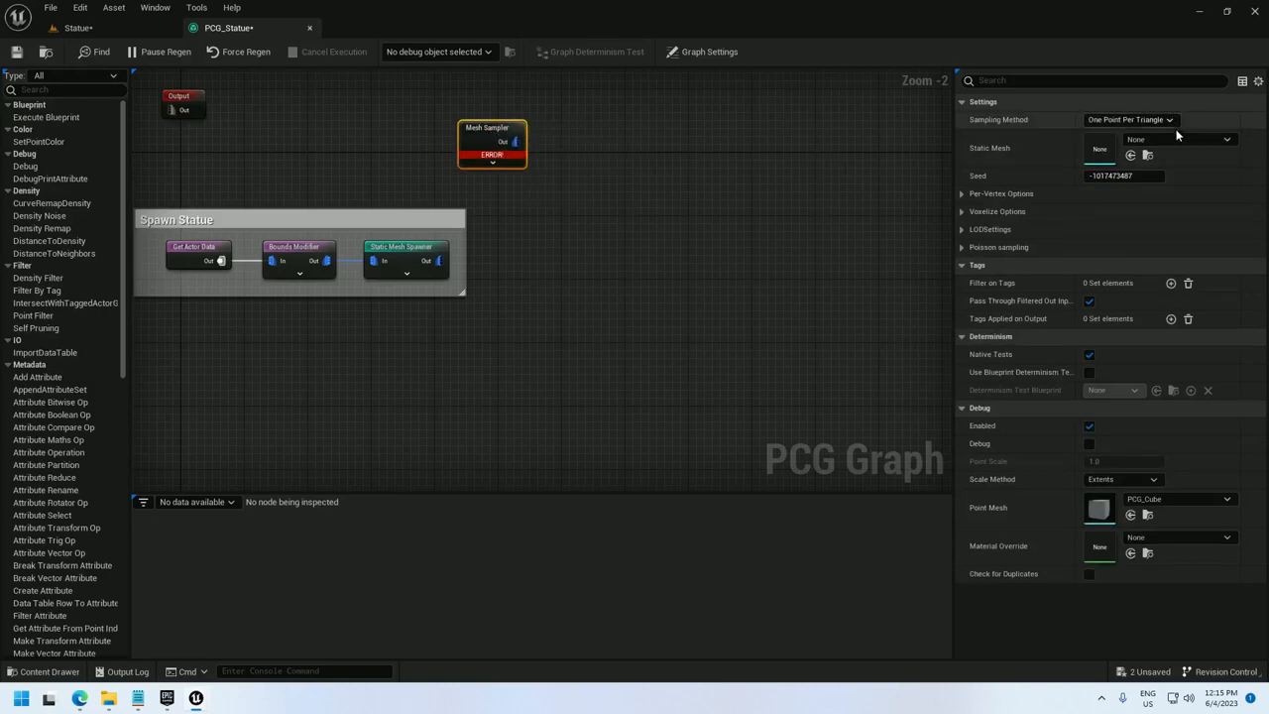
click(1228, 138)
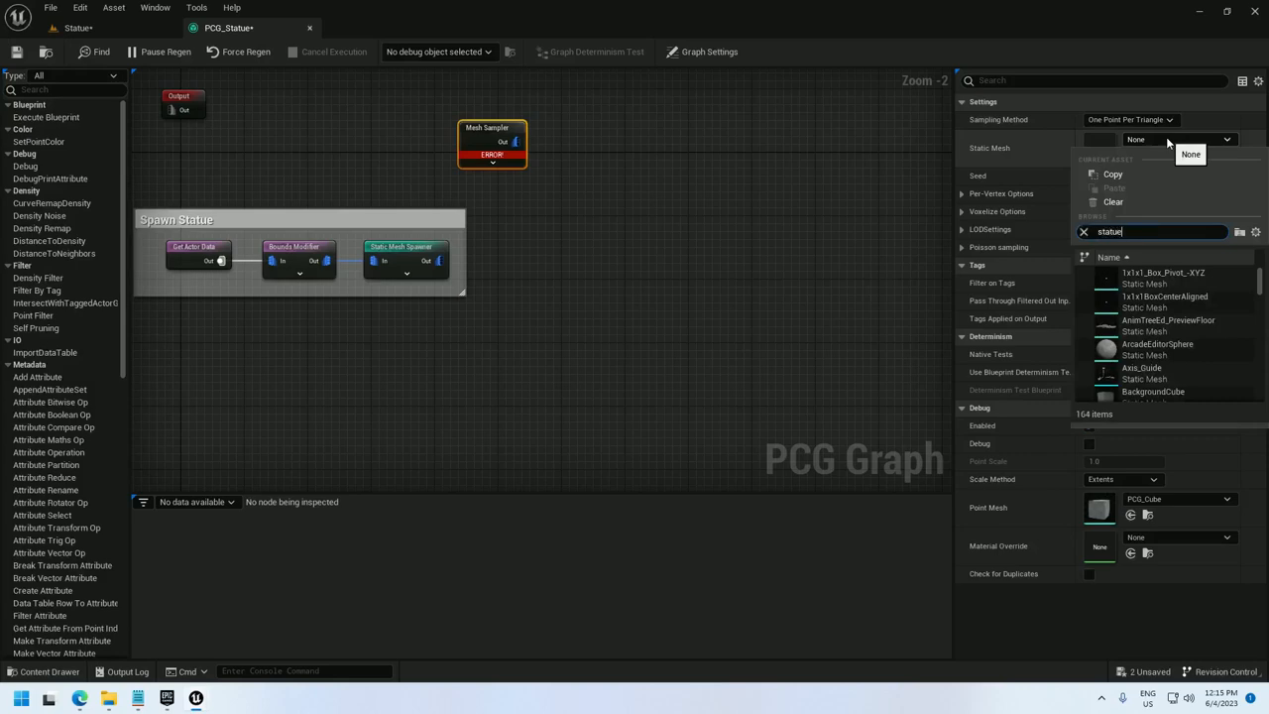
click(1160, 286)
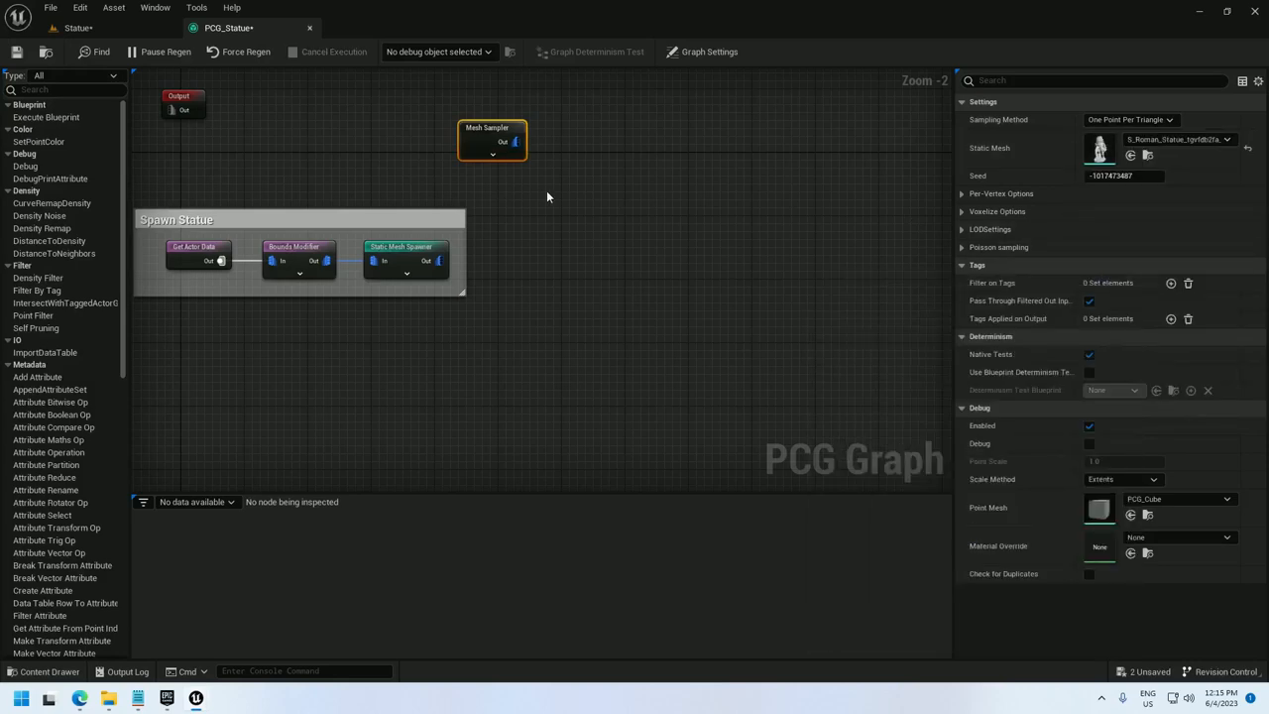
click(485, 127)
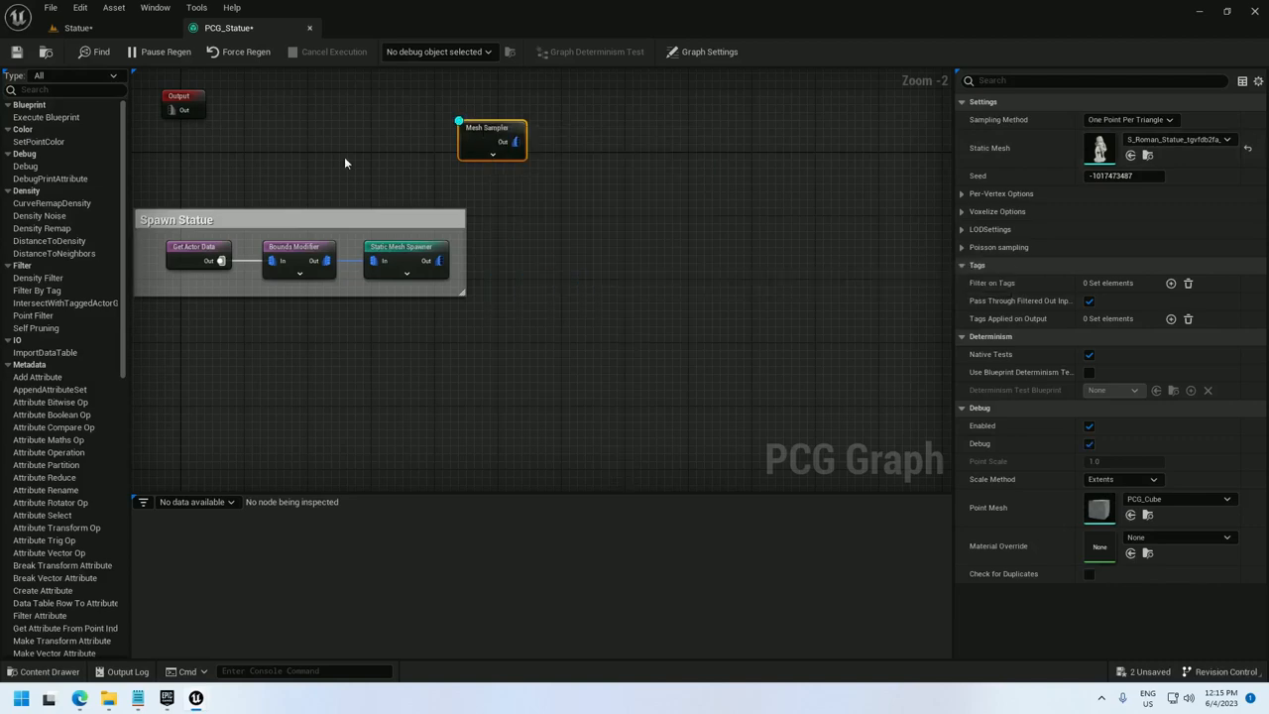
click(75, 28)
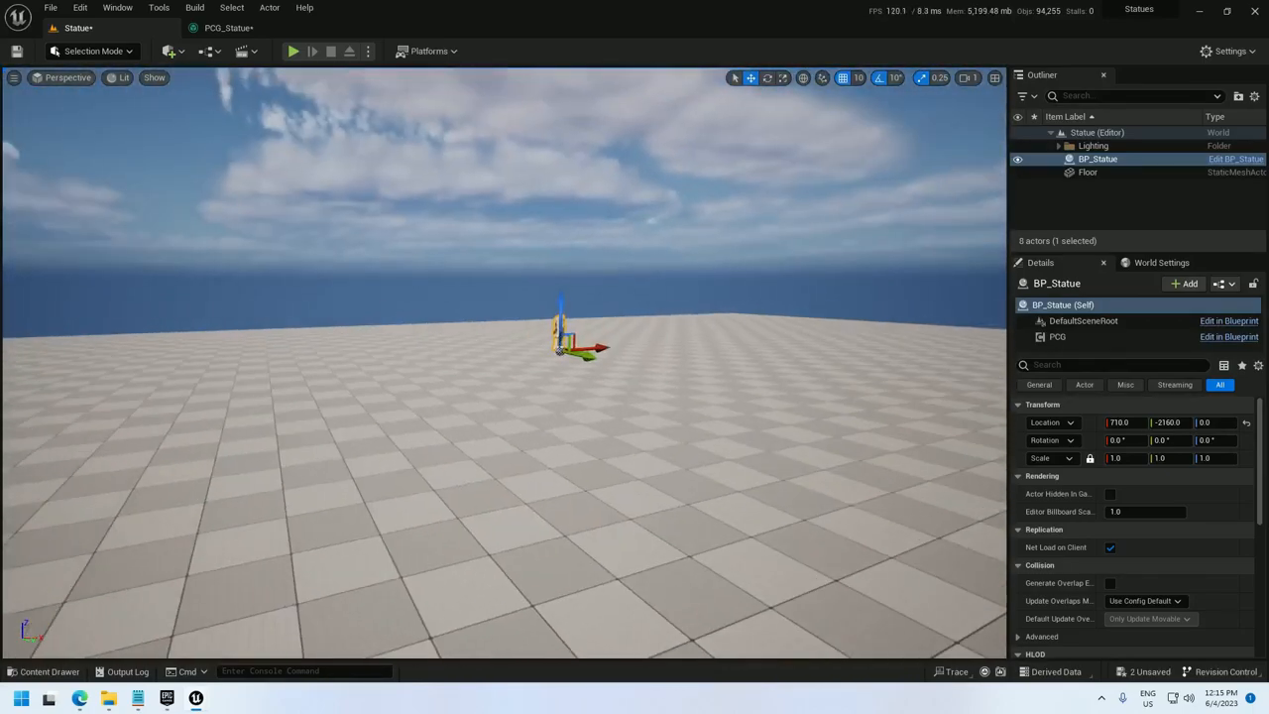
- Add a Copy Points node fed by the Mesh Sampler and the statue spawner
click(230, 28)
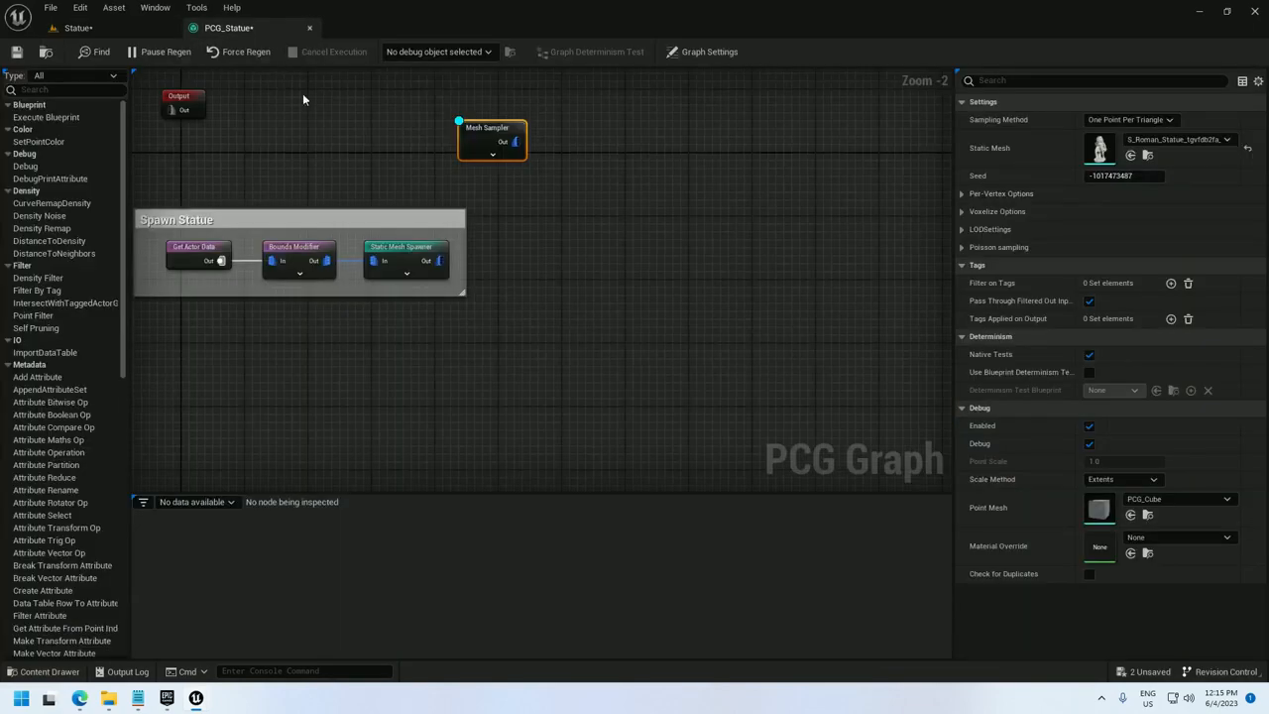
text(copy)
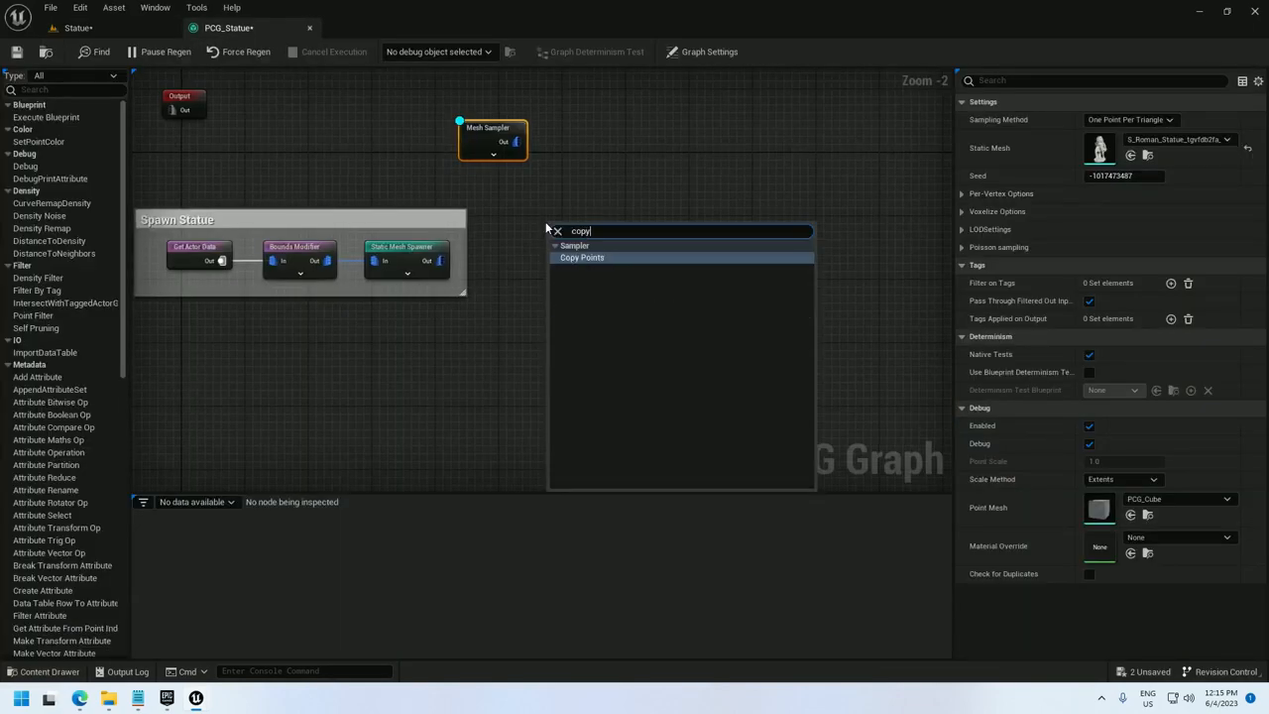
click(583, 258)
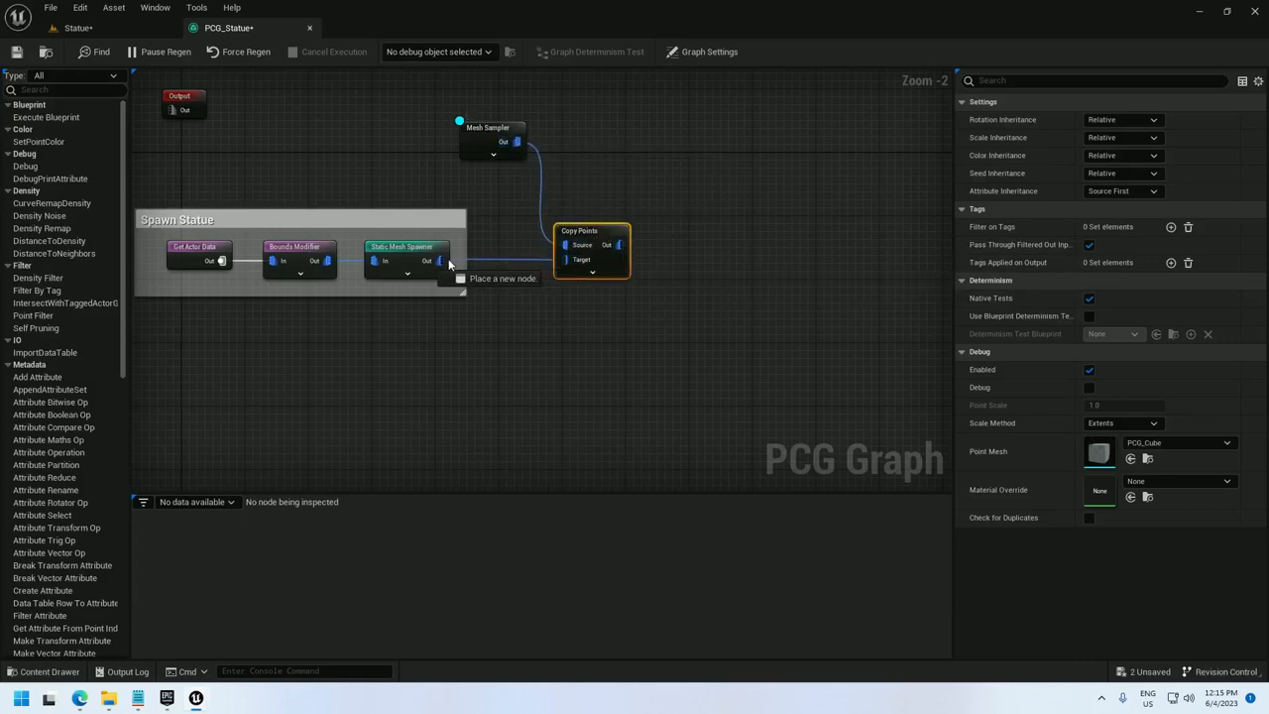
right_click(591, 247)
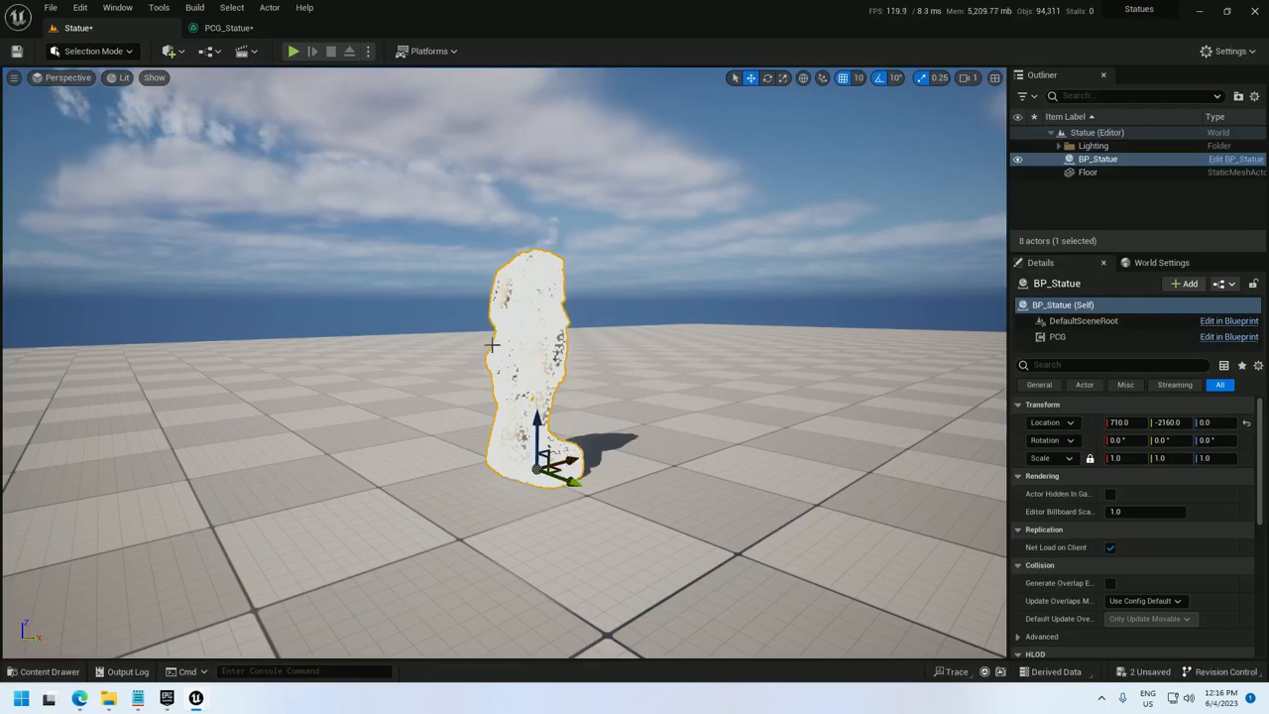
mouse_move(436, 290)
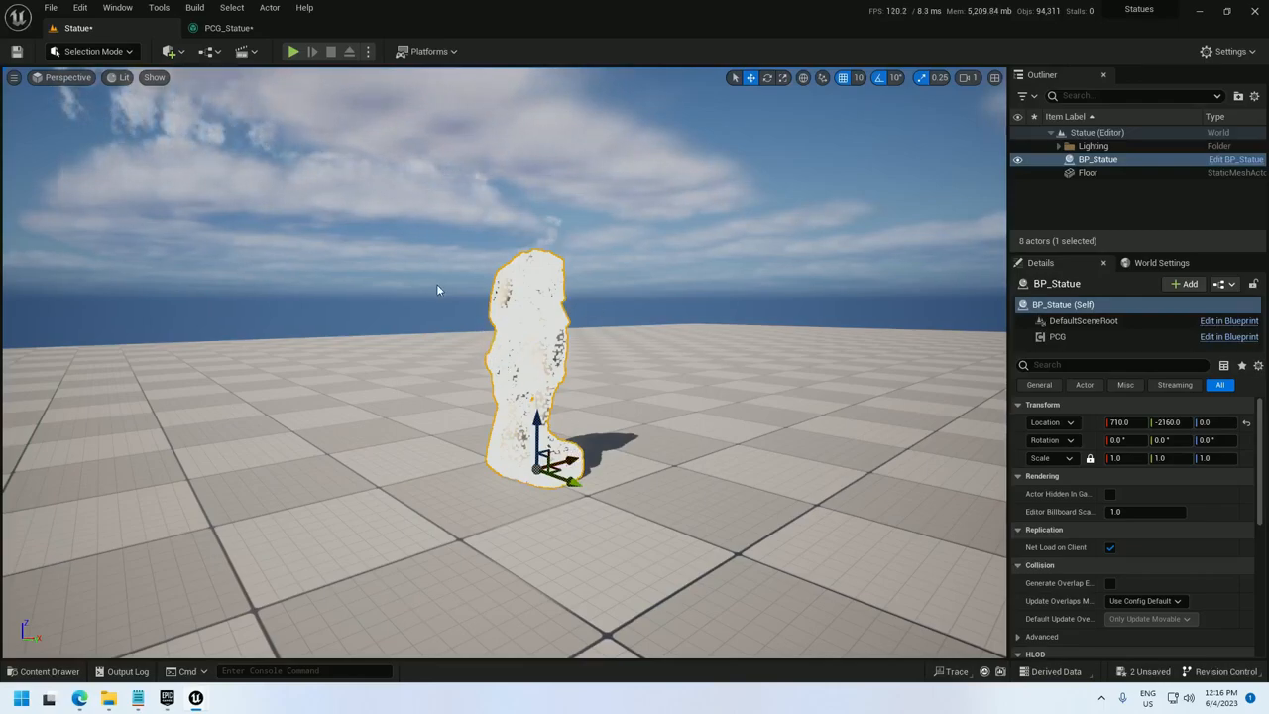
click(228, 28)
text(point filter)
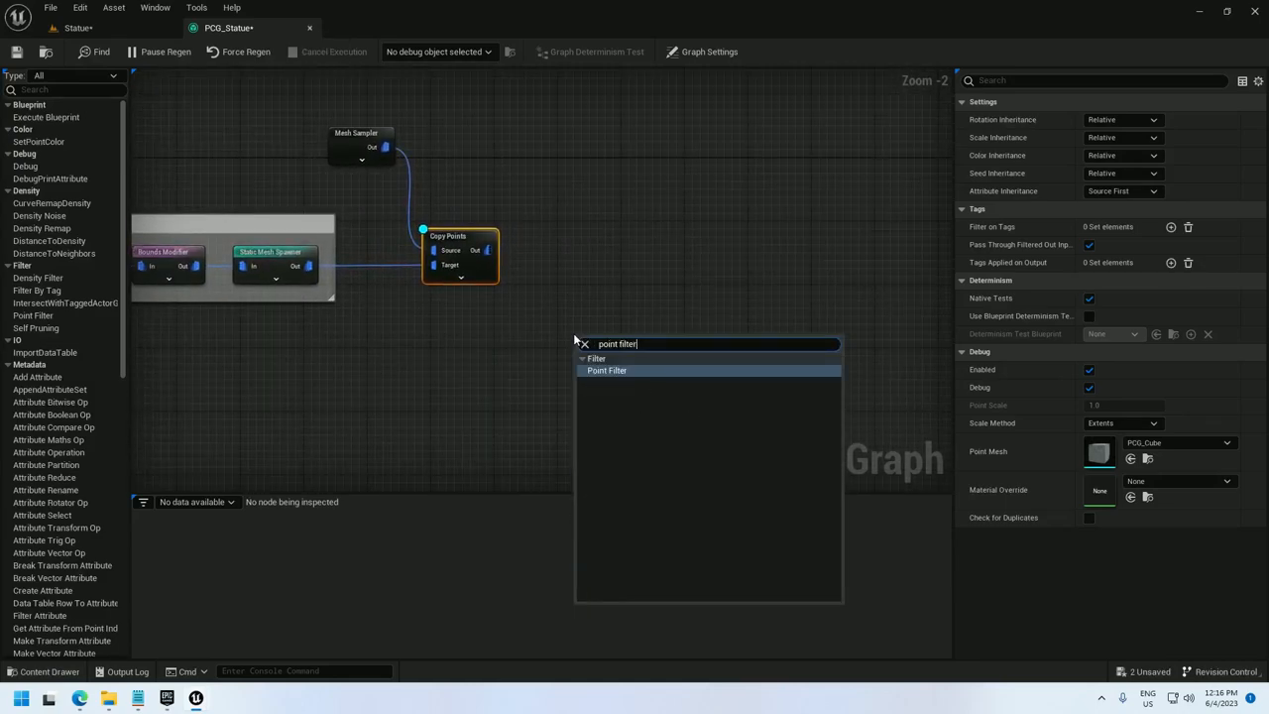
- Add a Point Filter whose Filter input comes from a Create Attribute named ZFilter set to 150.0
click(607, 371)
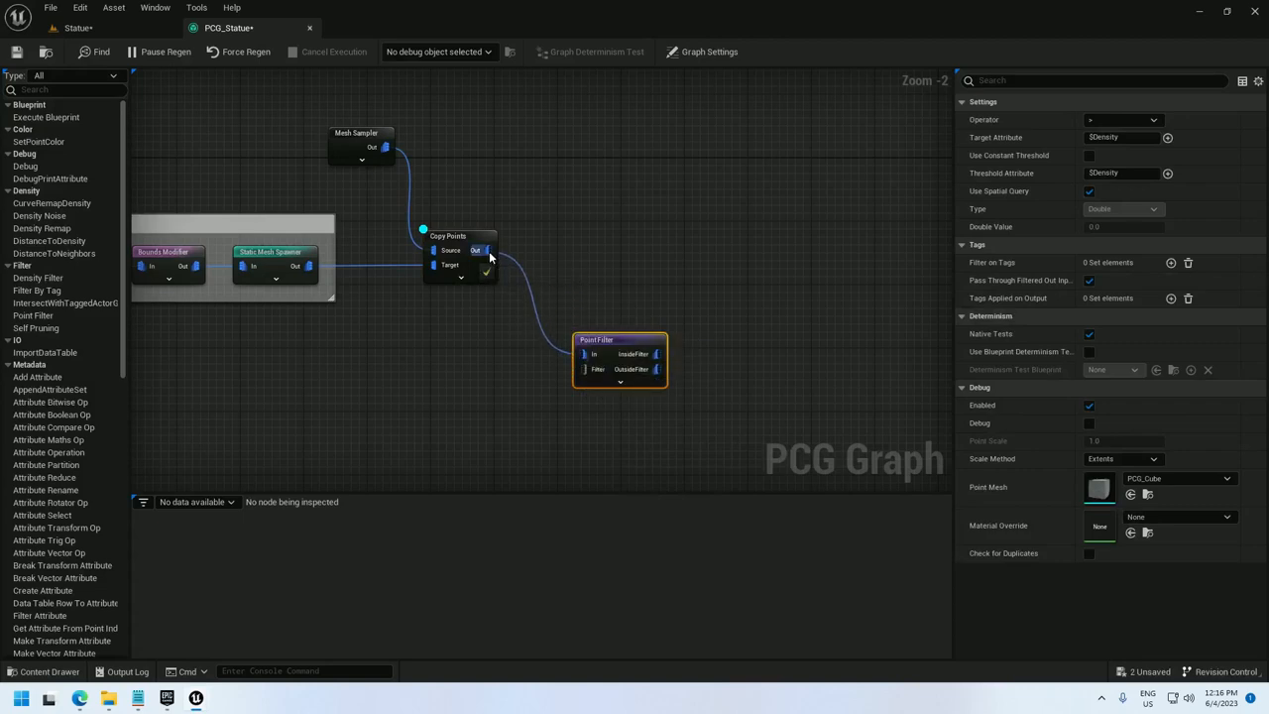
drag(595, 352, 595, 327)
text(create)
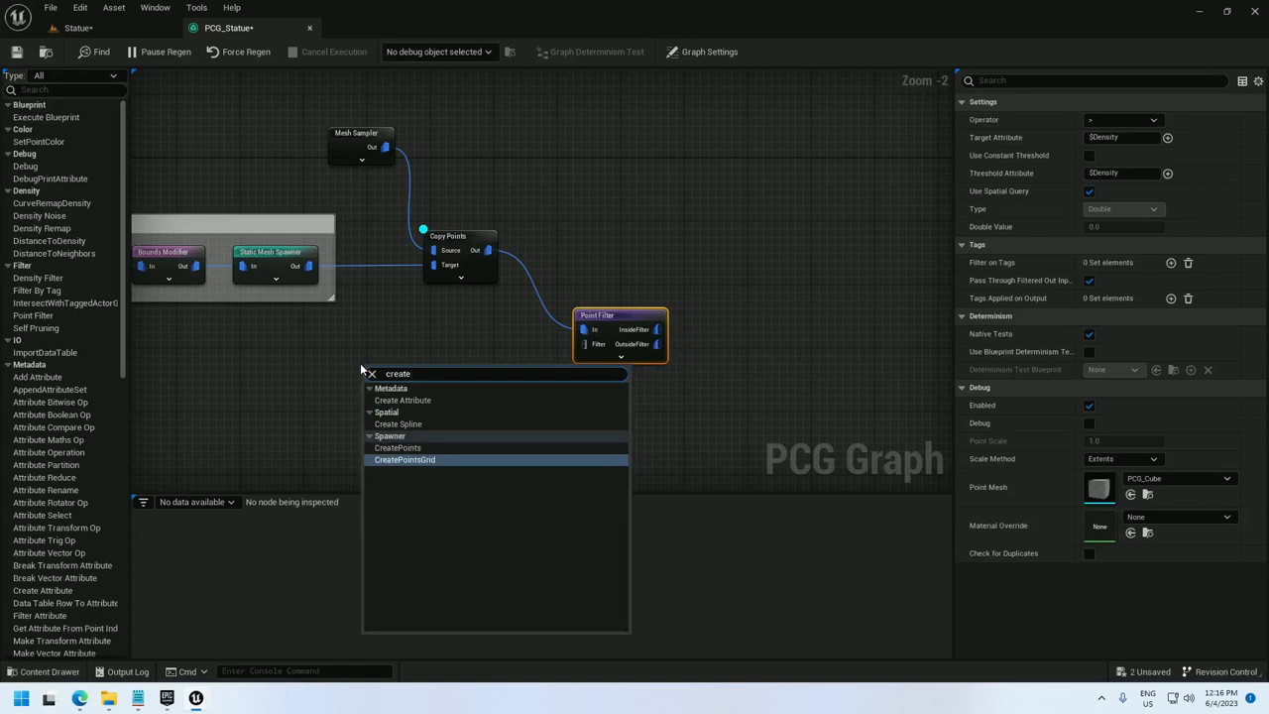
click(404, 460)
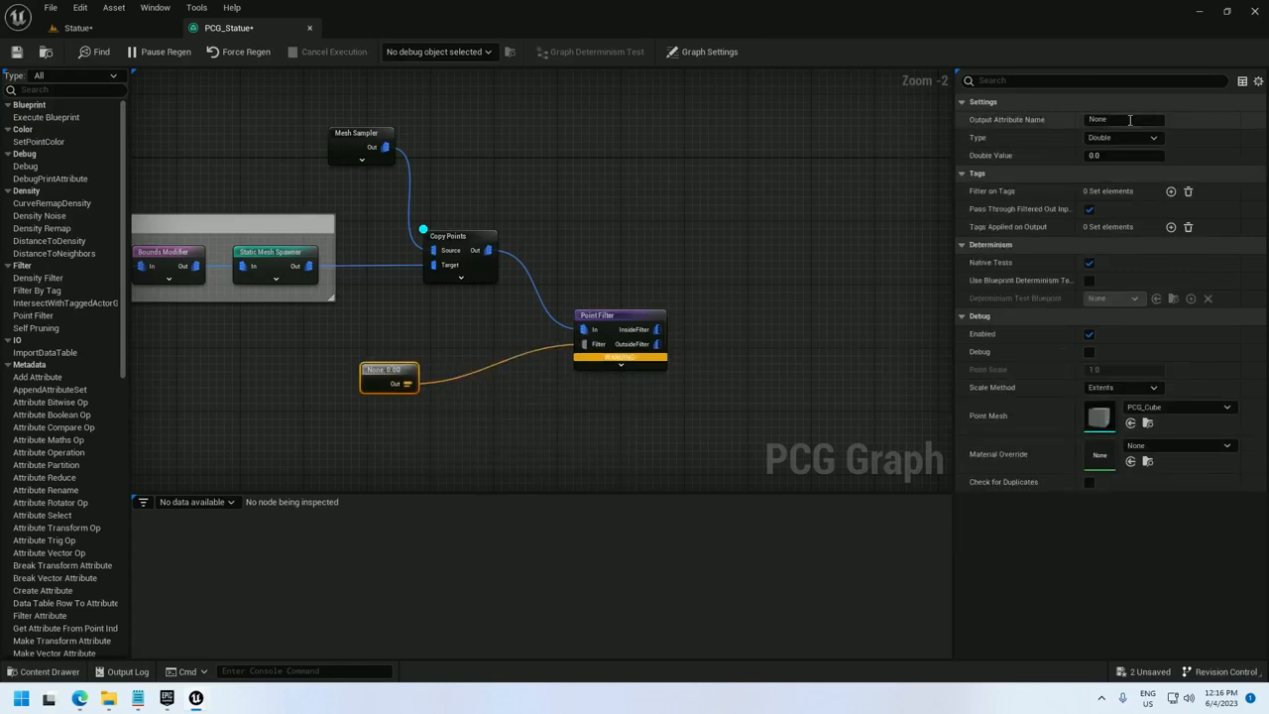
text(ZFilter)
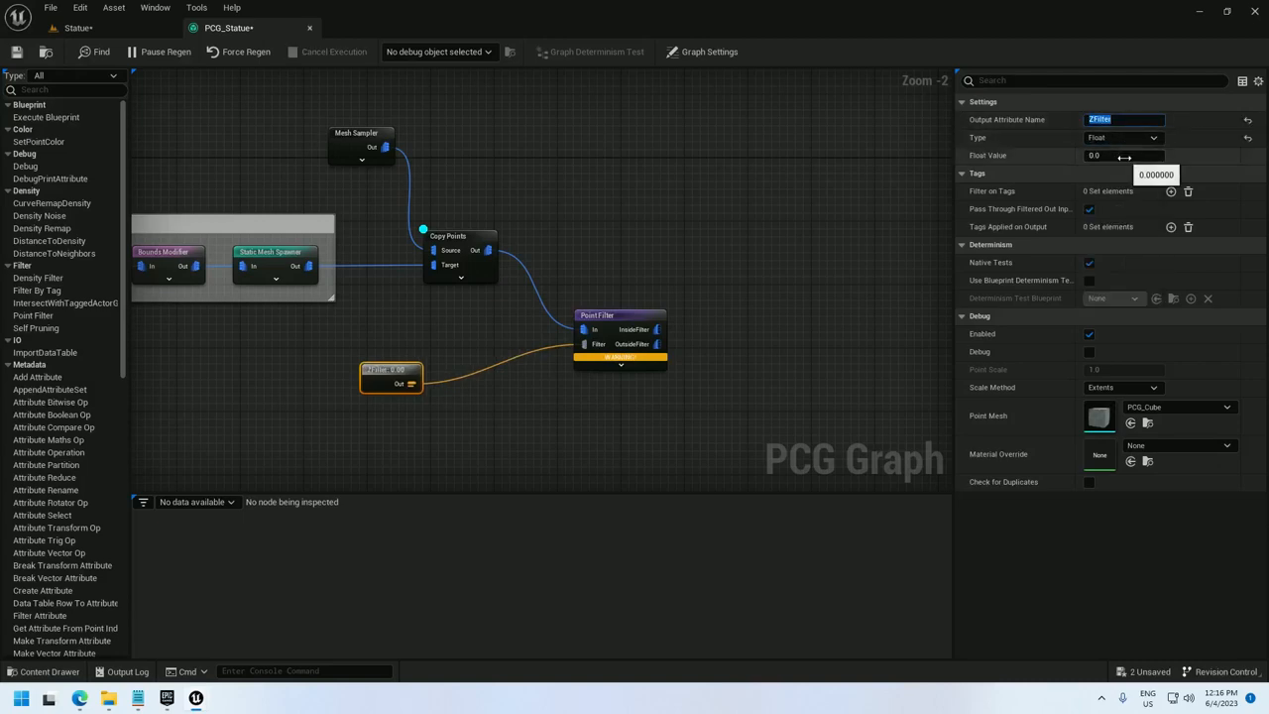
click(1122, 154)
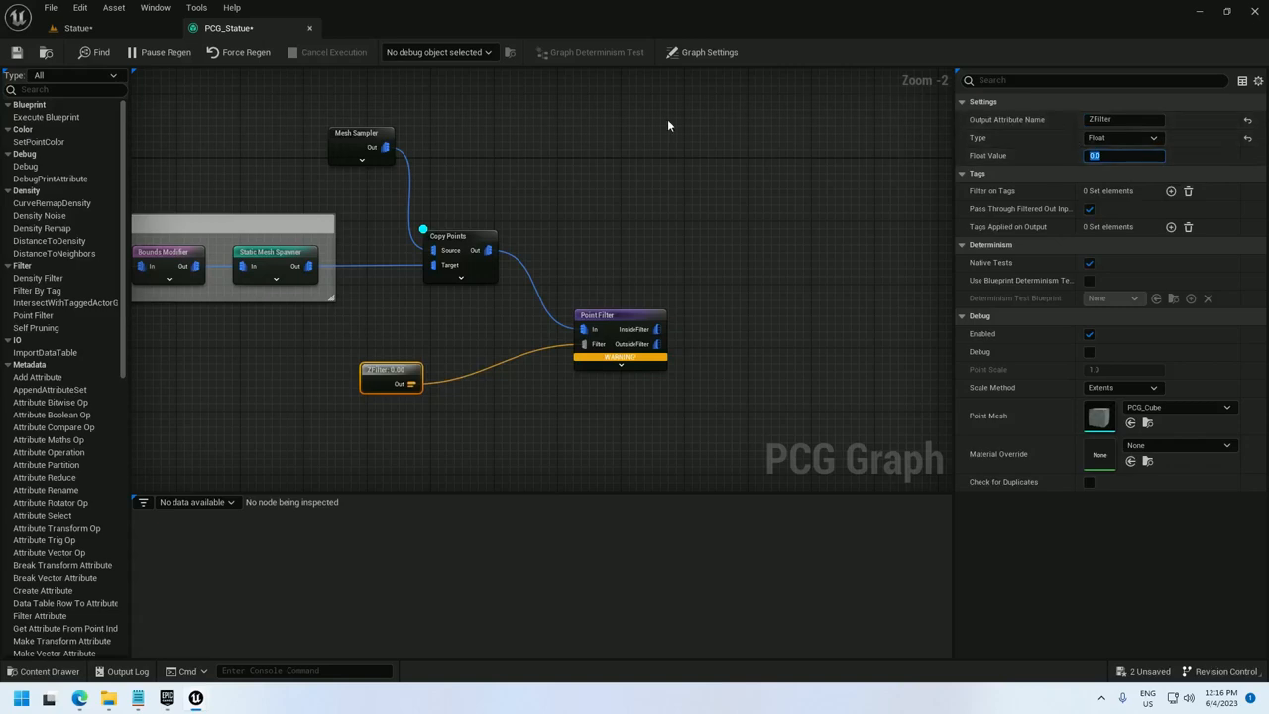
mouse_move(547, 204)
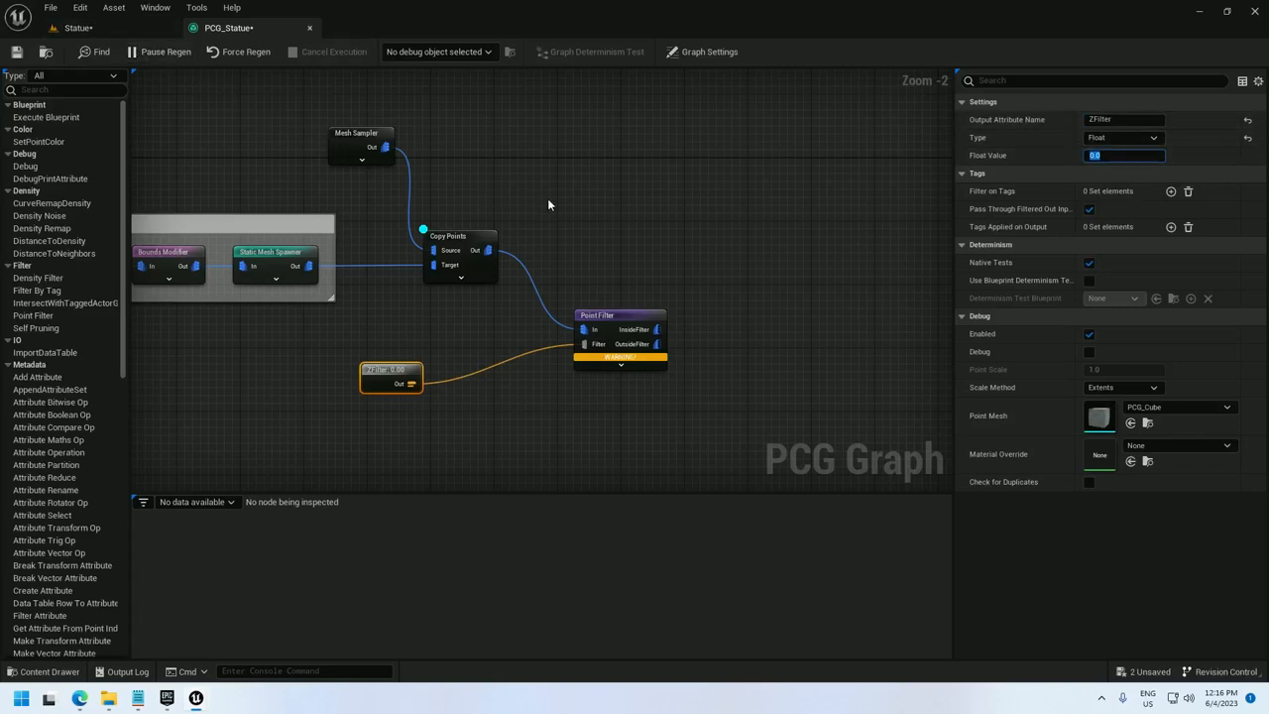
mouse_move(559, 226)
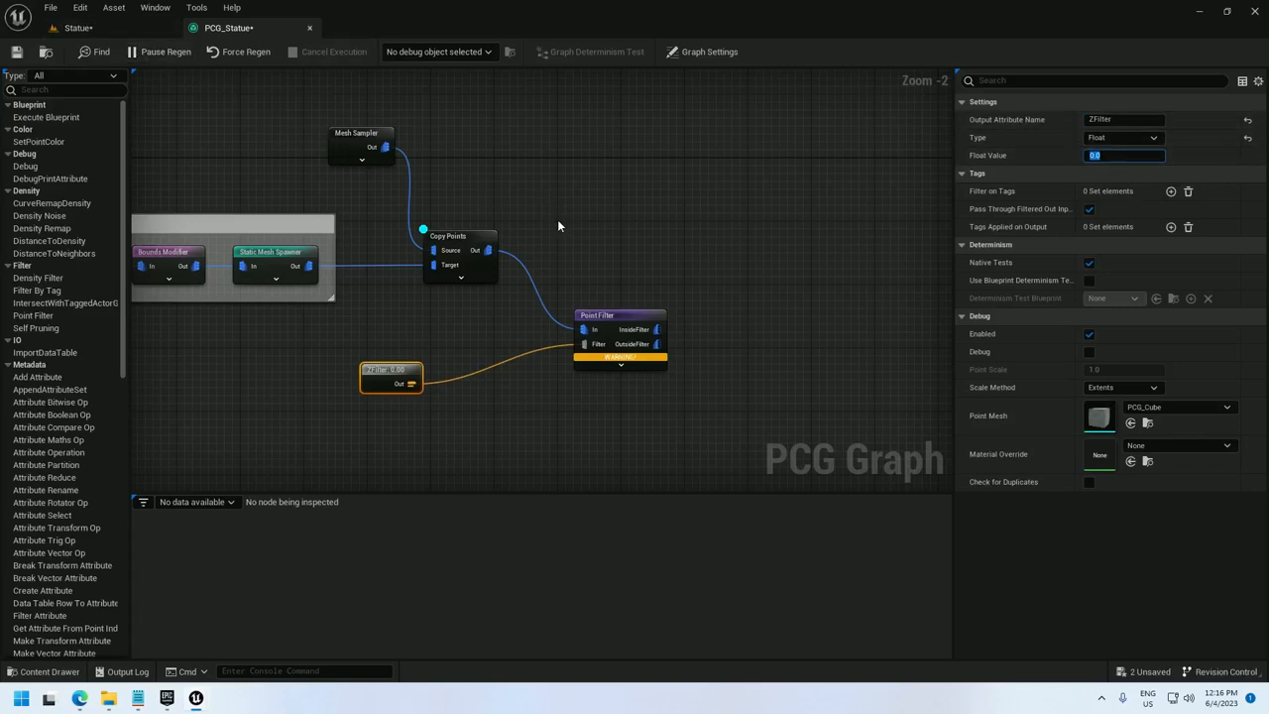
mouse_move(1162, 190)
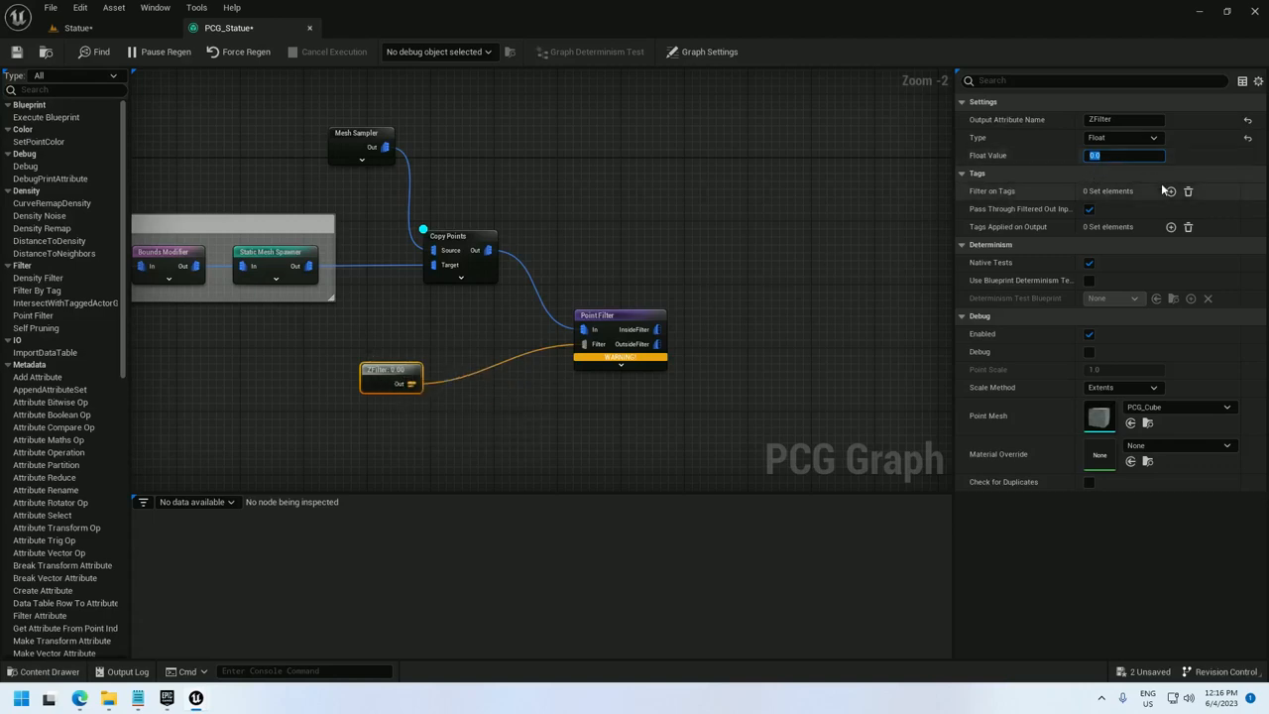
text(150.0)
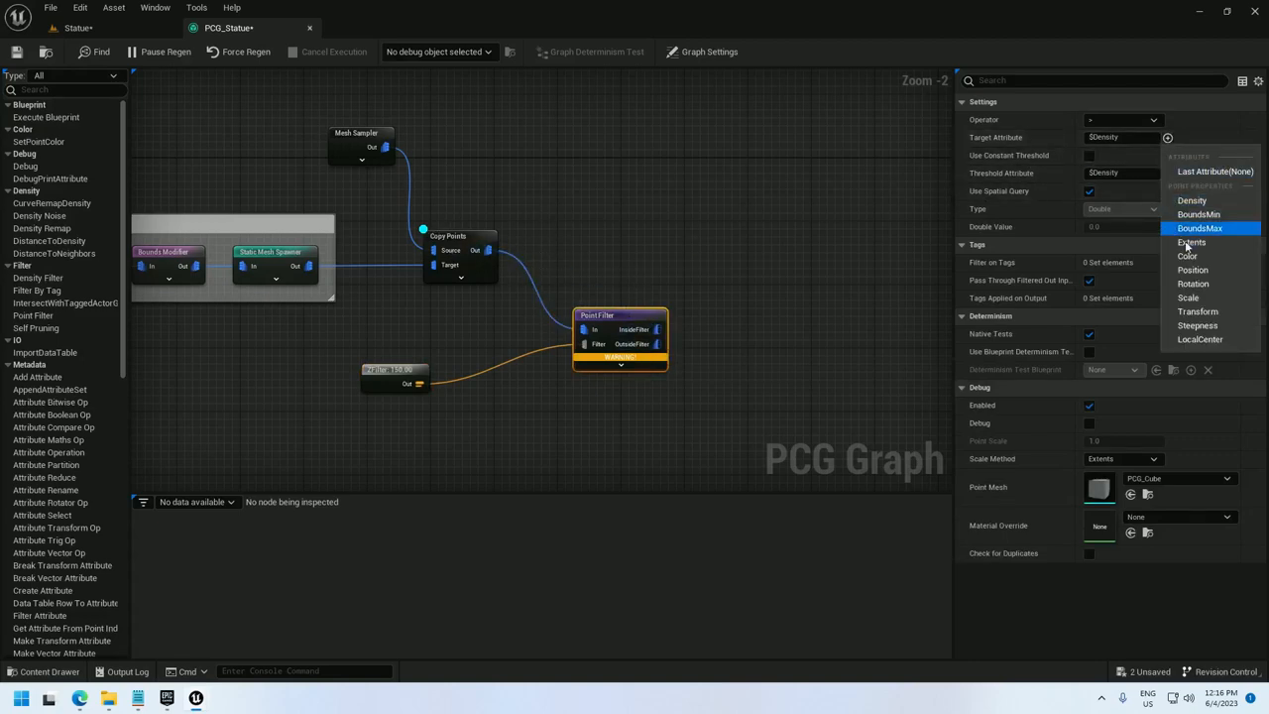
- Compare each point's $Position.Z against the ZFilter attribute and view the level
click(1193, 269)
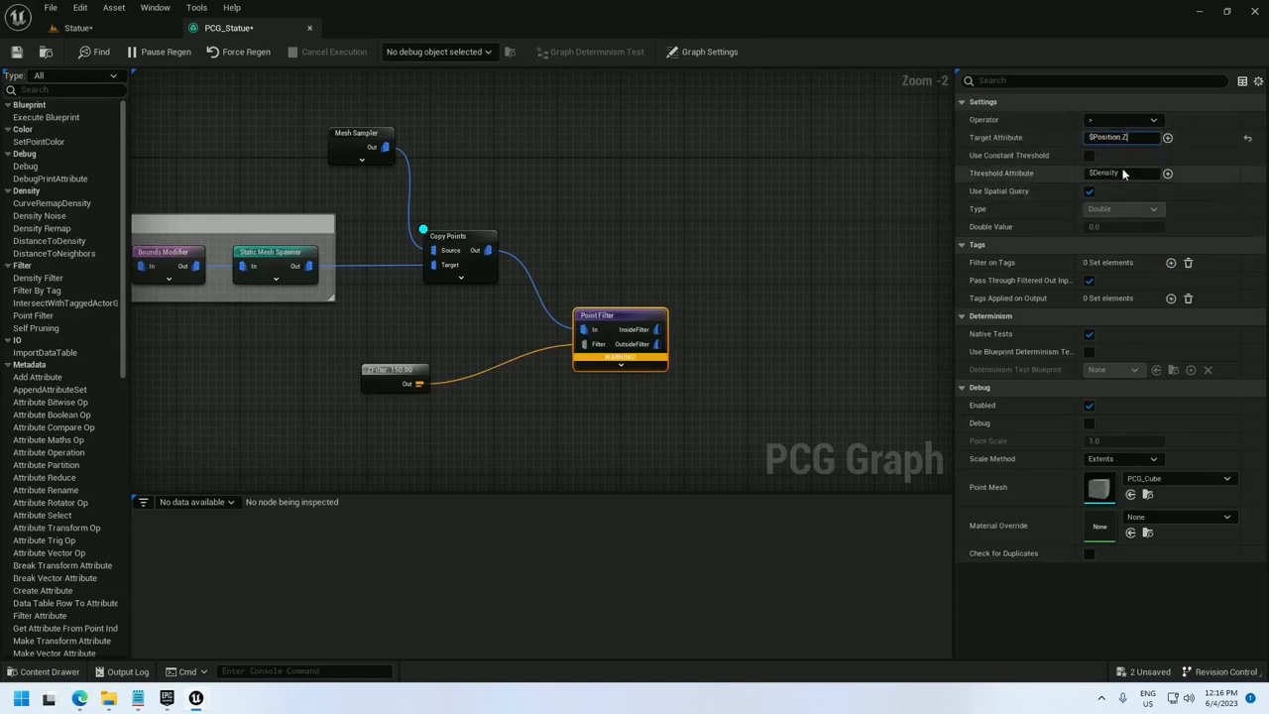
click(1121, 172)
text(ZFilter)
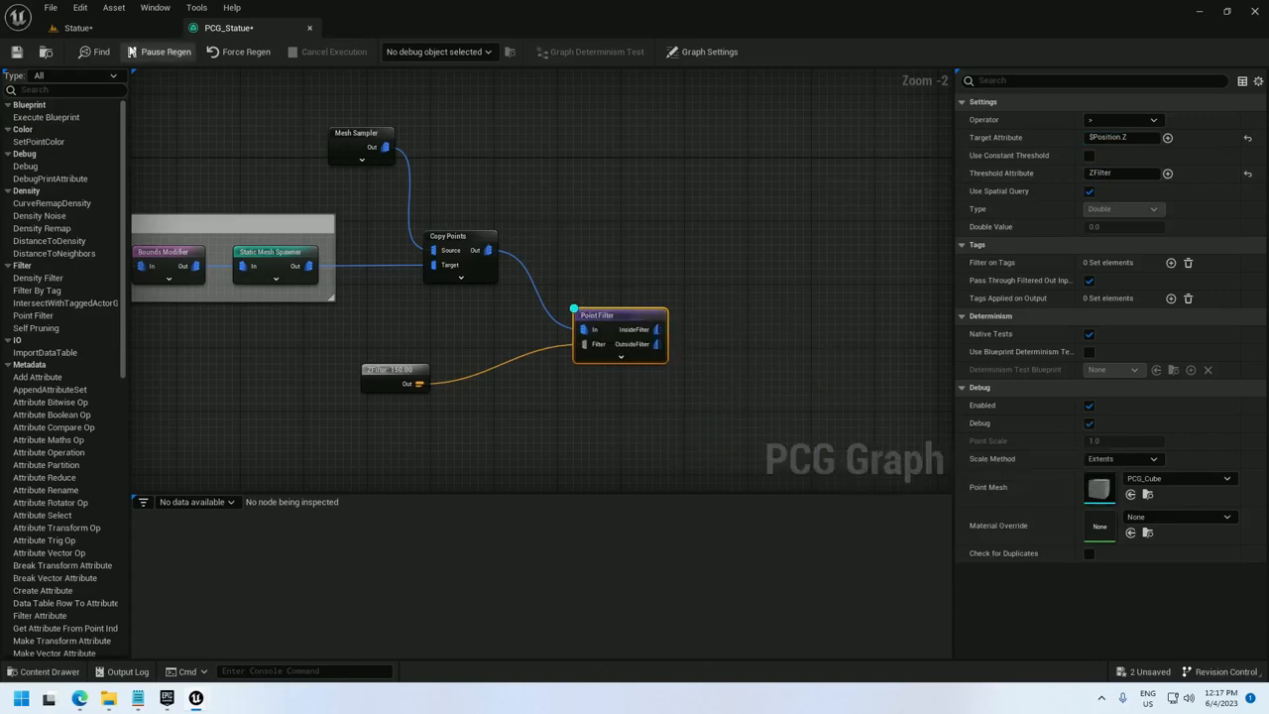
click(78, 28)
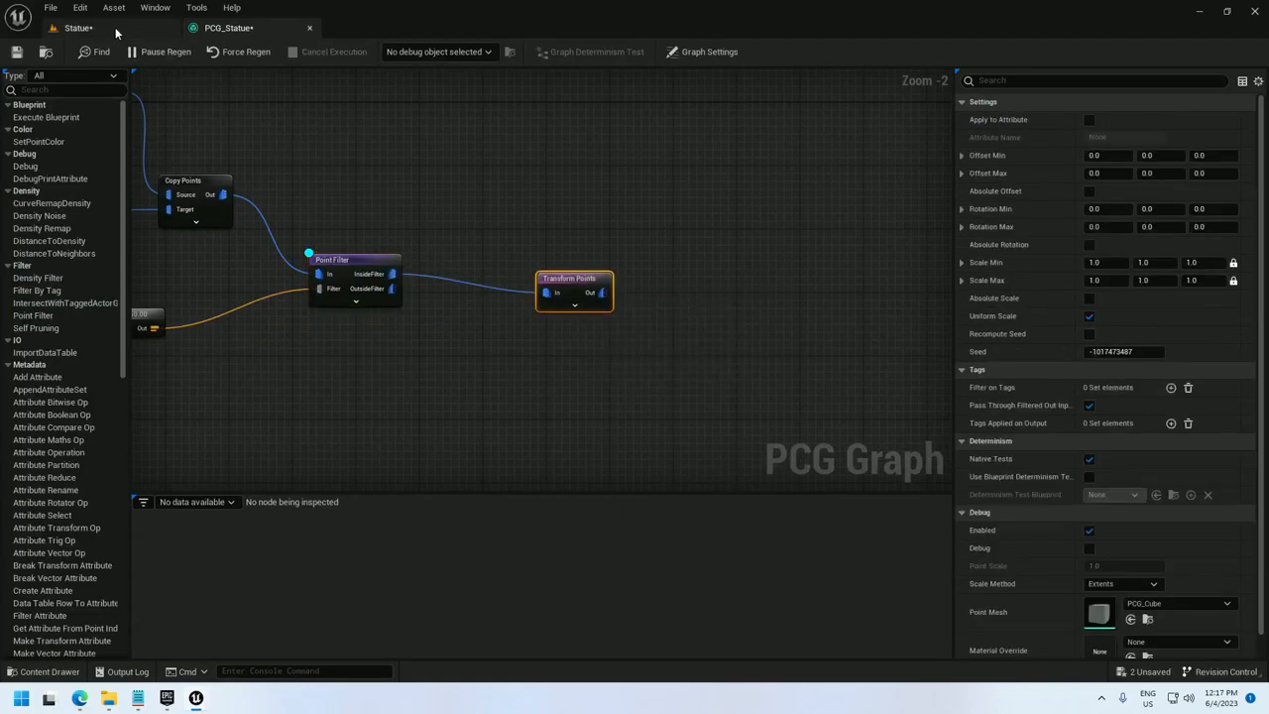
- Inspect the debug points covering the statue's upper body, then return to the PCG_Statue graph
click(79, 28)
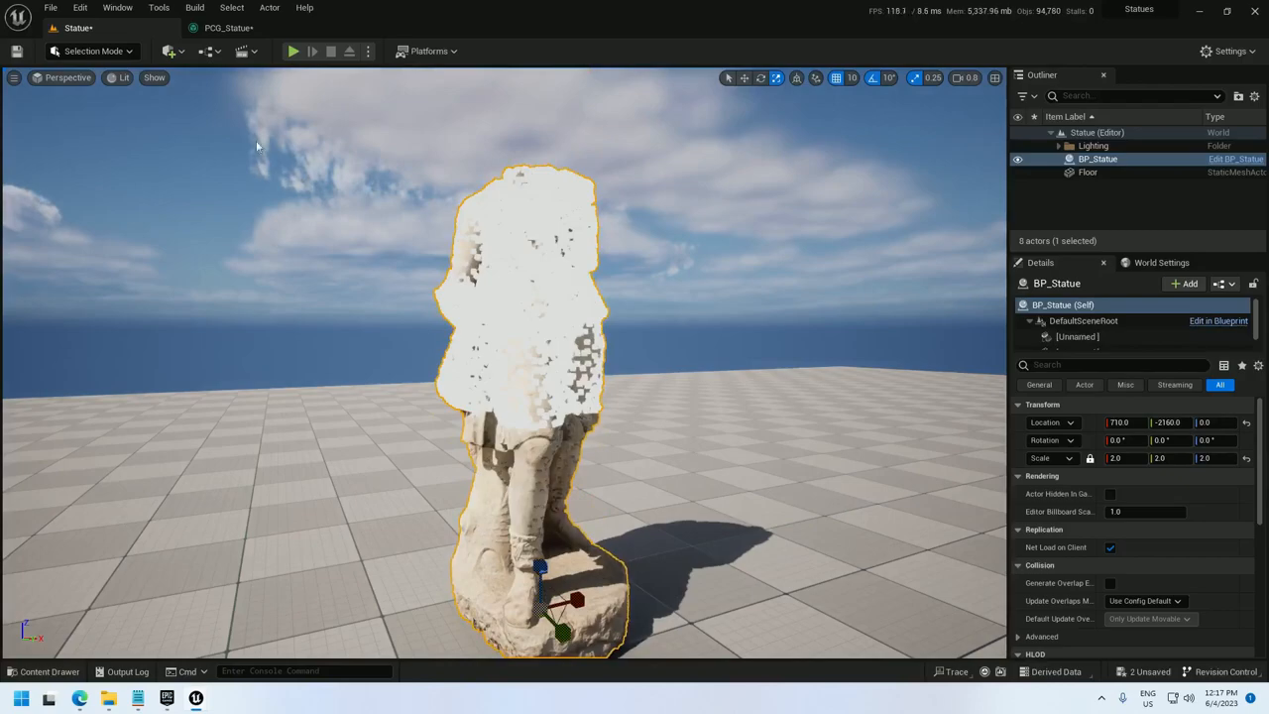
click(228, 27)
text(math)
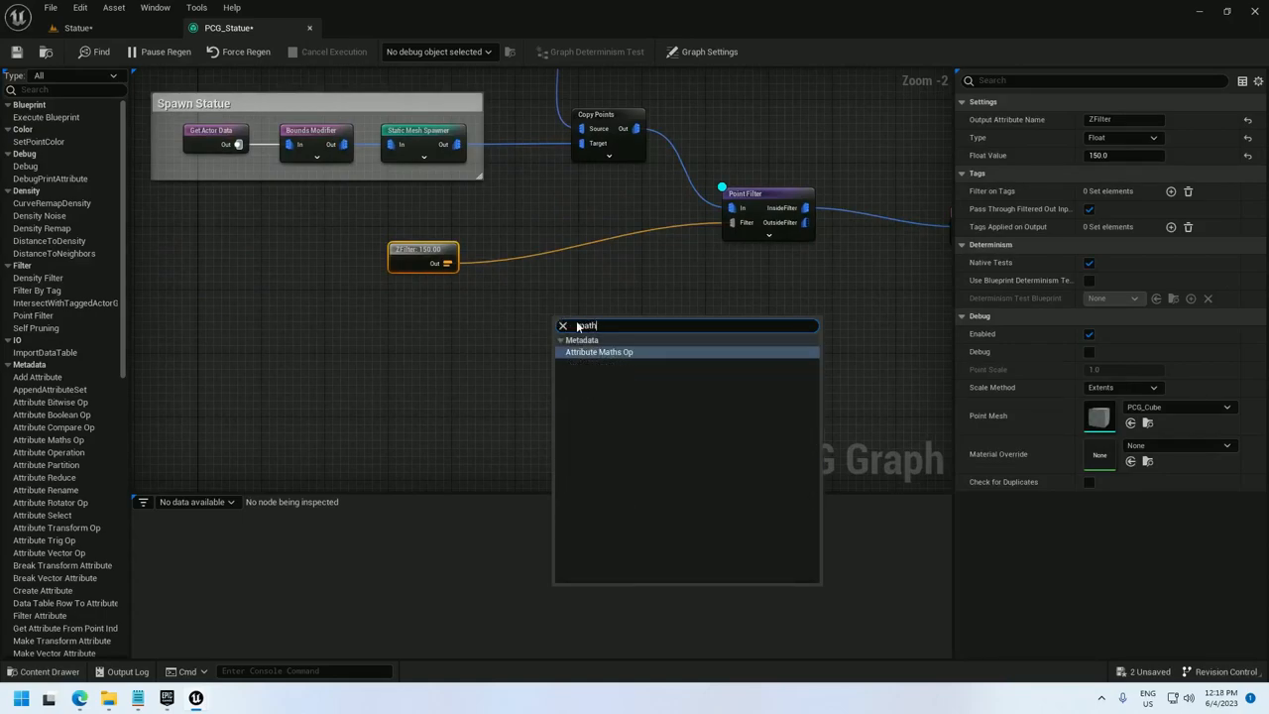
- Multiply Extents.Z into the ZFilter attribute with an Attribute Maths Op, then view the statue level
click(599, 352)
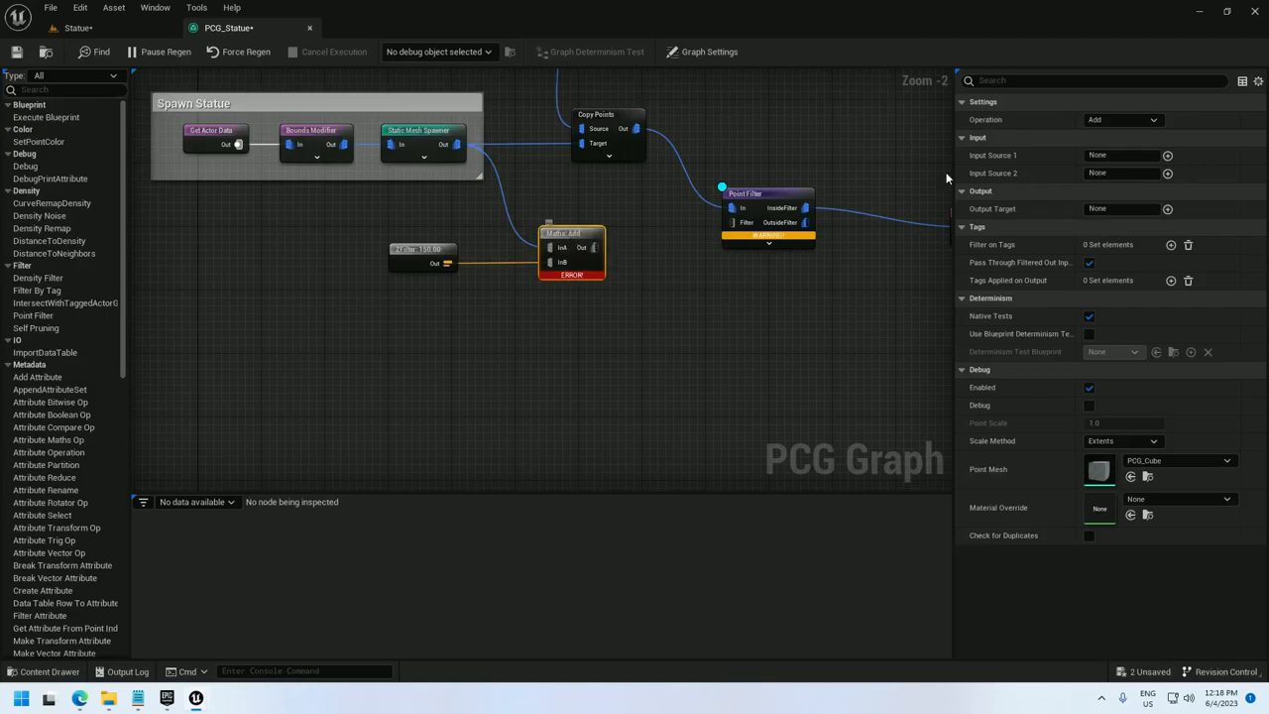
click(1120, 119)
text(multiply)
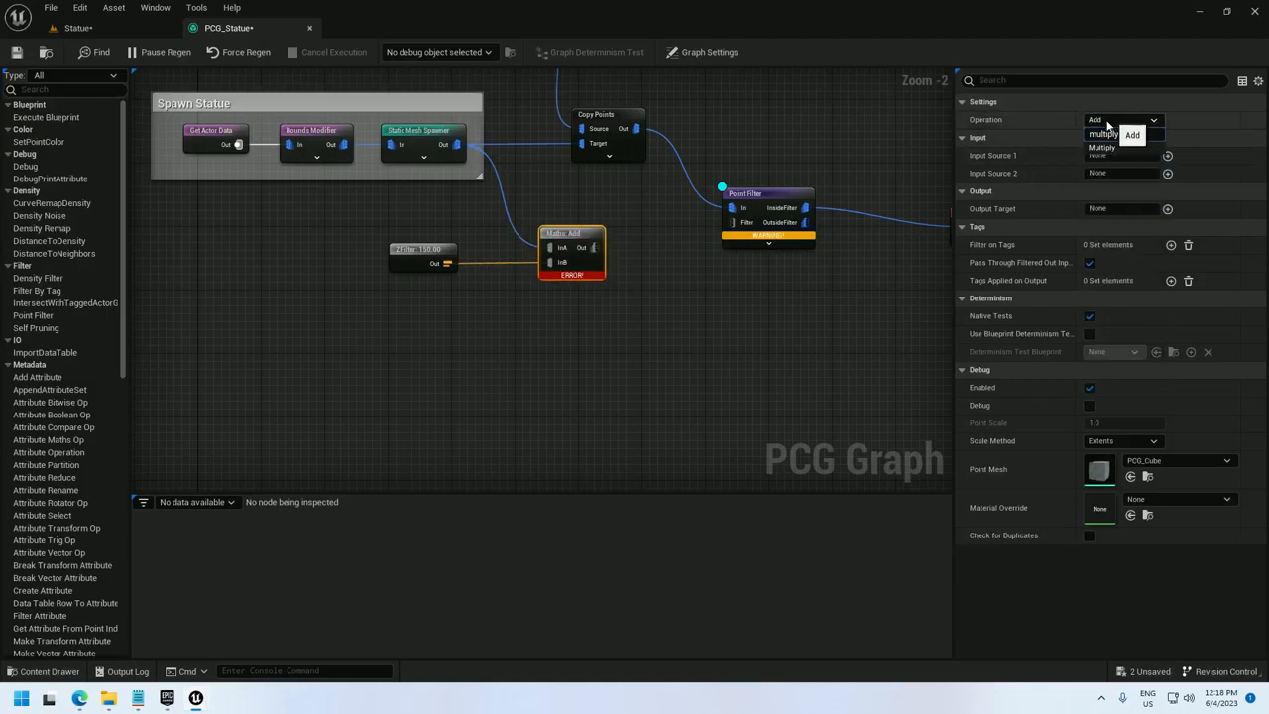
click(1100, 146)
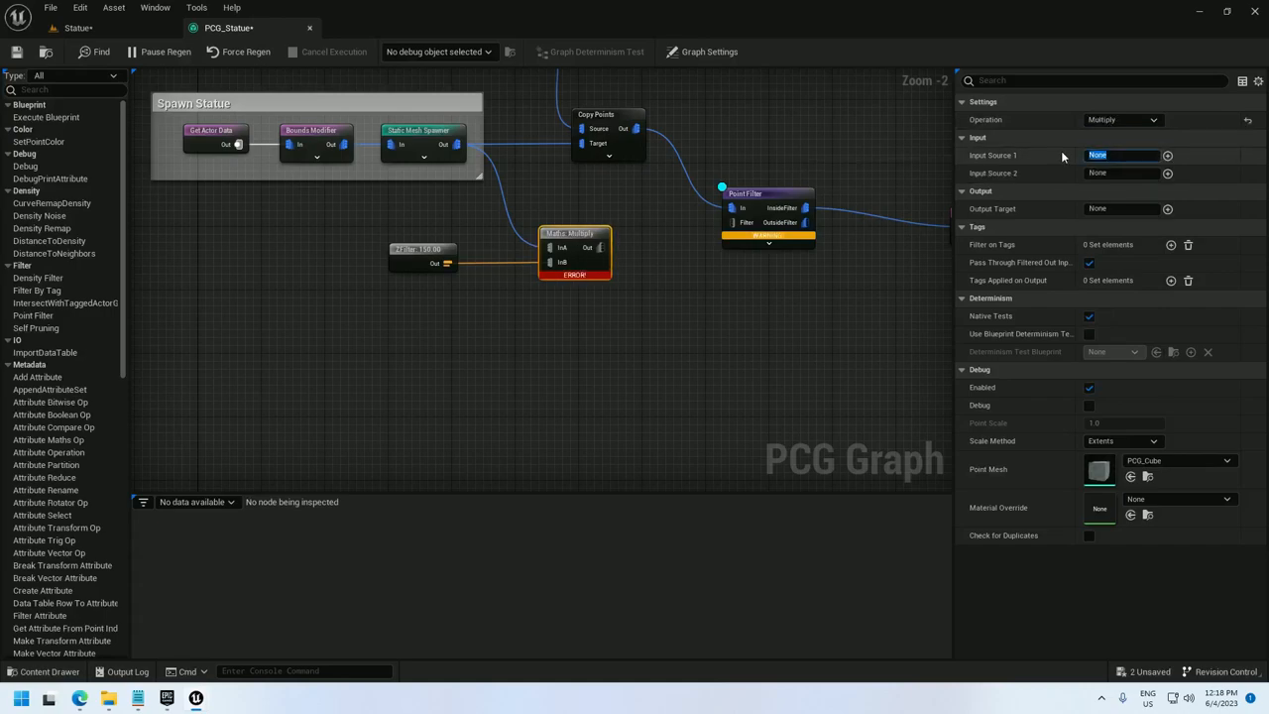
click(1167, 154)
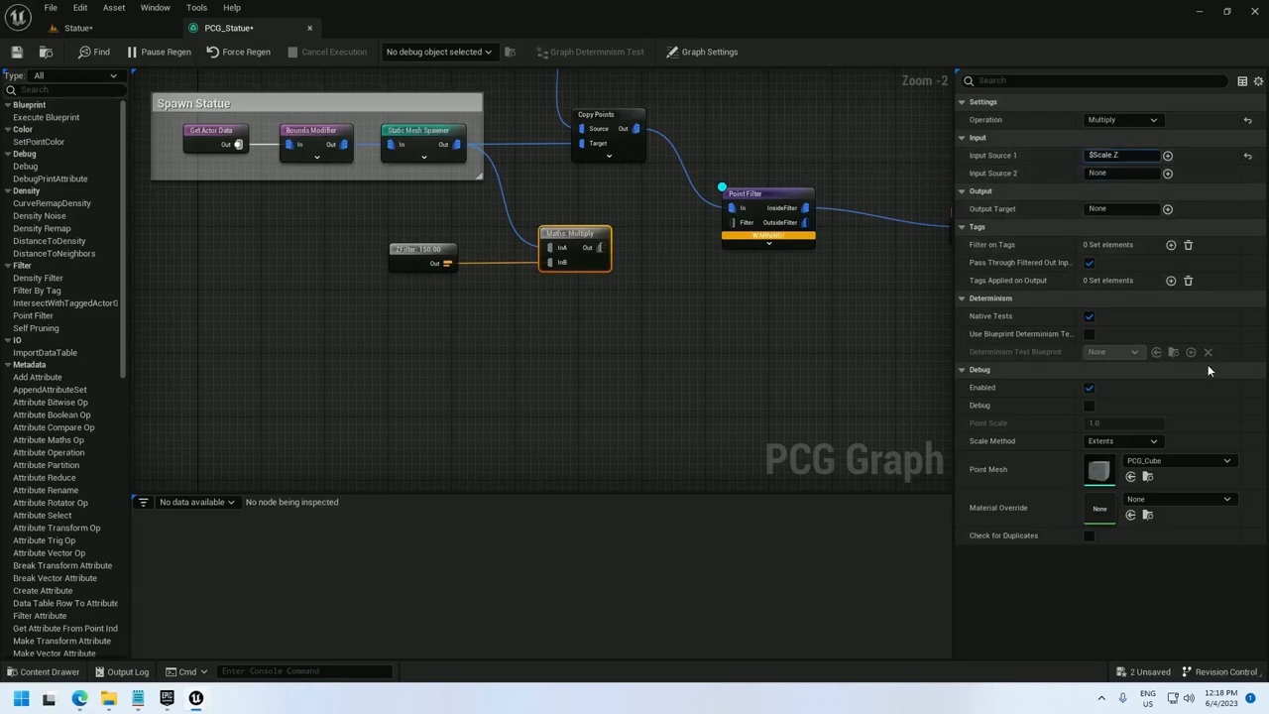
click(1122, 155)
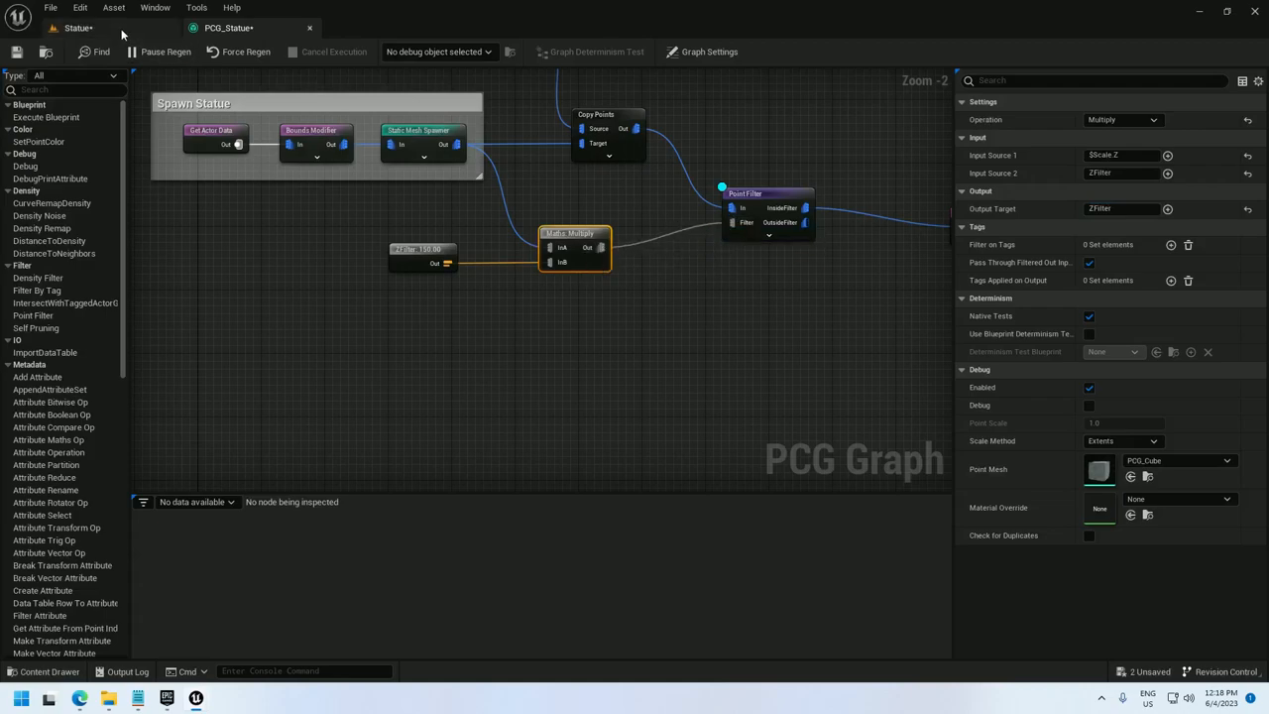
click(77, 28)
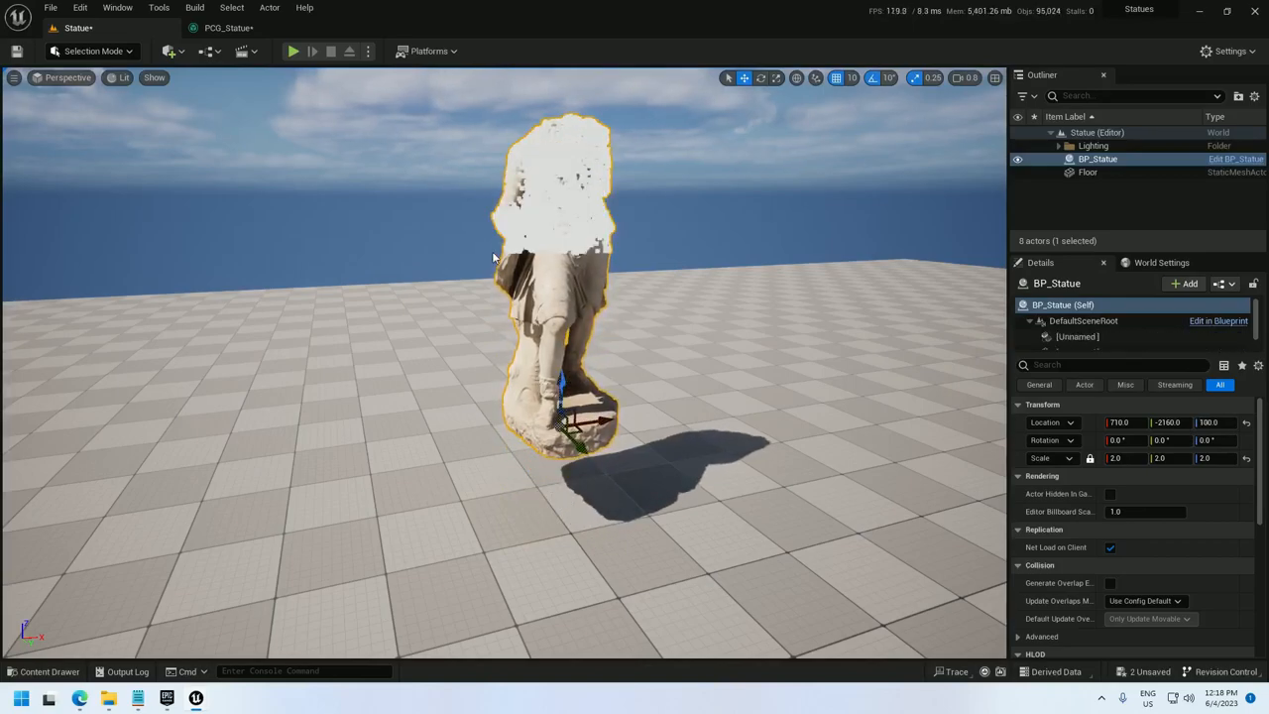
mouse_move(635, 258)
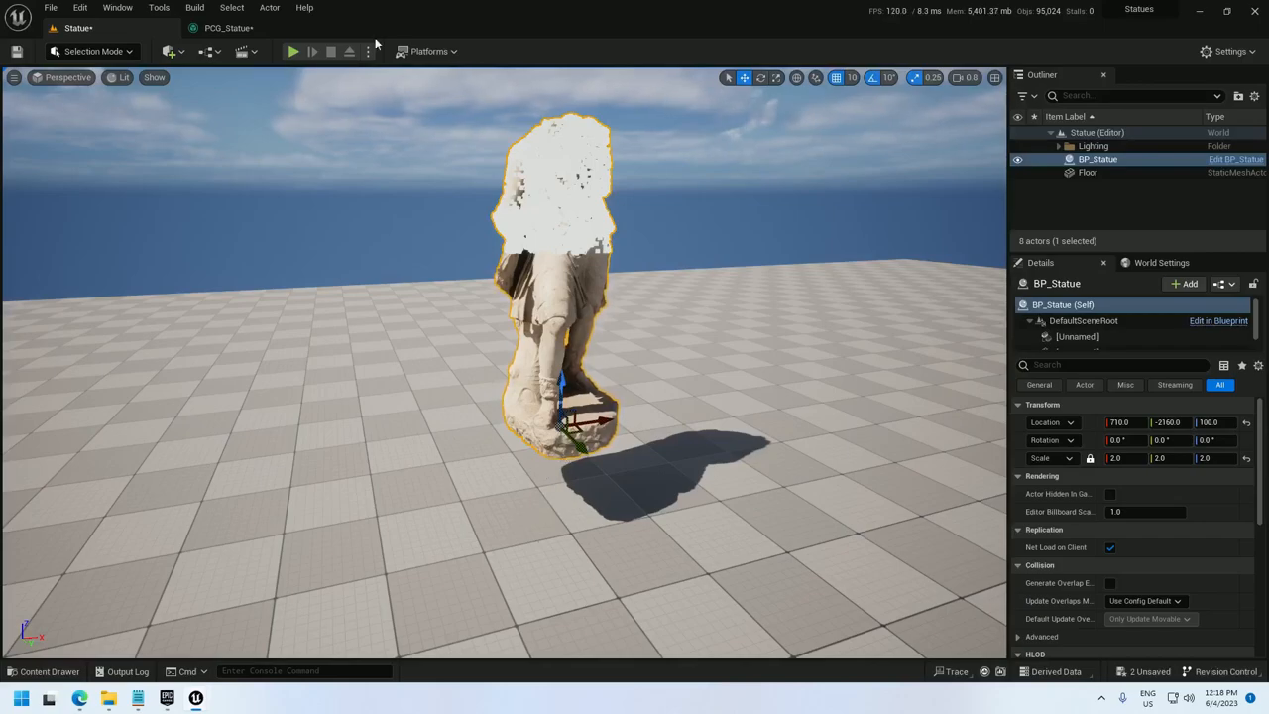
- Inspect the Static Mesh Spawner's output point data in the PCG graph
click(228, 28)
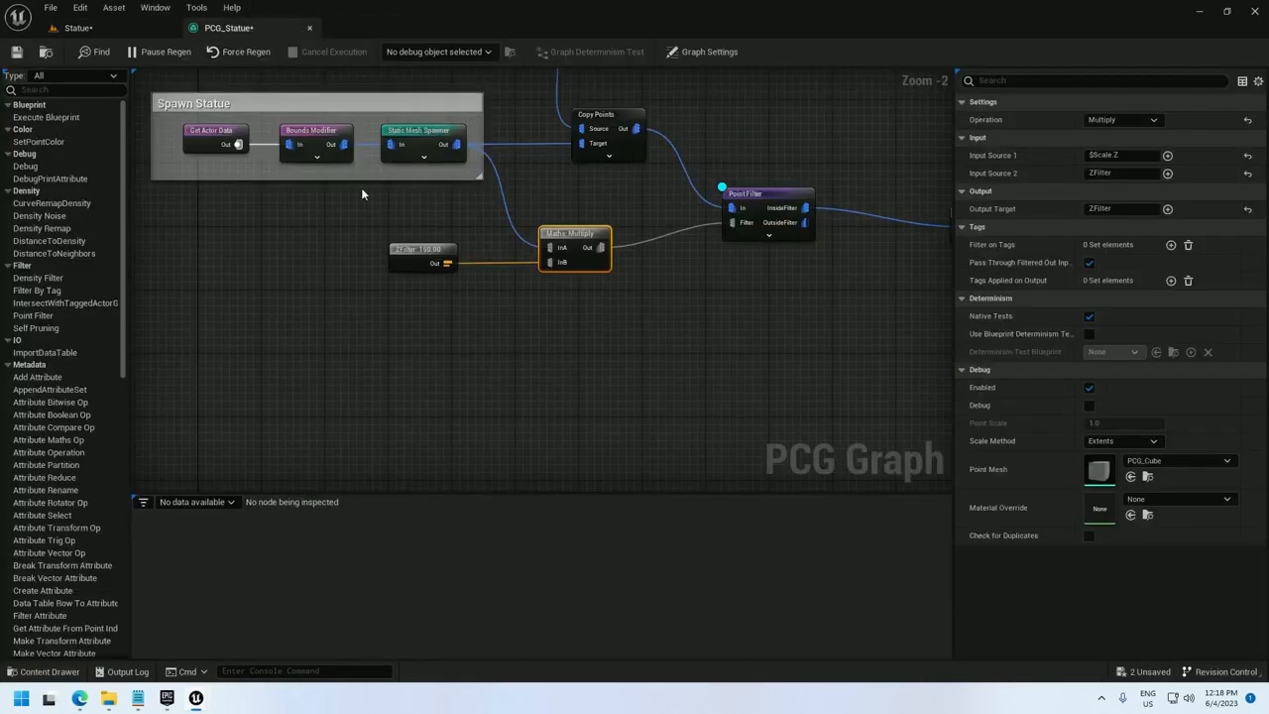
right_click(421, 131)
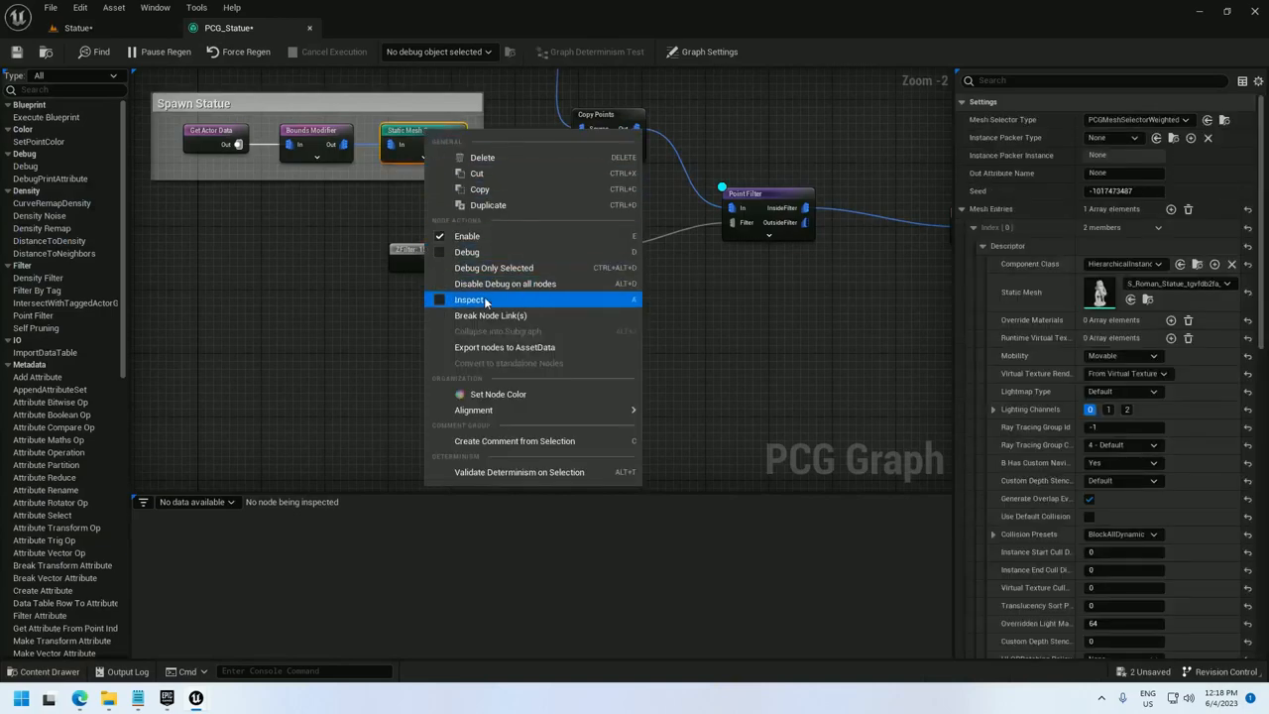
click(472, 299)
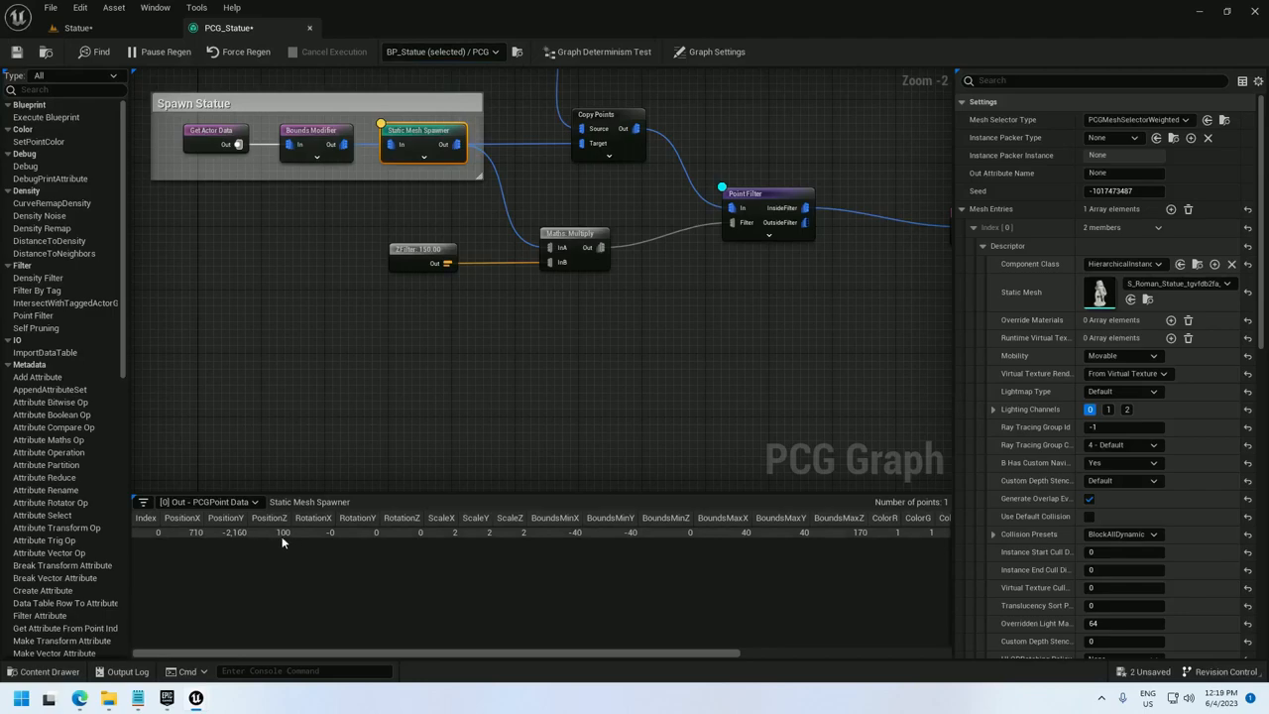
mouse_move(270, 535)
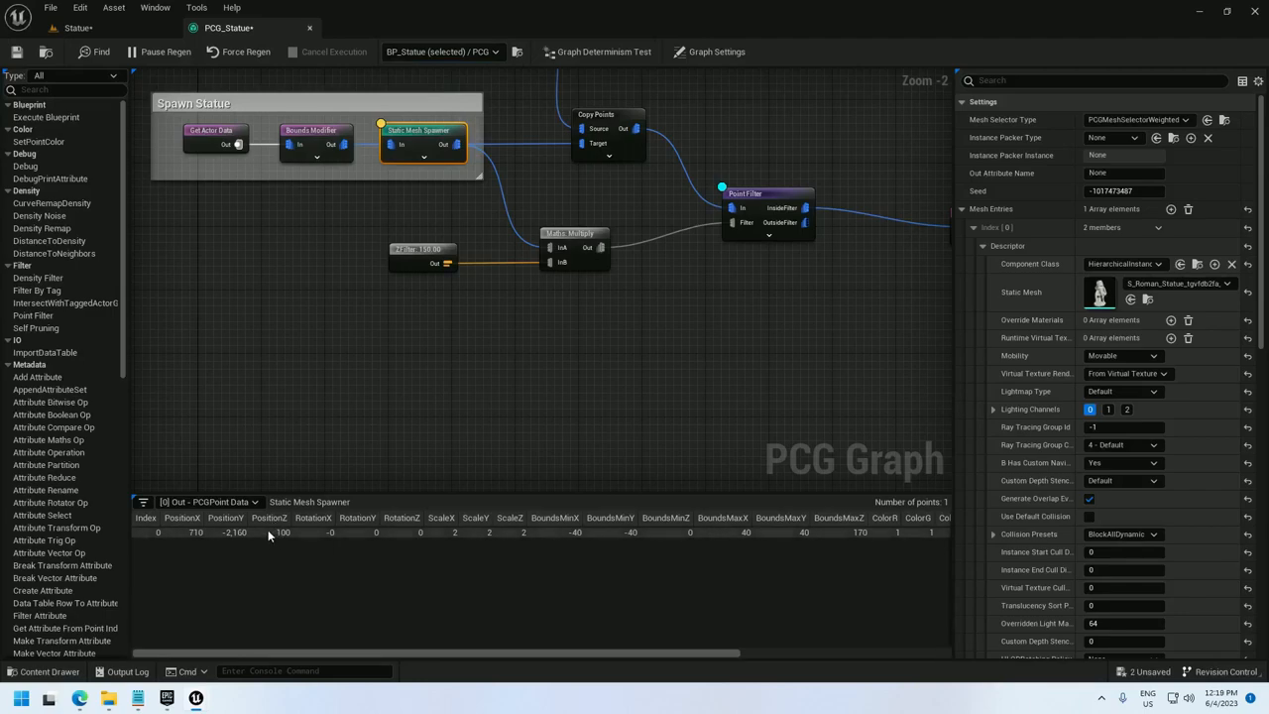
mouse_move(559, 242)
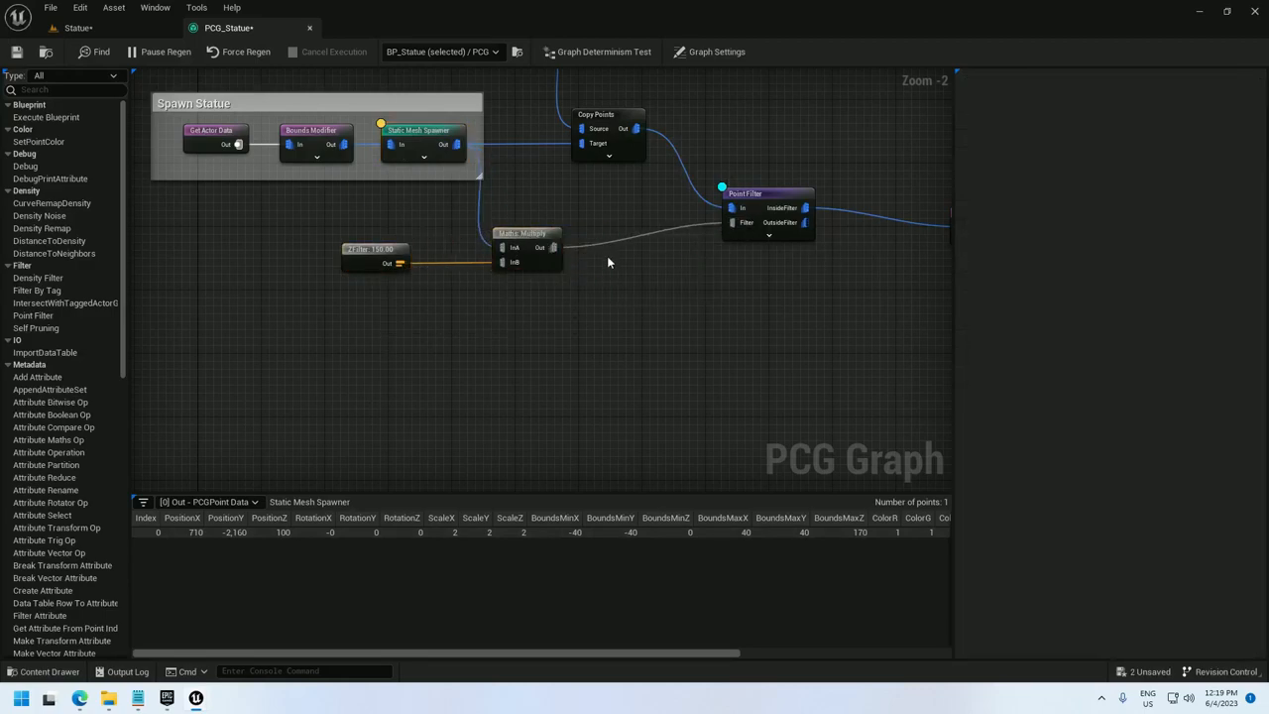
- Add a second Attribute Maths Op reading point Position as its first input
text(math)
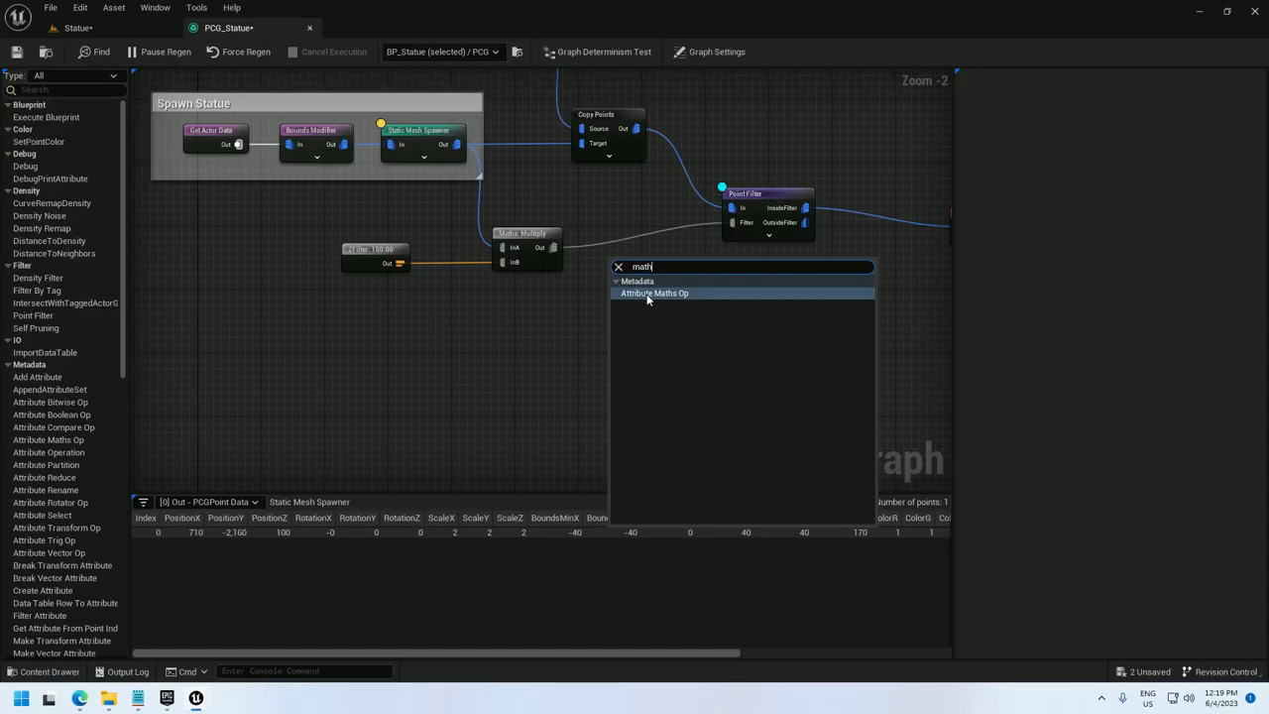
click(654, 294)
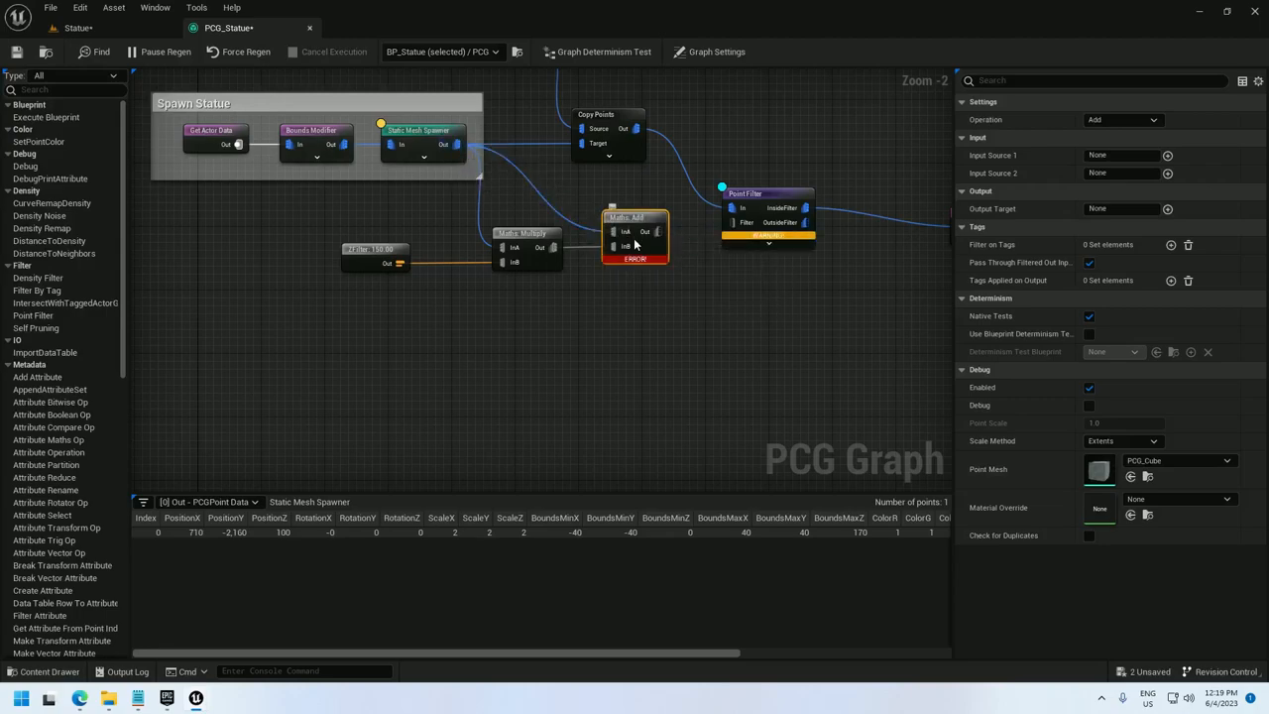
click(1168, 155)
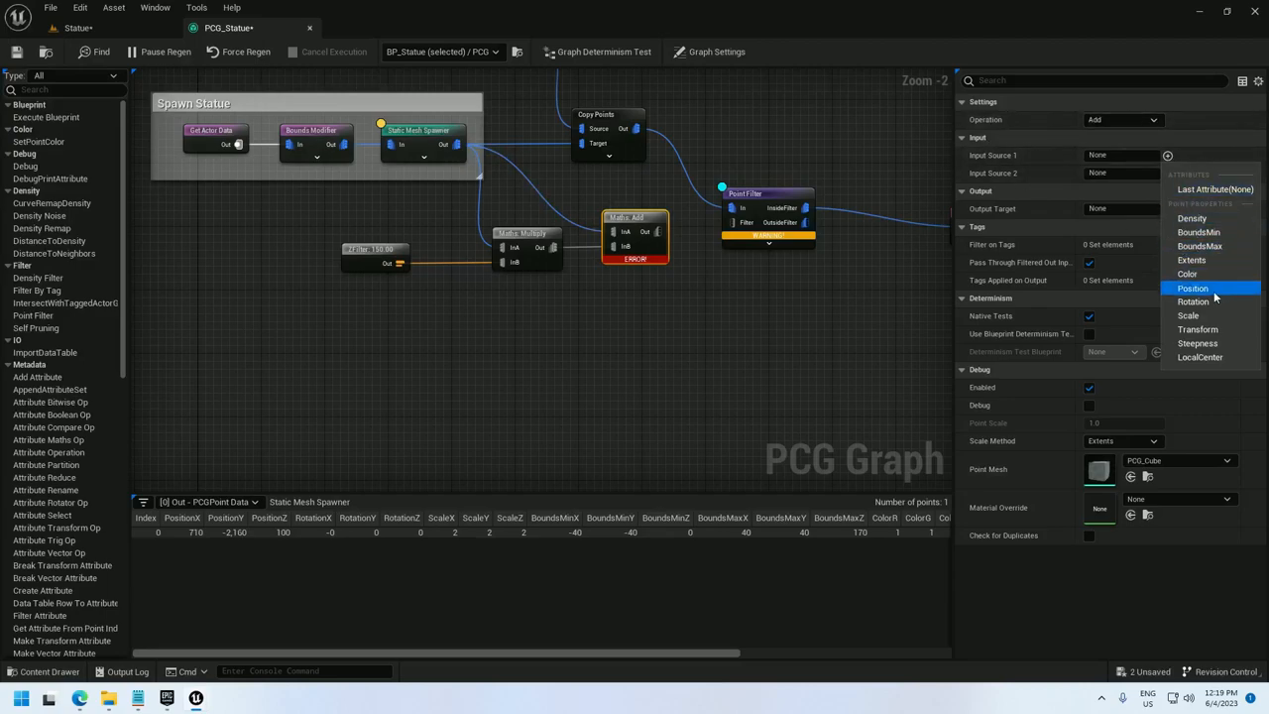
click(1194, 290)
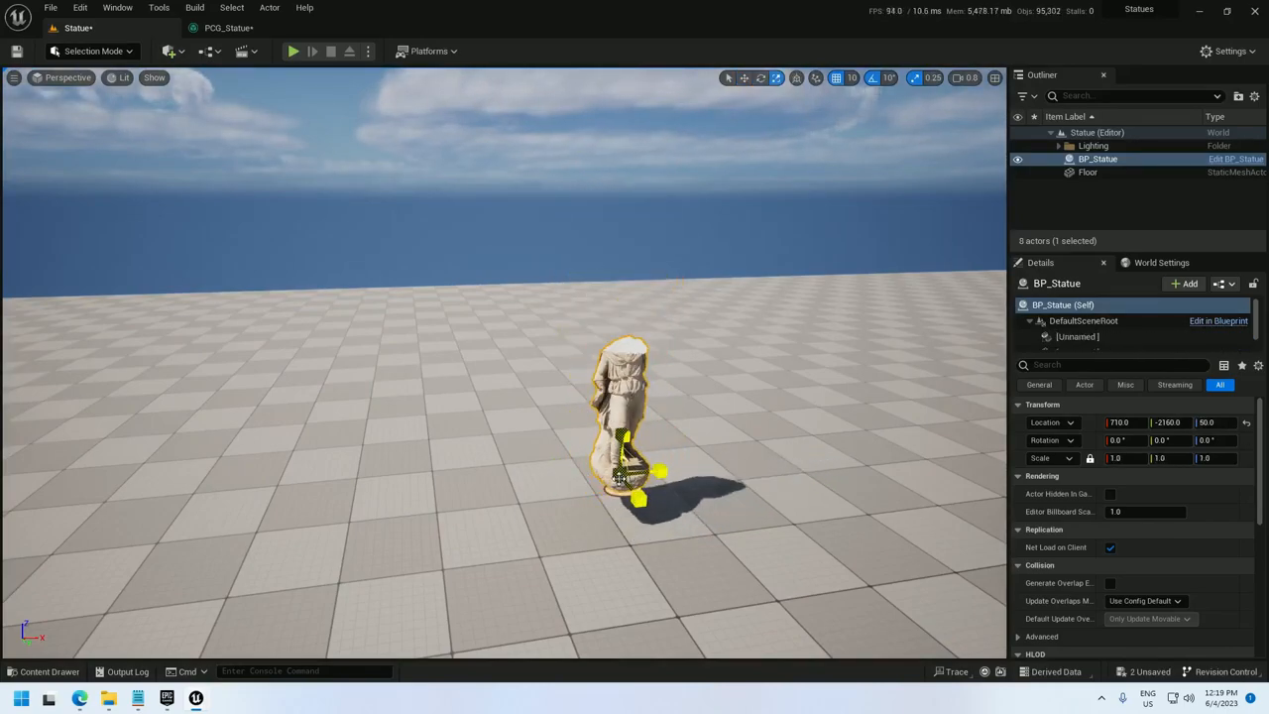
- Scale the BP_Statue actor to 5.75 so debug points cover its top
text(5.75)
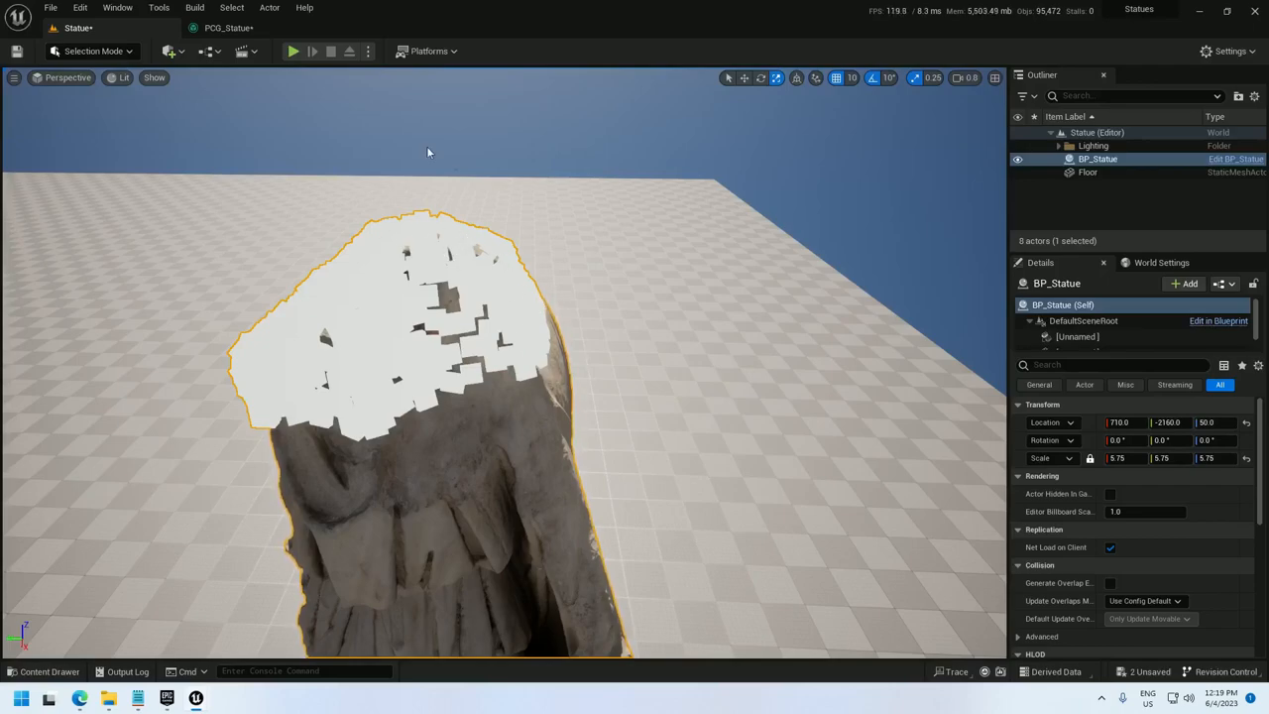
click(230, 28)
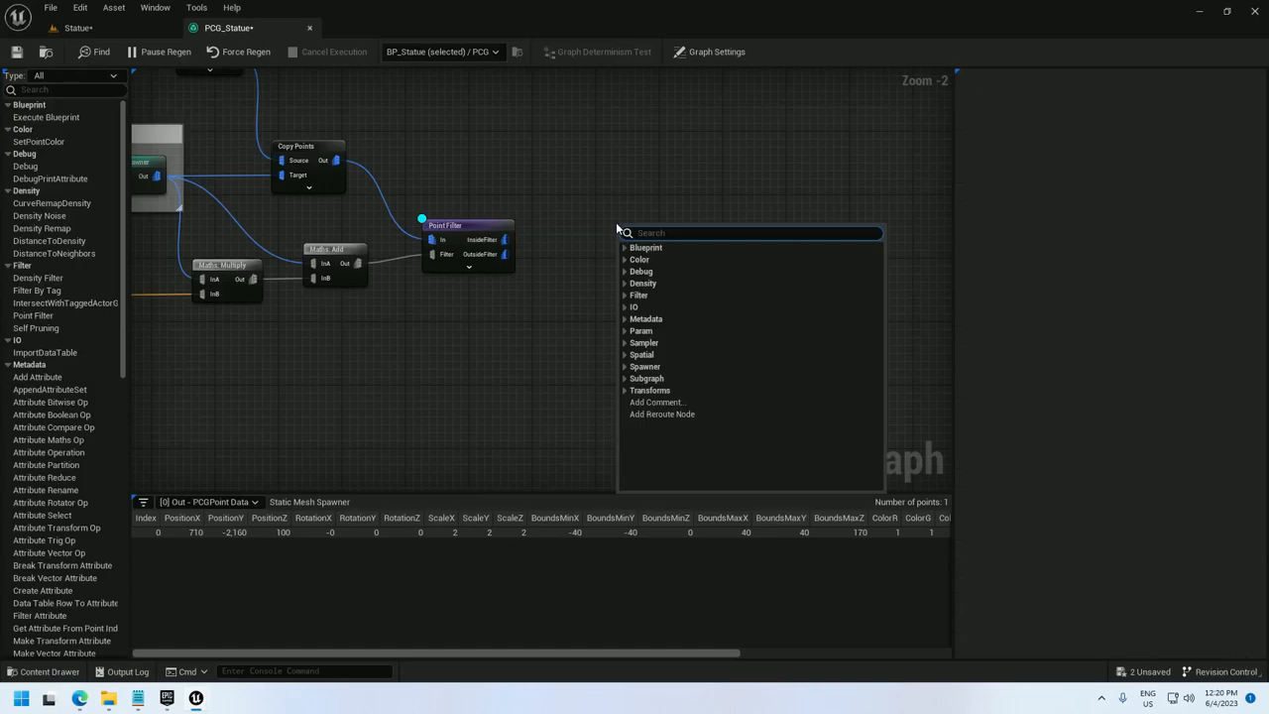
- Add a Normal To Density node after Point Filter and select the height-filtering nodes
text(norm)
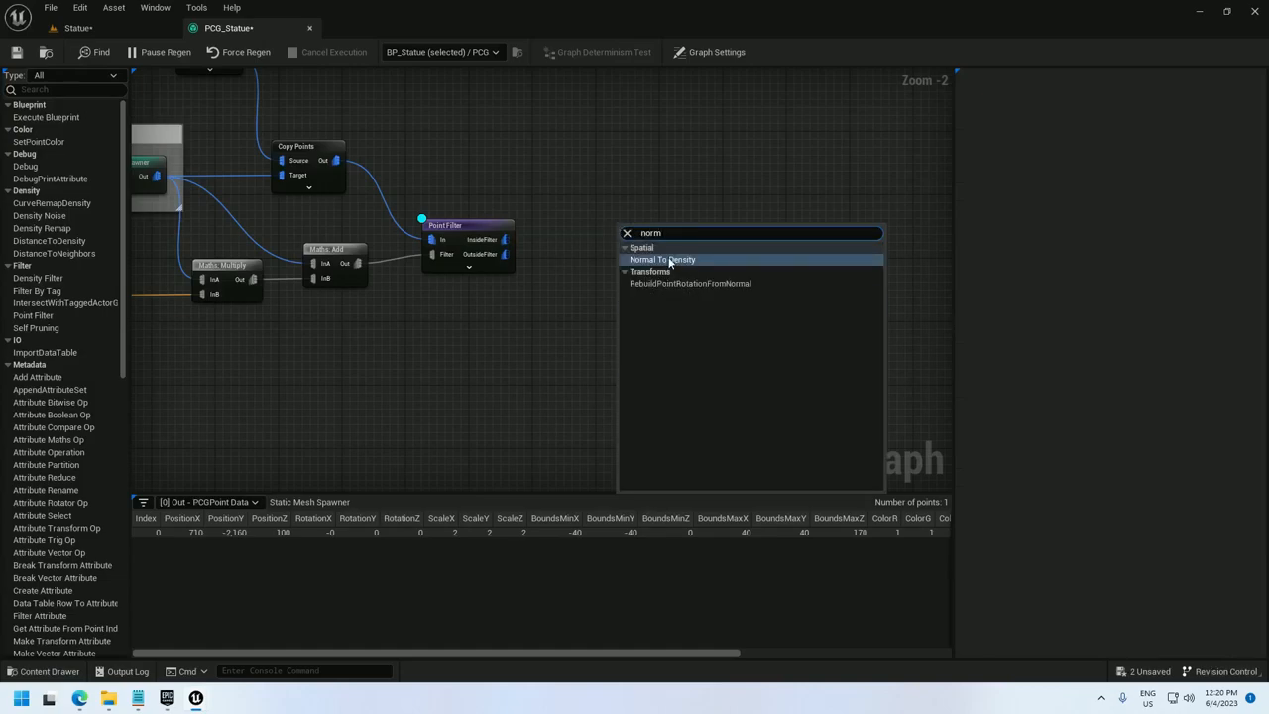
click(662, 258)
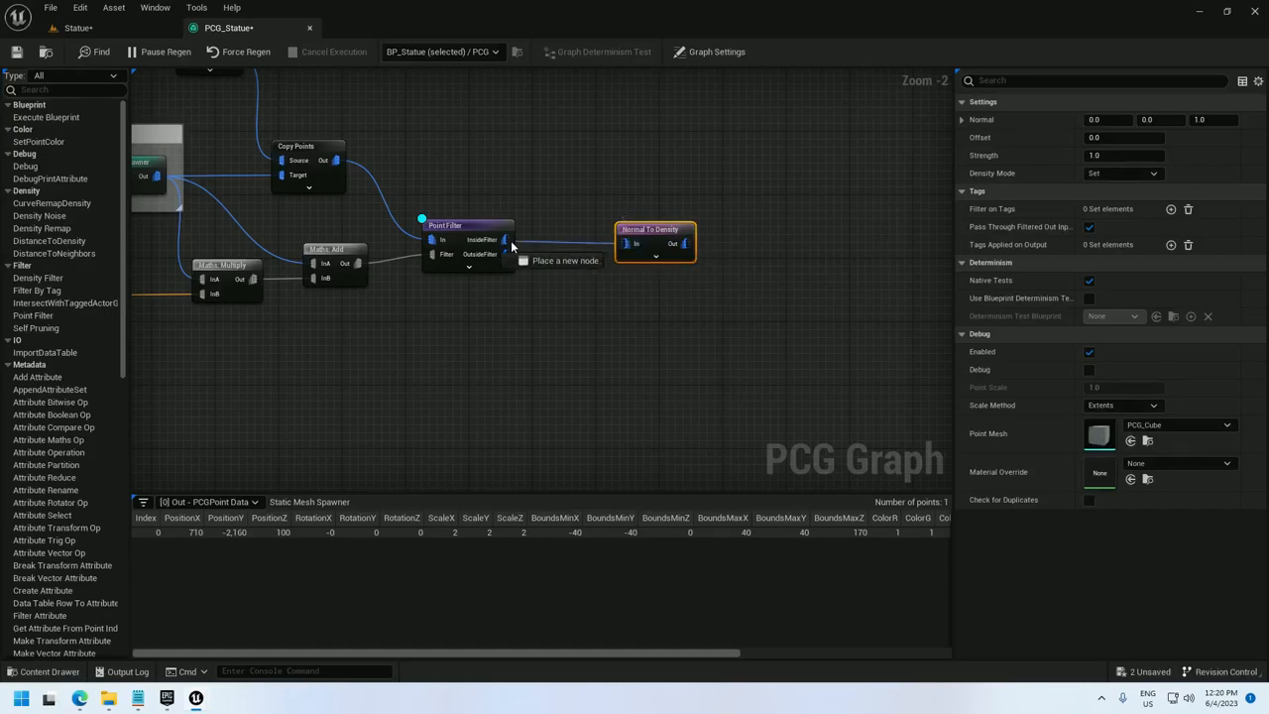
right_click(644, 238)
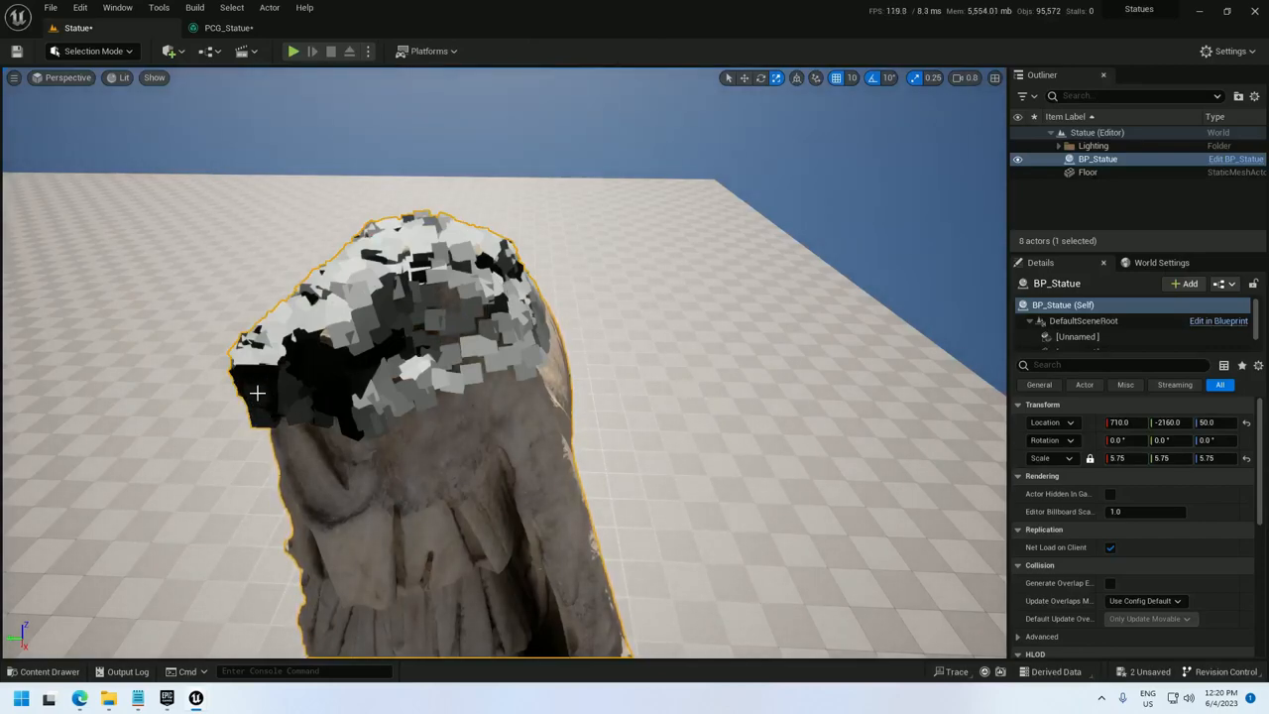
mouse_move(426, 234)
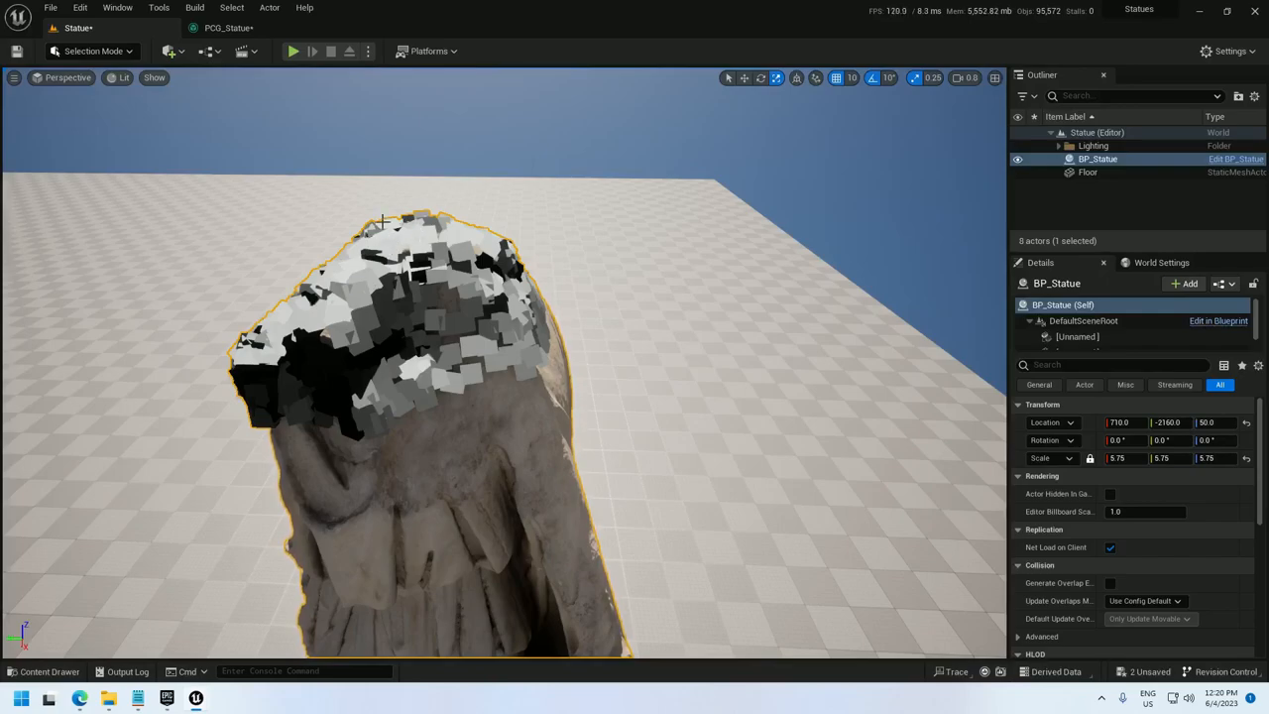
click(228, 28)
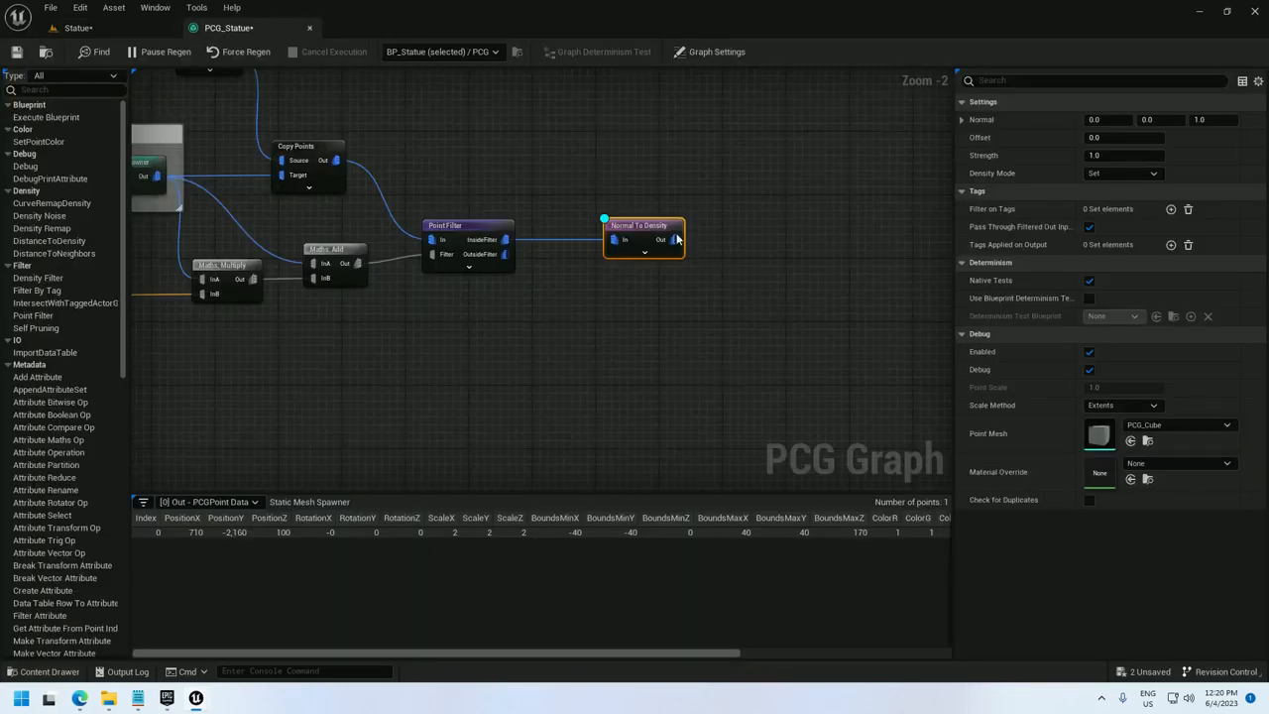
drag(672, 238, 764, 214)
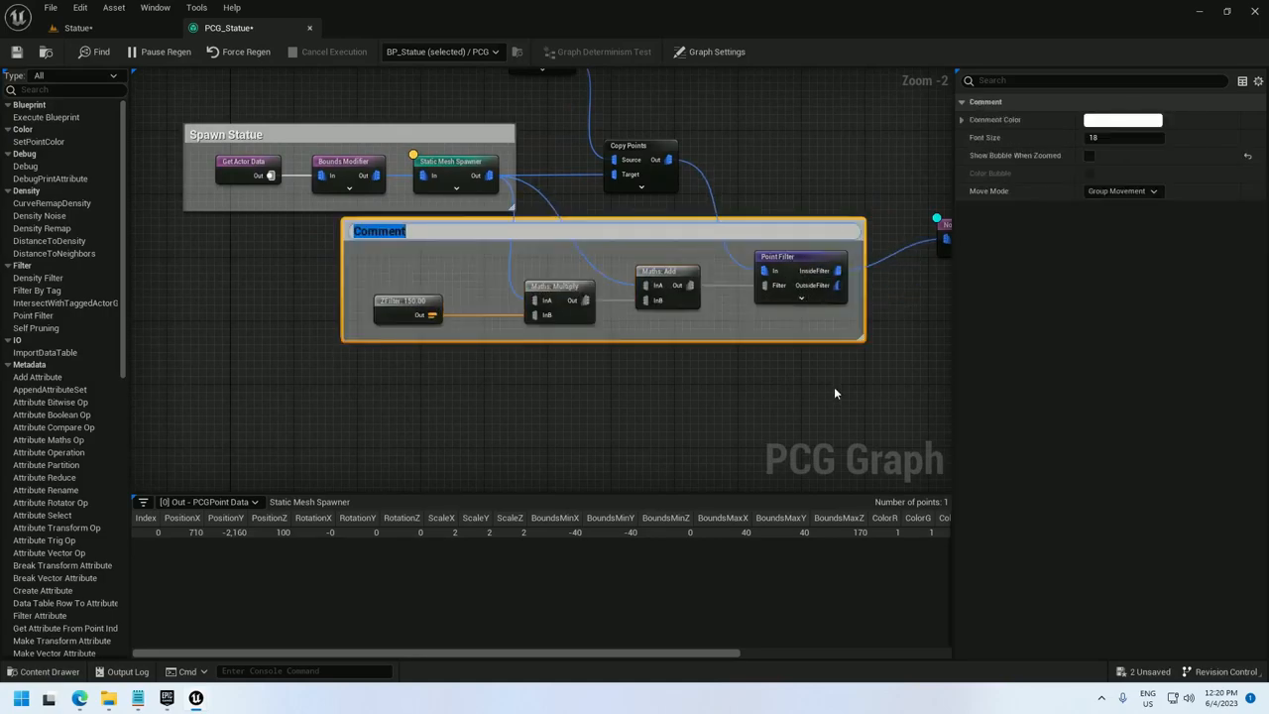
- Title the comment around the height-filter nodes about restricting birds from below
text(Restrict Birds Fro)
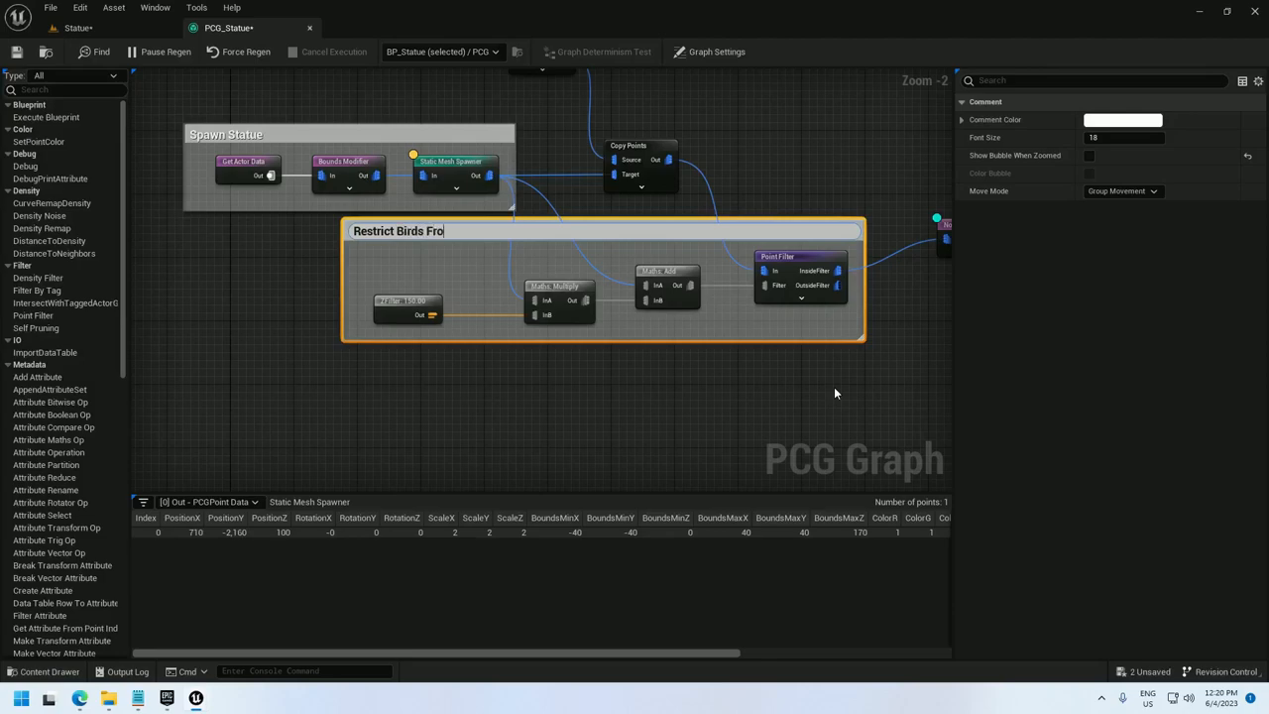
text(w Belo)
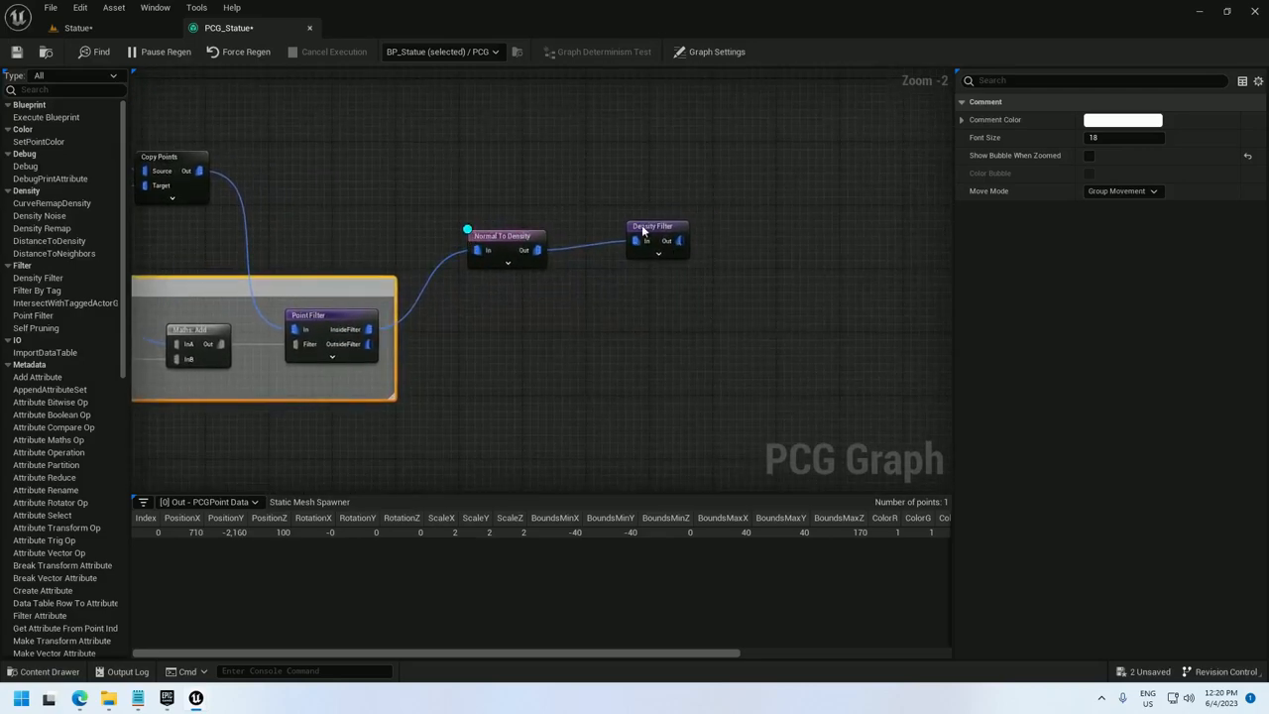
- Filter densities between 0.5 and 1 with a Density Filter fed by Normal To Density
click(654, 236)
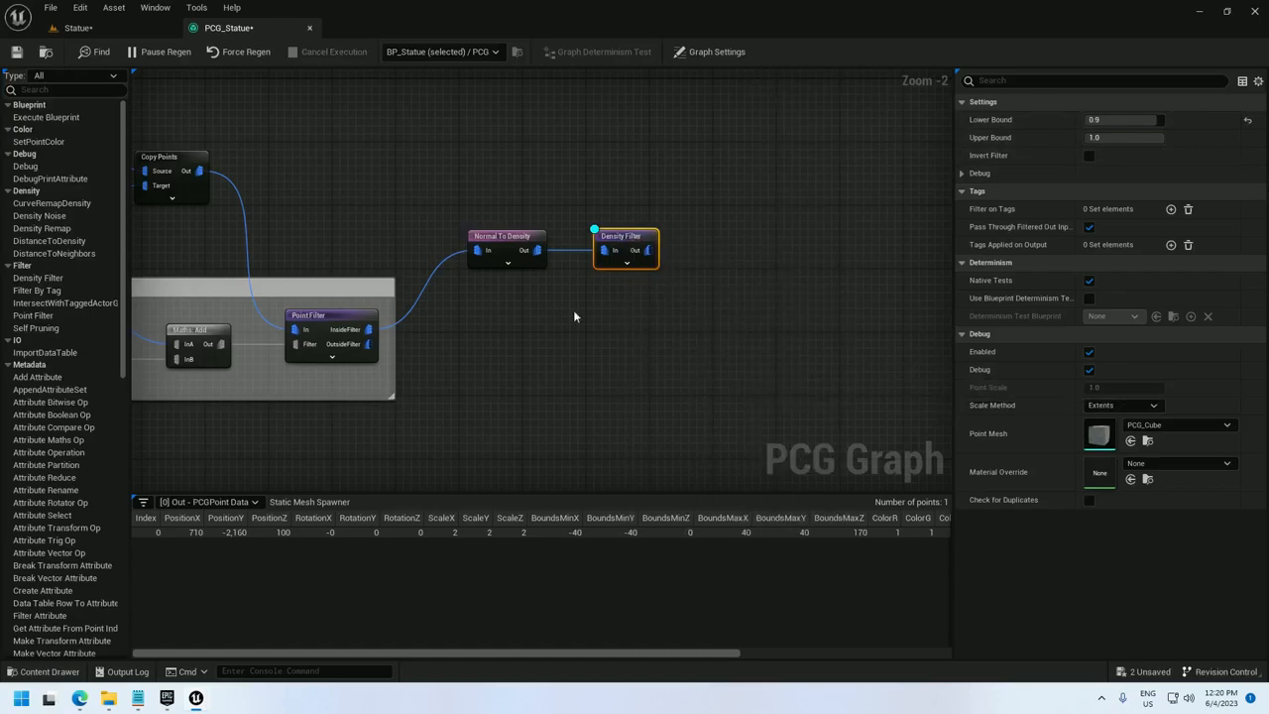
click(77, 27)
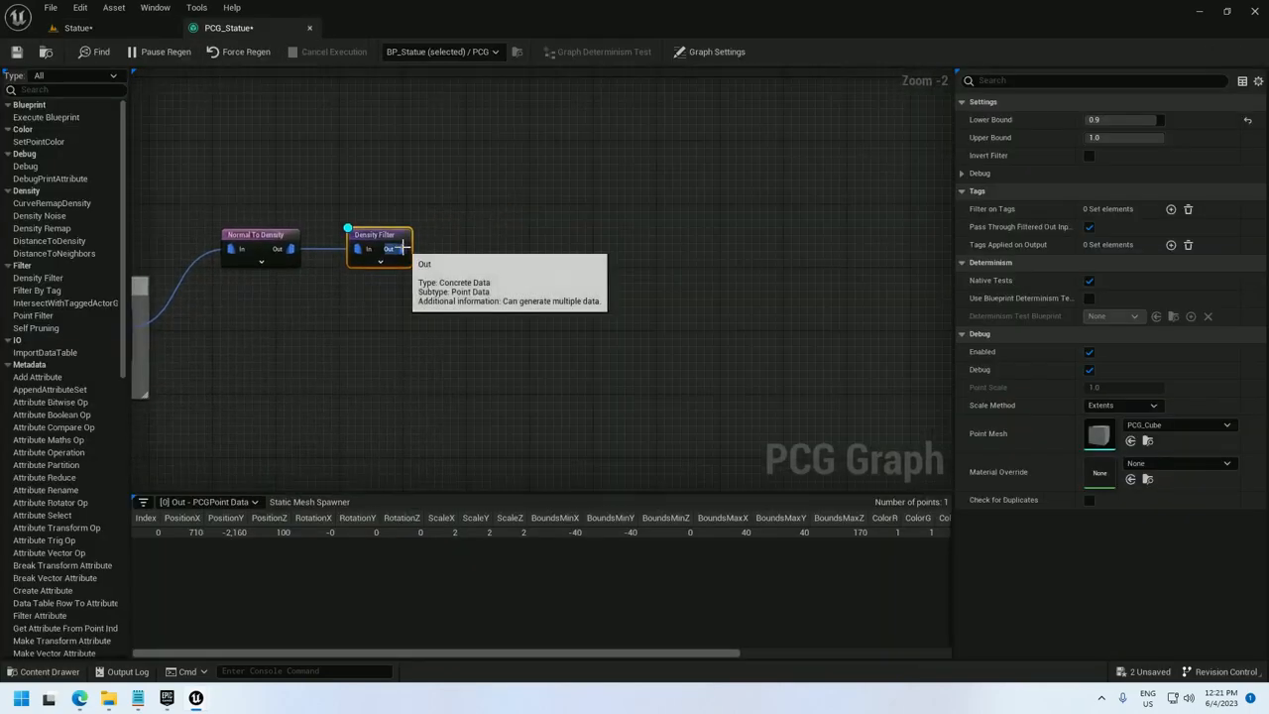
drag(400, 248, 623, 255)
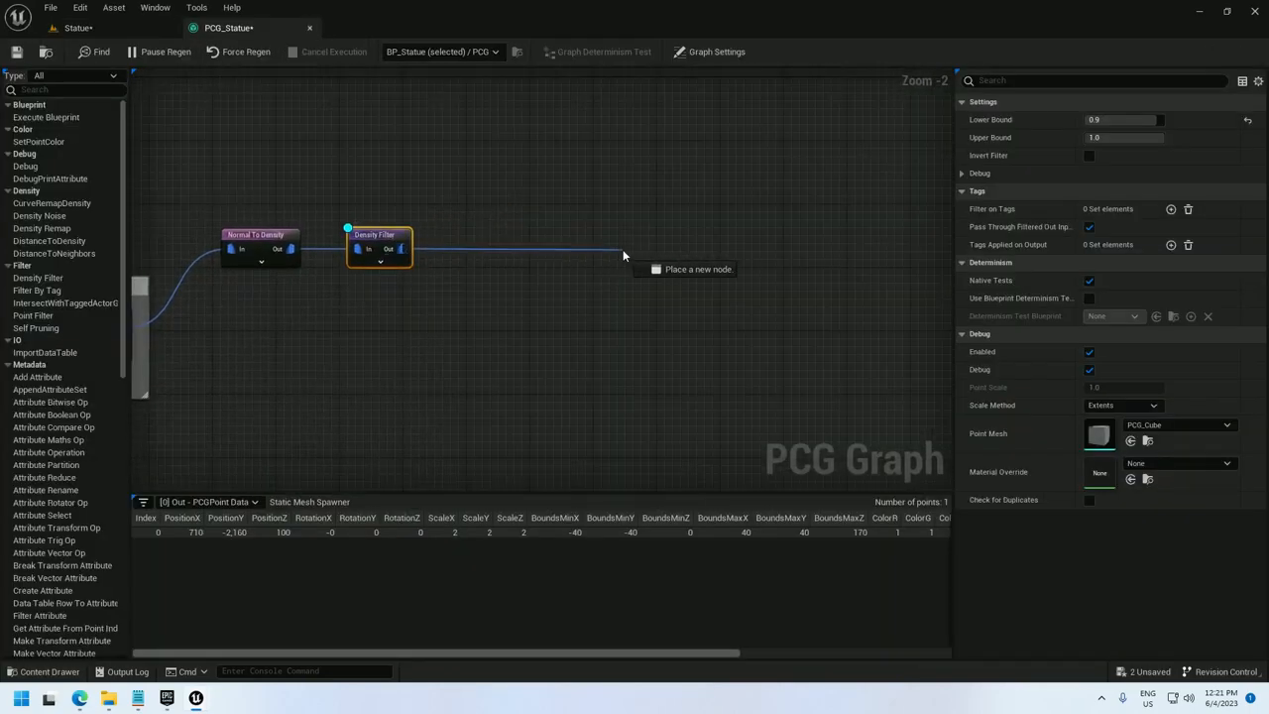
- Add a Spawn Actor node after Density Filter and bring up the project's assets
text(stat)
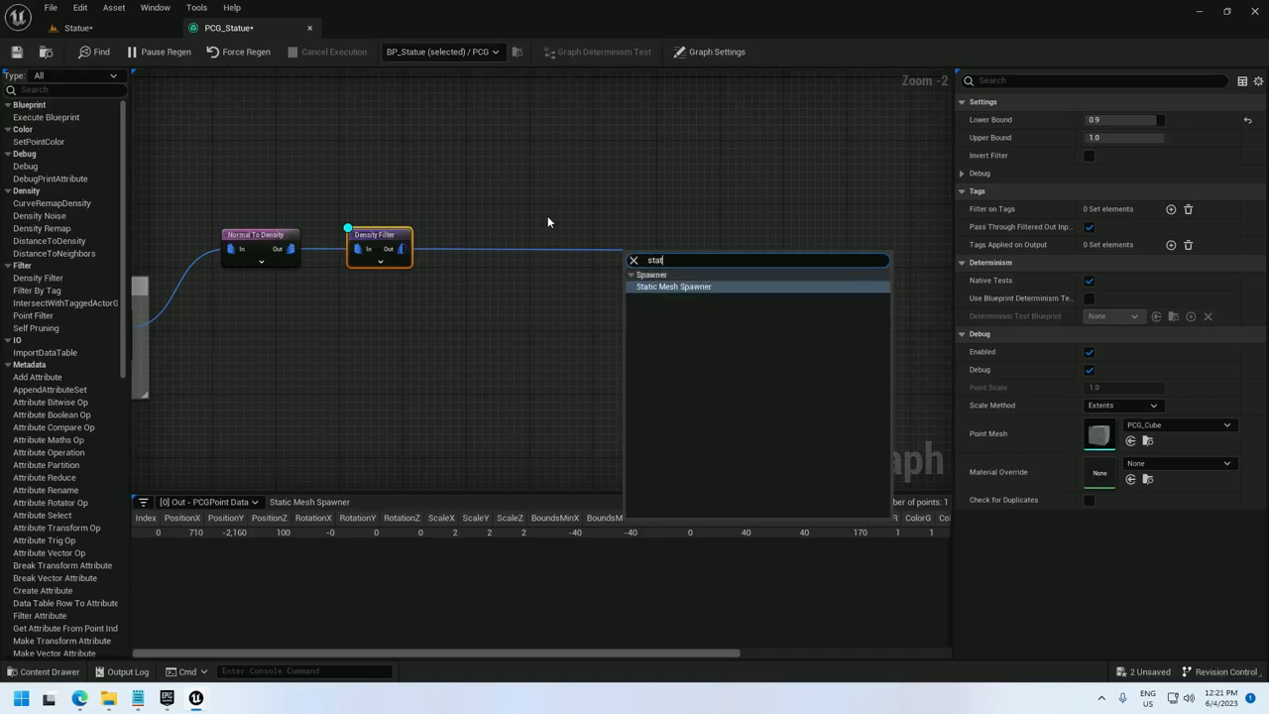
click(672, 285)
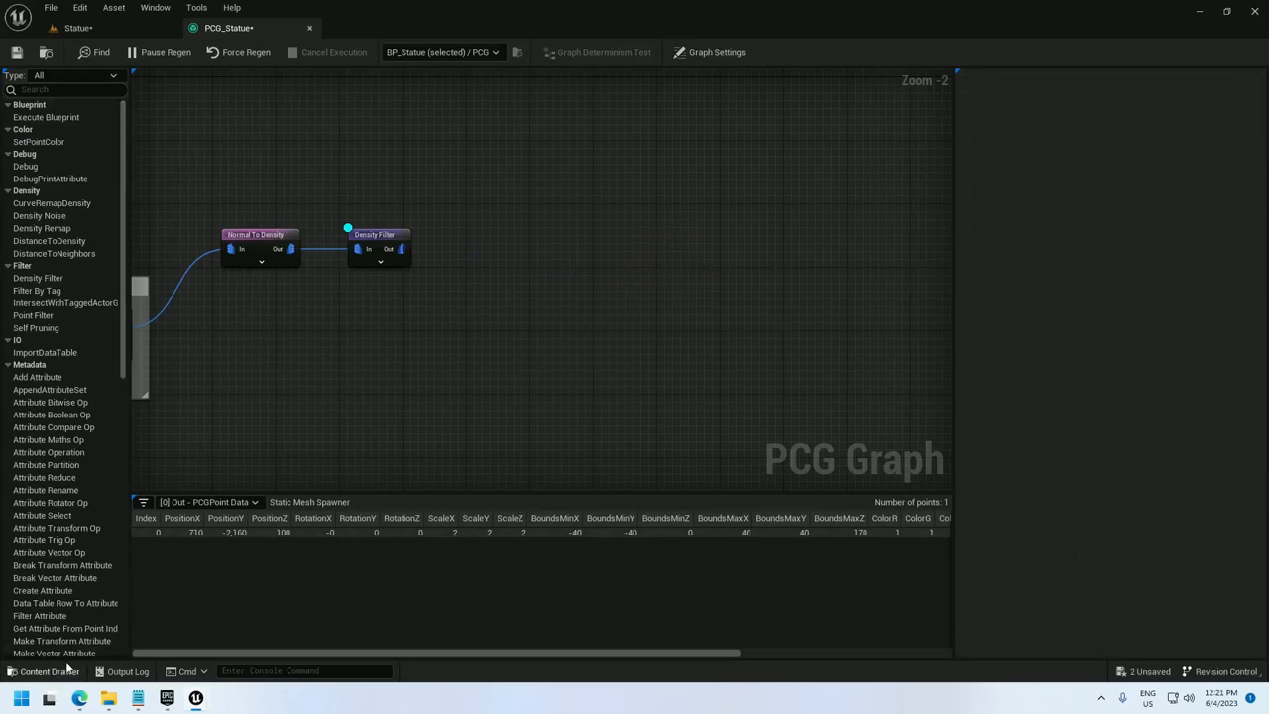
click(401, 250)
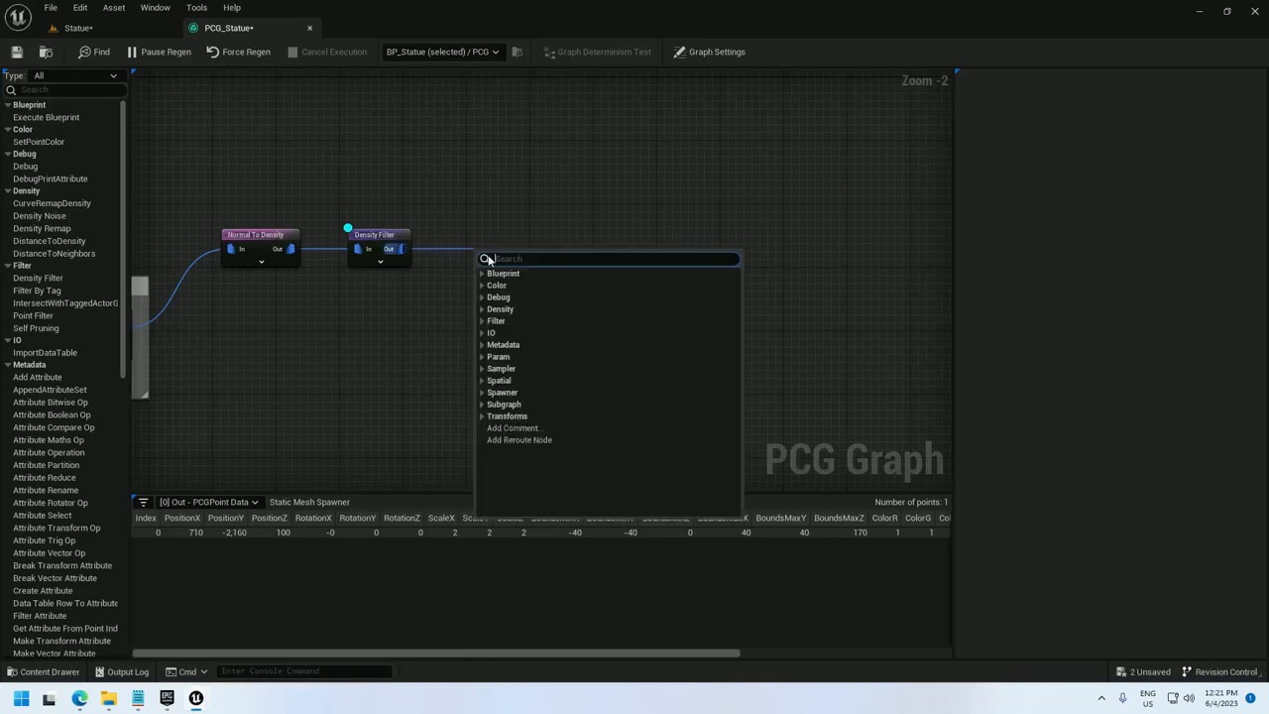
text(spawn actor)
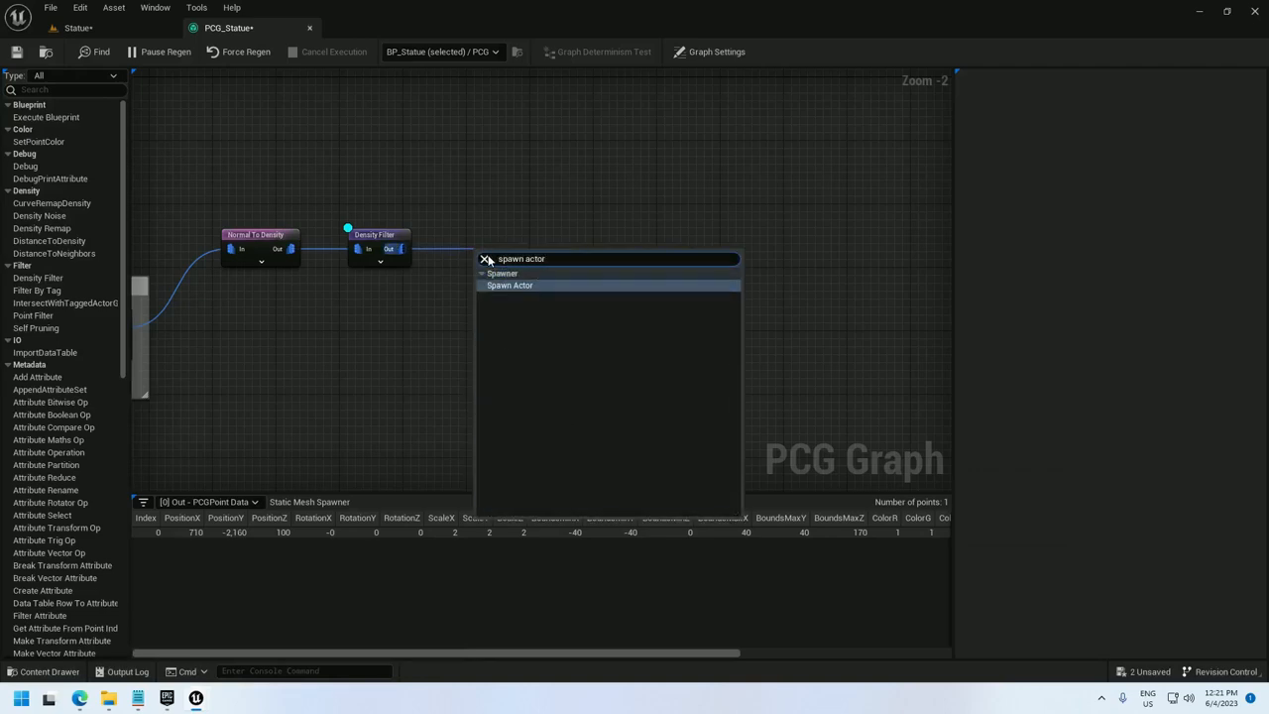
click(510, 286)
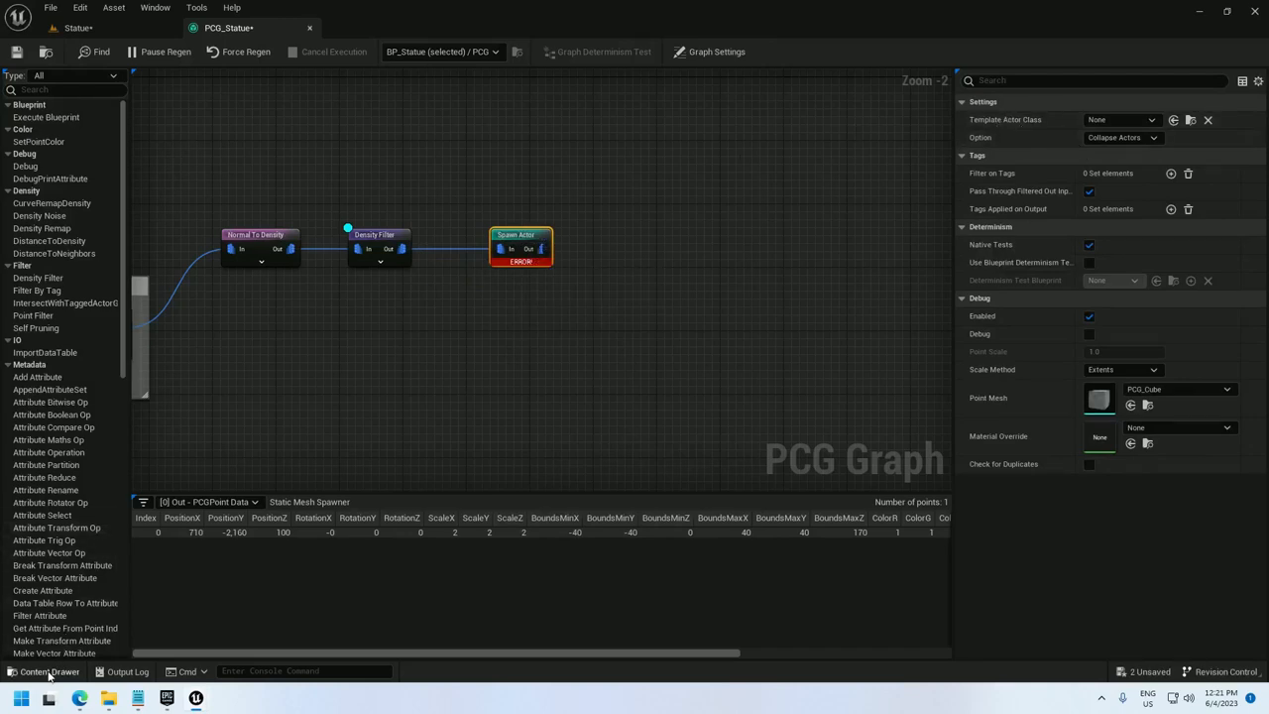
click(42, 670)
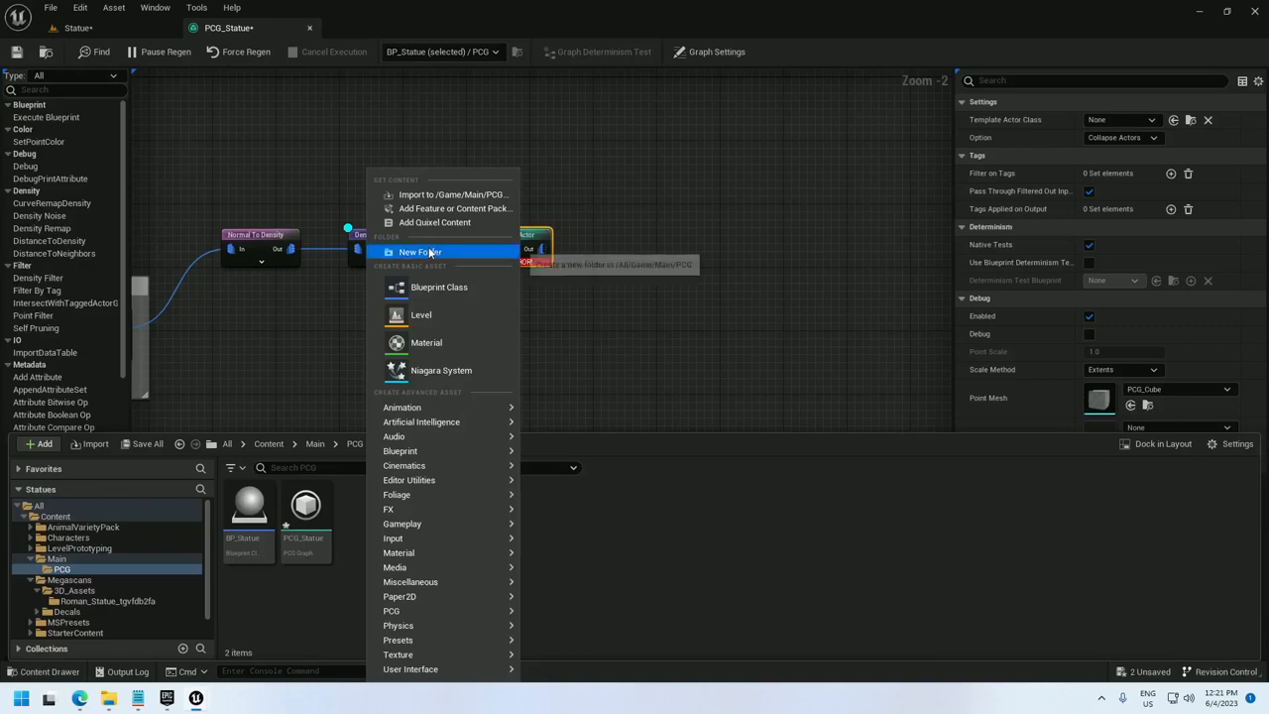
- Create a BP_Crow blueprint with an SK_Crow skeletal mesh component and compile it
click(419, 250)
text(skel)
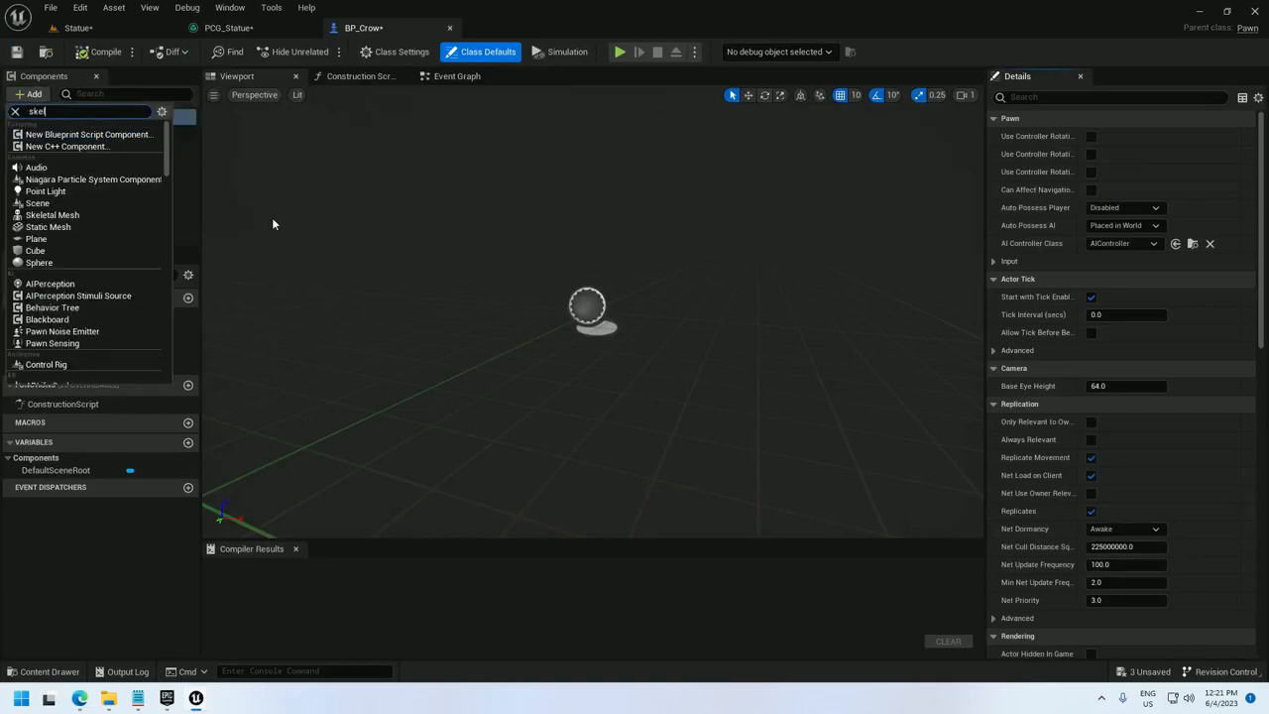
click(52, 214)
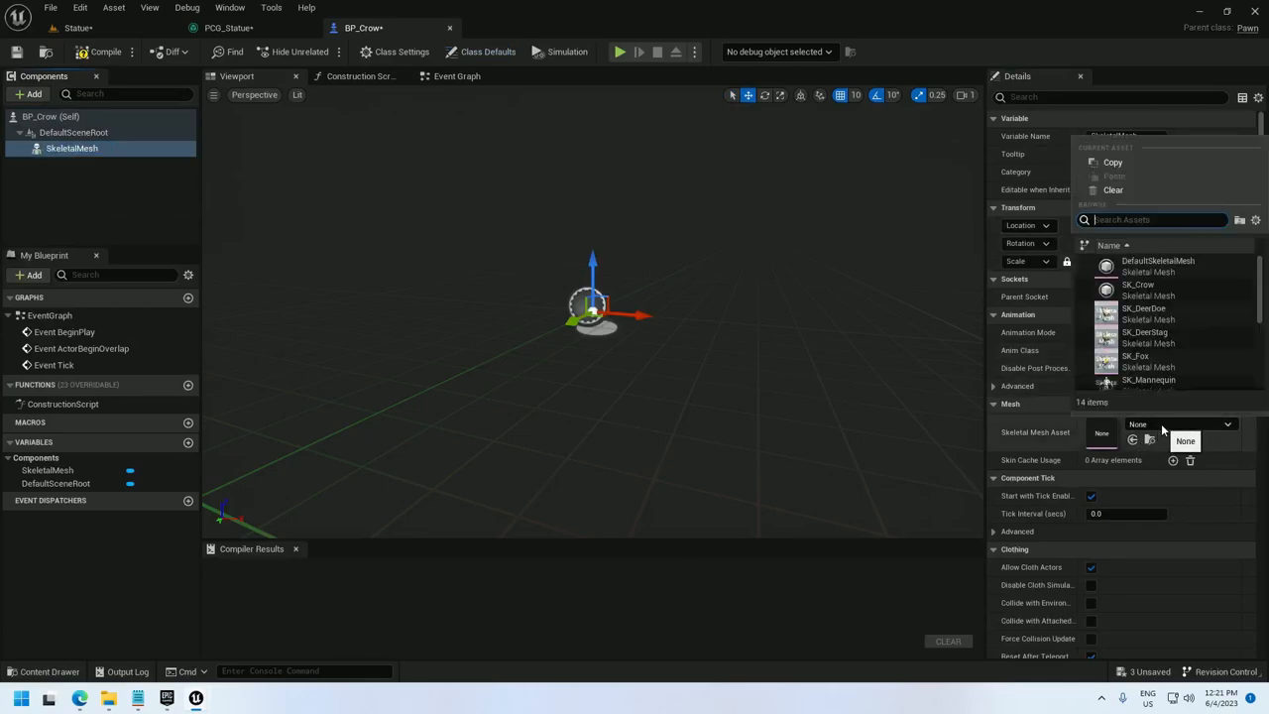
text(crow)
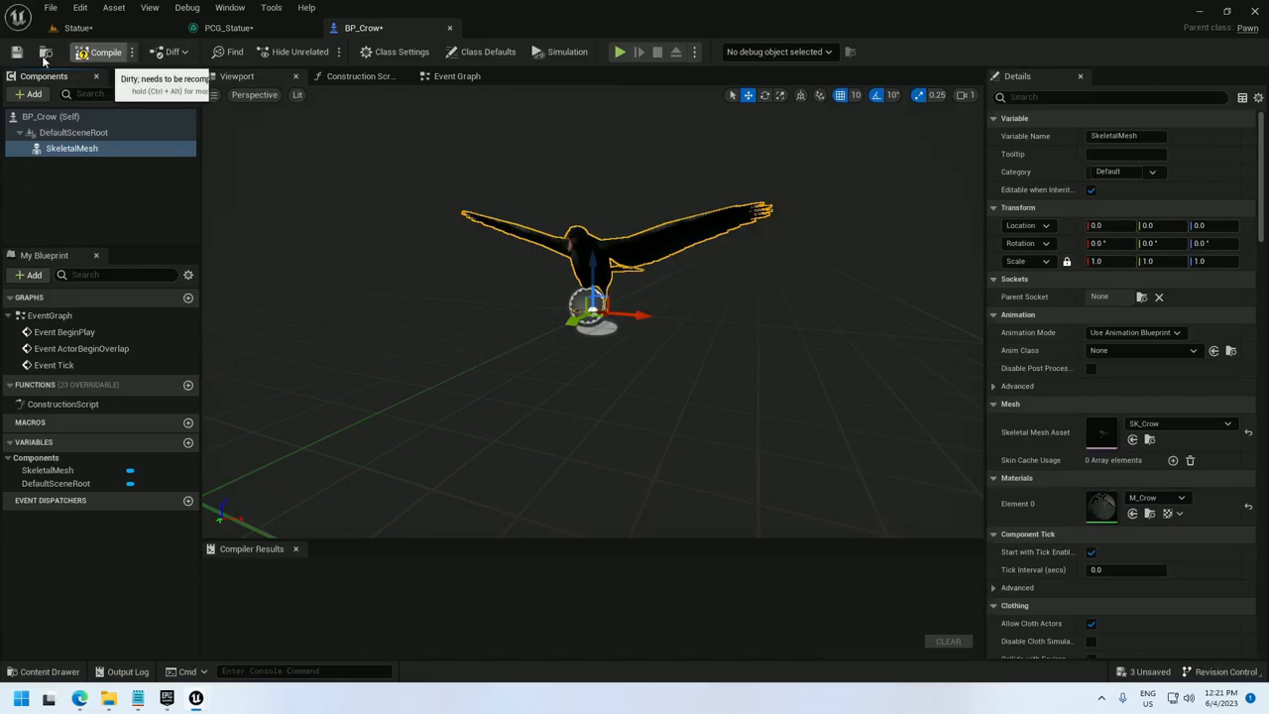
click(228, 28)
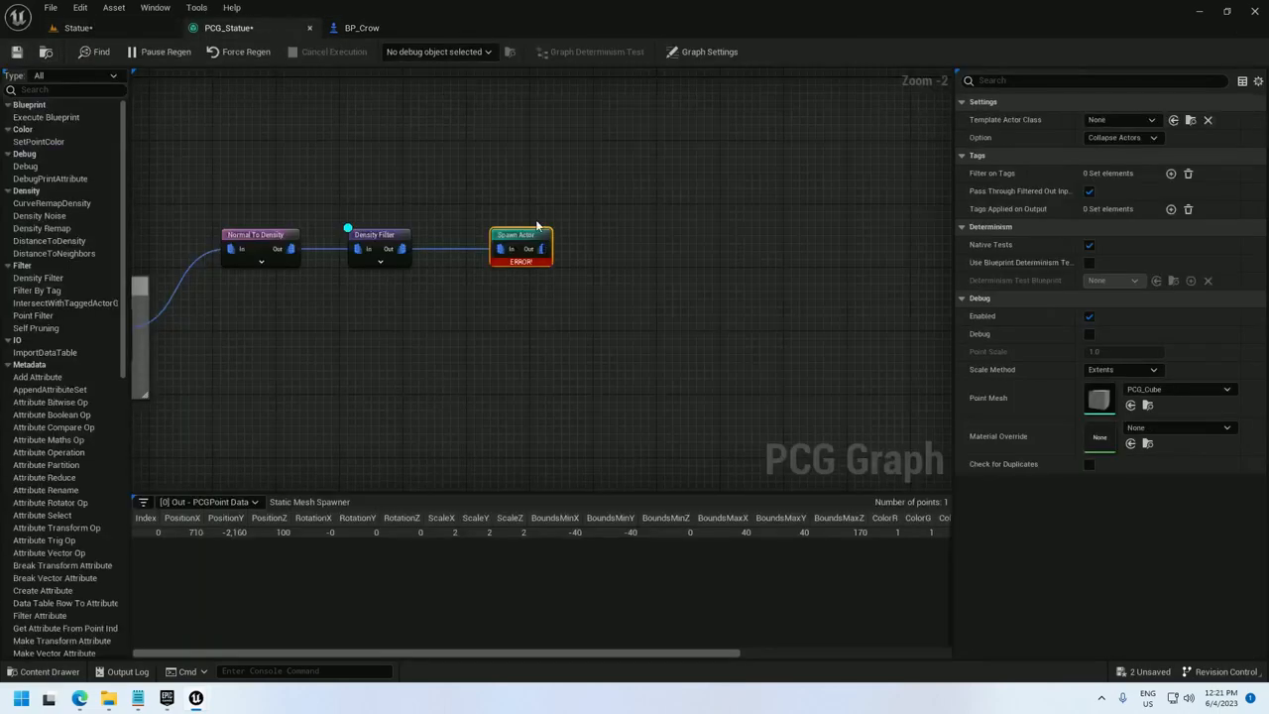
- Have Spawn Actor spawn BP_Crow and check the crows on the statue in the level
click(1150, 119)
text(bp_)
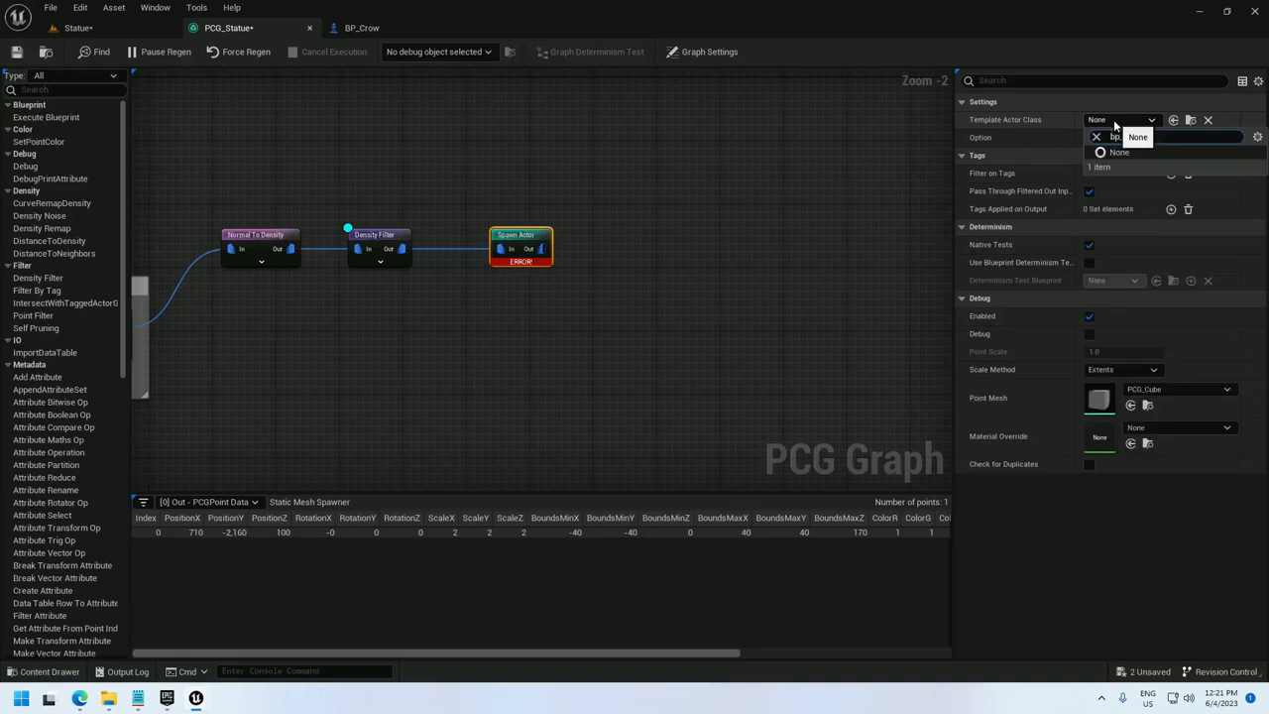
click(1118, 137)
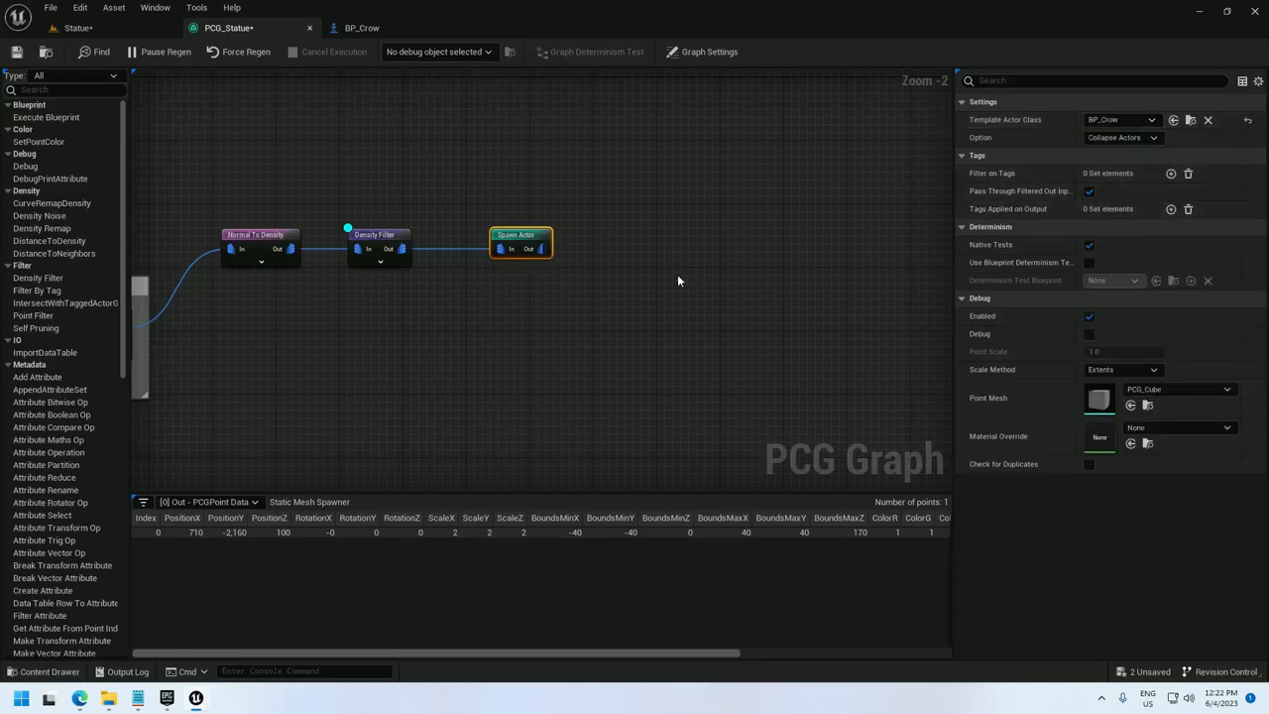
click(80, 27)
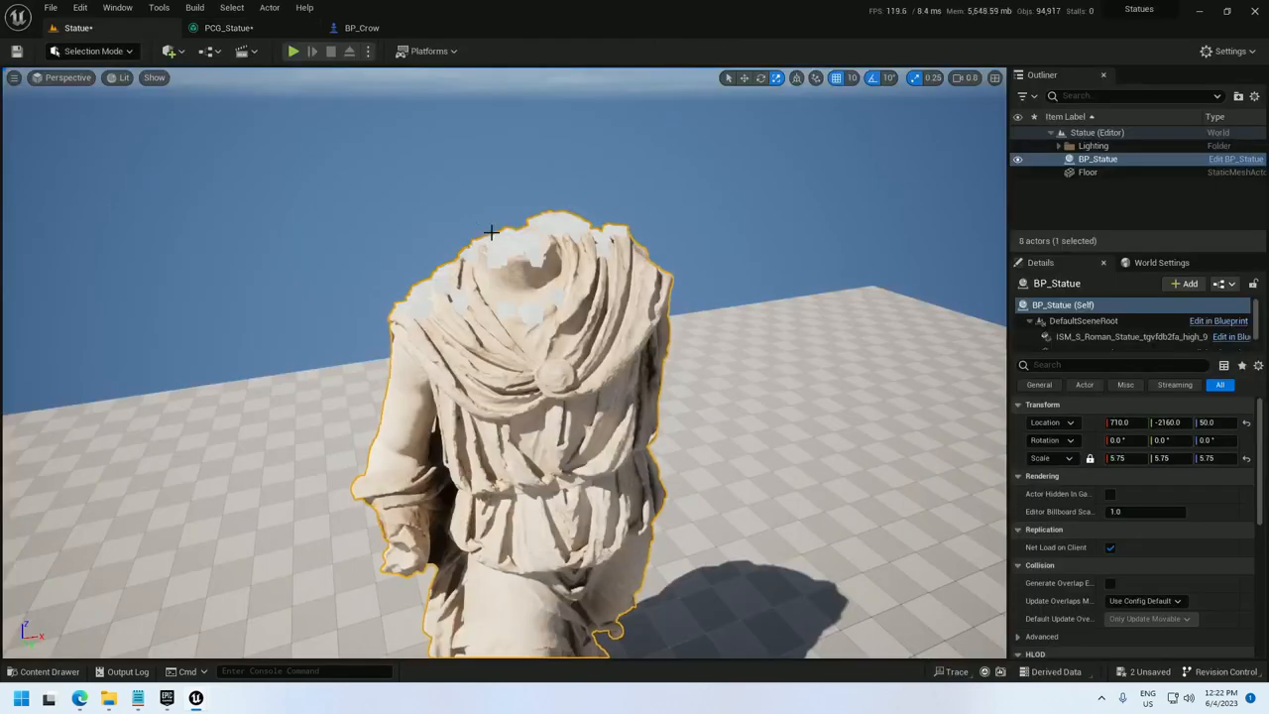
click(228, 28)
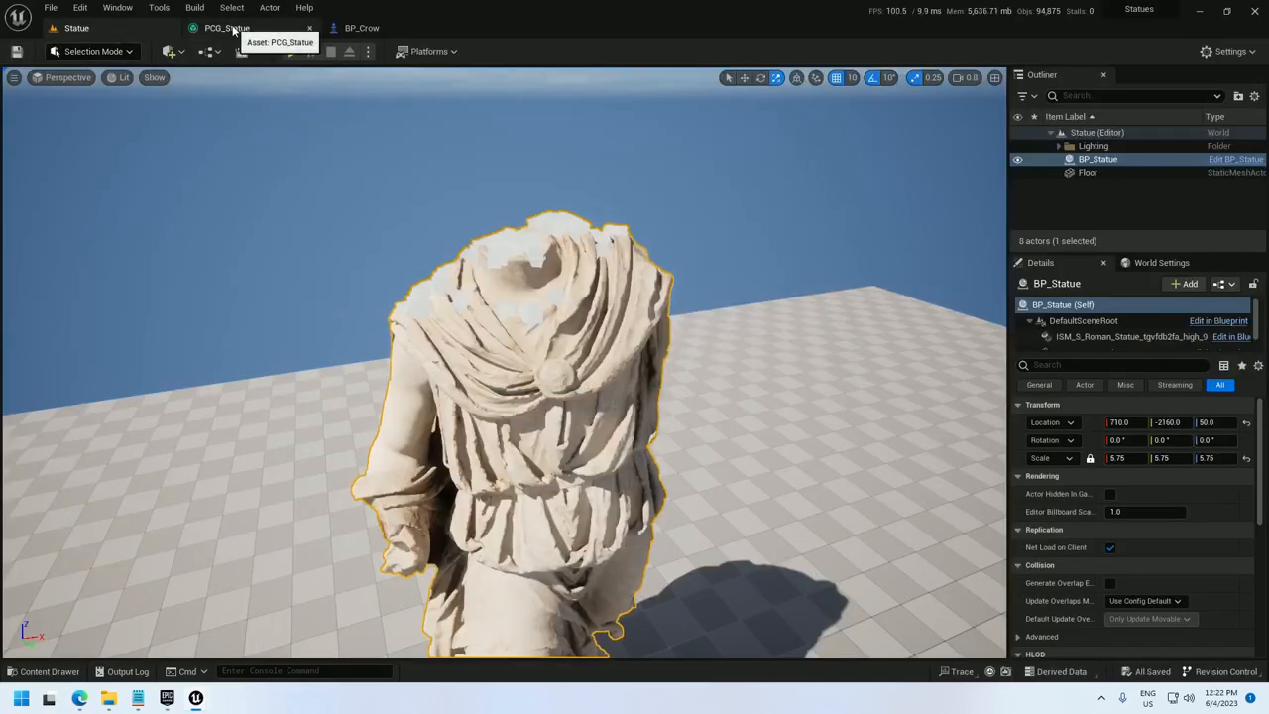
click(228, 28)
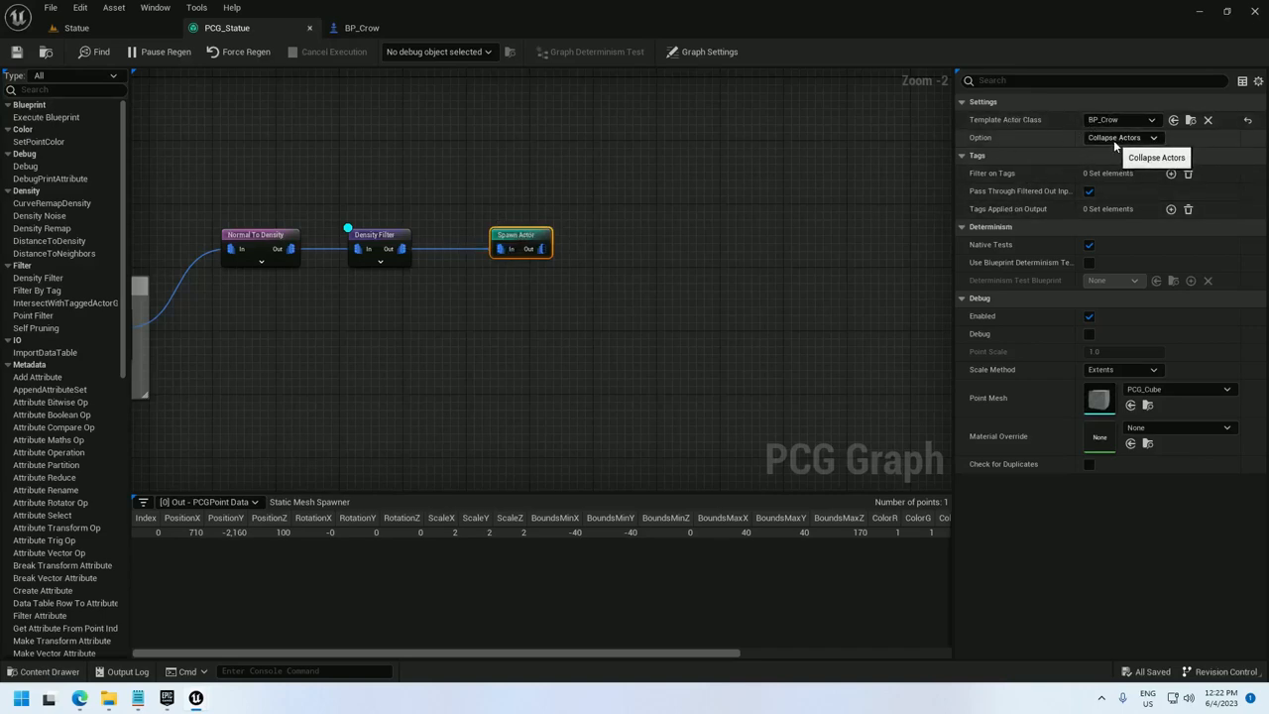
- Set Spawn Actor's option to No Merging so crows stay separate actors
click(1122, 137)
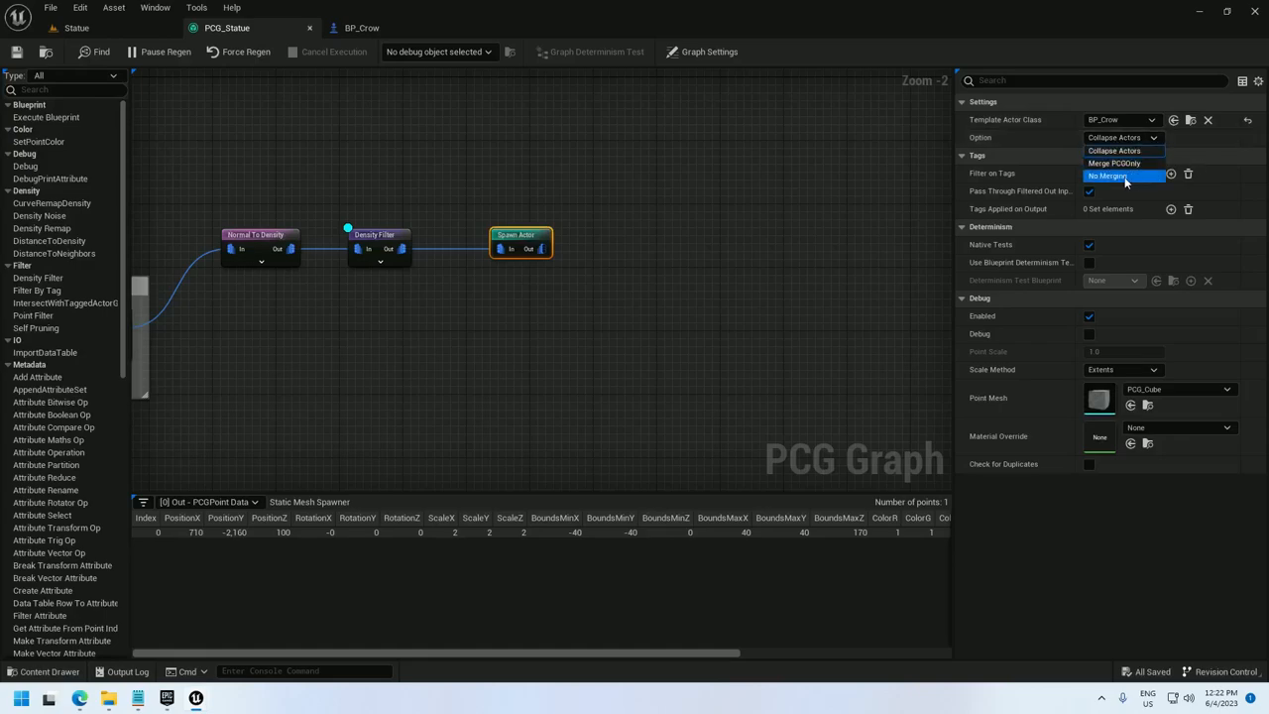
click(1108, 174)
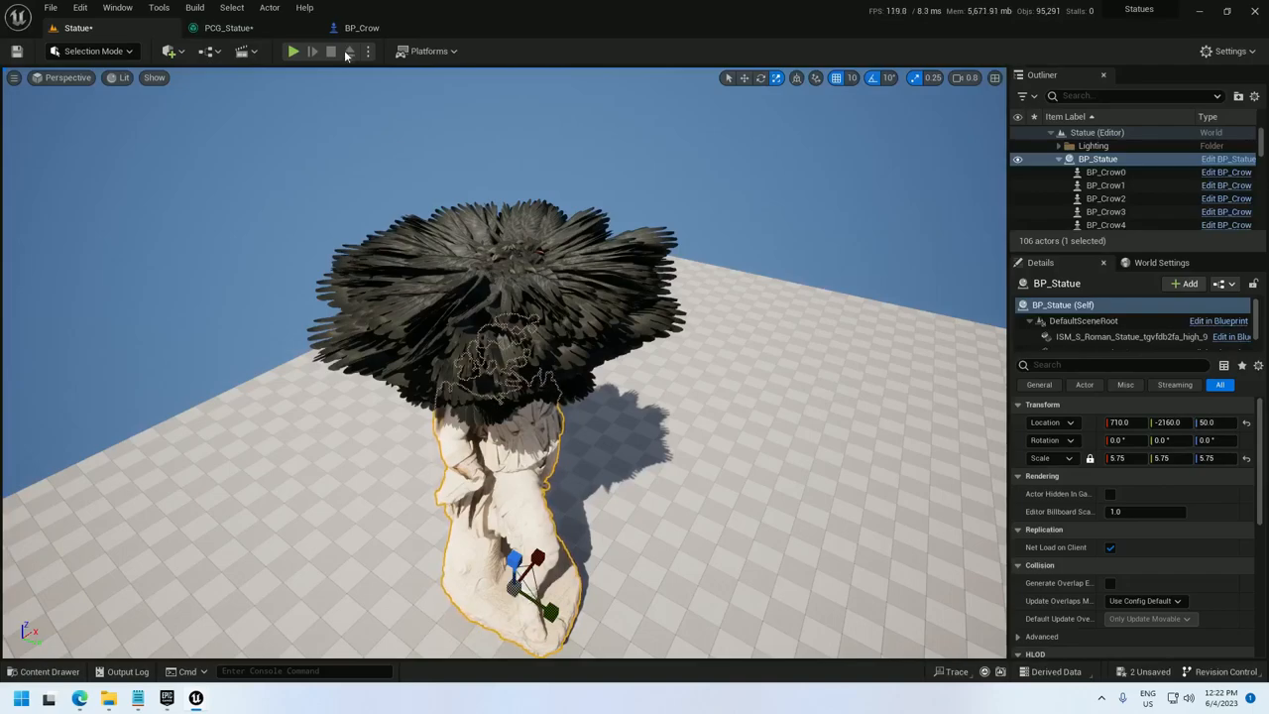
click(361, 28)
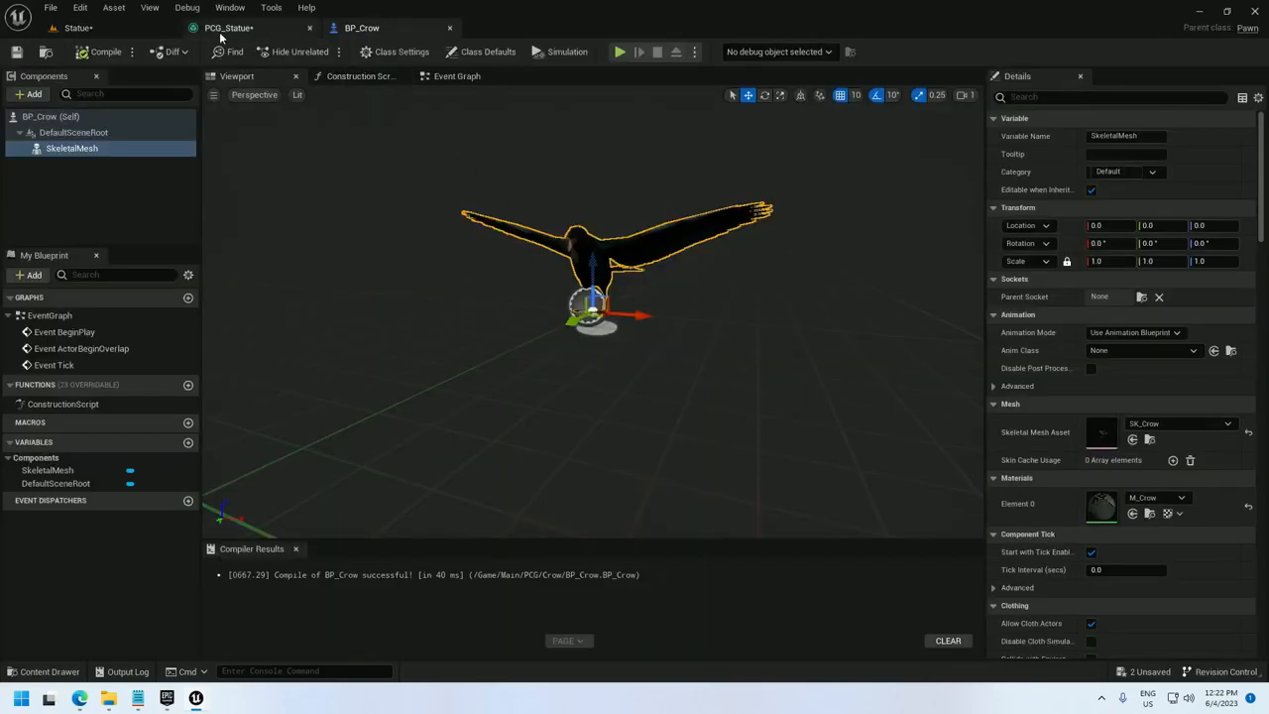
- Insert a Bounds Modifier node into the crow branch before Spawn Actor
click(228, 28)
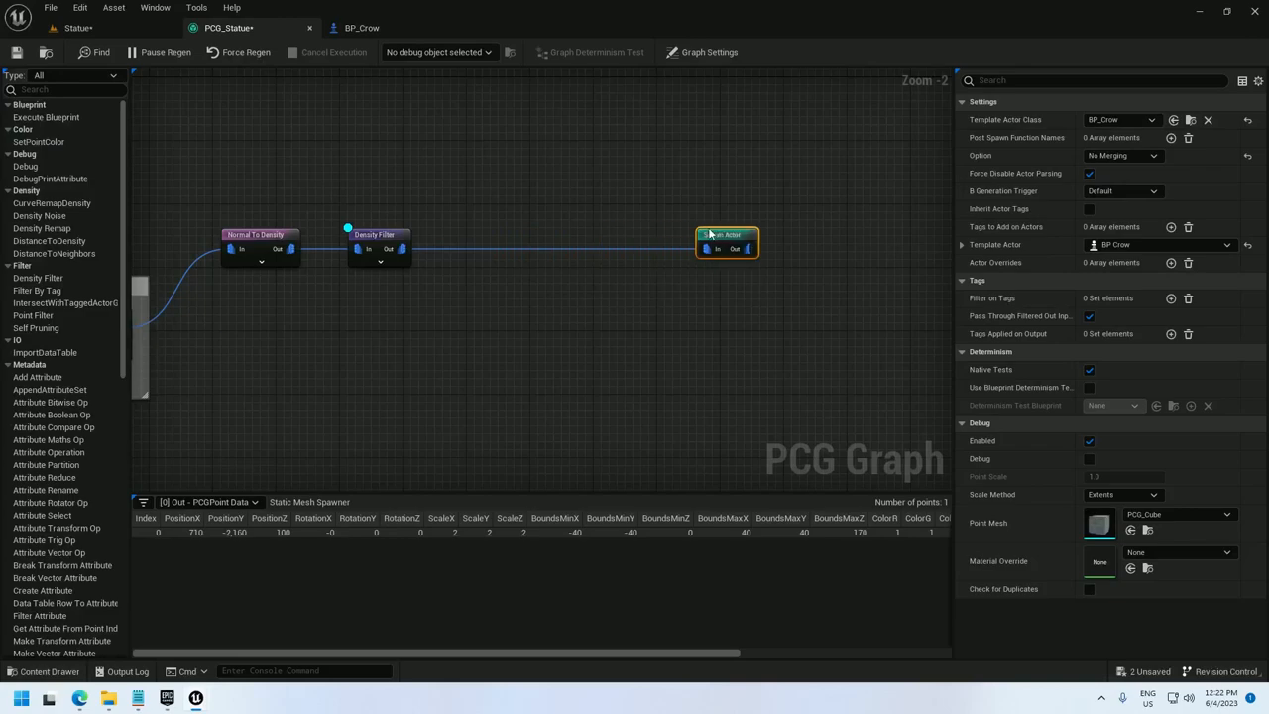
text(bounds mo)
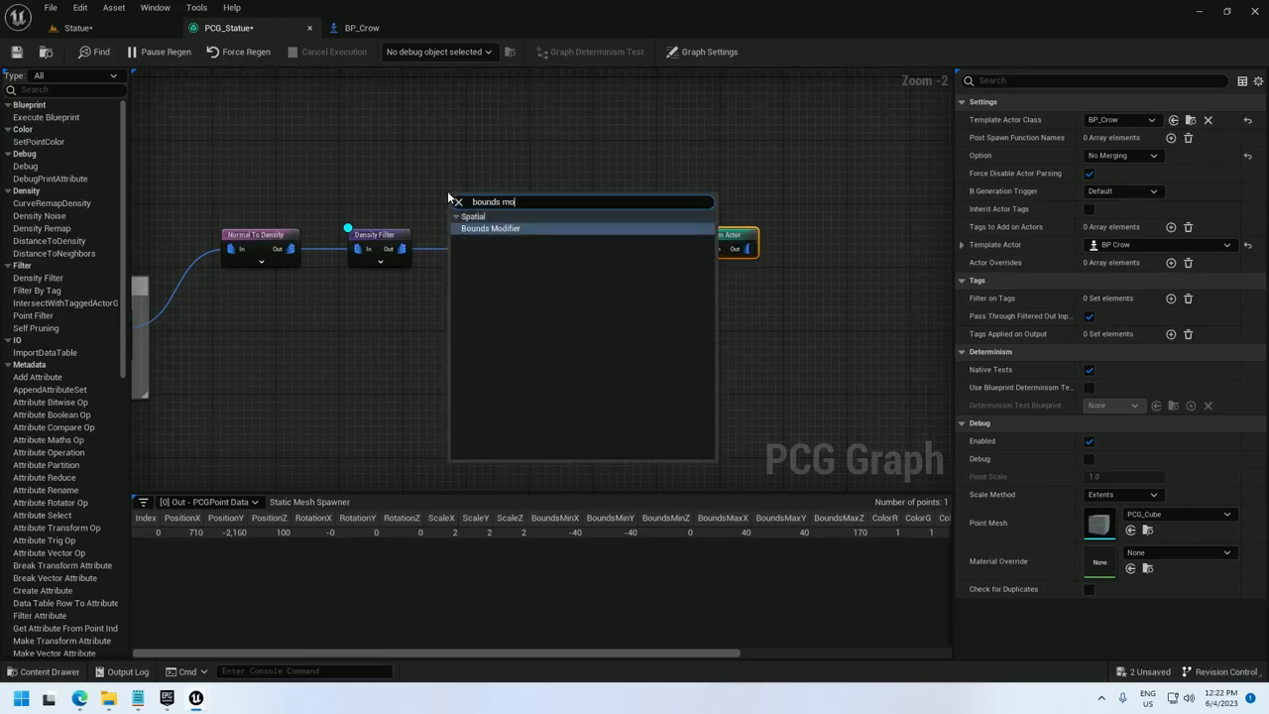
click(490, 228)
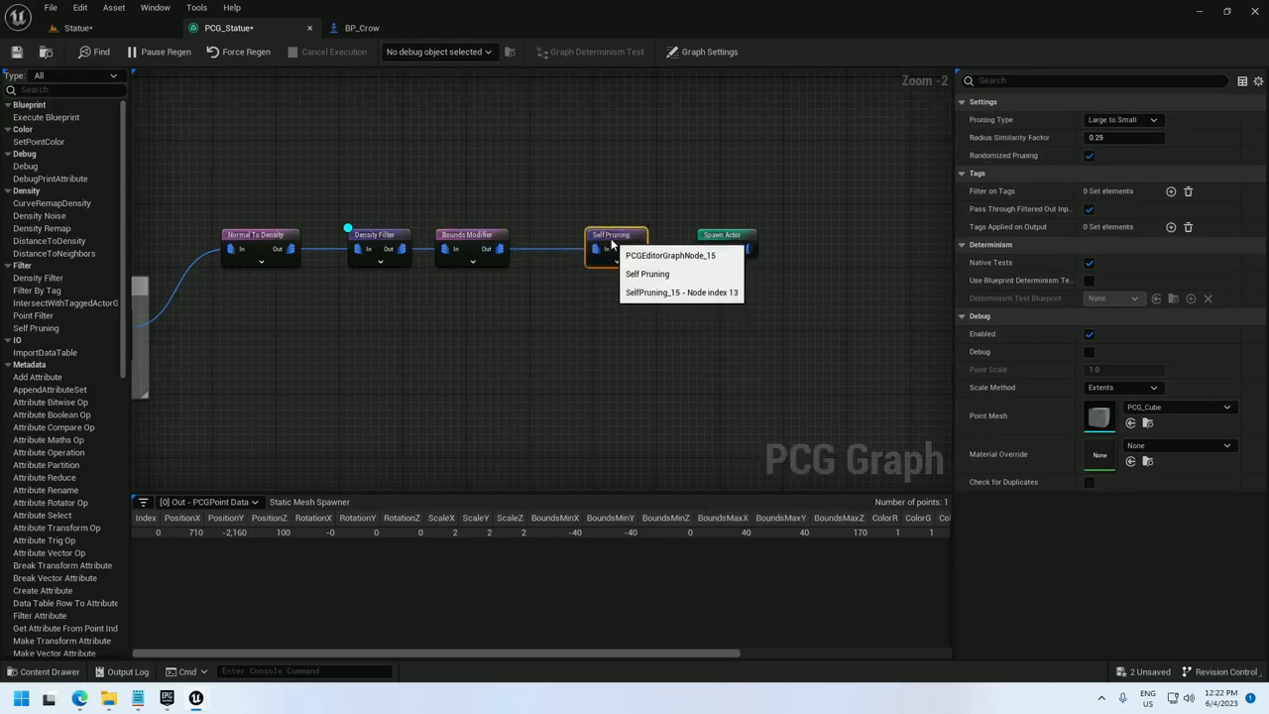
mouse_move(499, 242)
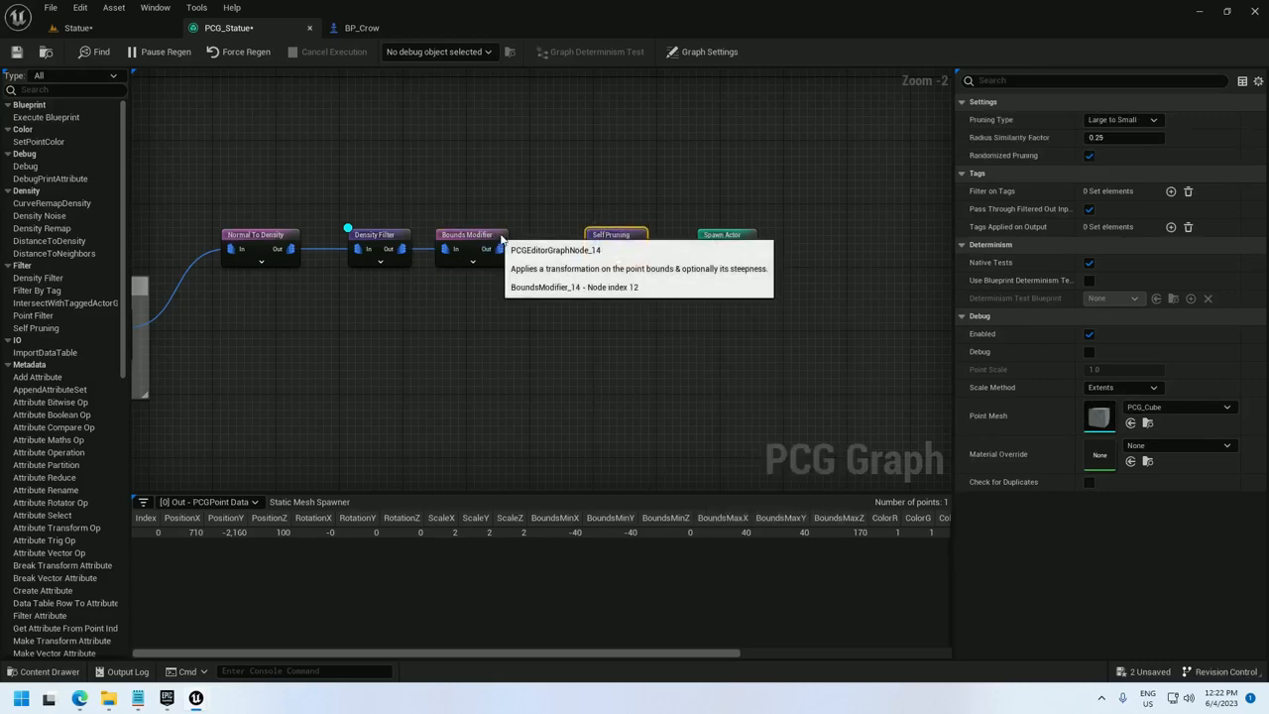
click(485, 234)
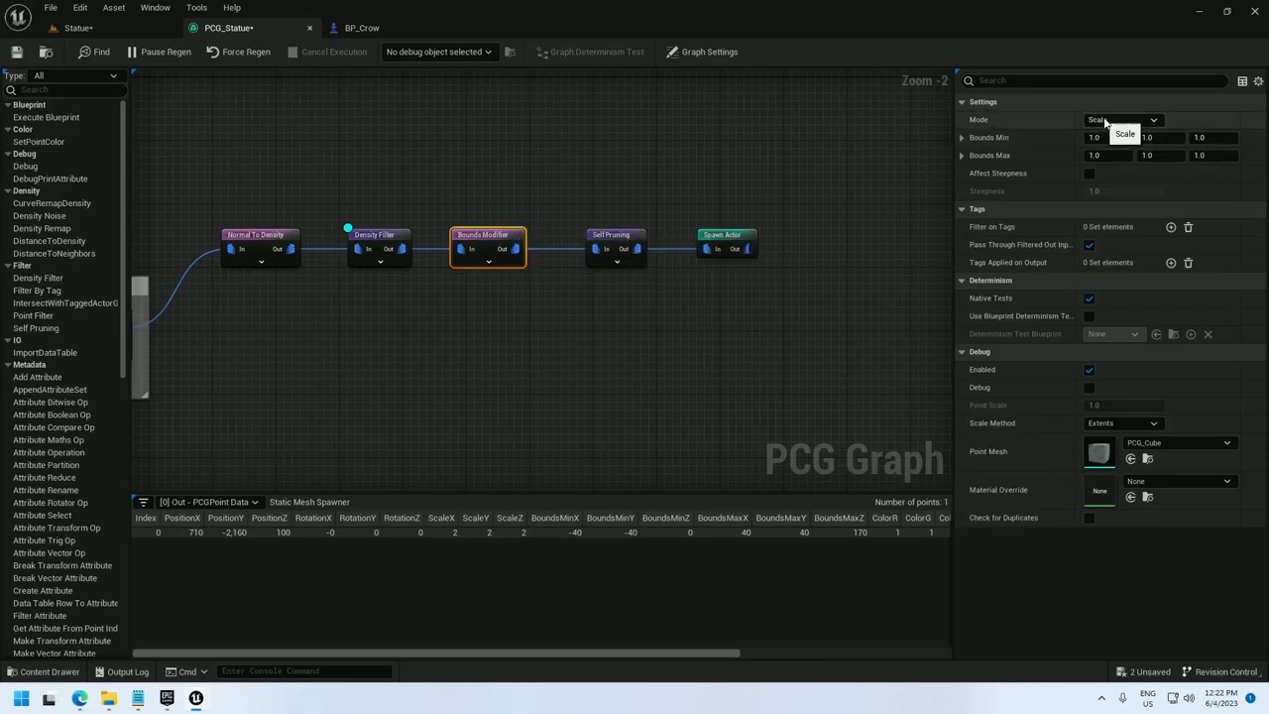
- Set the Bounds Modifier Mode to Set with custom min/max extents and add Self Pruning
click(1120, 119)
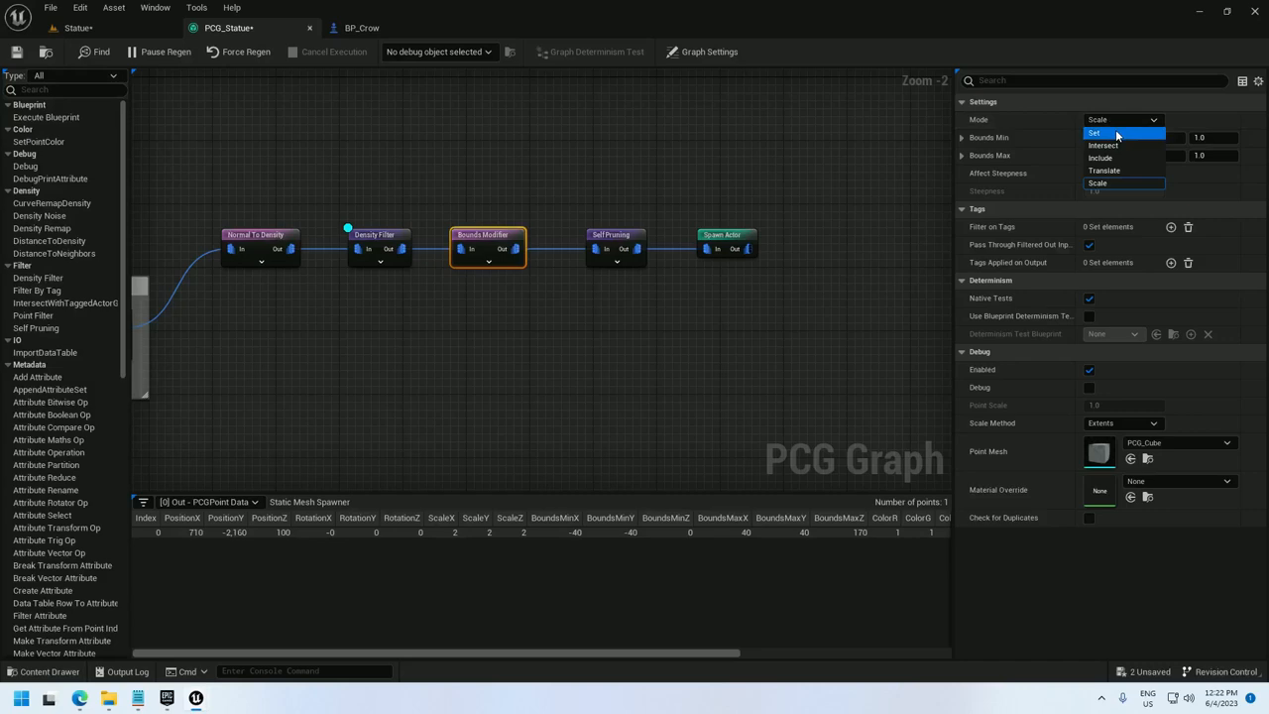
click(1094, 133)
text(25)
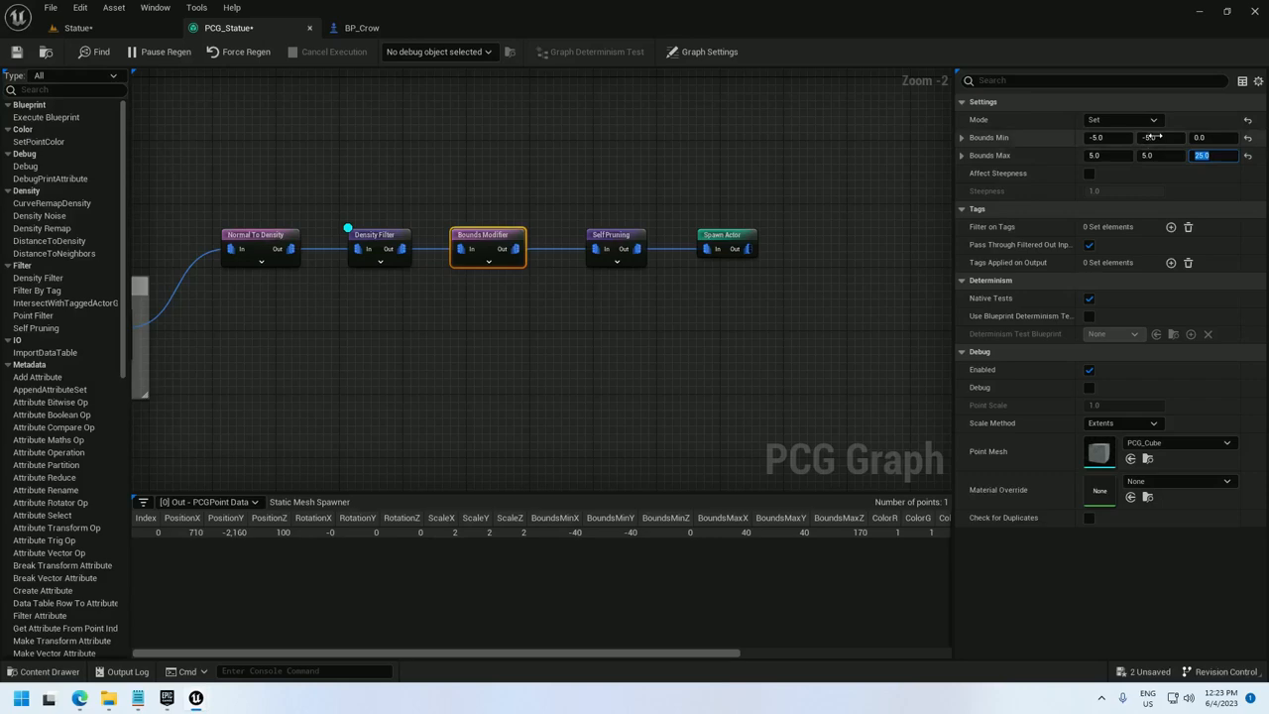
click(1150, 137)
text(-10)
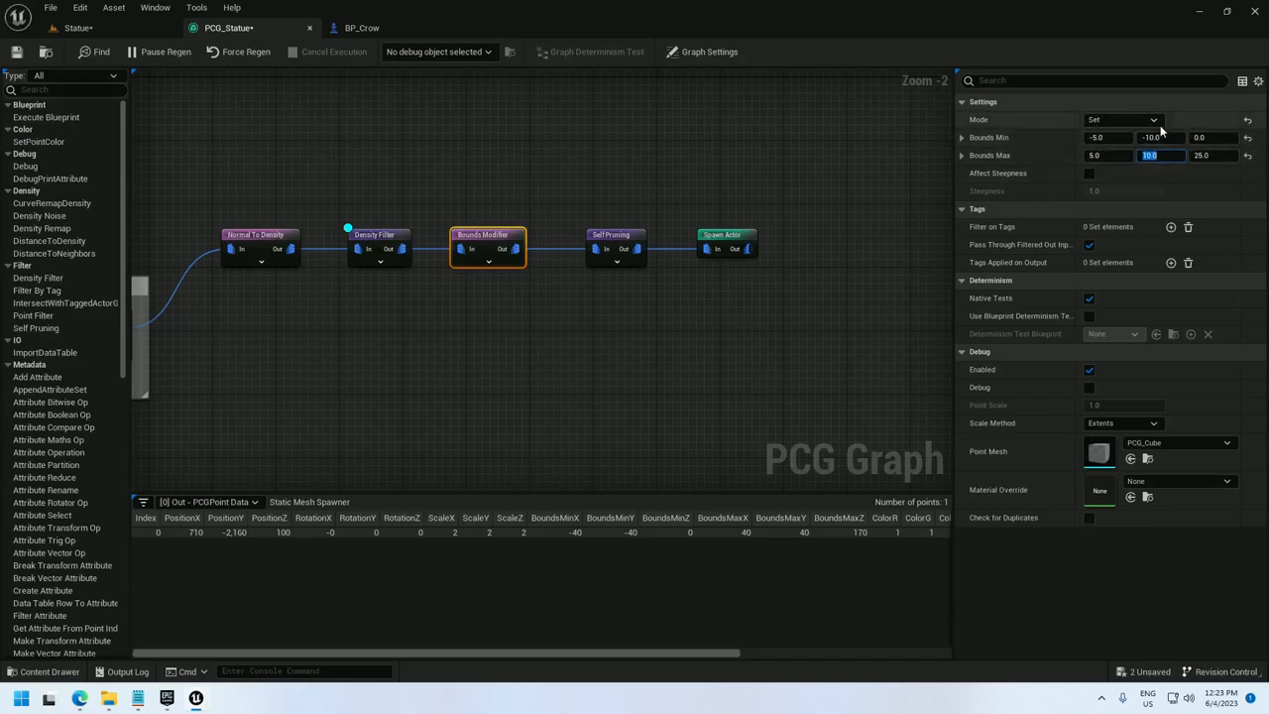
right_click(615, 234)
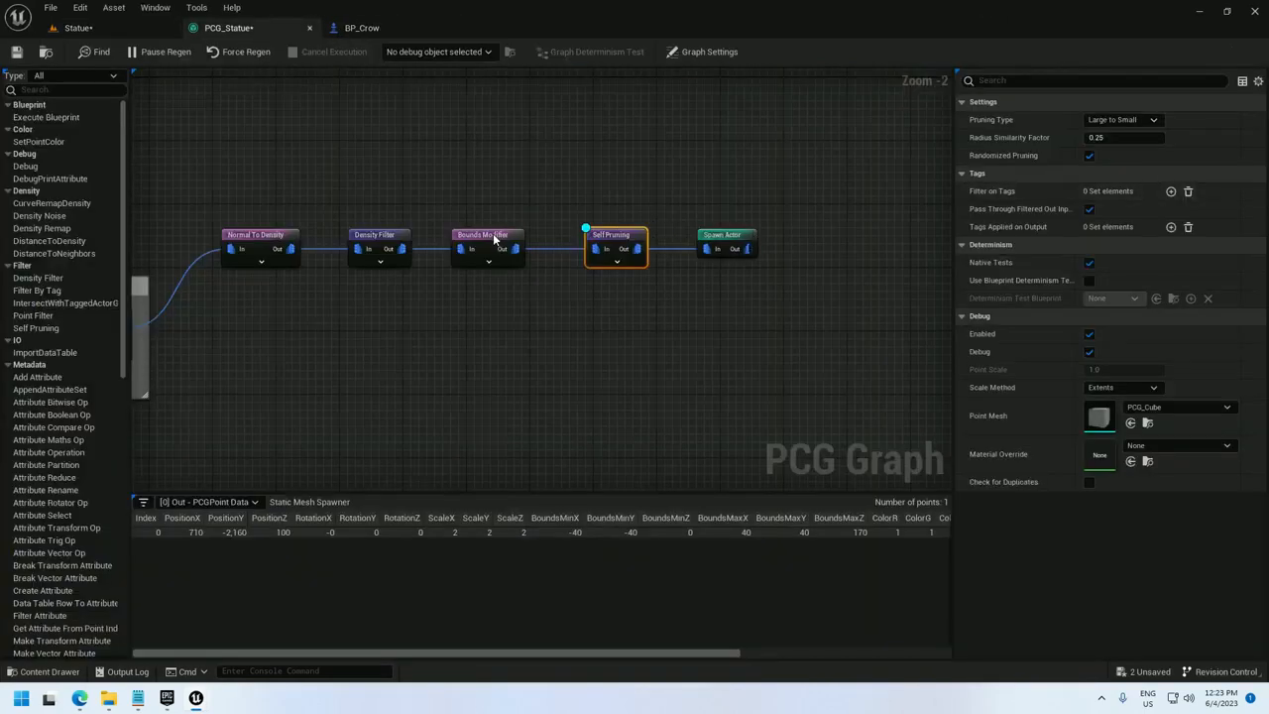
- Check the two pruned crows in the level, then return to the PCG_Statue graph
click(488, 234)
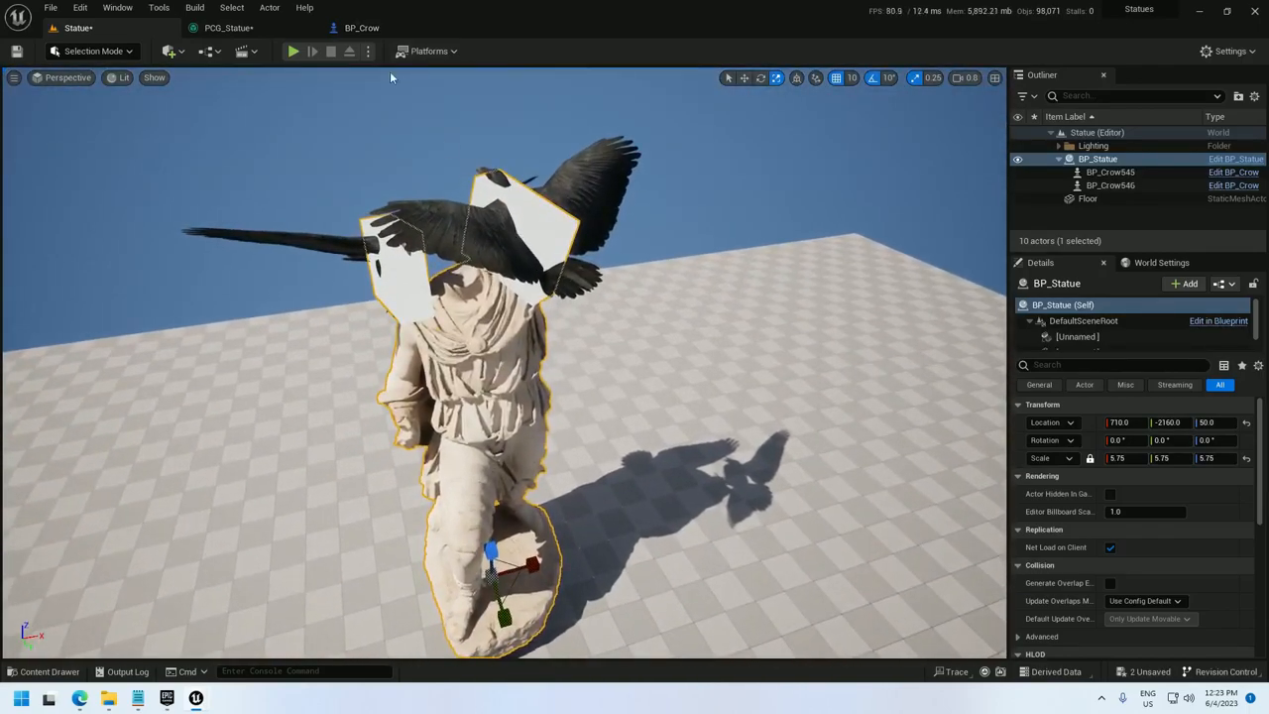
click(230, 27)
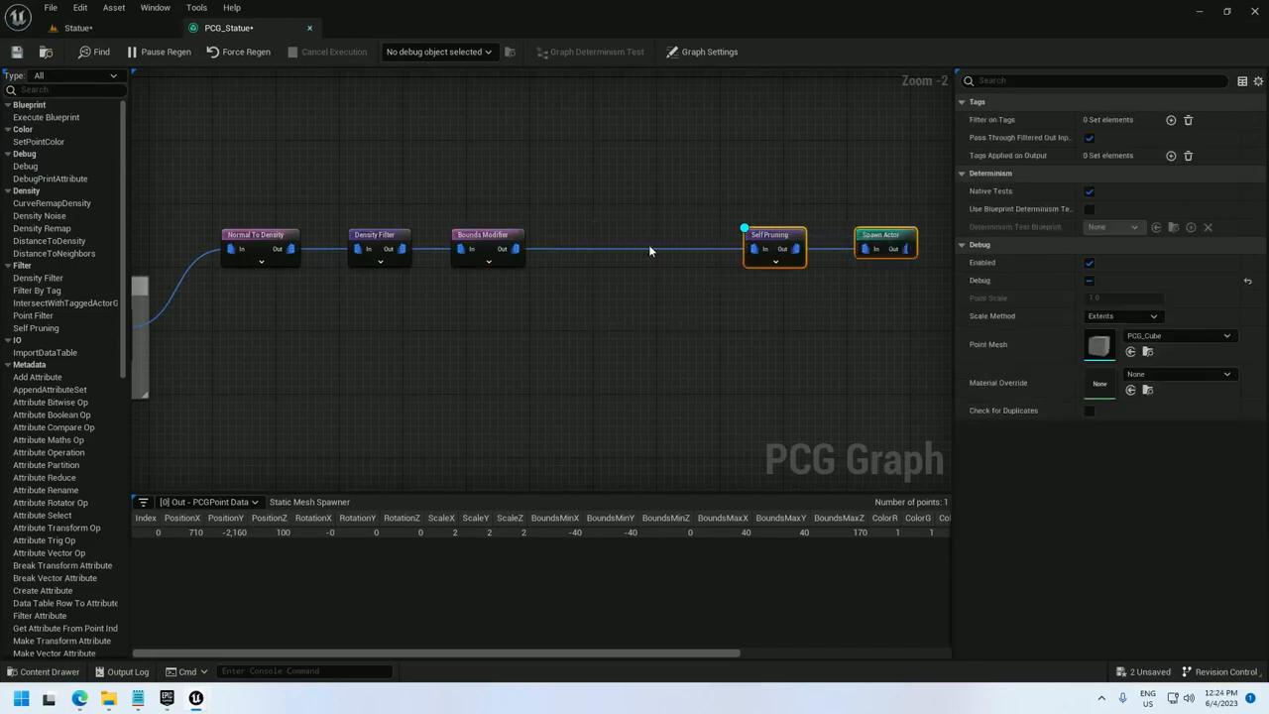
- Insert a Transform Points node into the crow chain before Self Pruning
text(transfor)
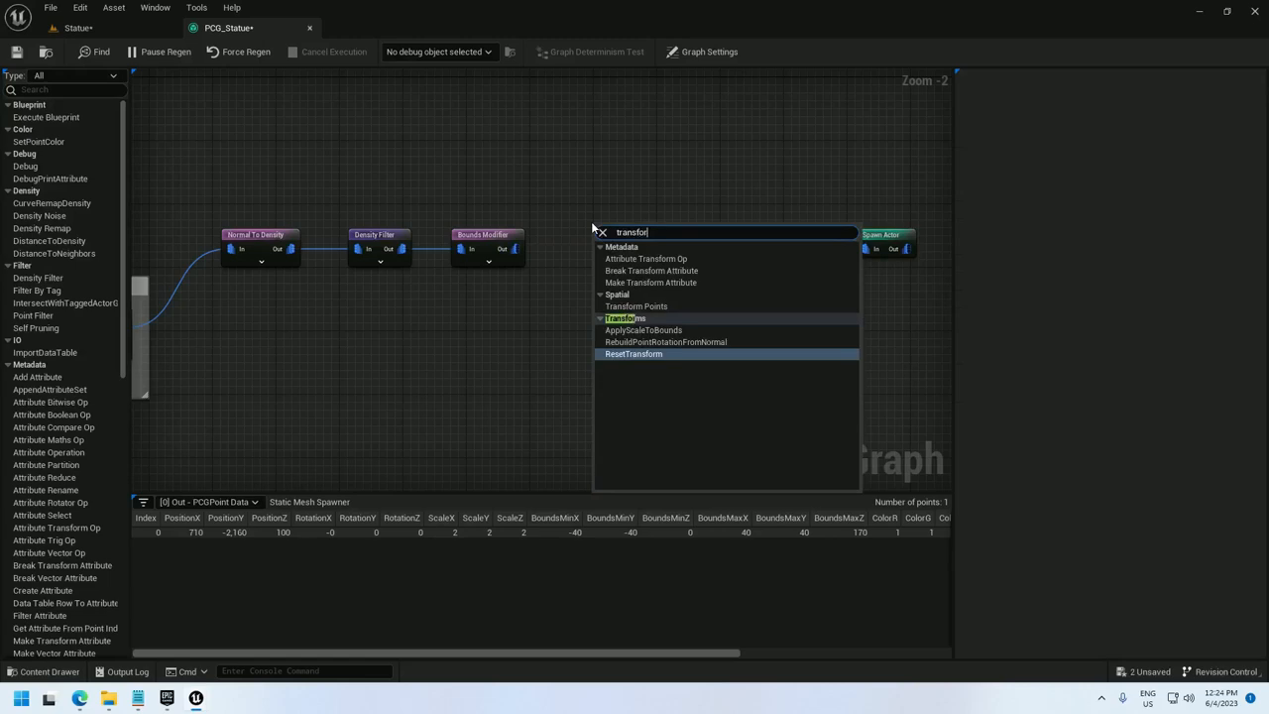
click(635, 306)
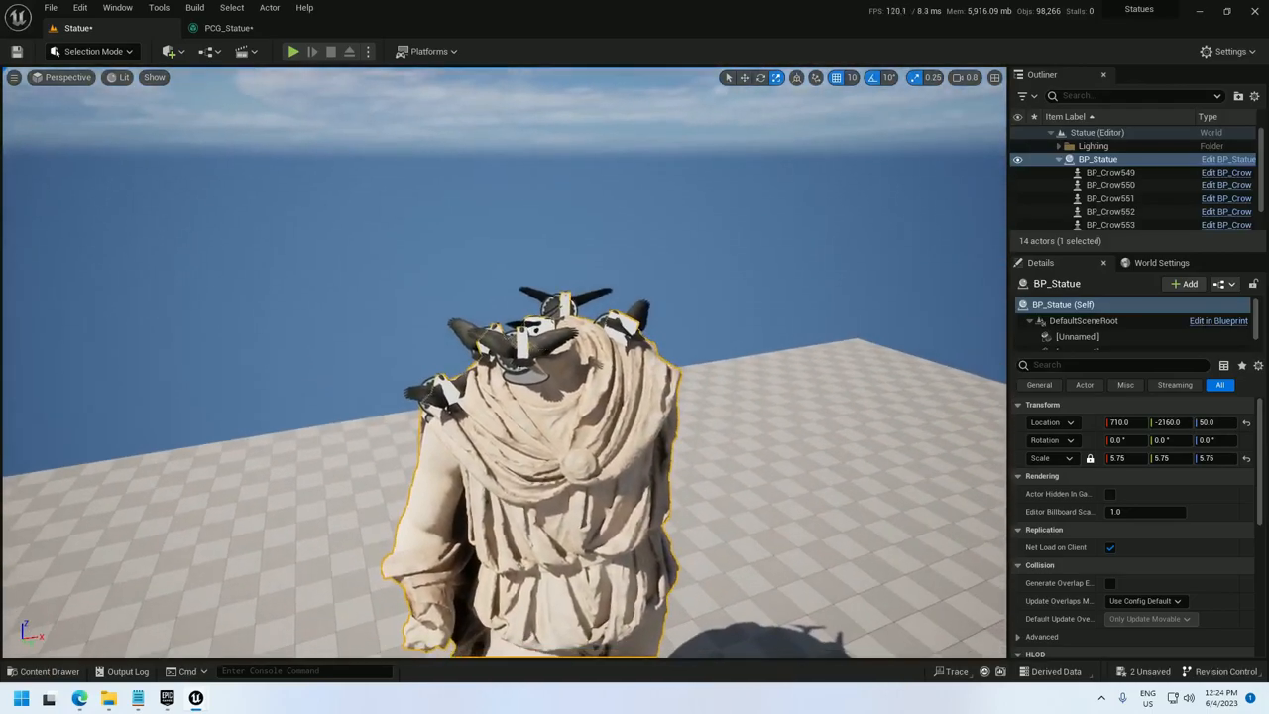
click(227, 28)
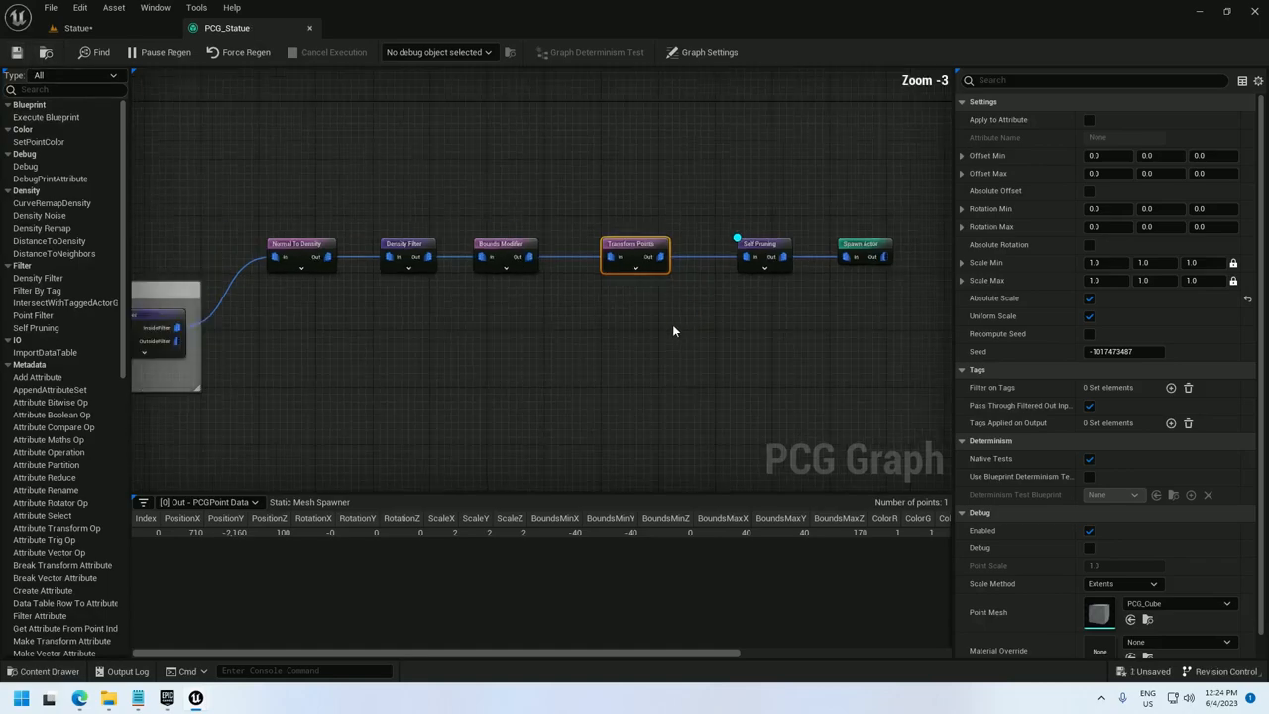
- Duplicate the spawn chain into Spawn Crows and Spawn Poop groups fed by the sampler
drag(367, 210, 880, 302)
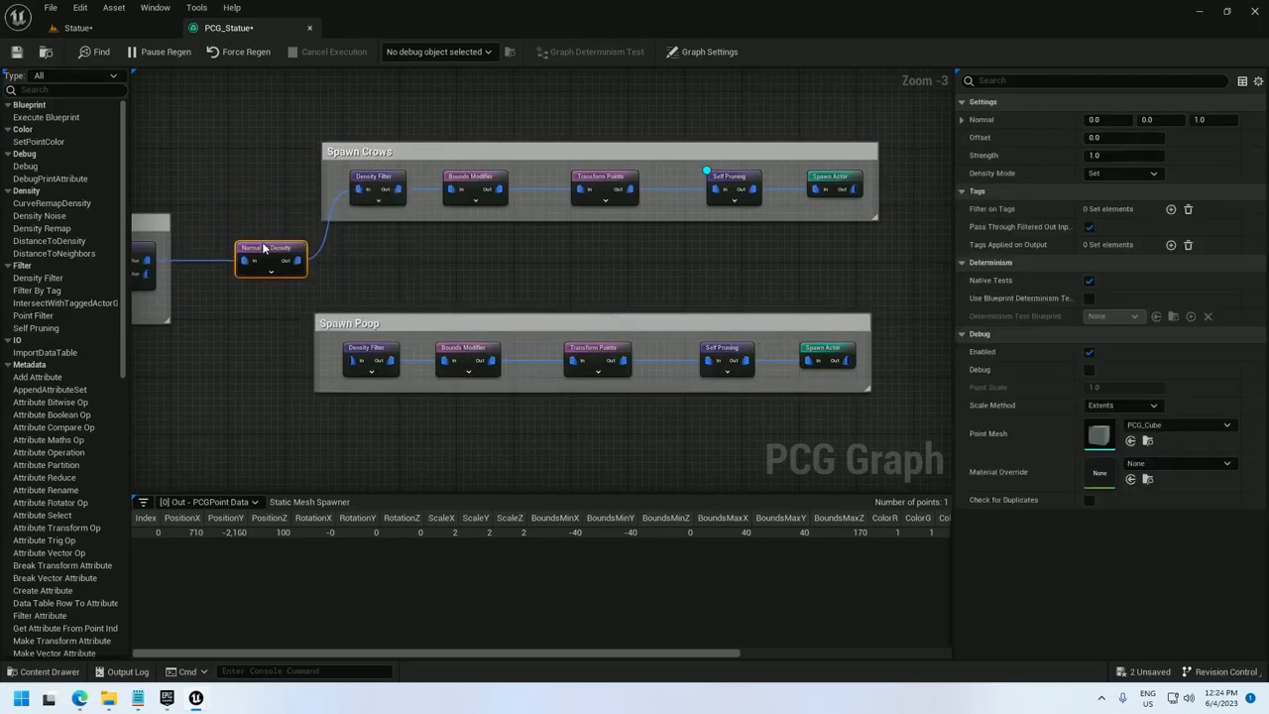
click(827, 349)
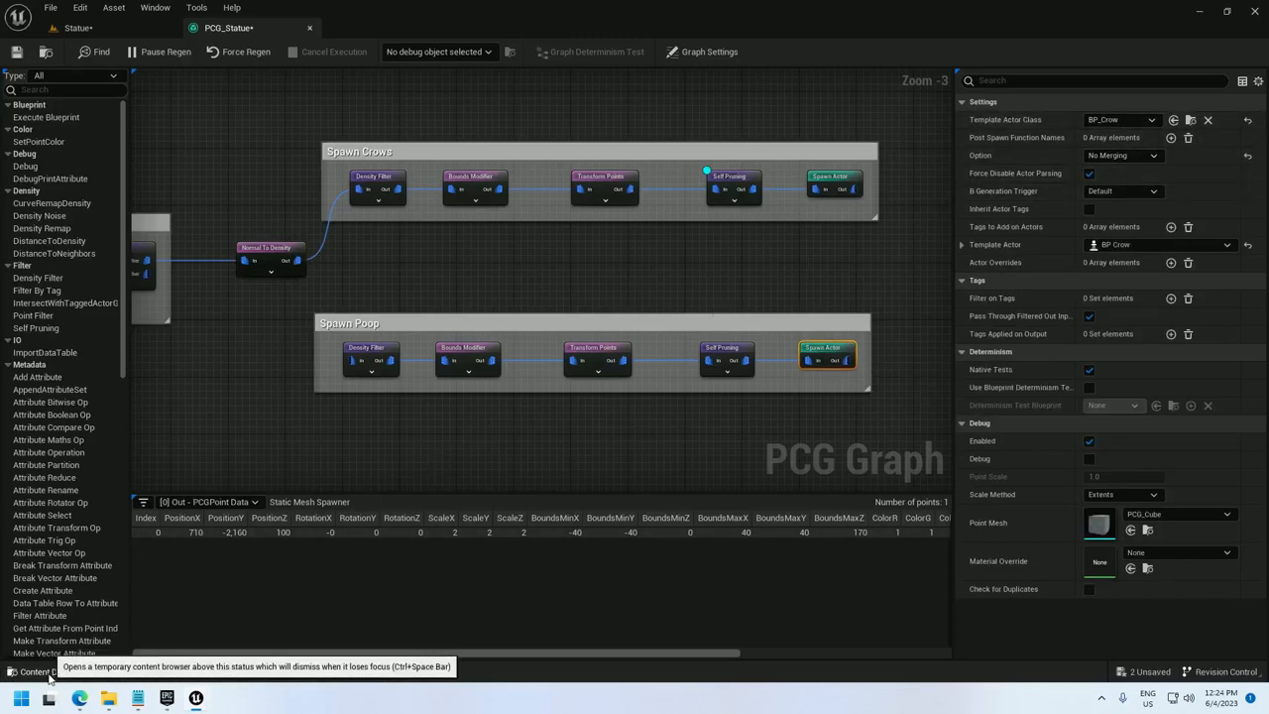
- Create a DecalActor-based Blueprint named BP_Poop in the Poop folder
click(40, 670)
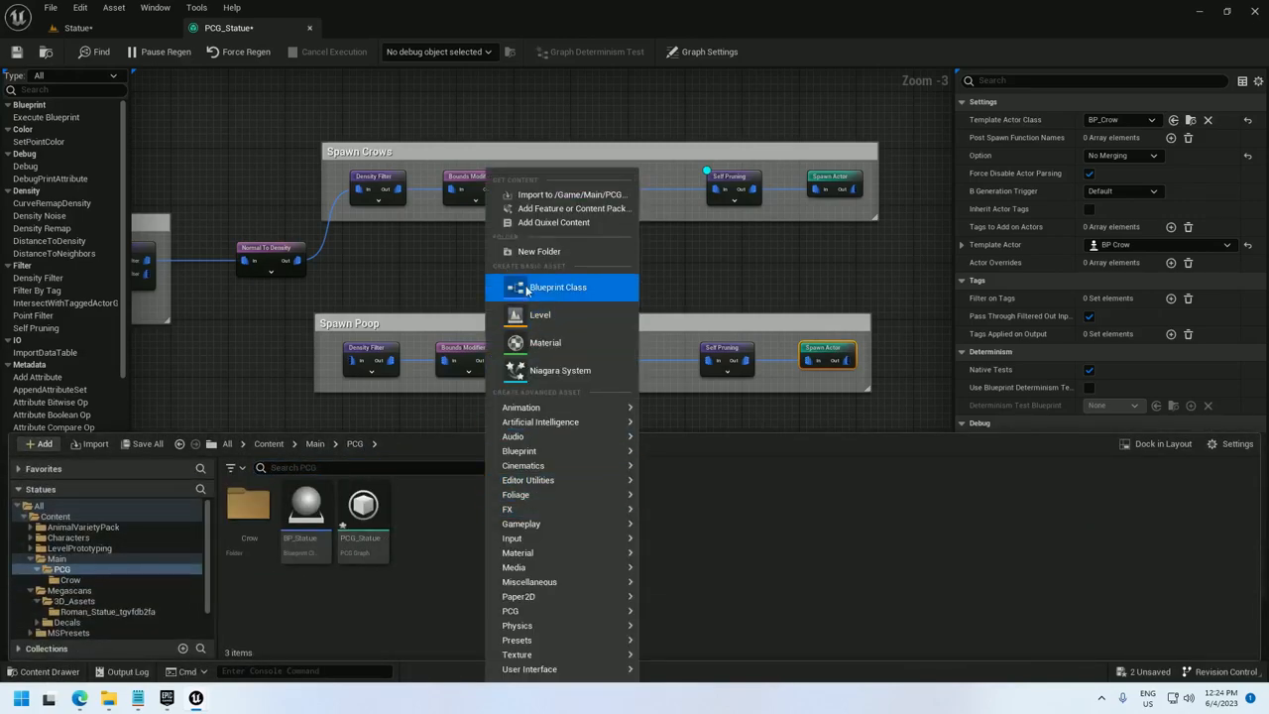
click(540, 249)
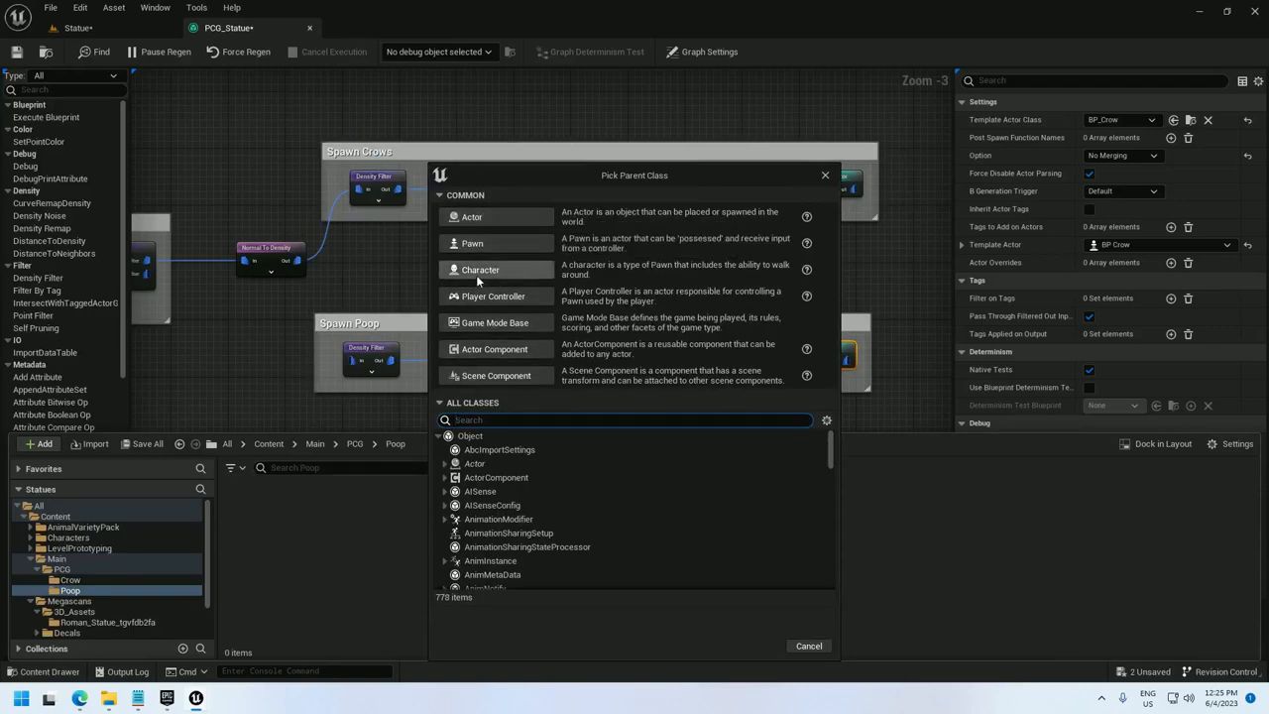
text(c)
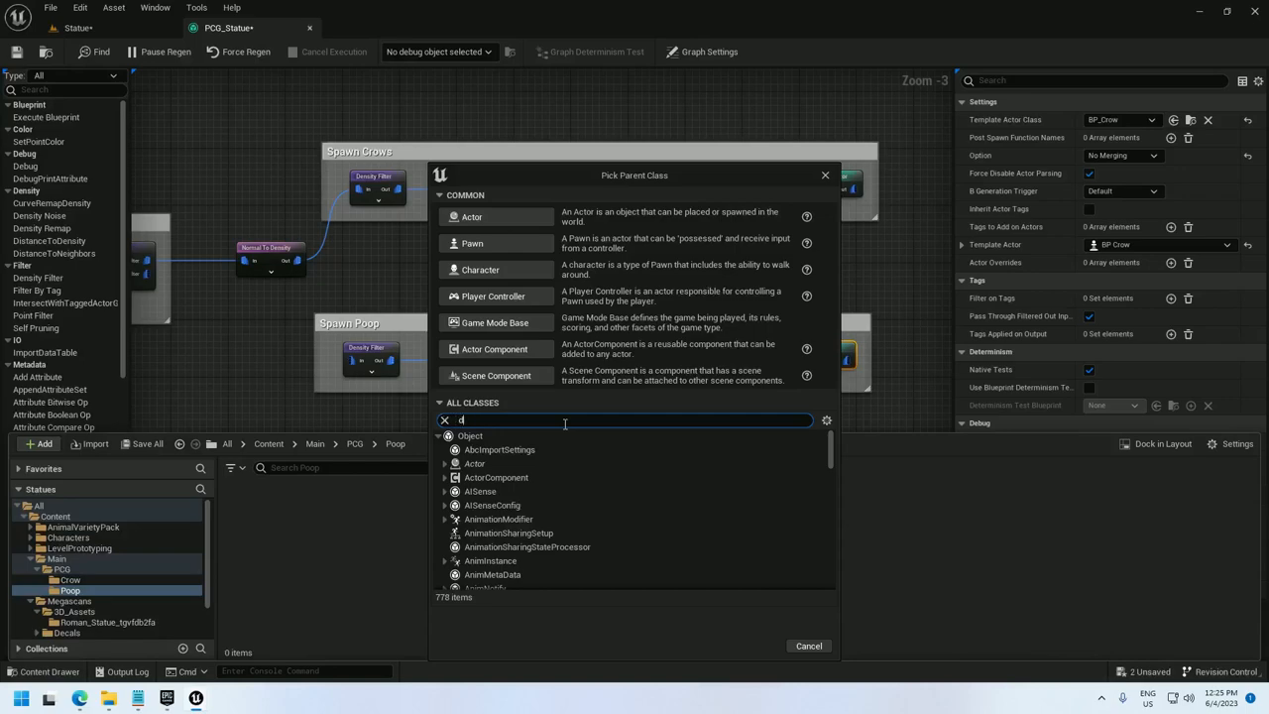
text(ecal)
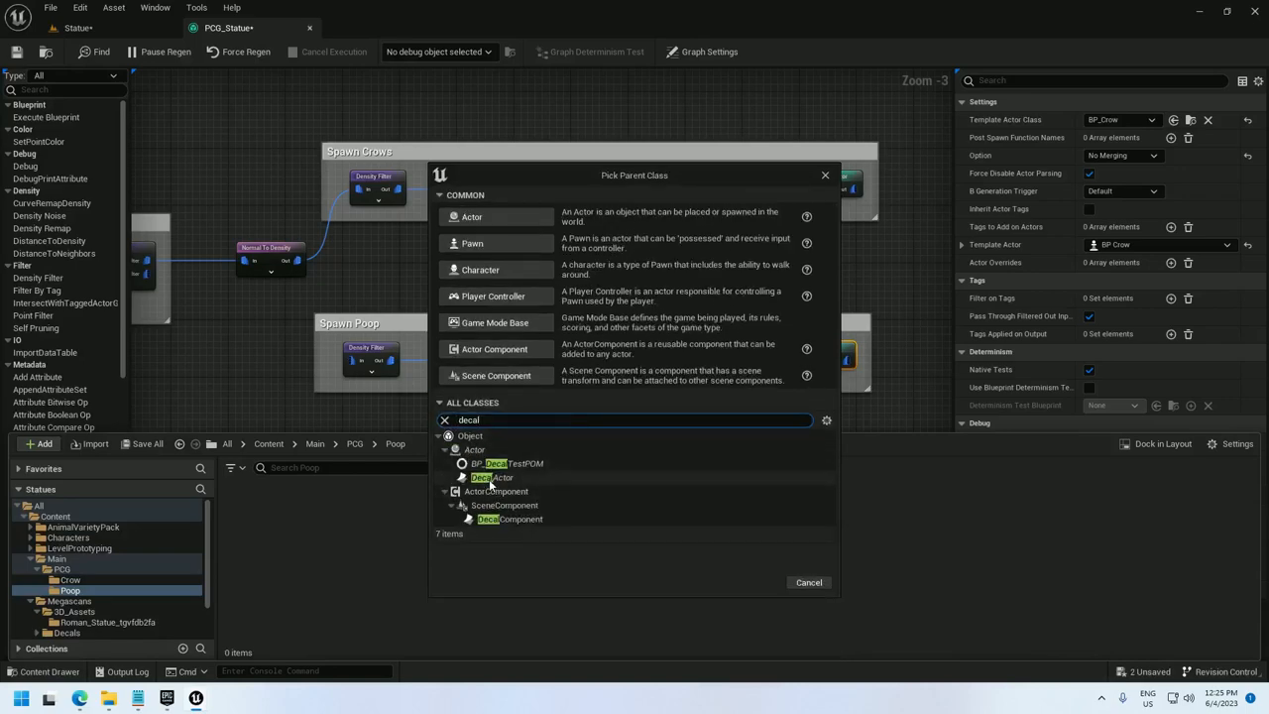
mouse_move(536, 488)
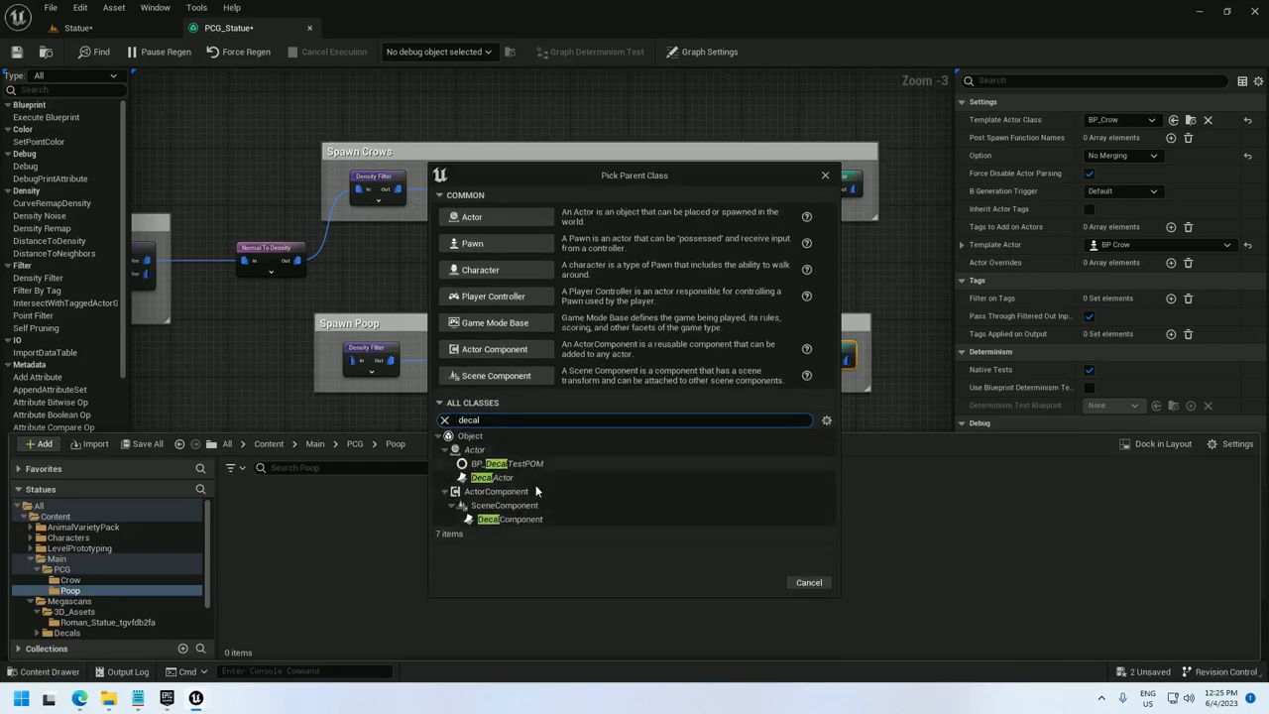
click(492, 476)
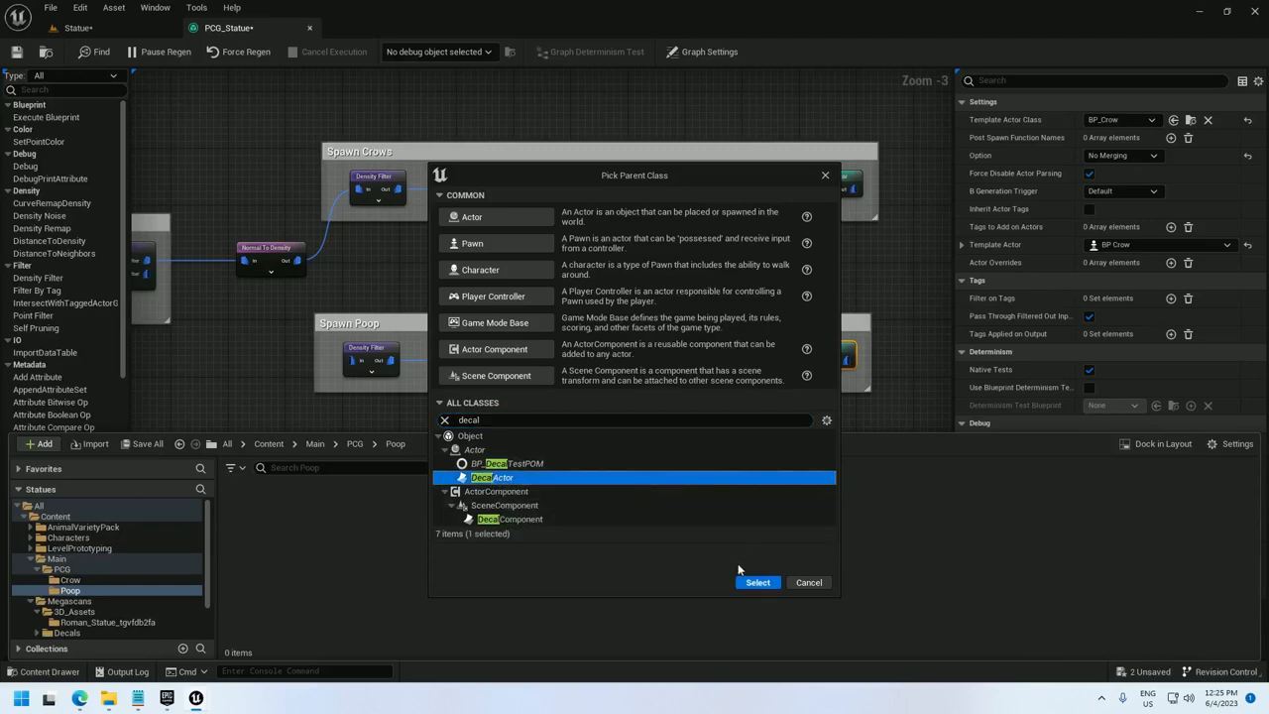
click(757, 583)
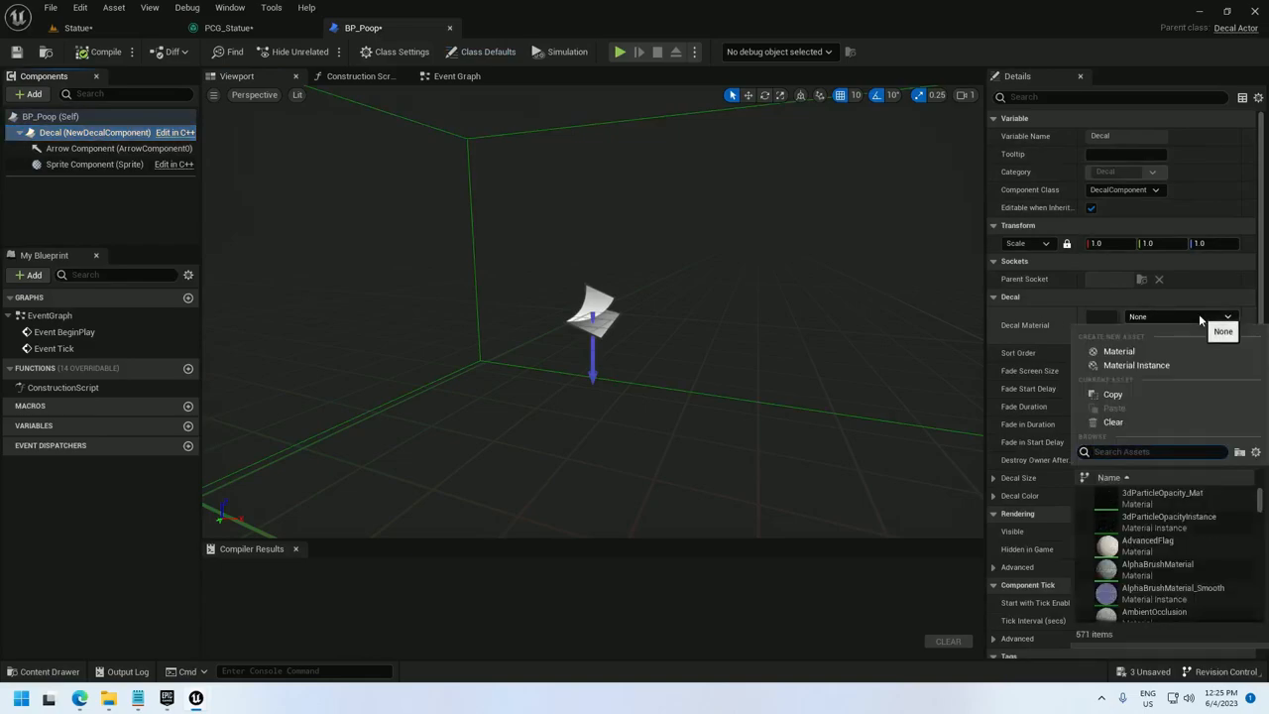
- Assign the plaster patch decal material to BP_Poop, compile it, and spawn BP_Poop from the poop branch
text(plaster)
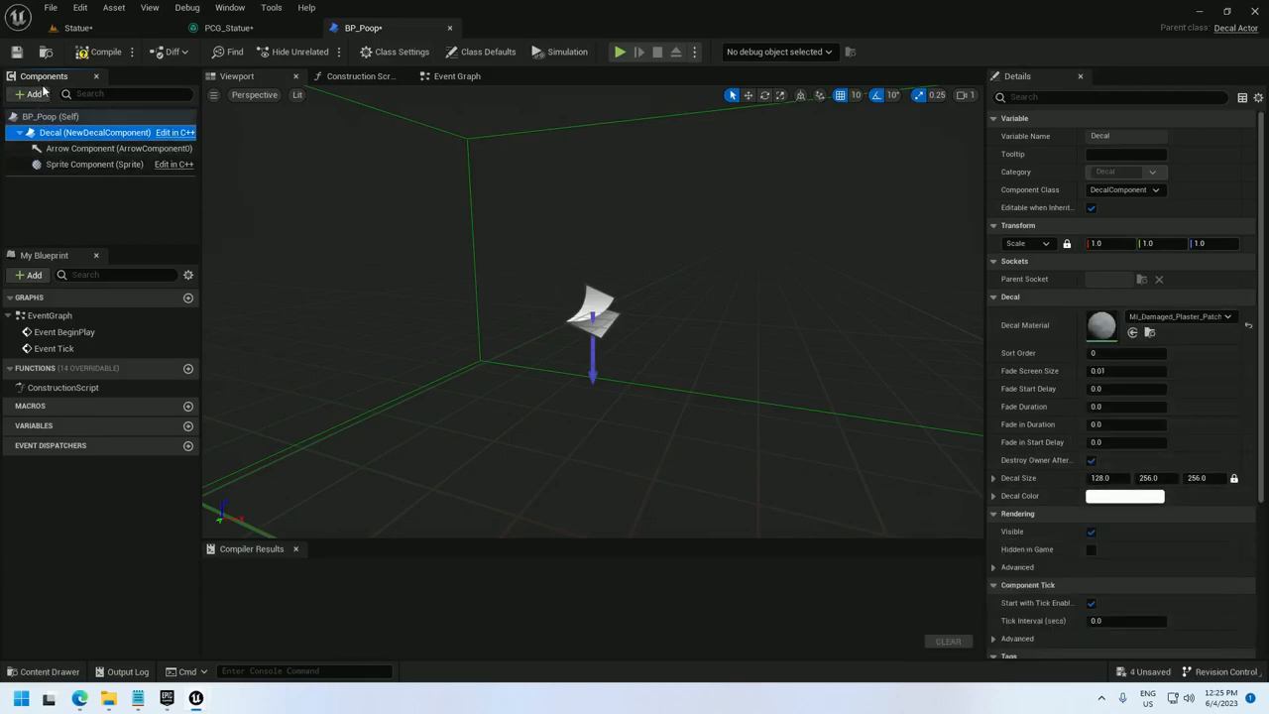
click(99, 52)
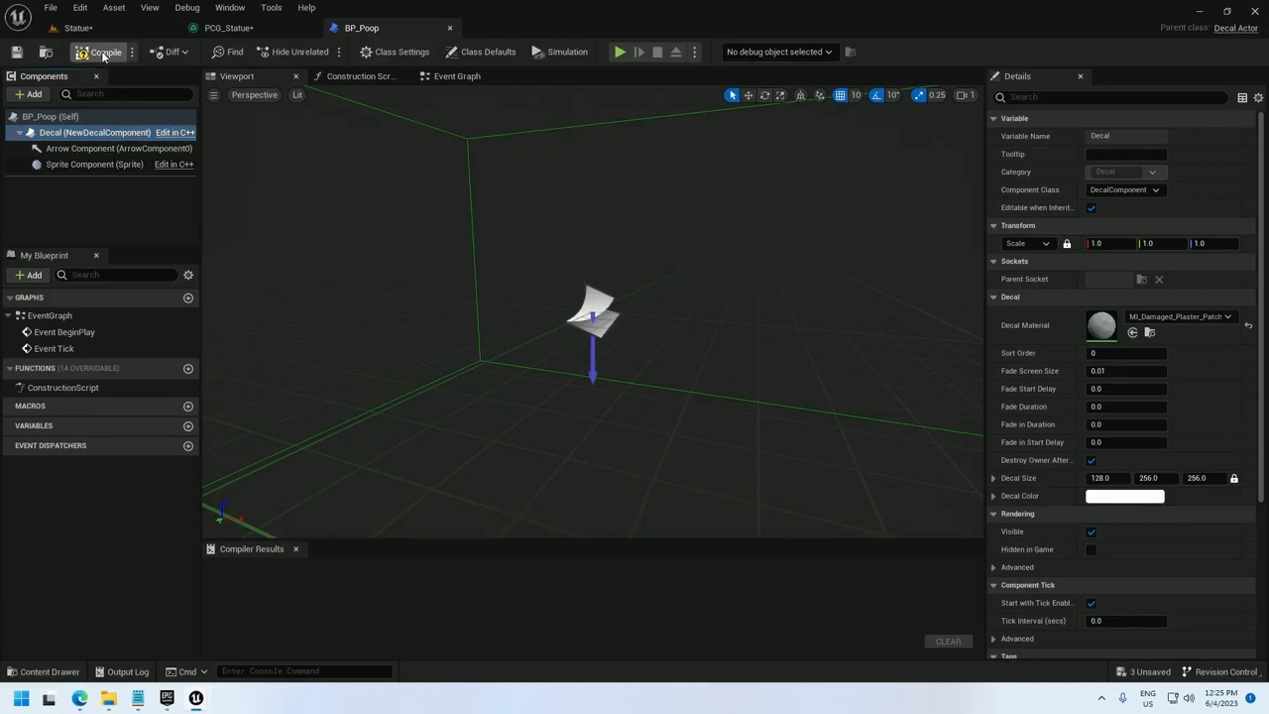
click(99, 51)
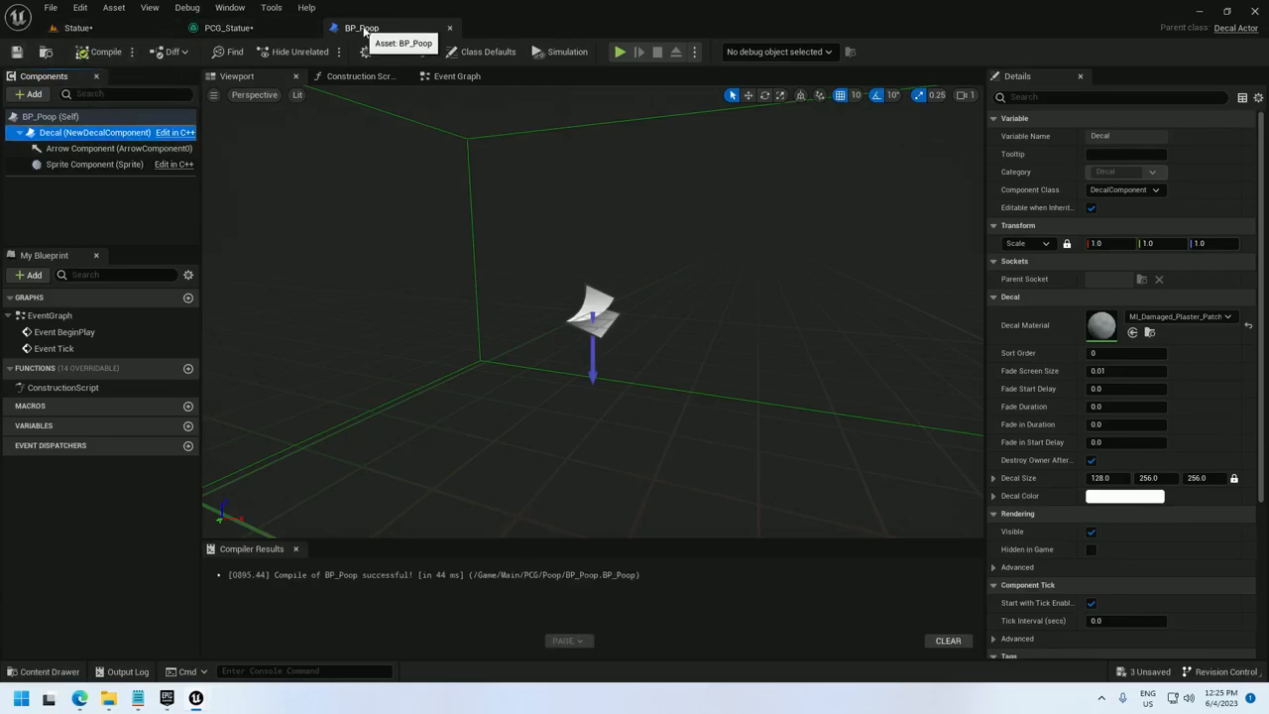
click(230, 27)
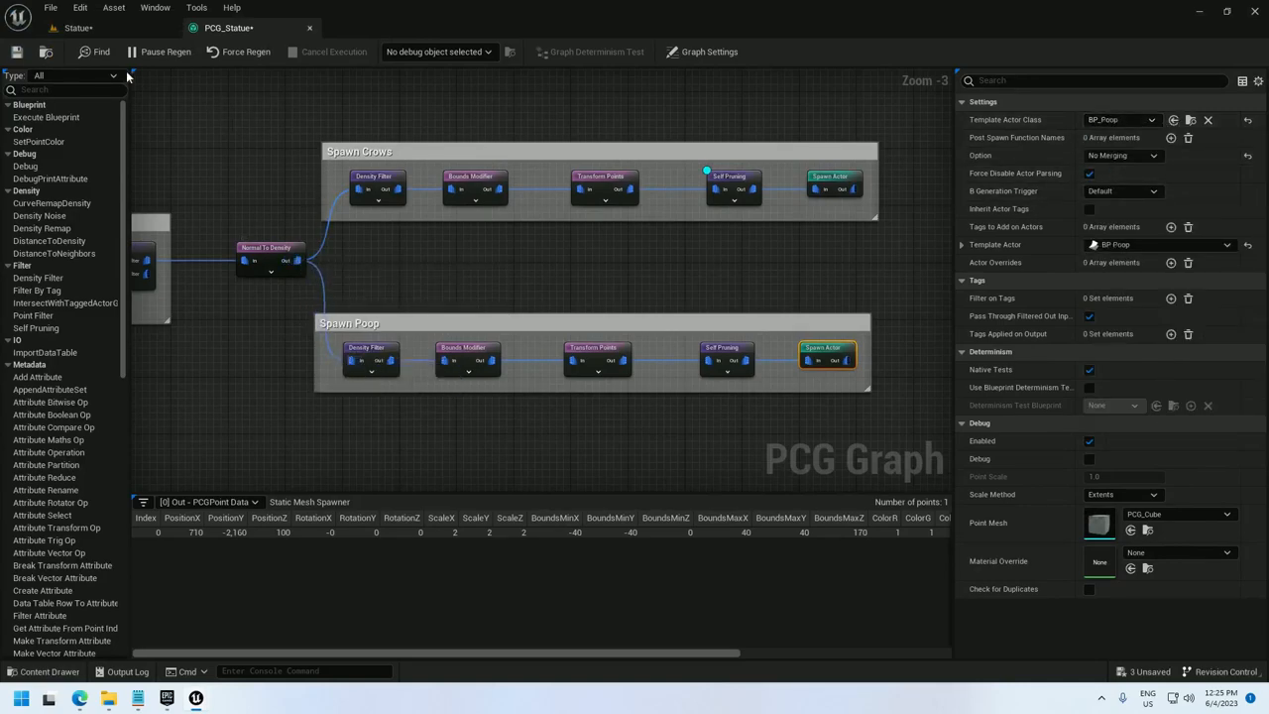
click(77, 28)
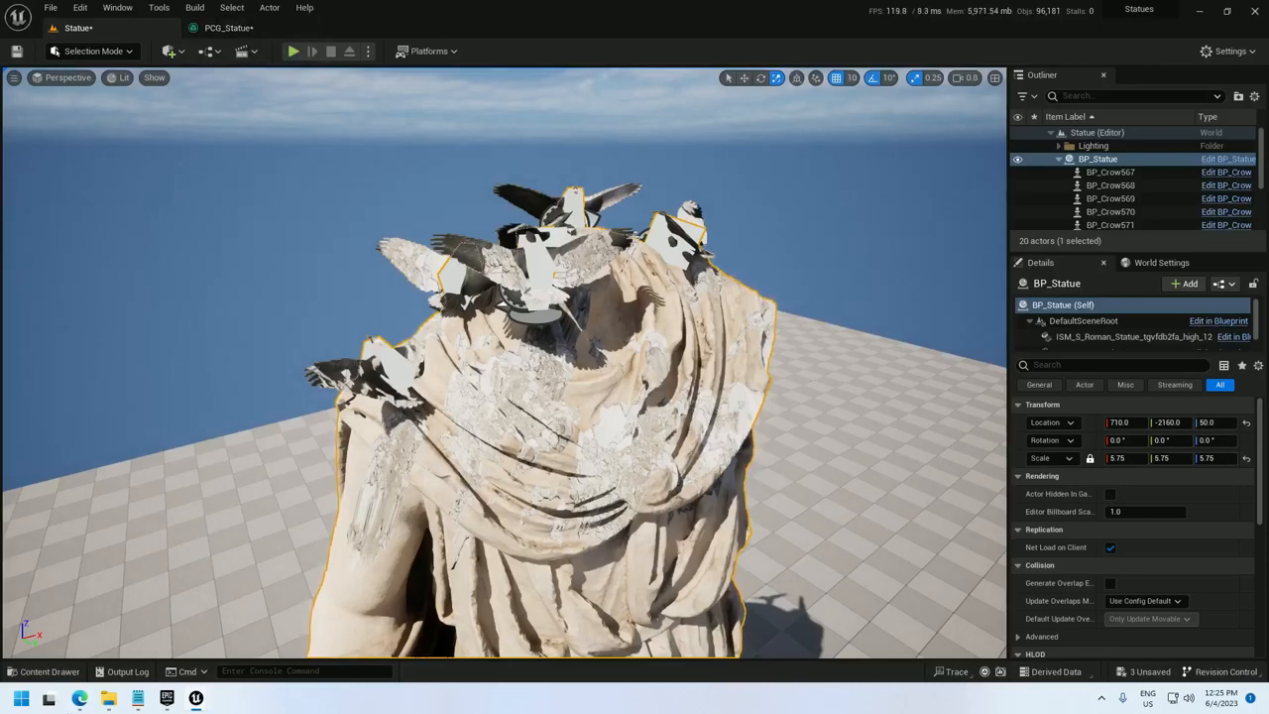
- Uncheck Receives Decals on BP_Crow's SkeletalMesh component
click(44, 670)
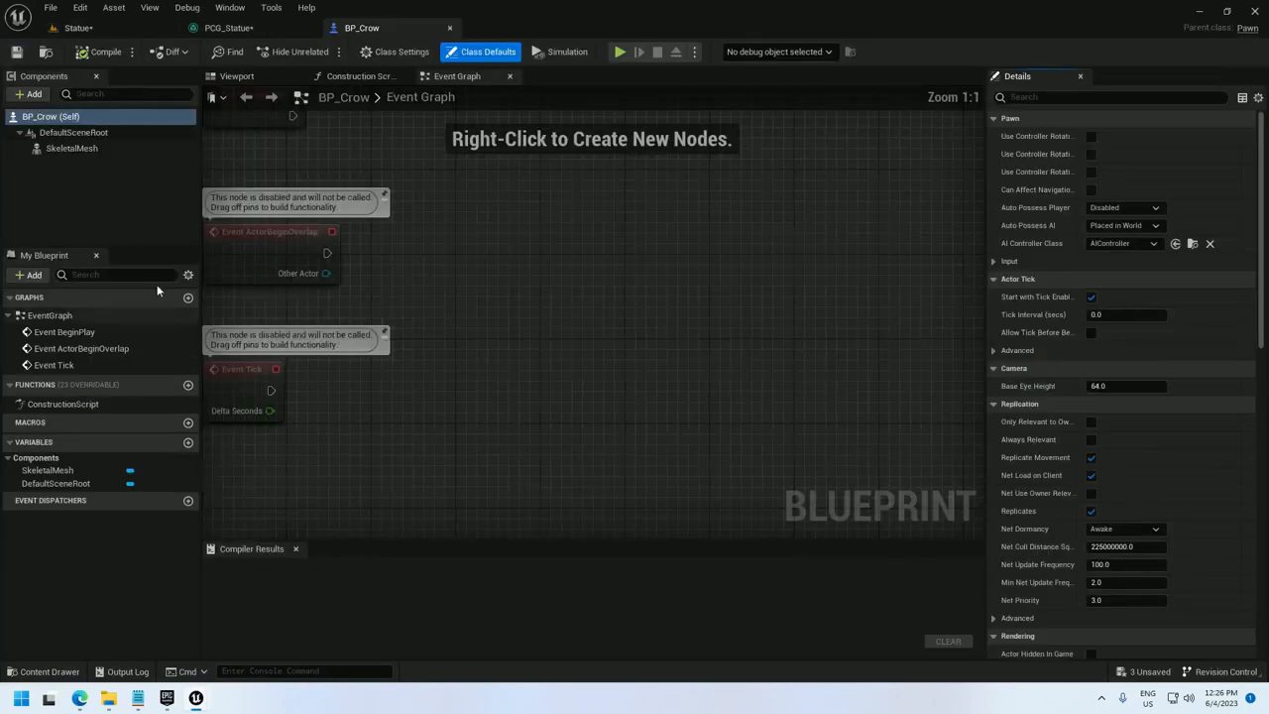
click(72, 147)
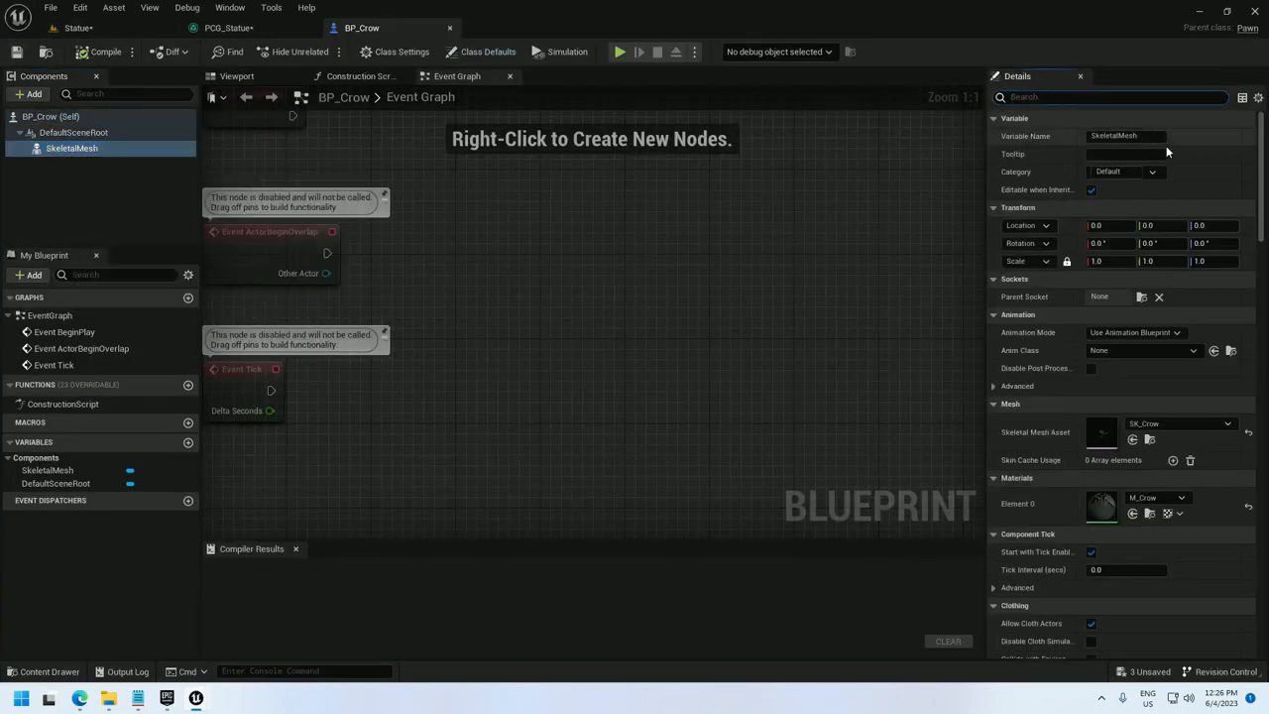
text(decal)
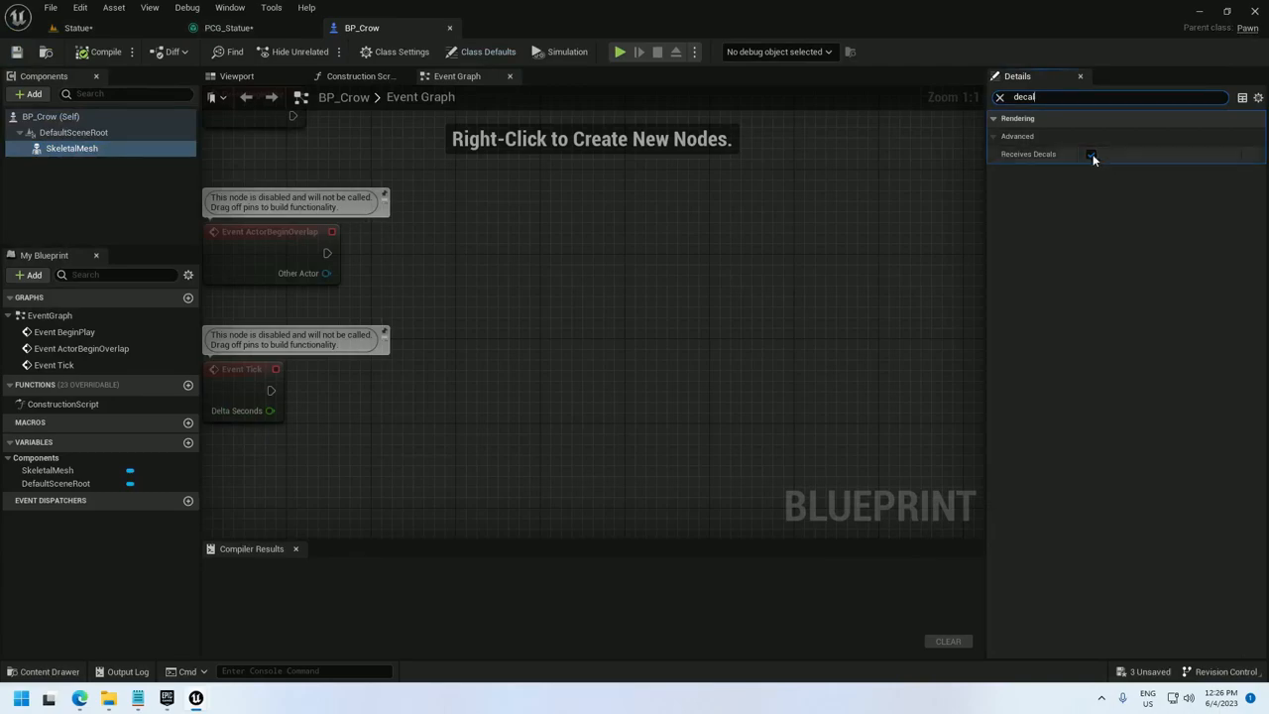
click(1090, 154)
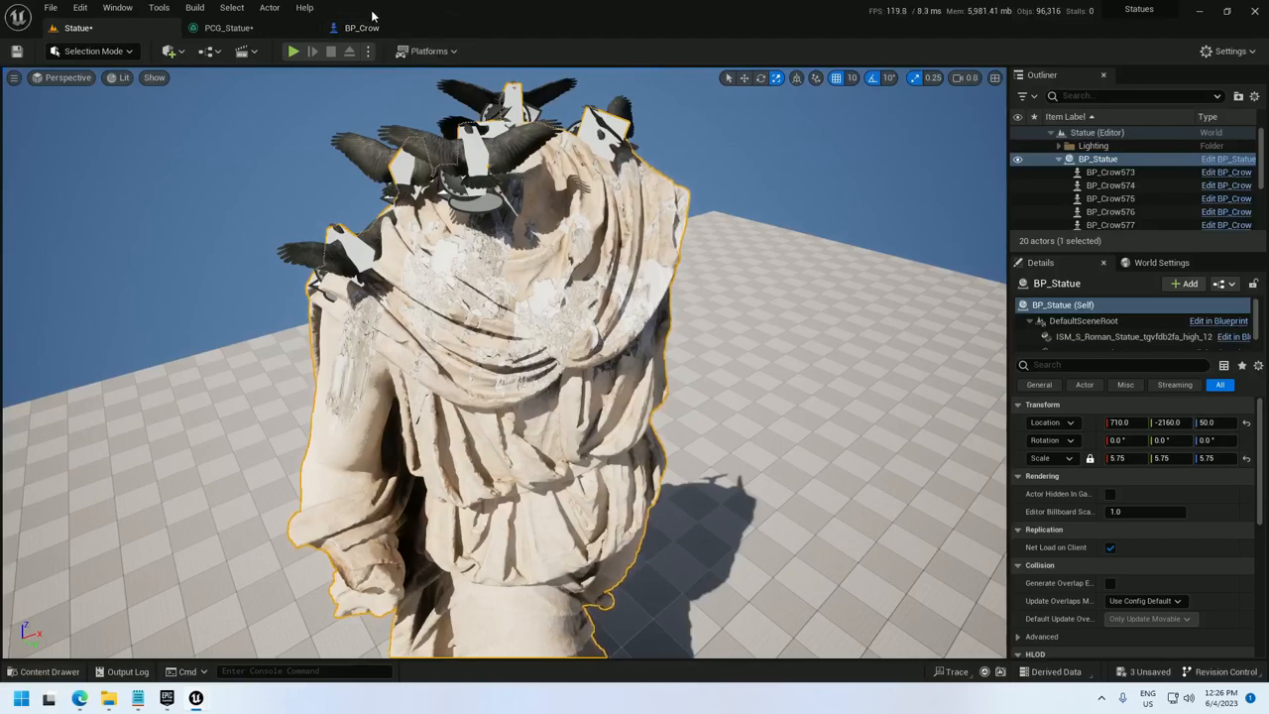
- Set the Spawn Poop Transform Points scale range down to about 0.06 so decals spawn small
click(228, 28)
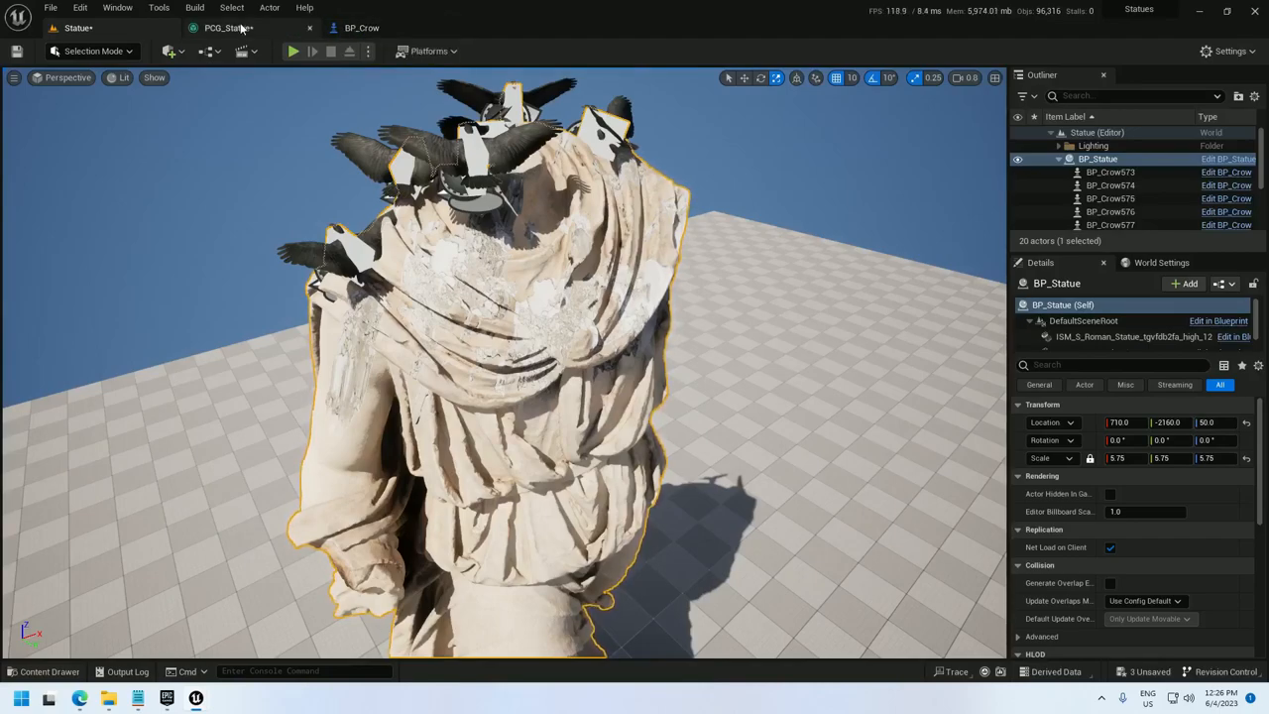
click(226, 28)
text(3)
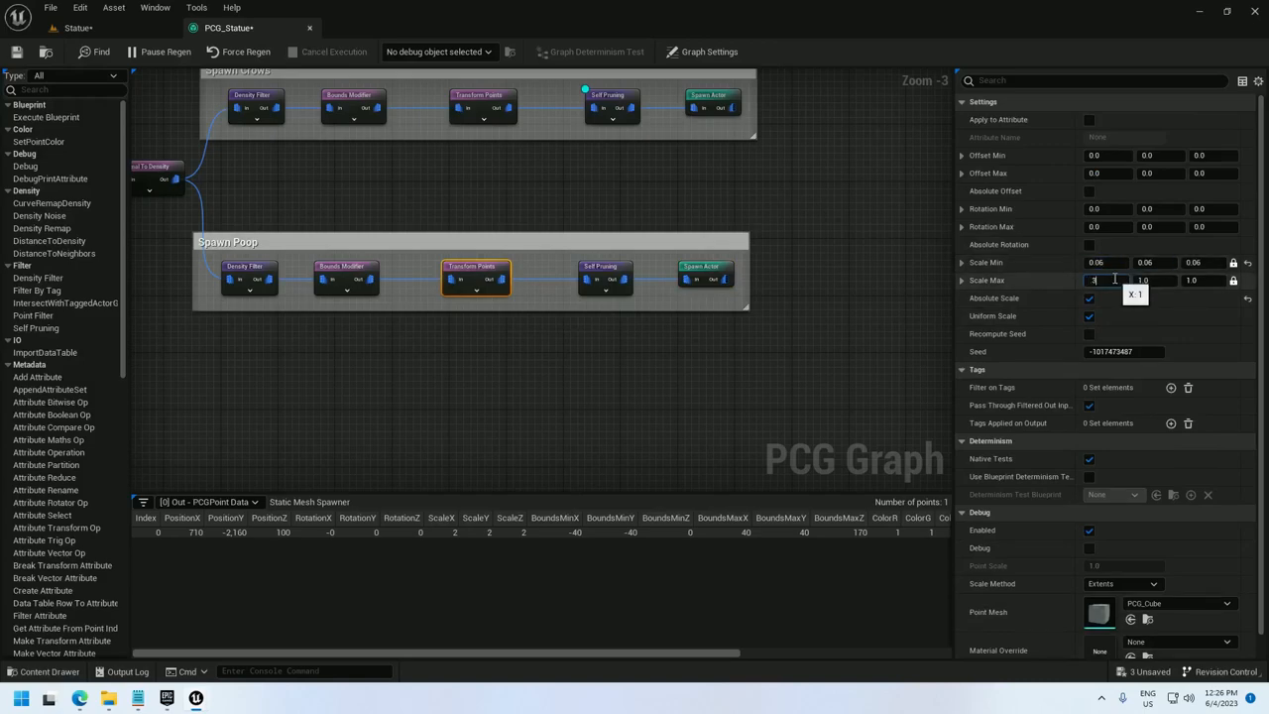
click(77, 28)
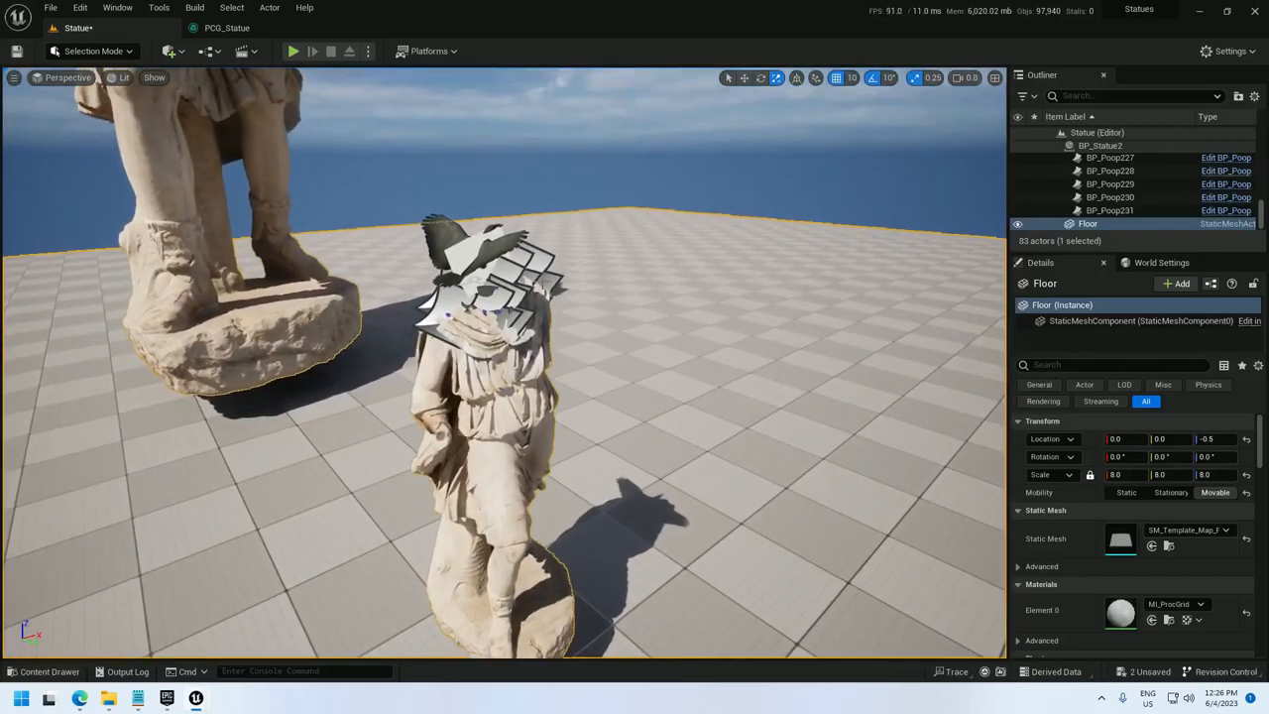
- Open the viewport Show menu while inspecting crows and poop decals on the statue
click(155, 77)
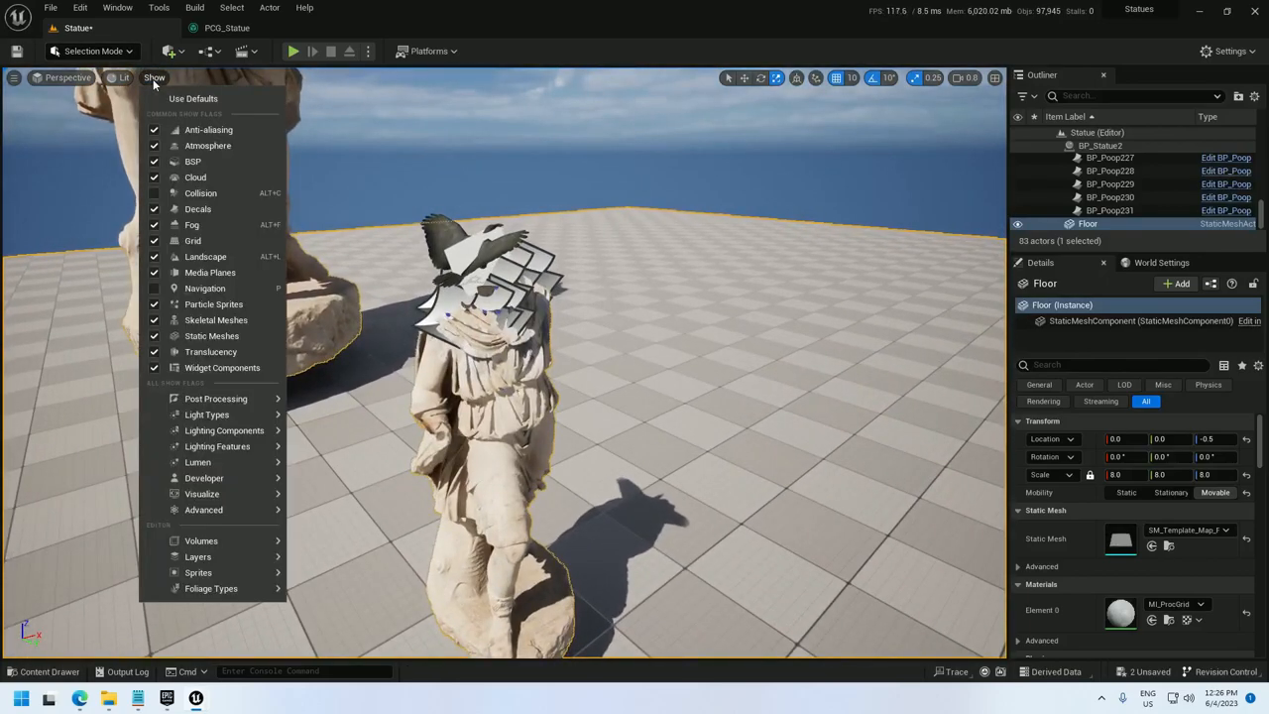
mouse_move(198, 555)
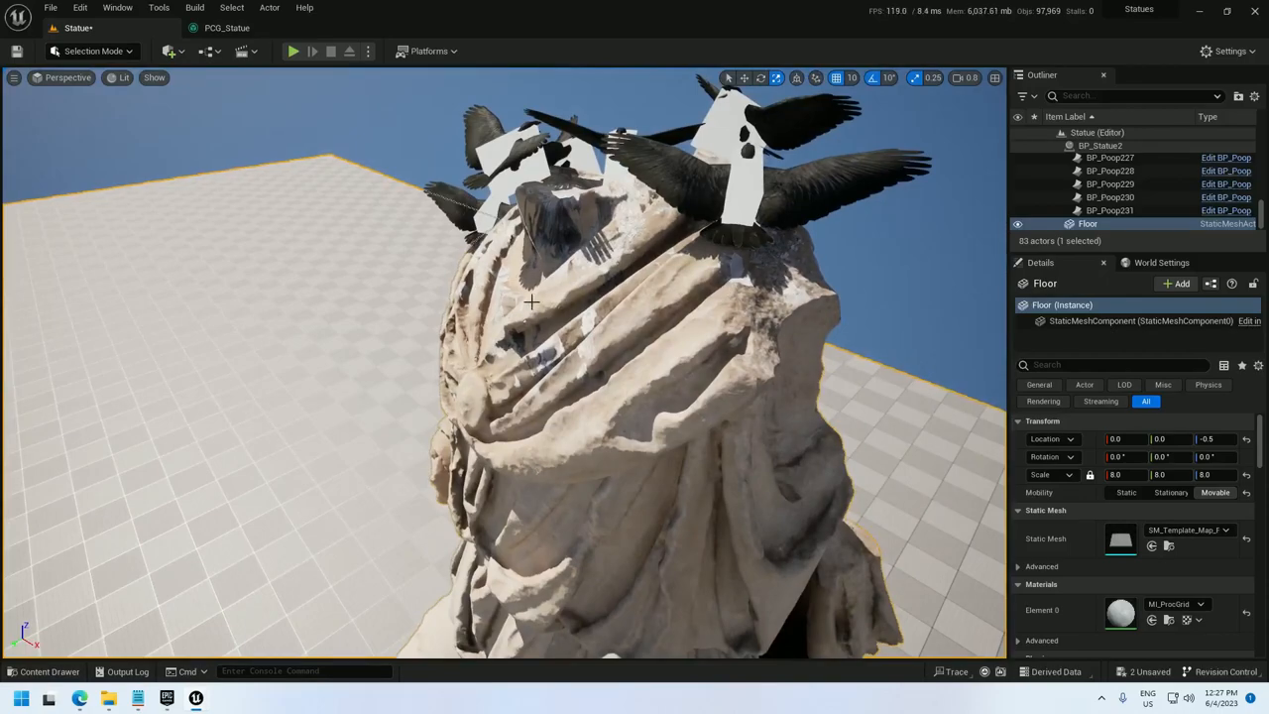
mouse_move(40, 670)
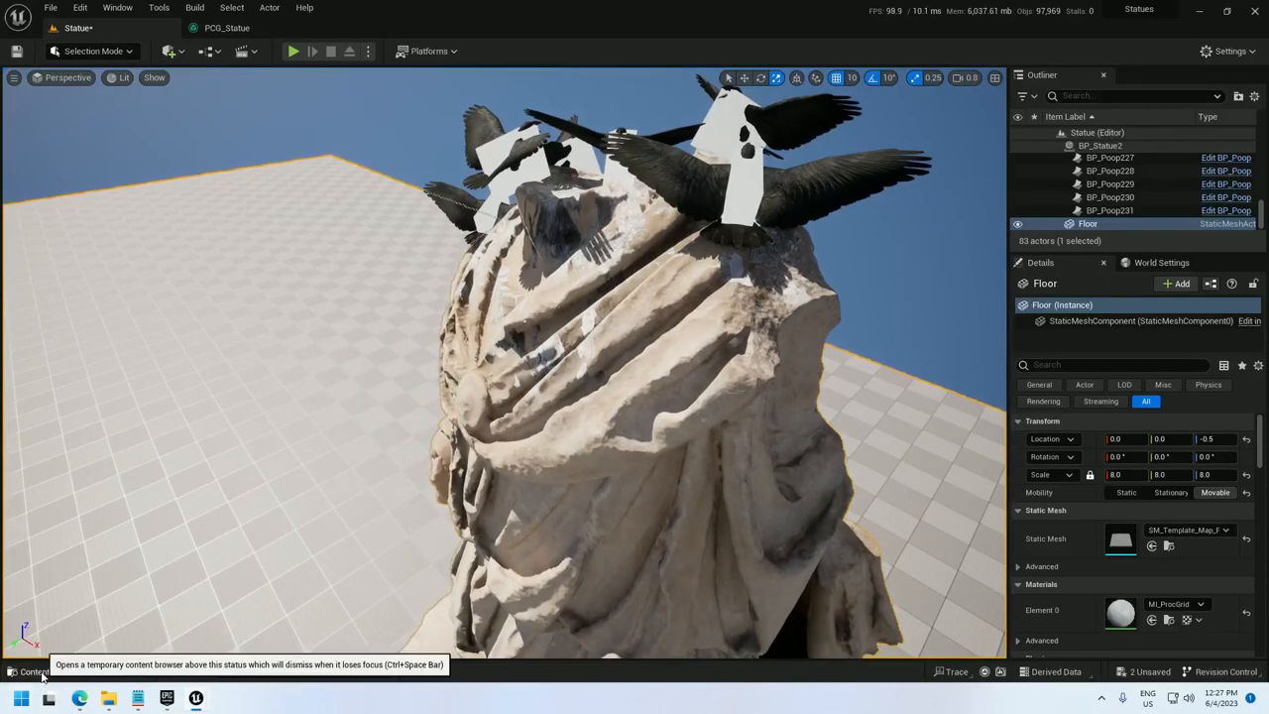
- Set Rotation Max Z to 360 on Spawn Poop's Transform Points for random yaw
click(226, 28)
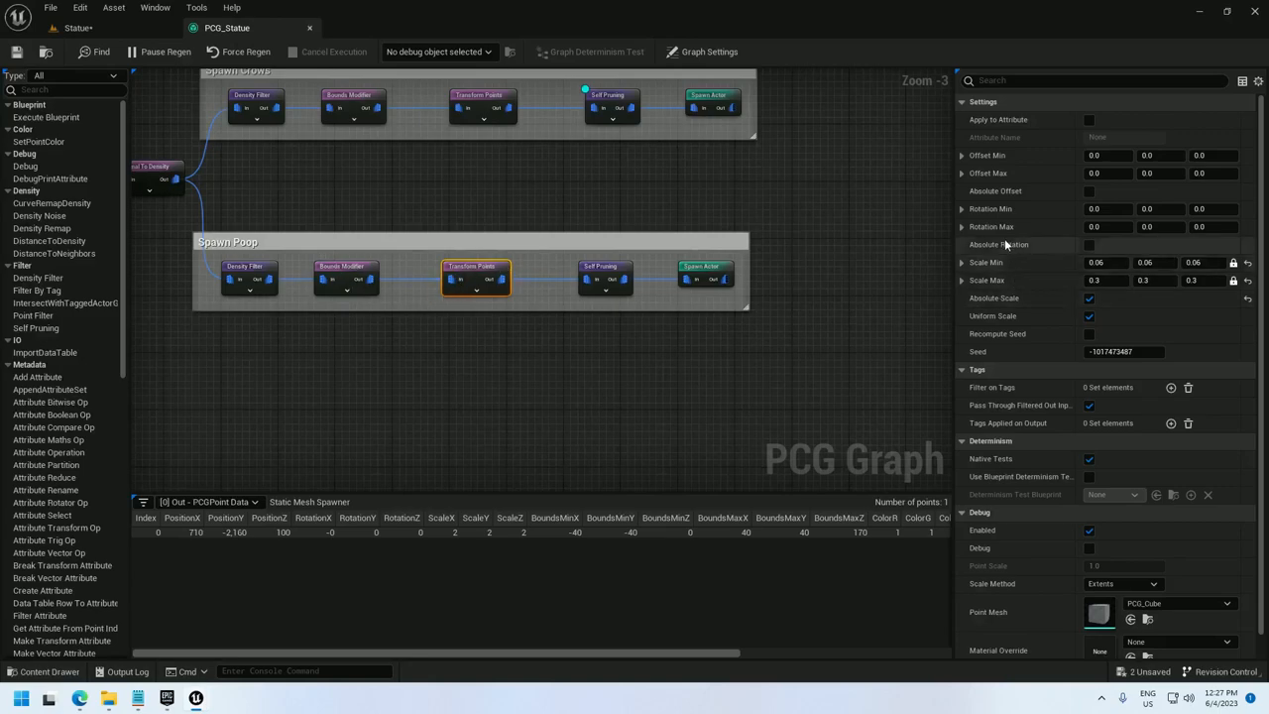
click(1088, 246)
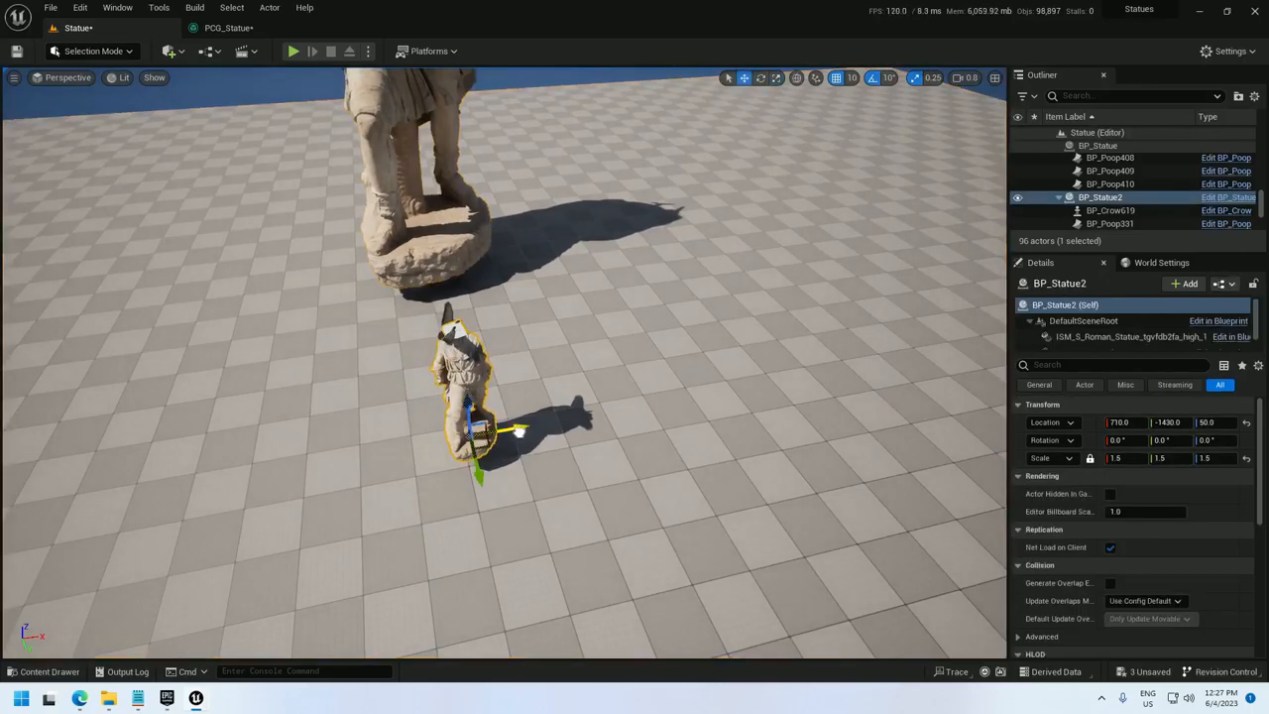
- Set the Spawn Poop Self Pruning type to Small to Large and return to the level
click(228, 28)
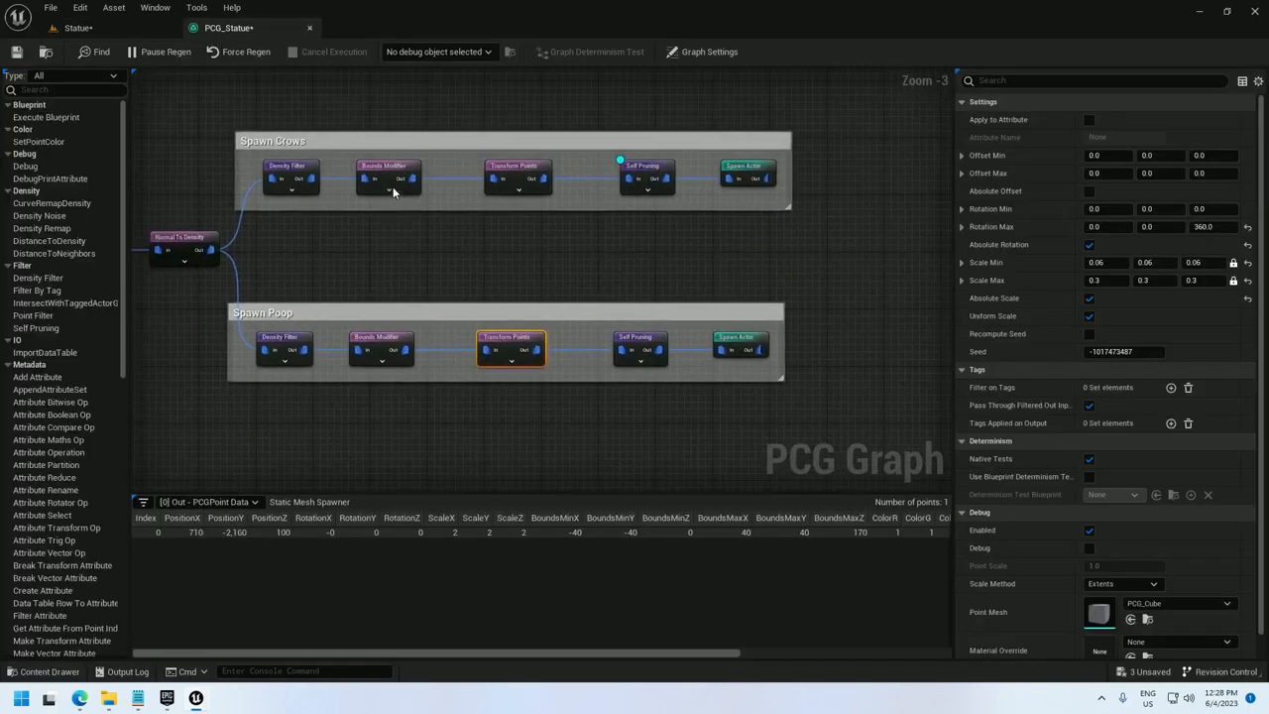
right_click(644, 167)
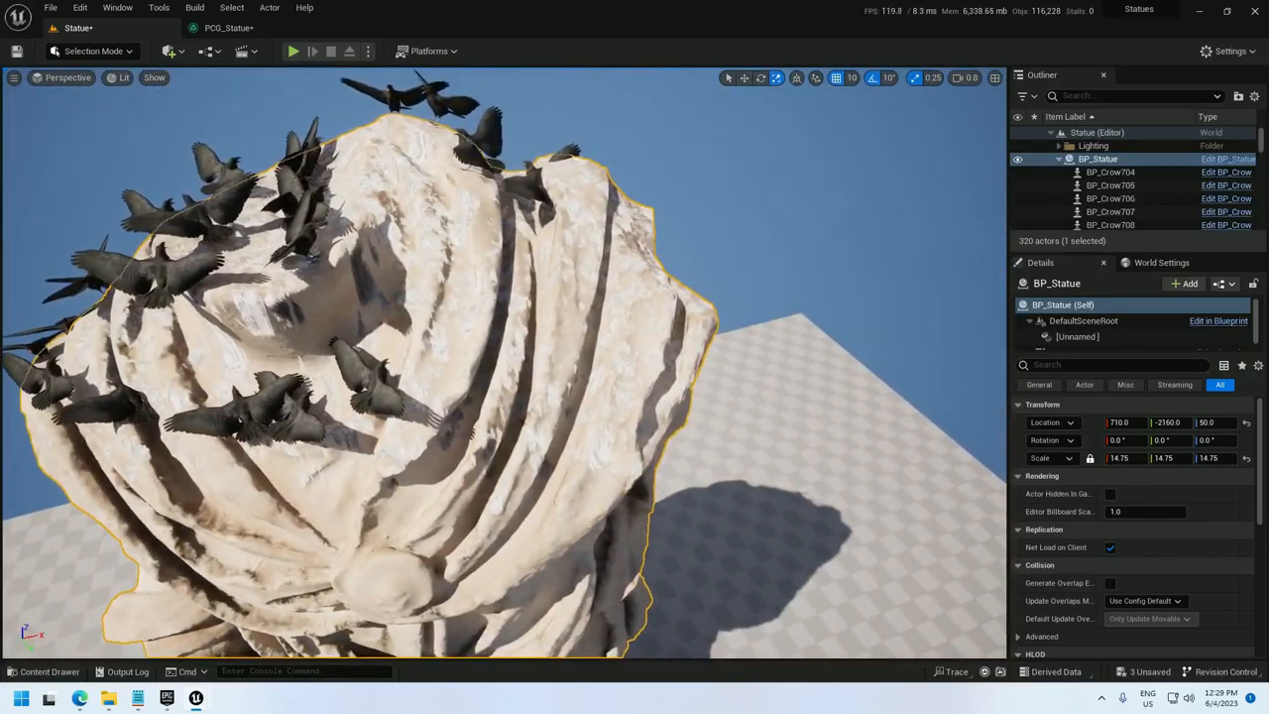
click(228, 28)
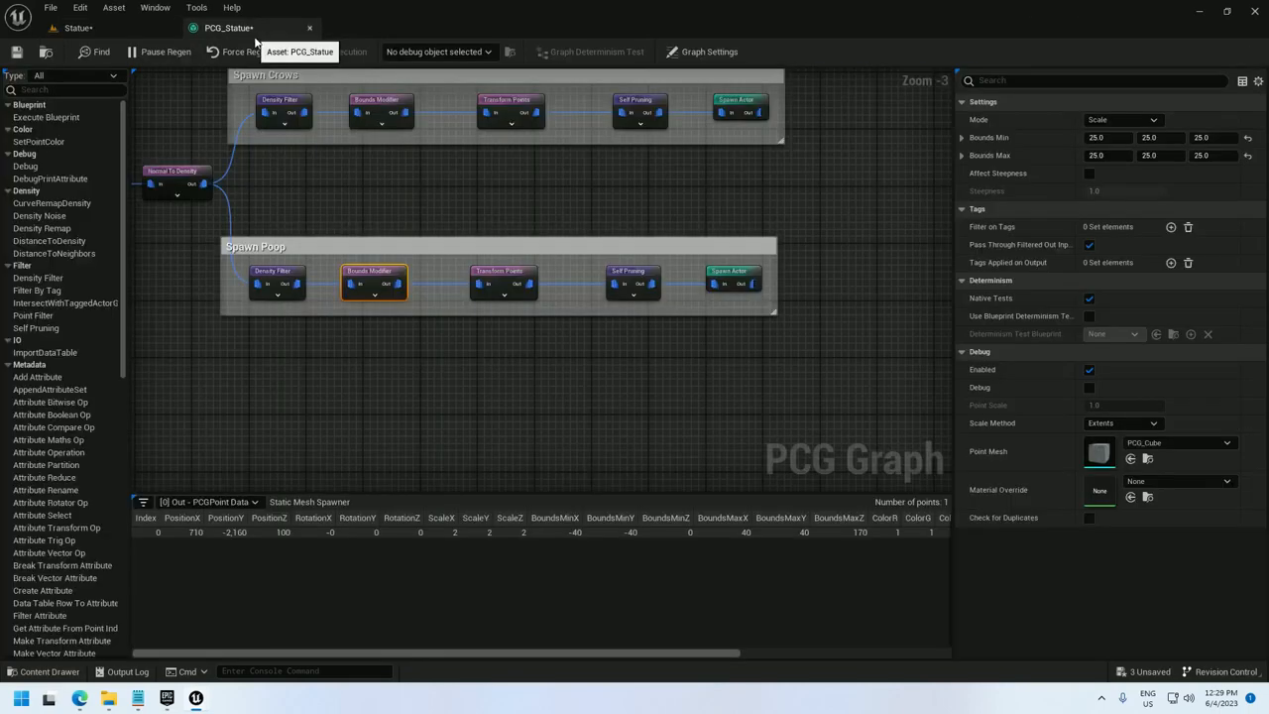
mouse_move(670, 250)
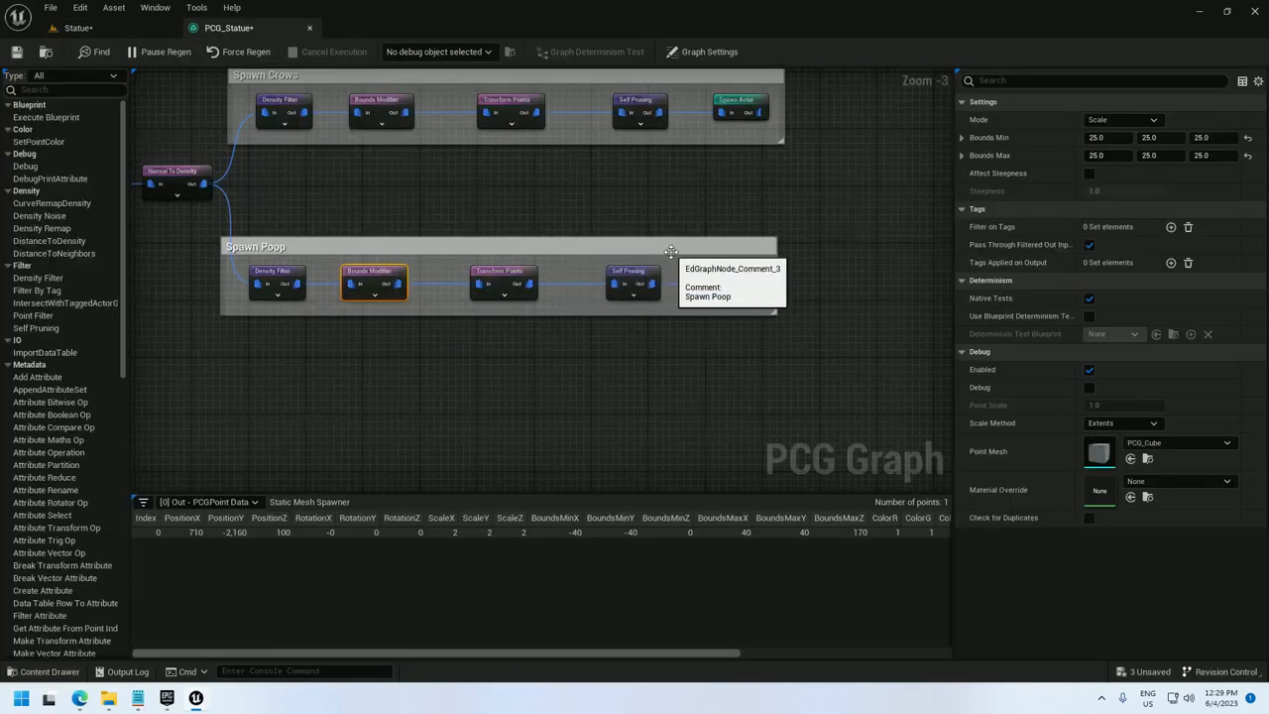
click(733, 275)
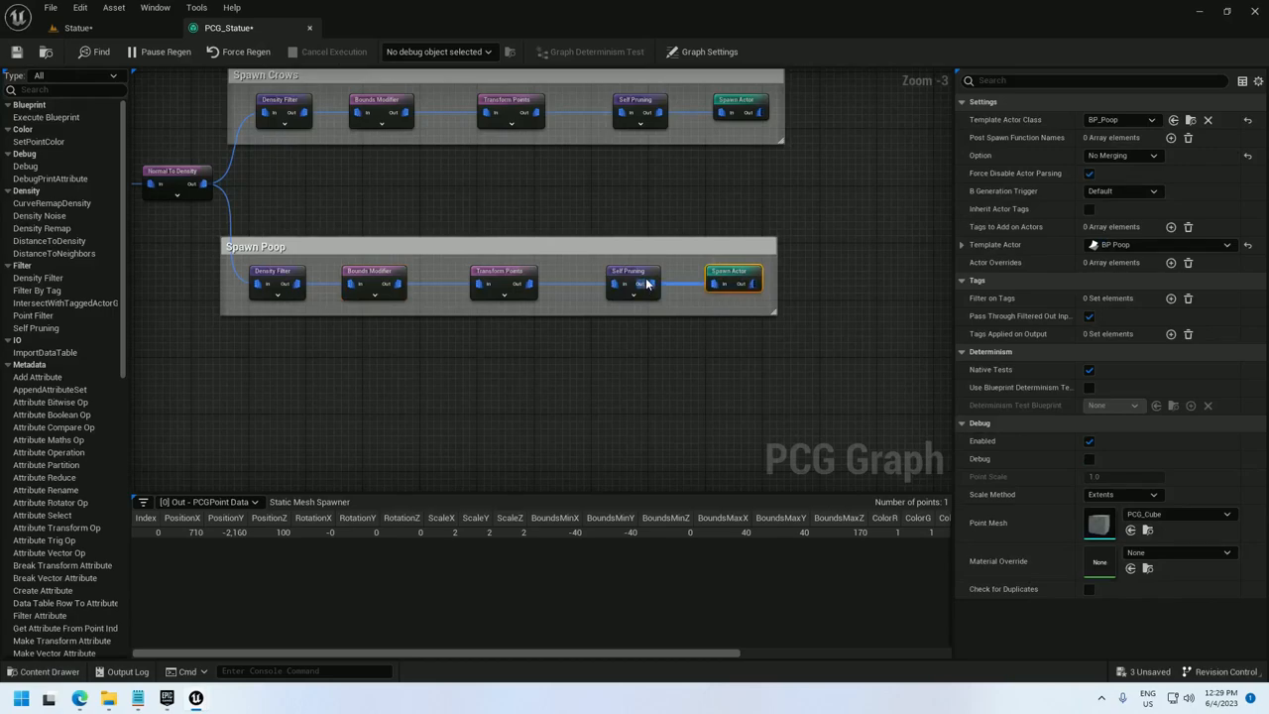
click(631, 282)
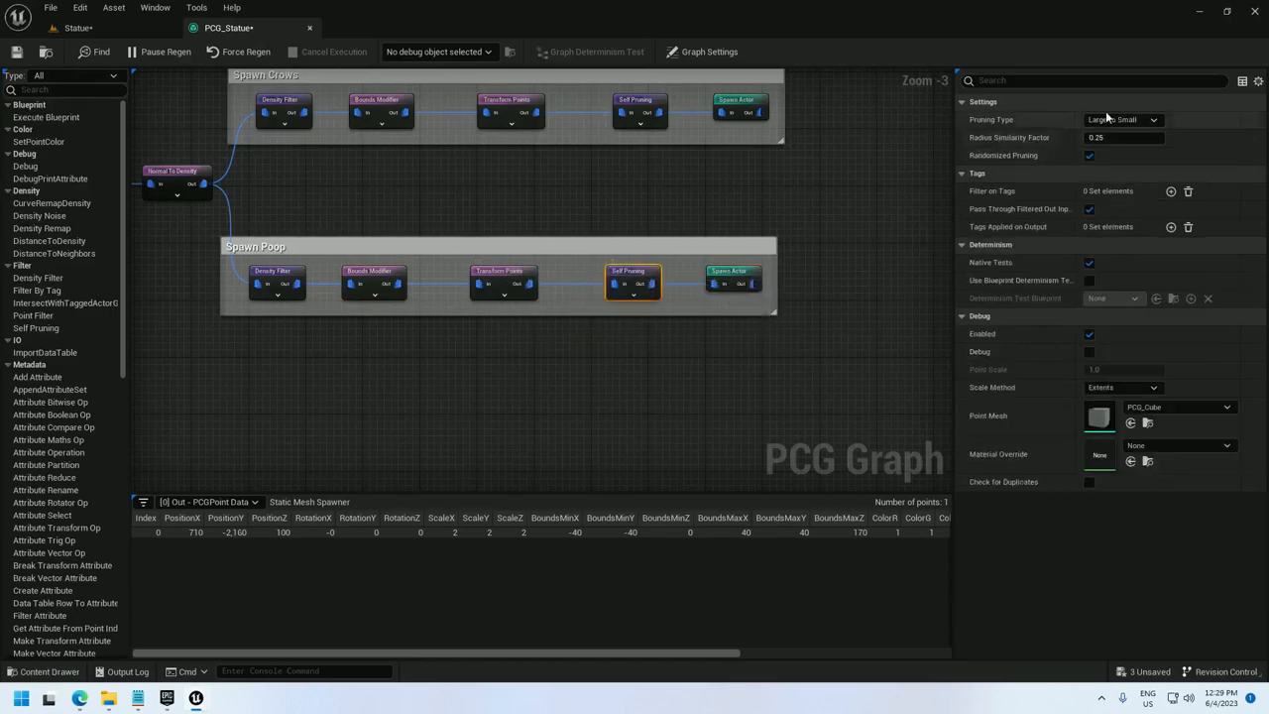
click(1122, 119)
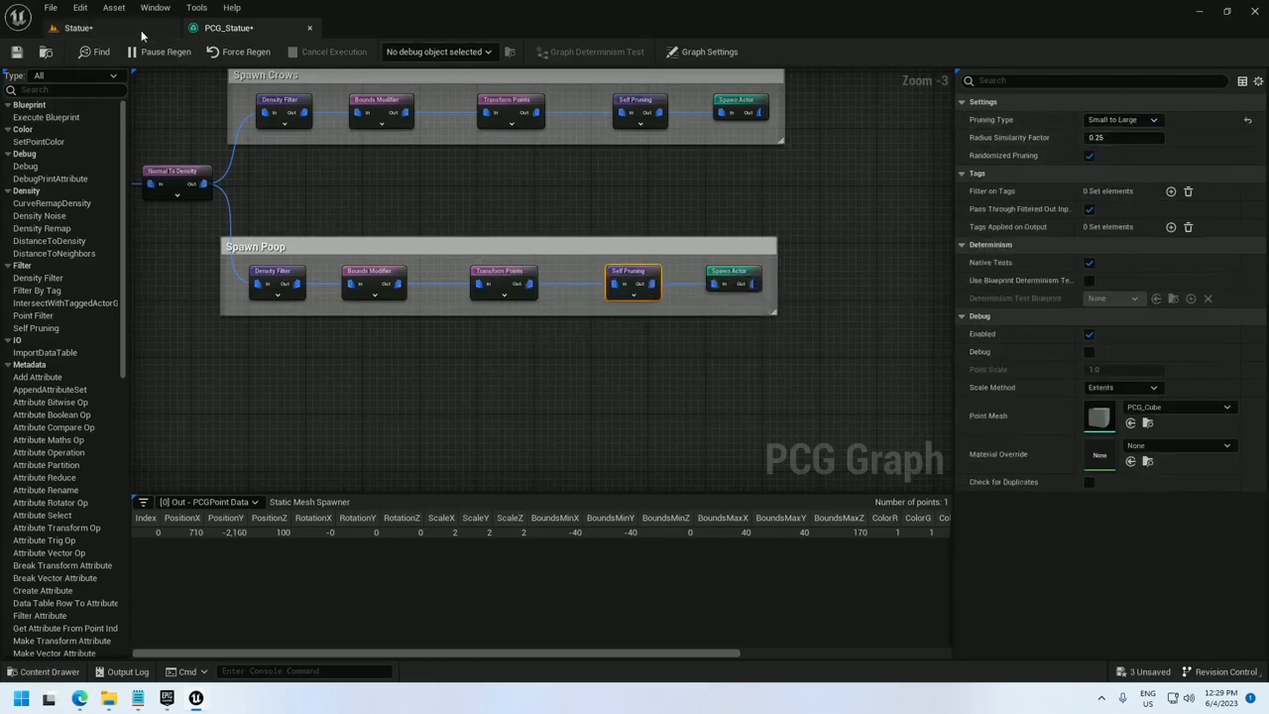
click(77, 28)
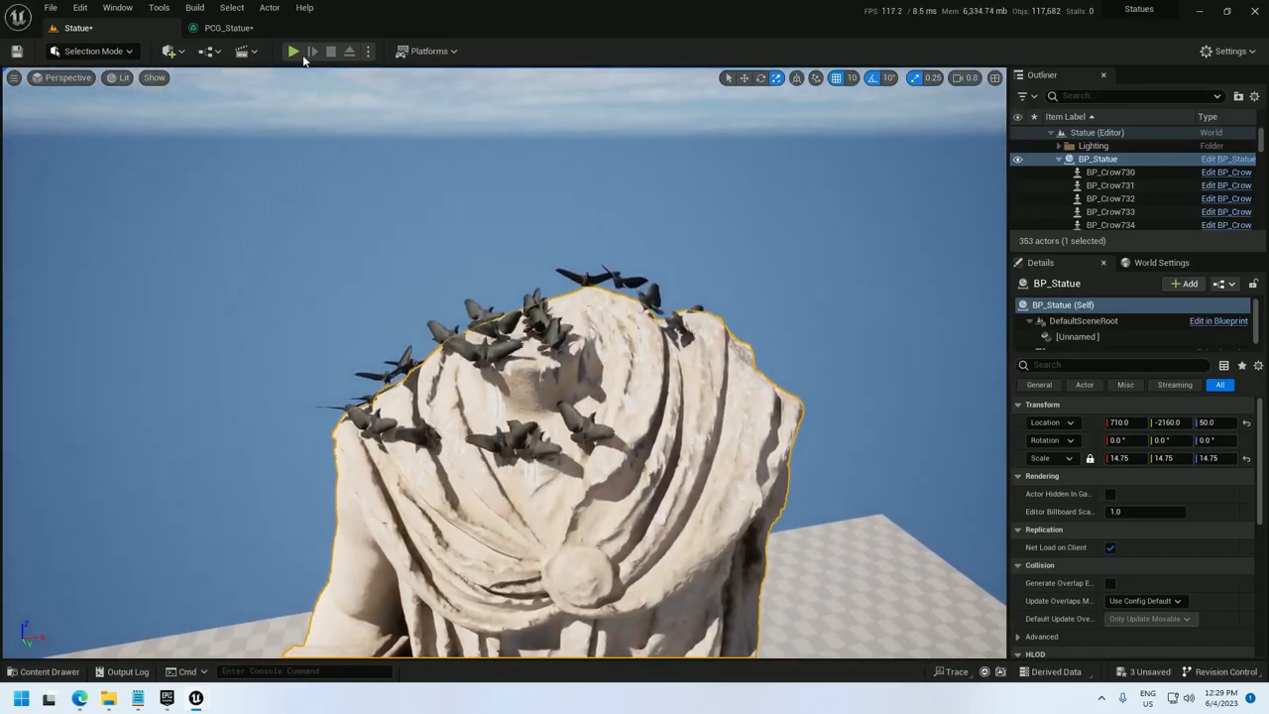
- Create a new Animation Blueprint based on SK_Crow_Skeleton
click(293, 51)
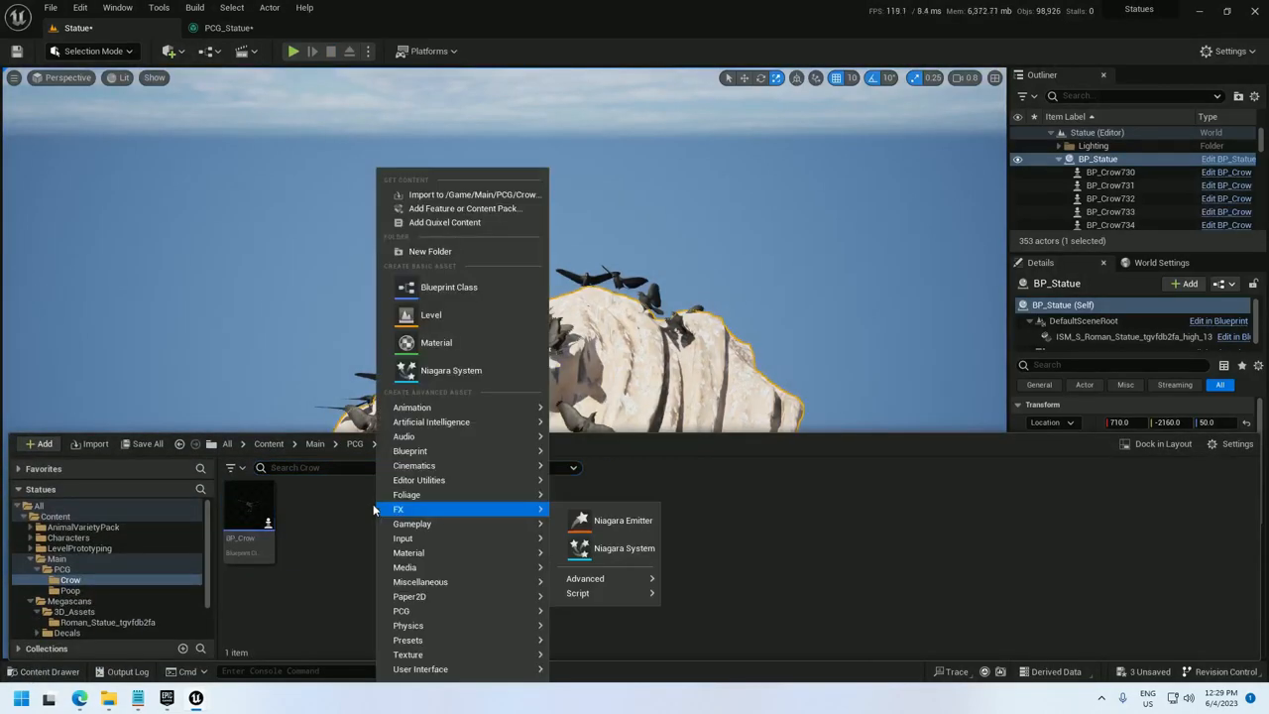
mouse_move(412, 406)
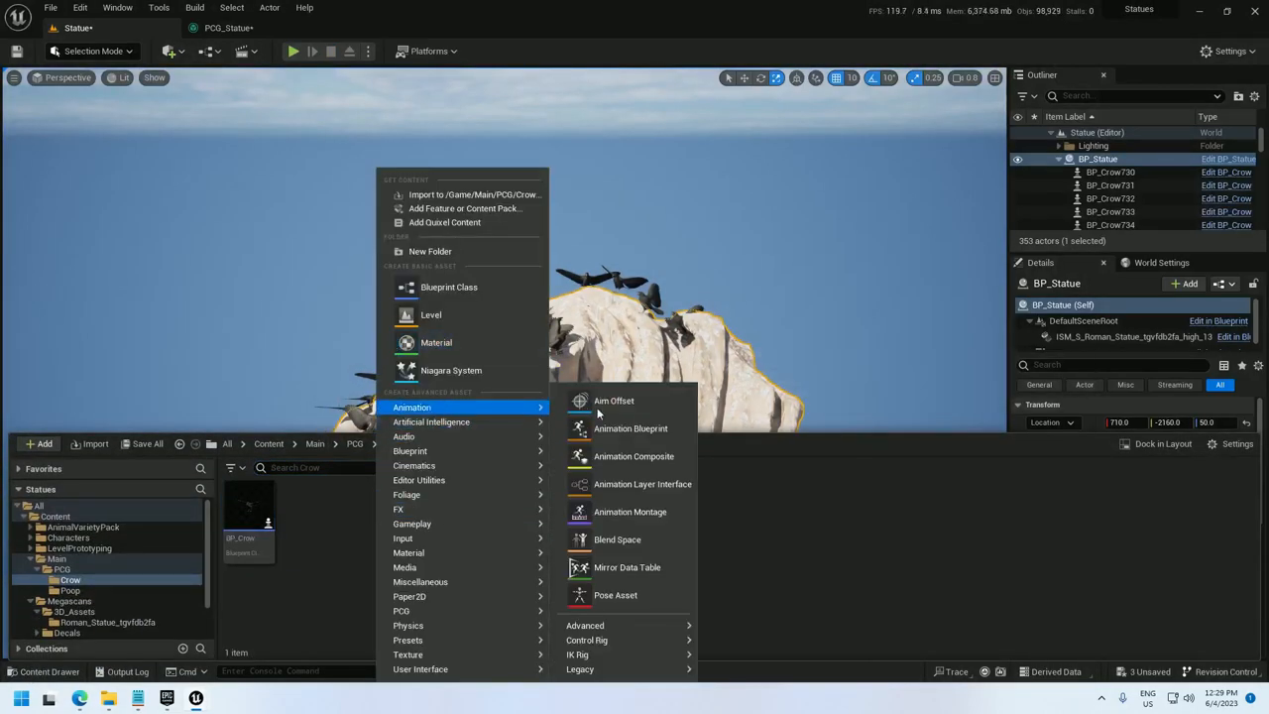
click(631, 428)
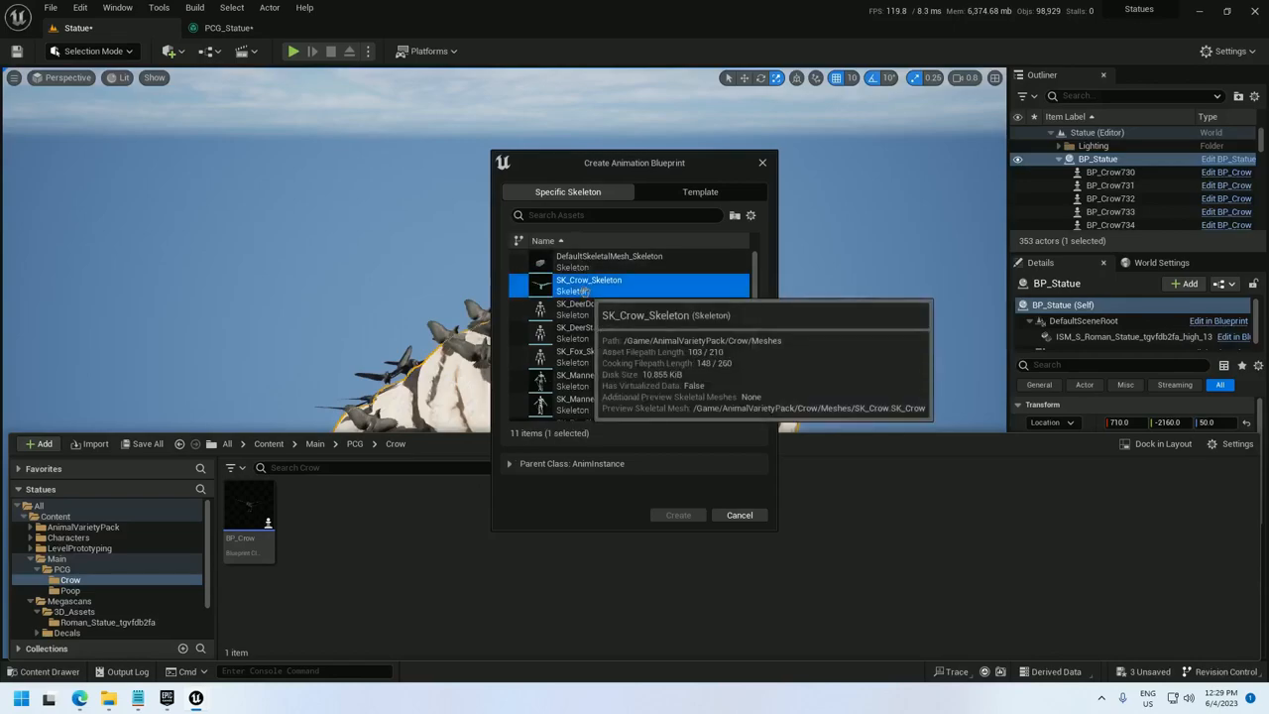
click(678, 515)
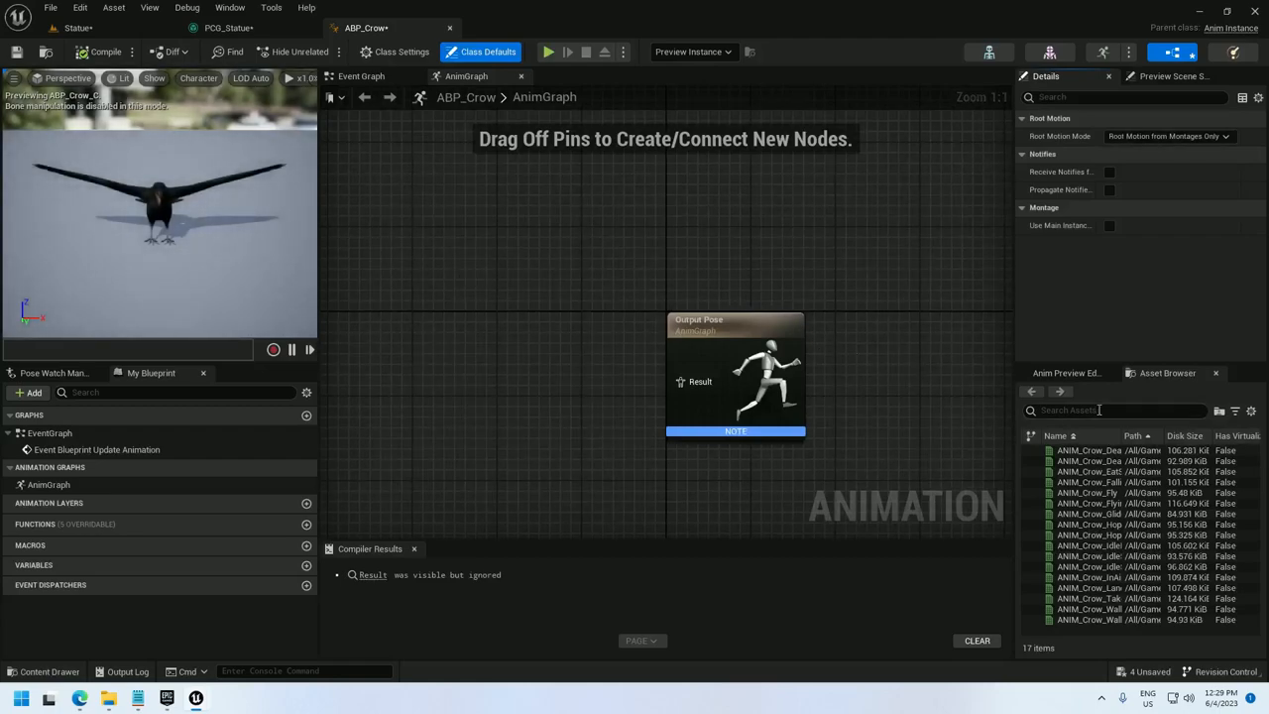
- Feed ANIM_Crow_IdleLookAround into the Output Pose and enable Loop Animation
text(idle)
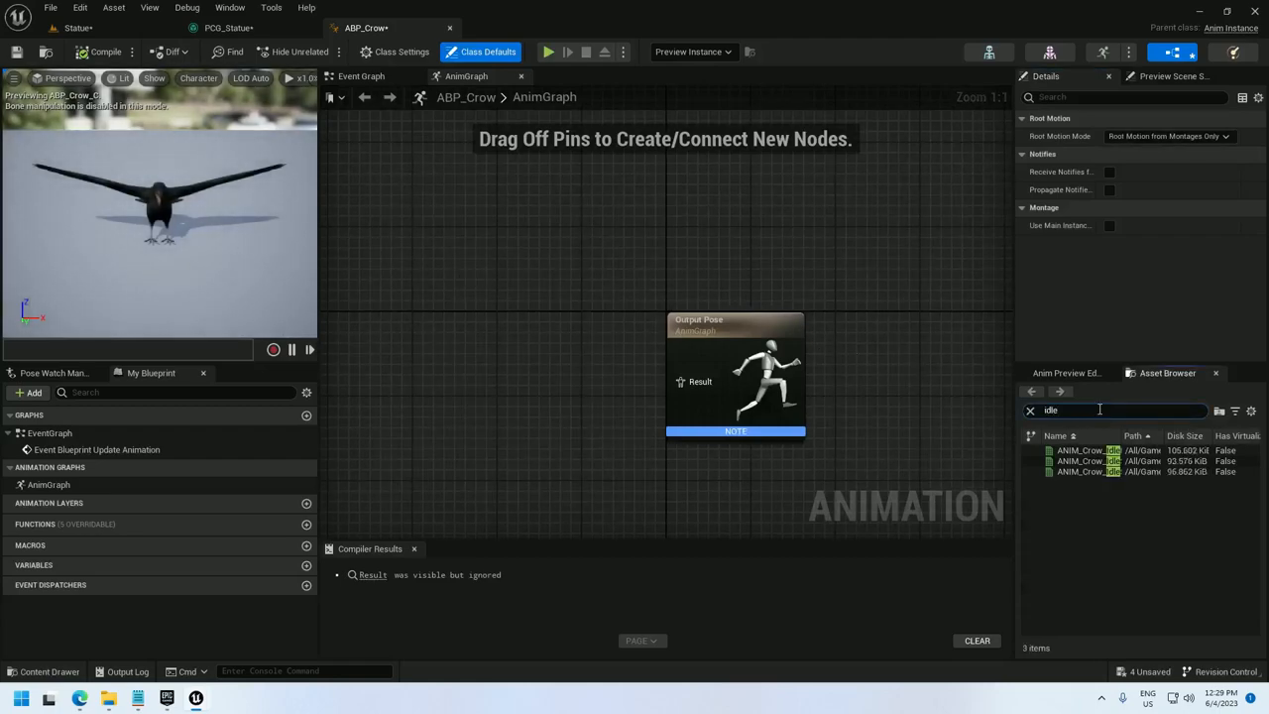
mouse_move(1078, 450)
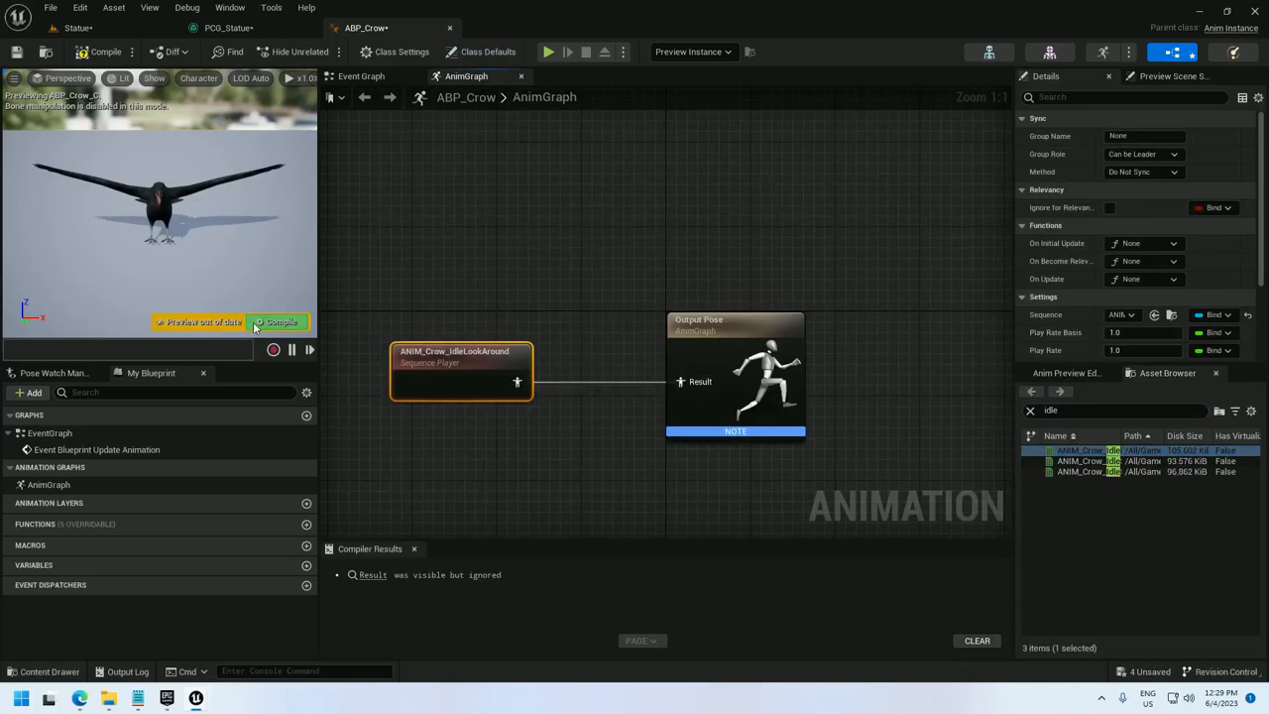
click(281, 321)
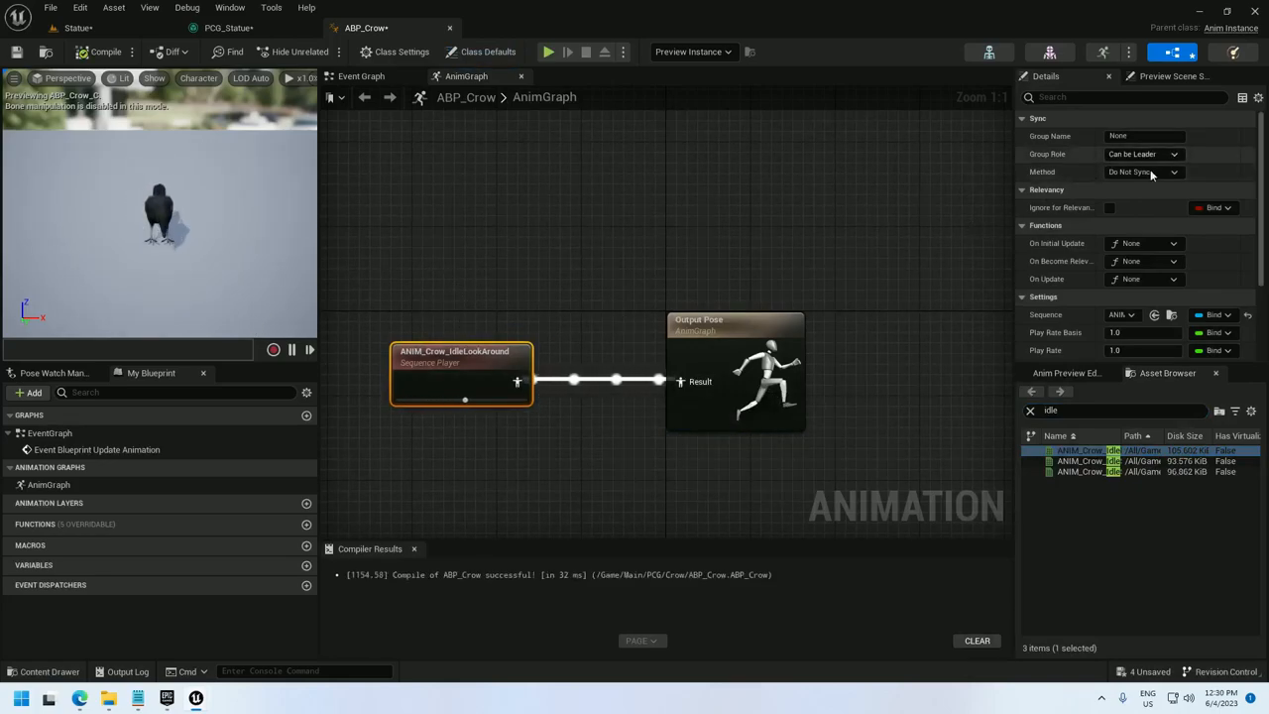
click(1126, 97)
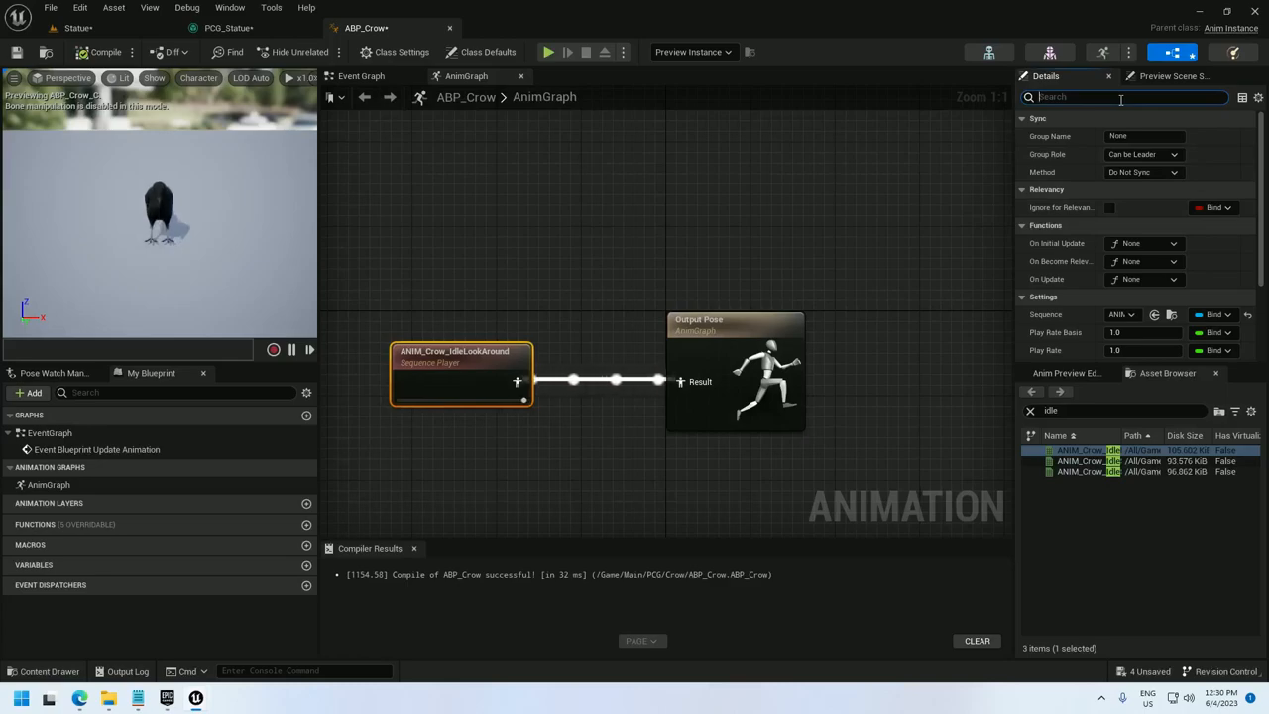
text(loop)
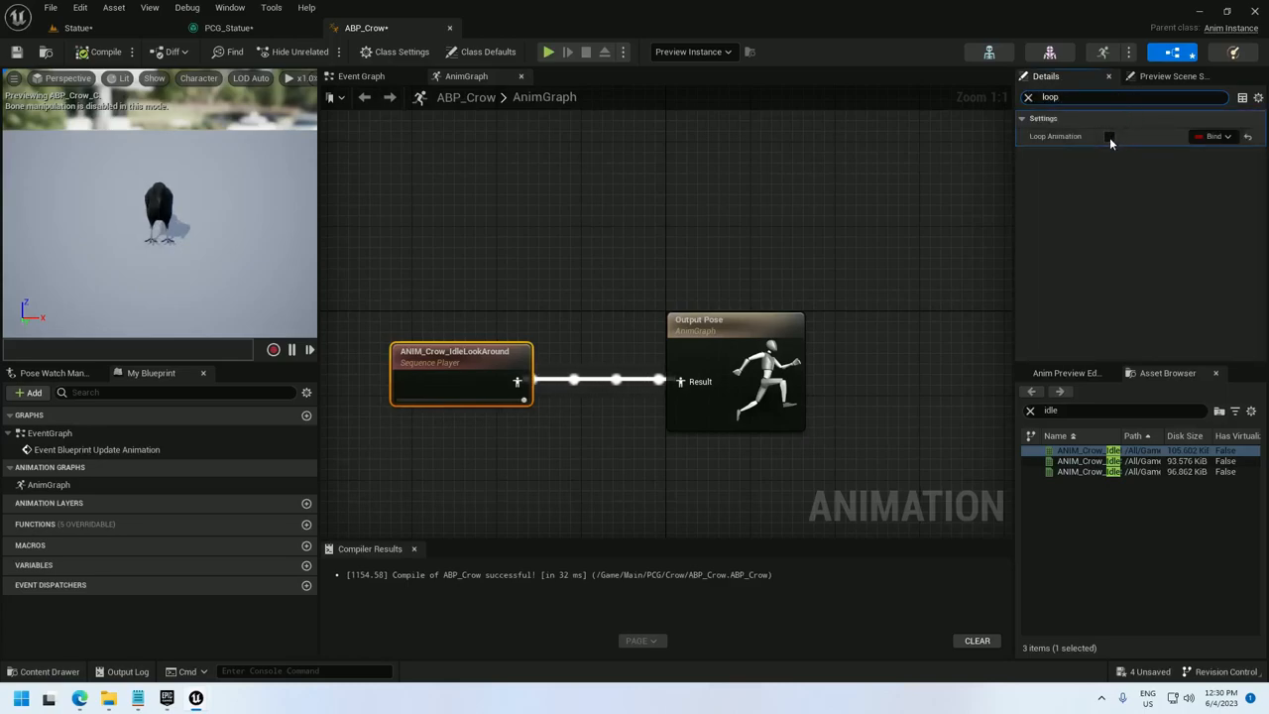
click(1110, 135)
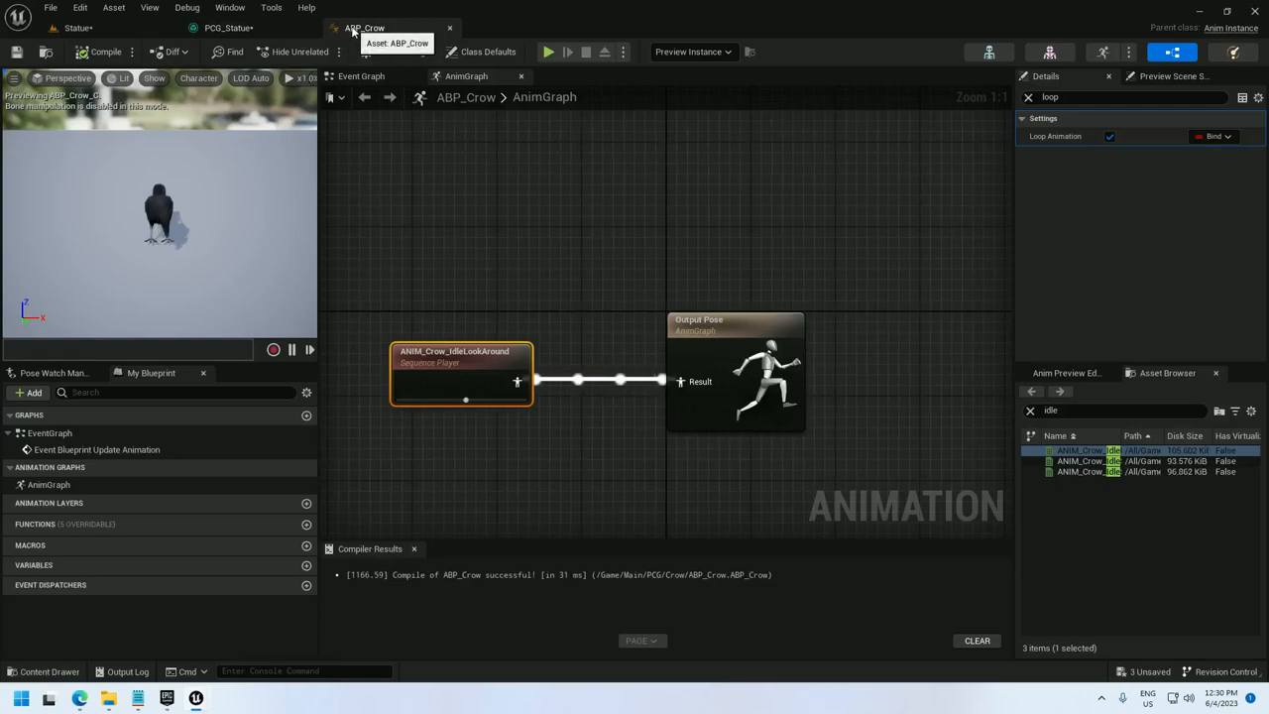
- Assign the anim class to BP_Crow's SkeletalMesh and preview crows perched on the statue in play
click(230, 28)
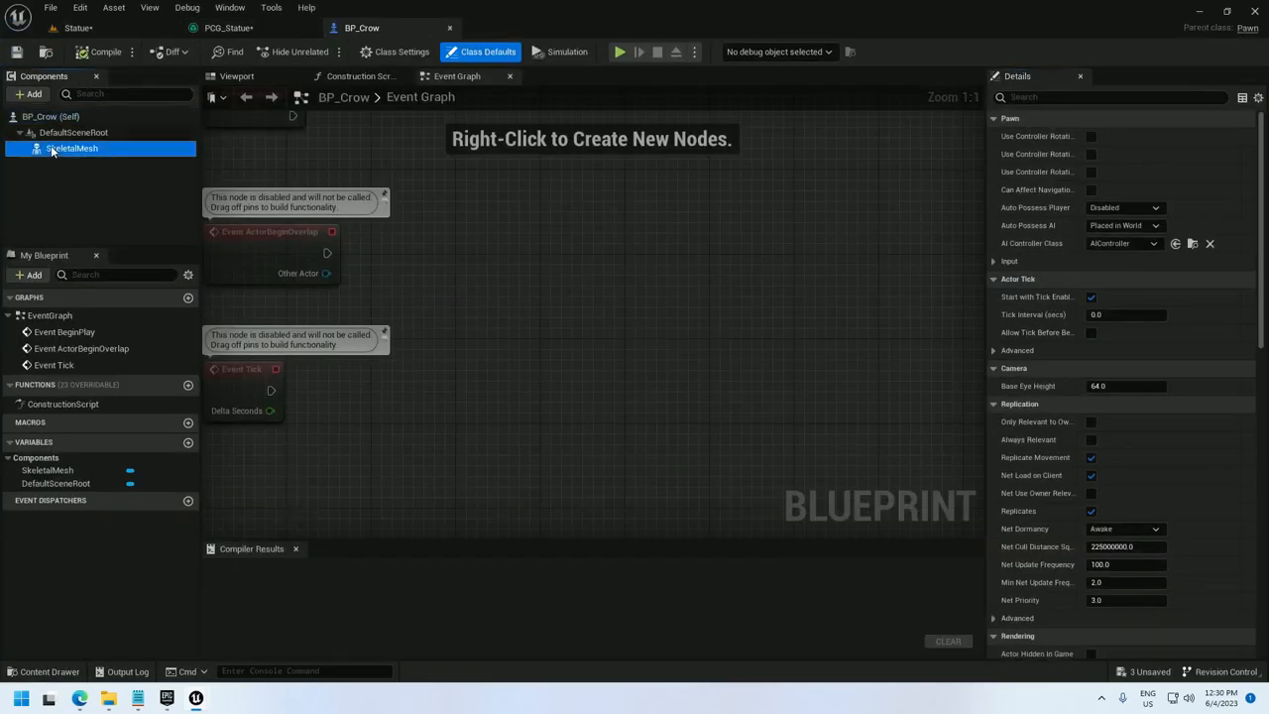
click(72, 146)
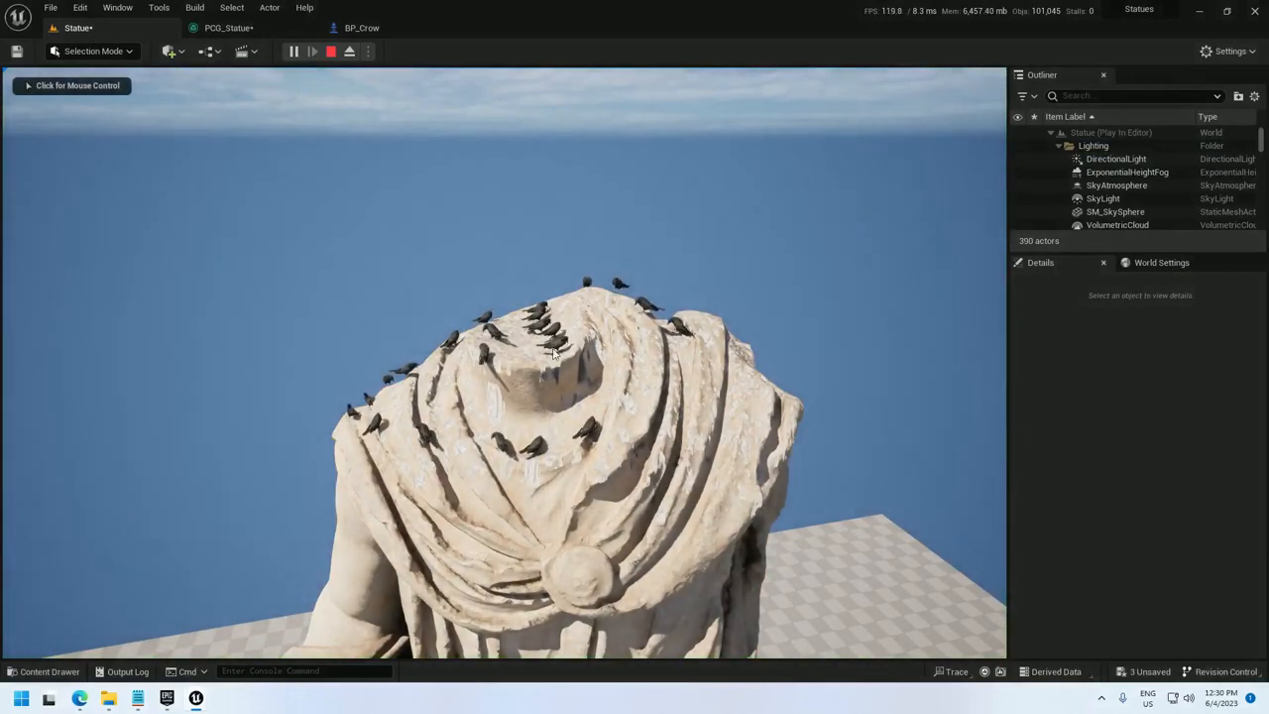
click(329, 51)
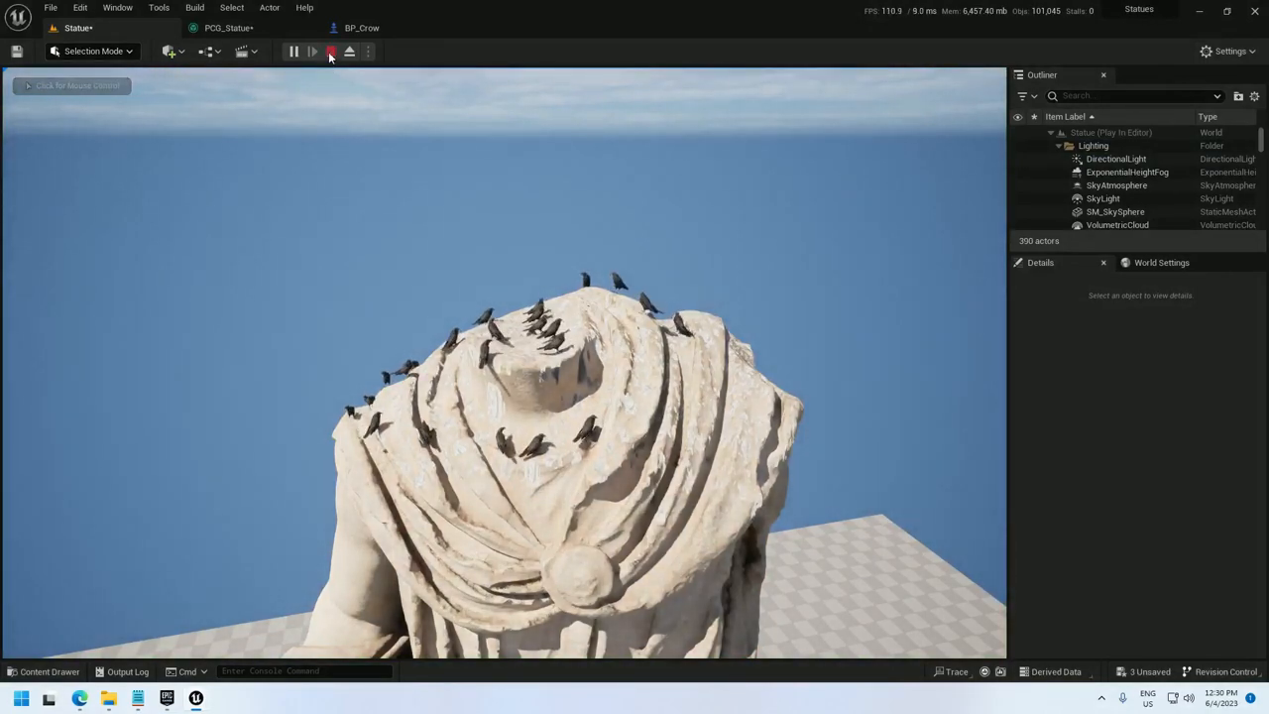
click(329, 52)
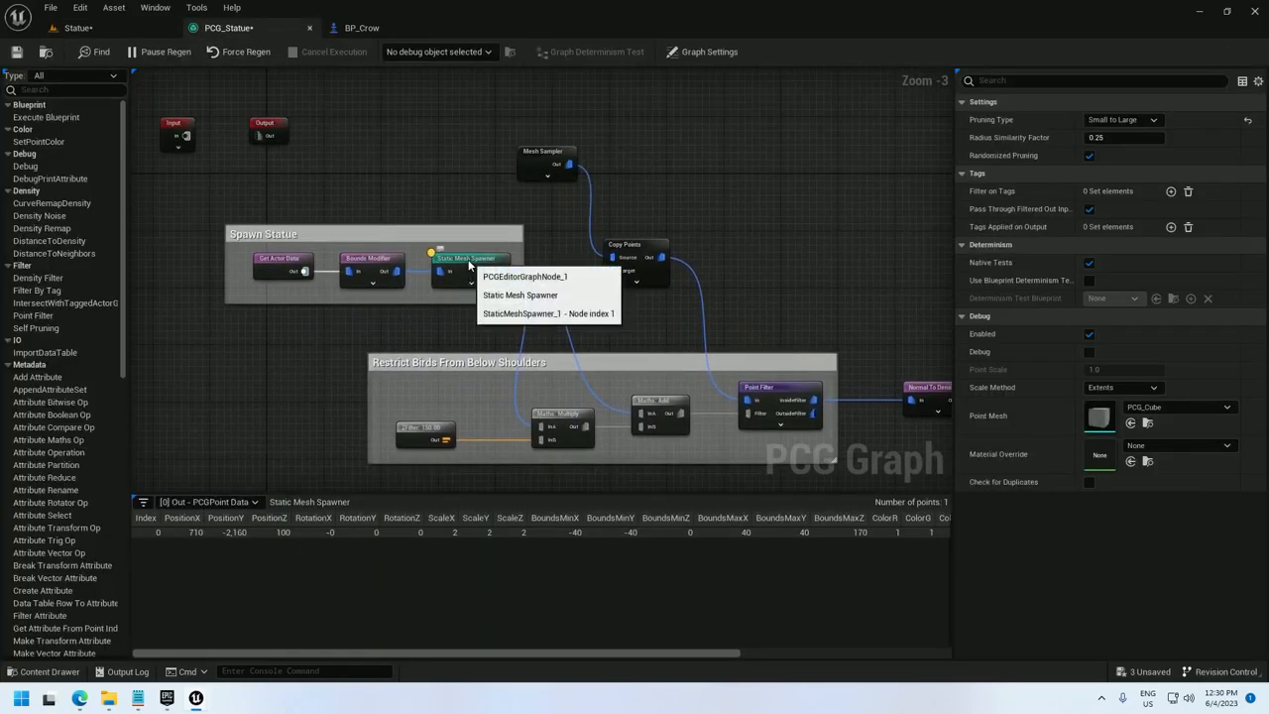
- Locate MI_Roman_Statue from the Static Mesh Spawner and enable its Metallic Controls overrides
click(468, 258)
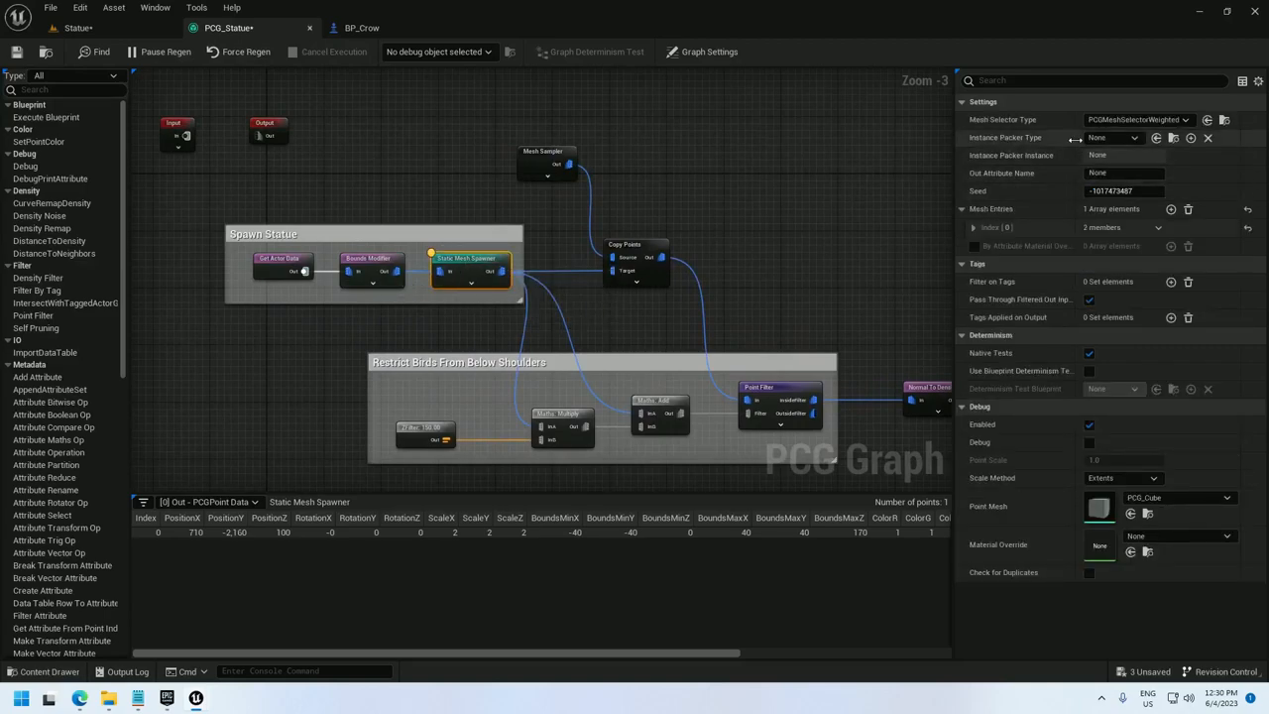
click(973, 226)
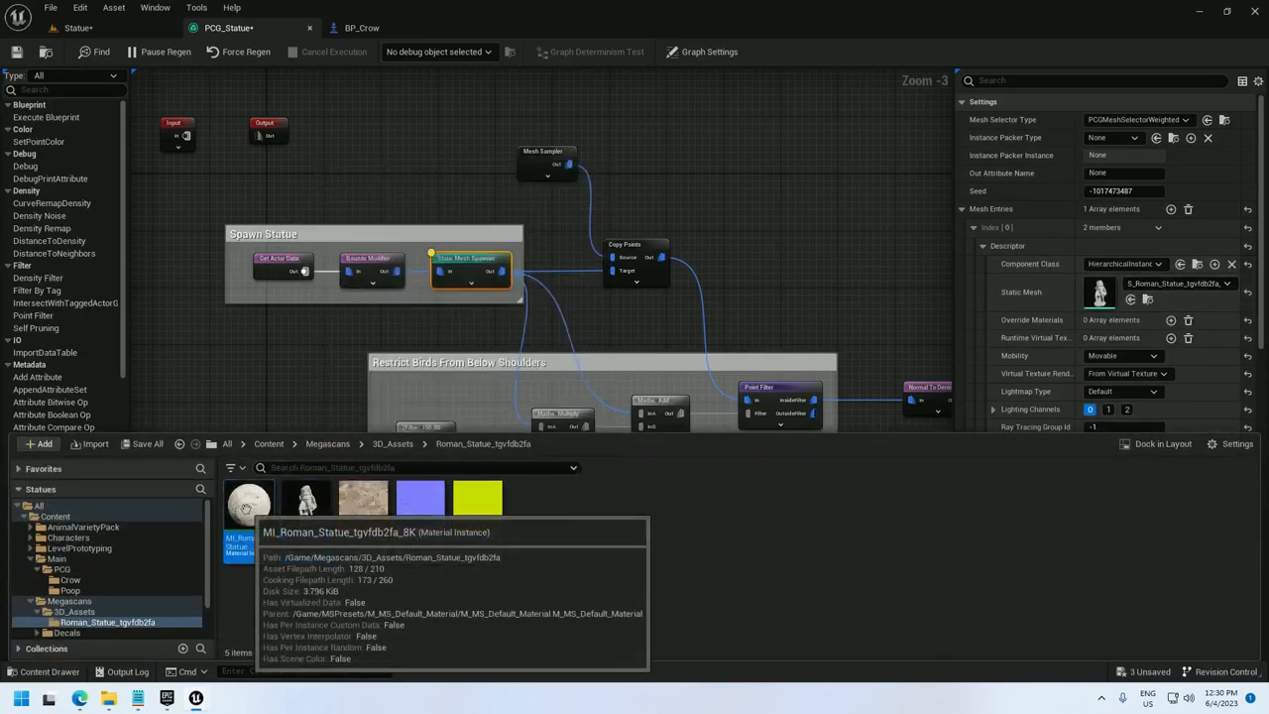
double_click(248, 500)
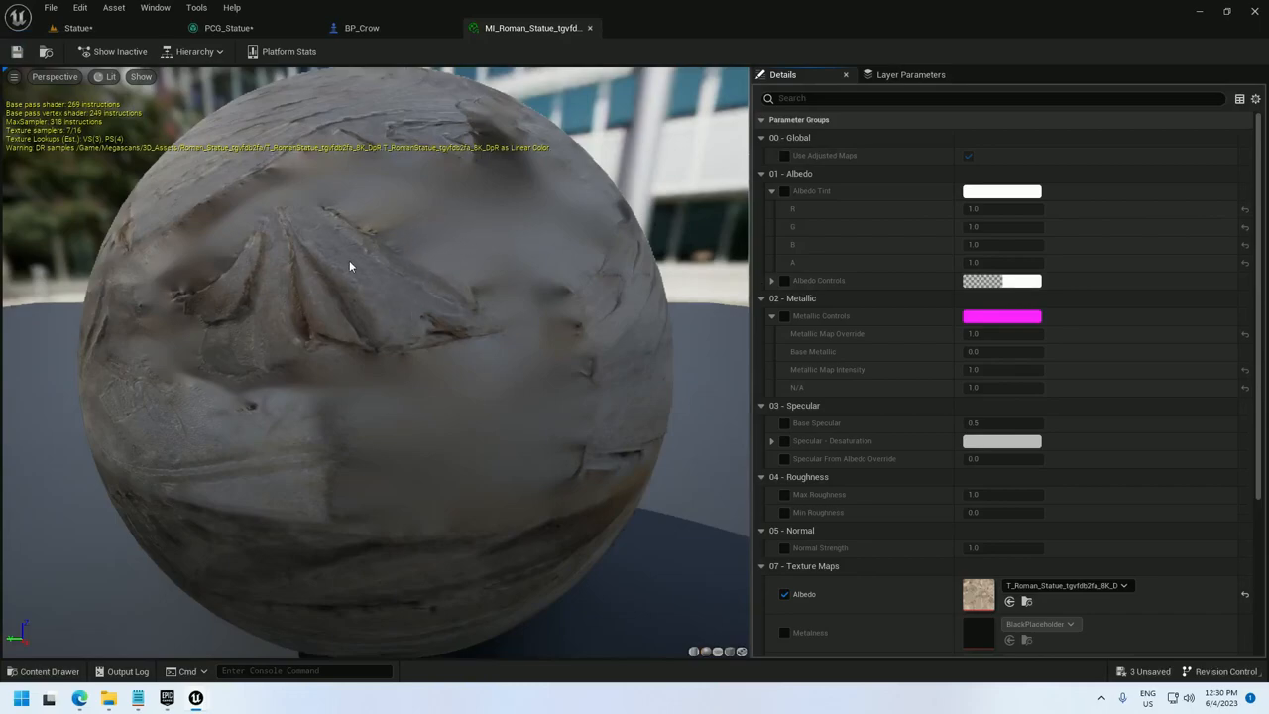
mouse_move(616, 296)
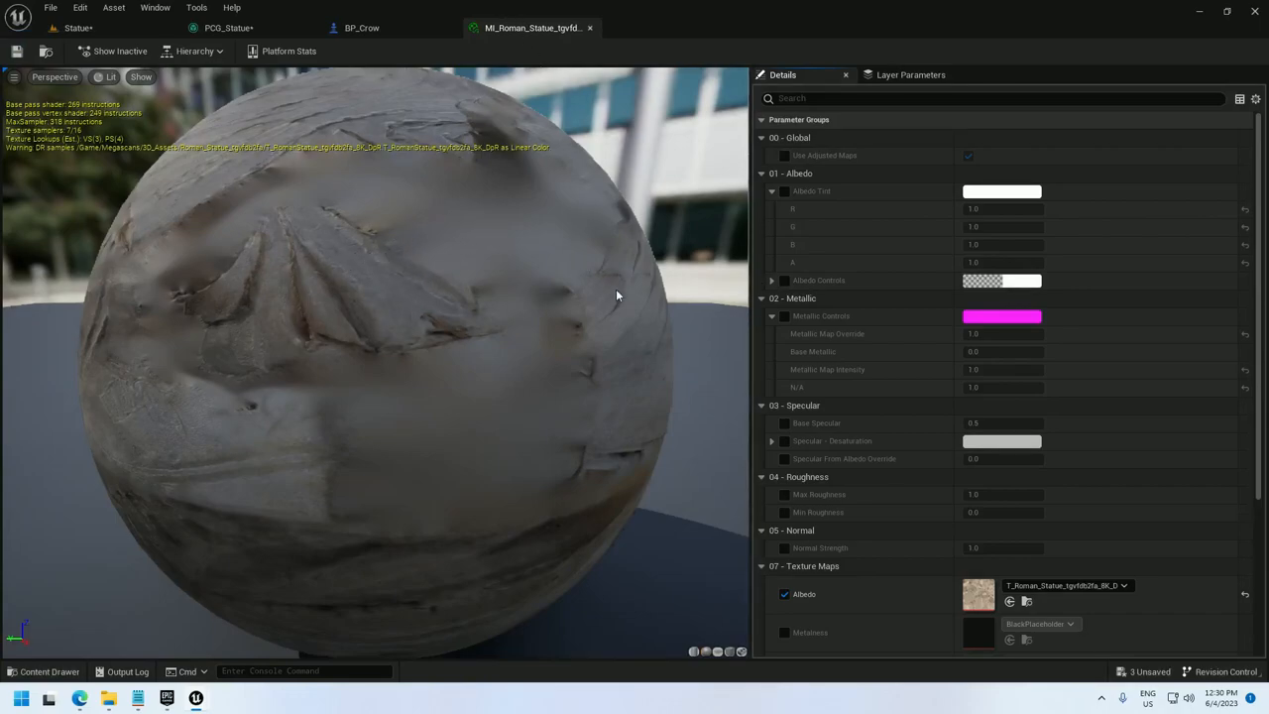
scroll(down, 3)
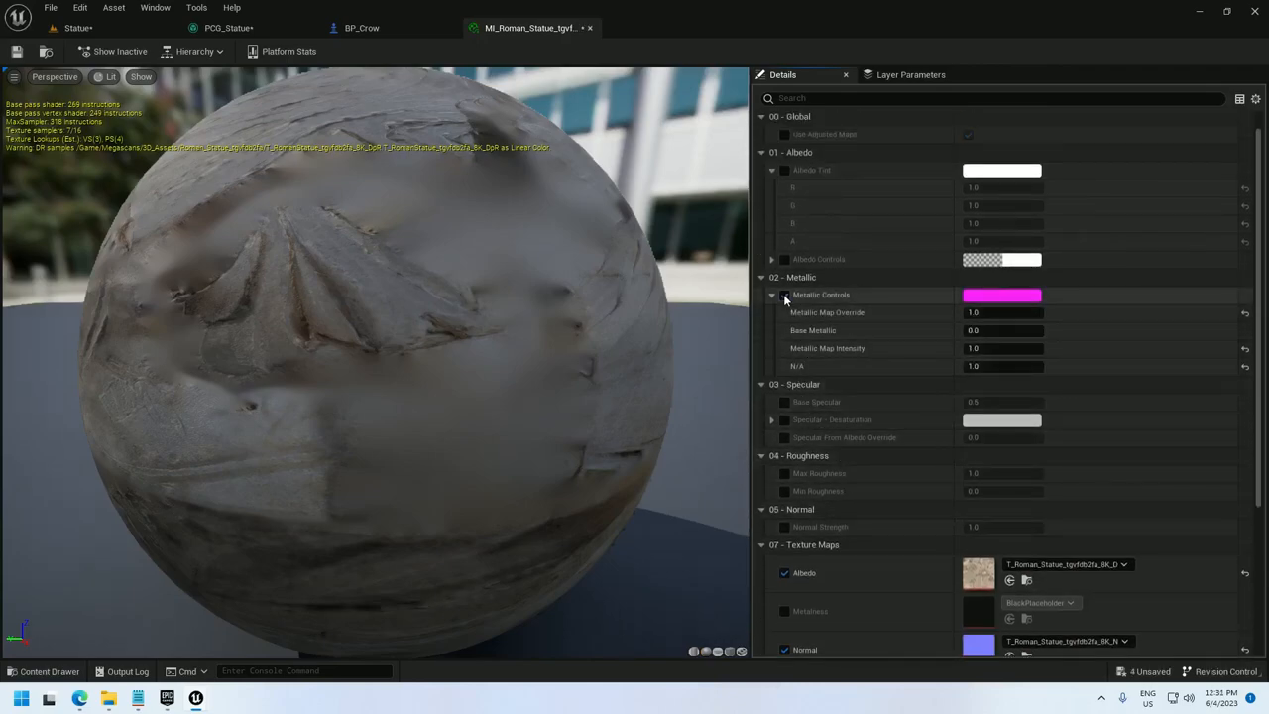
click(1004, 313)
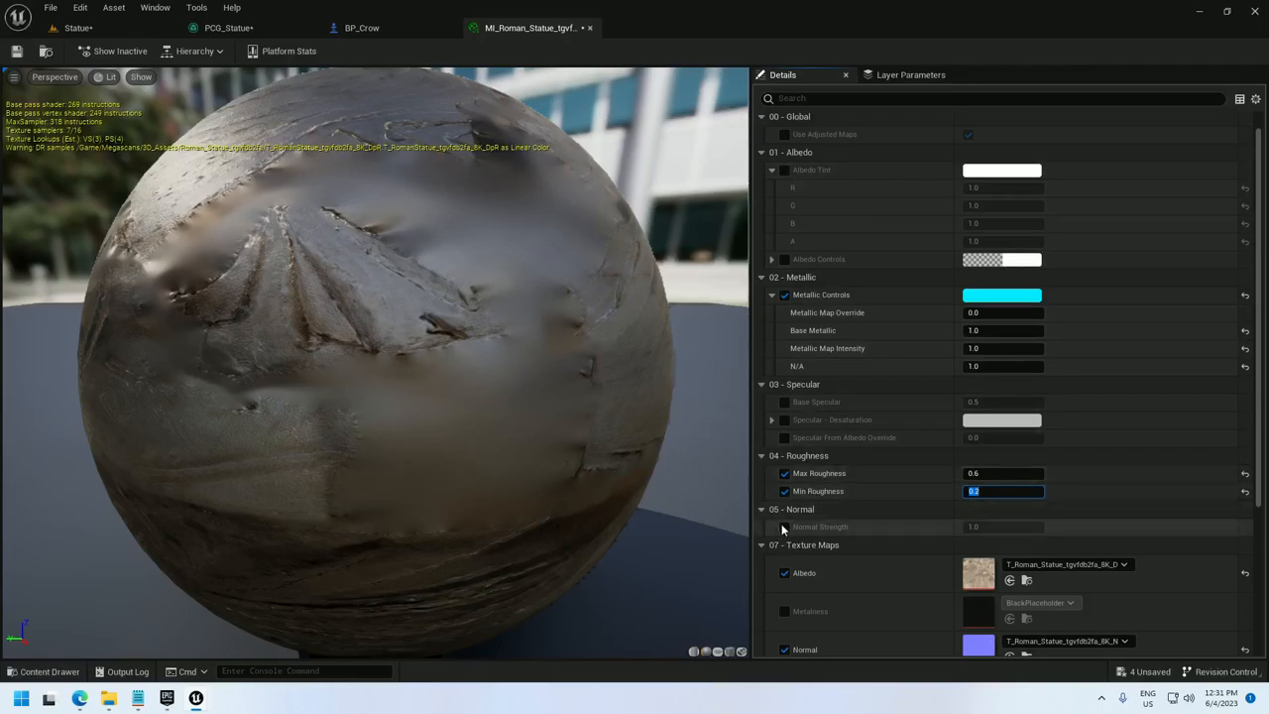
- Darken the Albedo Tint to a brown bronze and accept the colour
click(1001, 171)
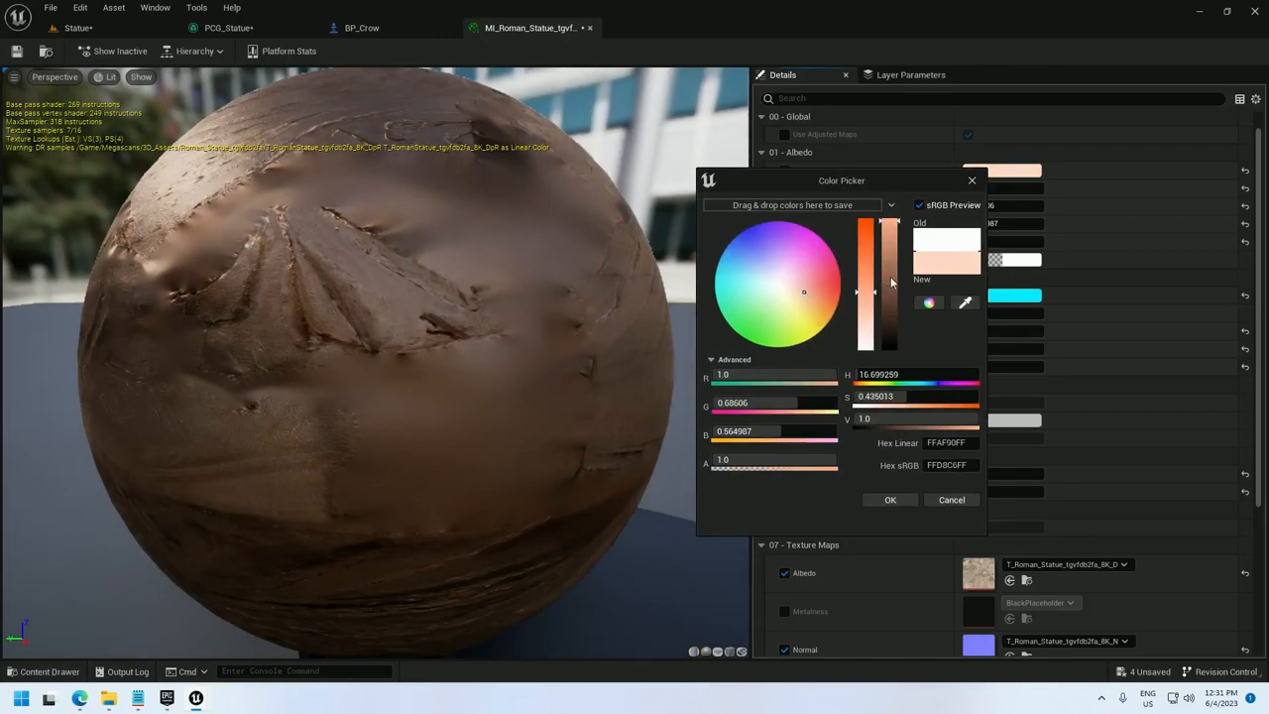
drag(872, 228, 873, 293)
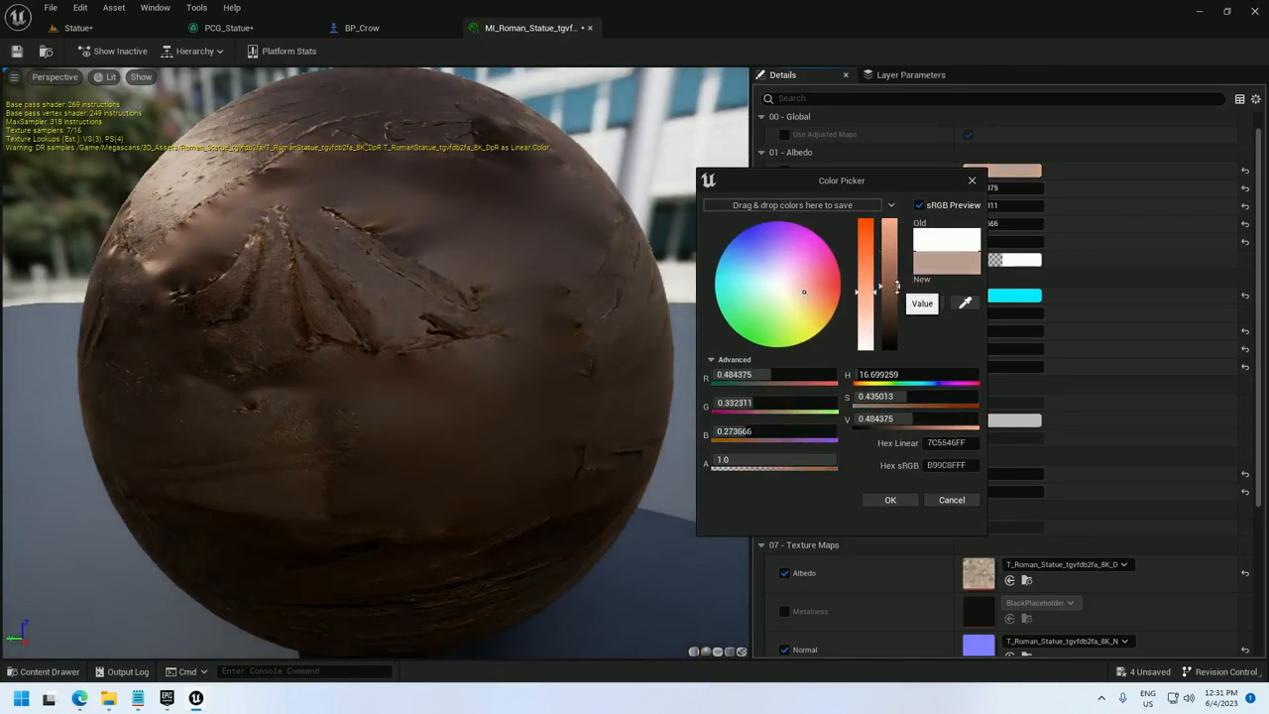
click(889, 500)
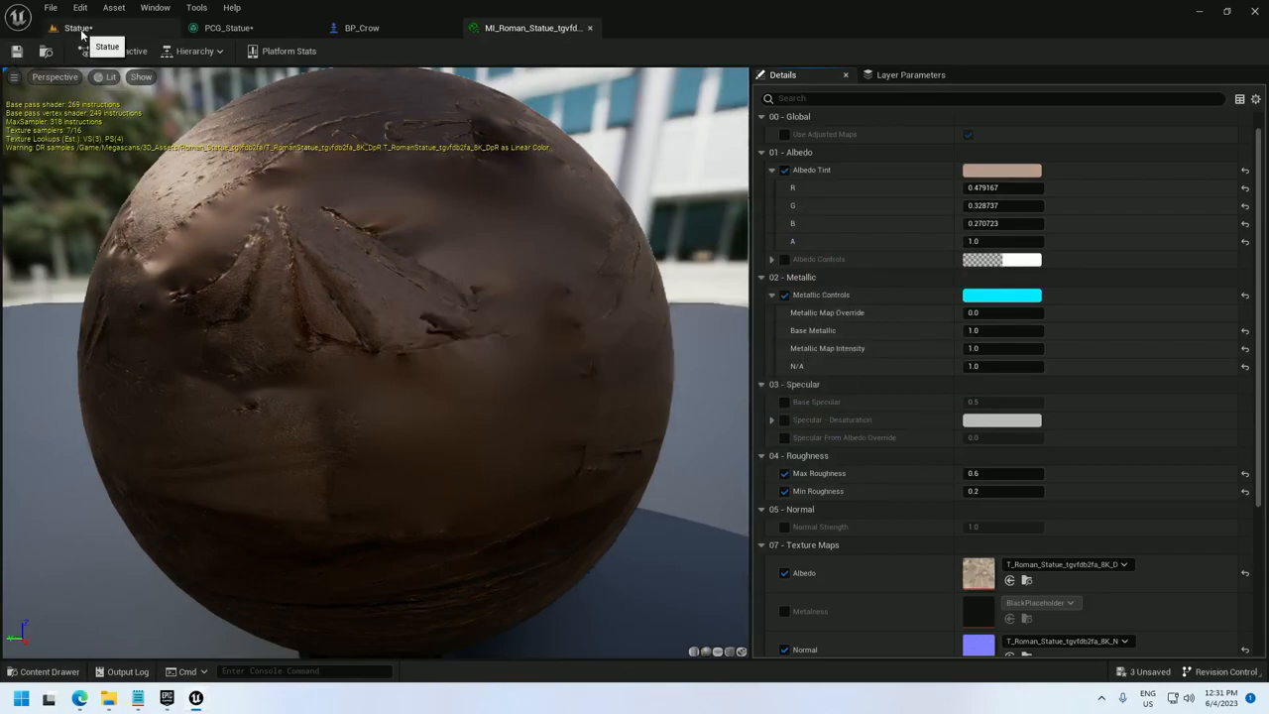
- Return to the Statue level and play it to show the bronze statue with crows and droppings
click(78, 28)
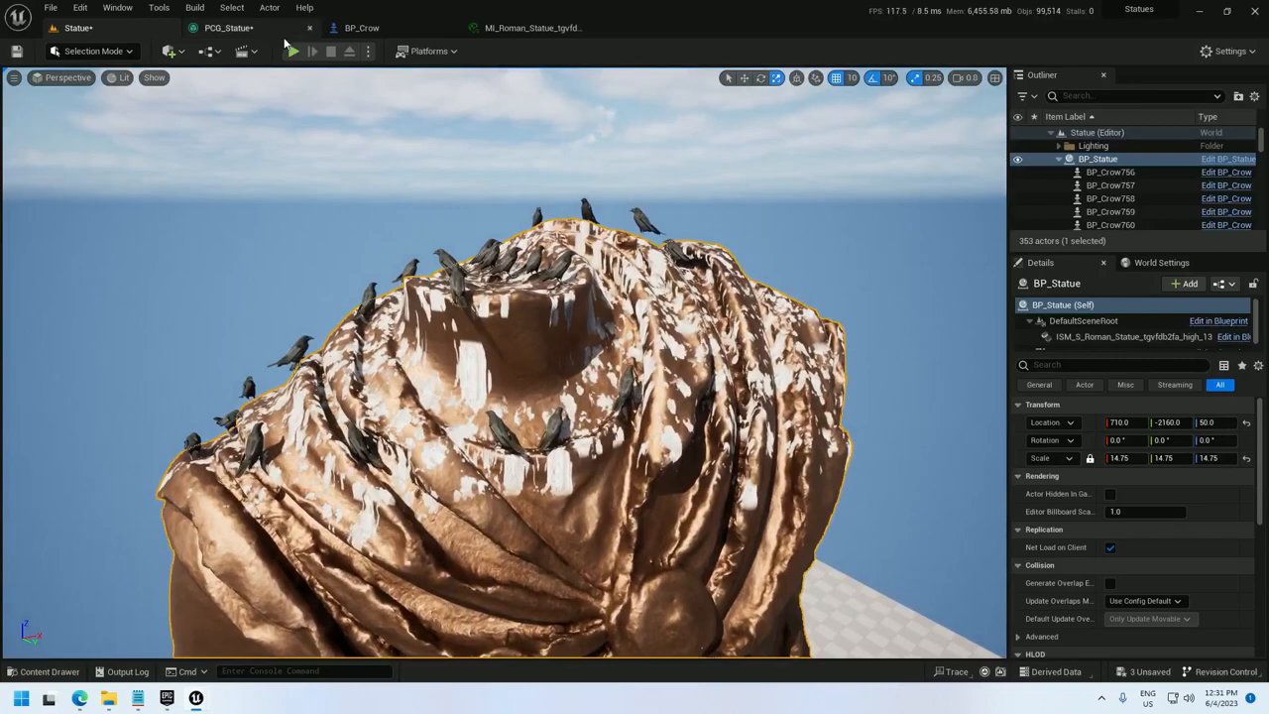
click(292, 51)
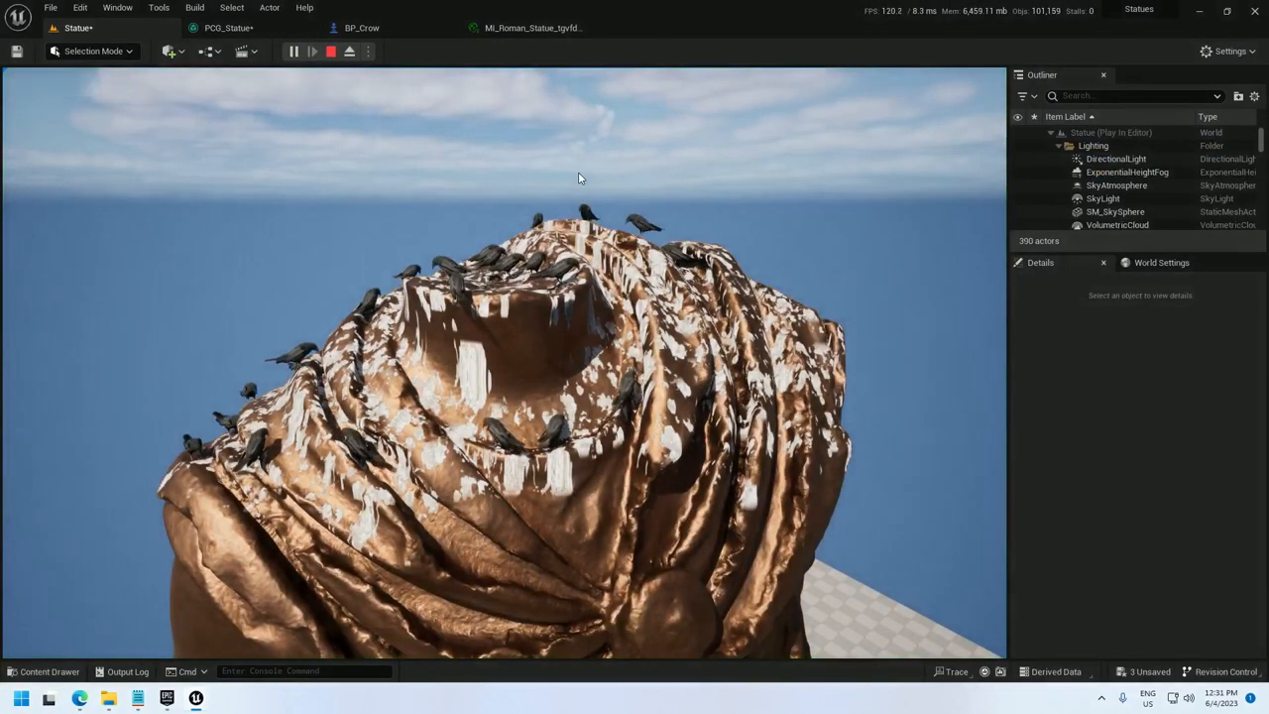